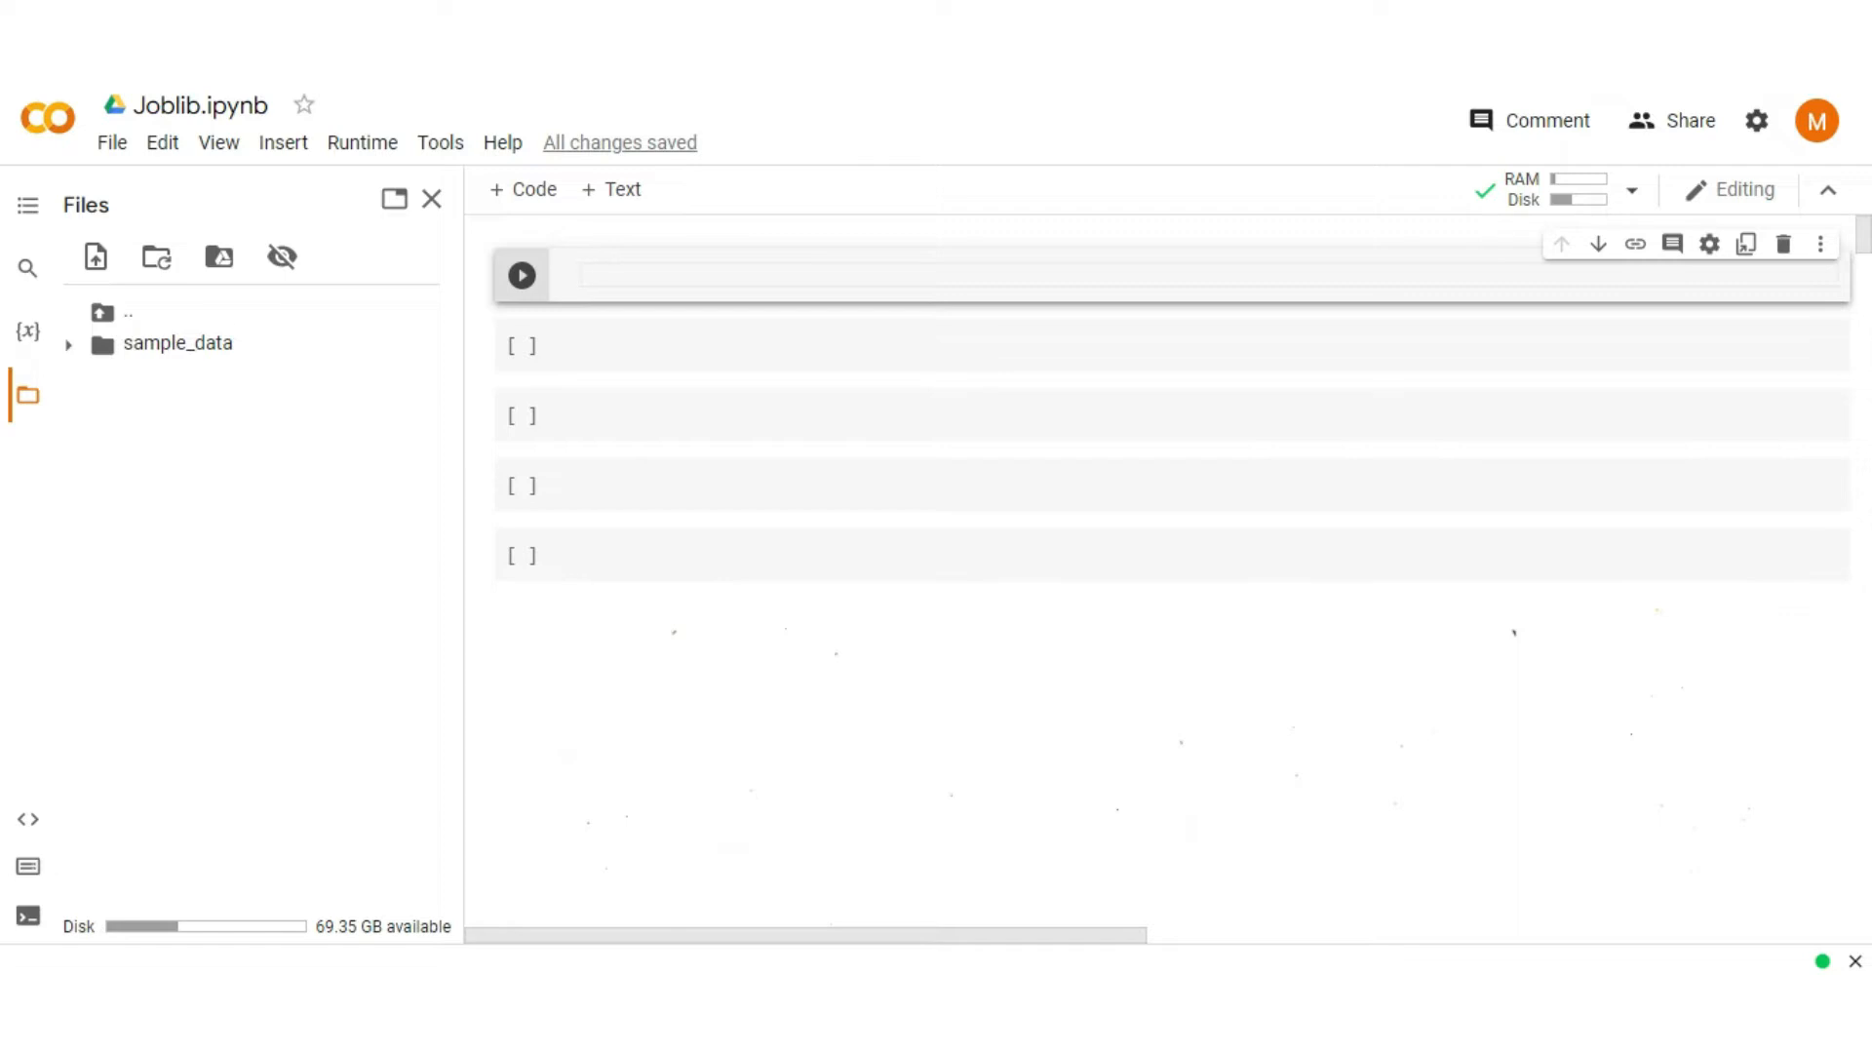
Step: Define square(i) returning i**2 in the first code cell
type("def")
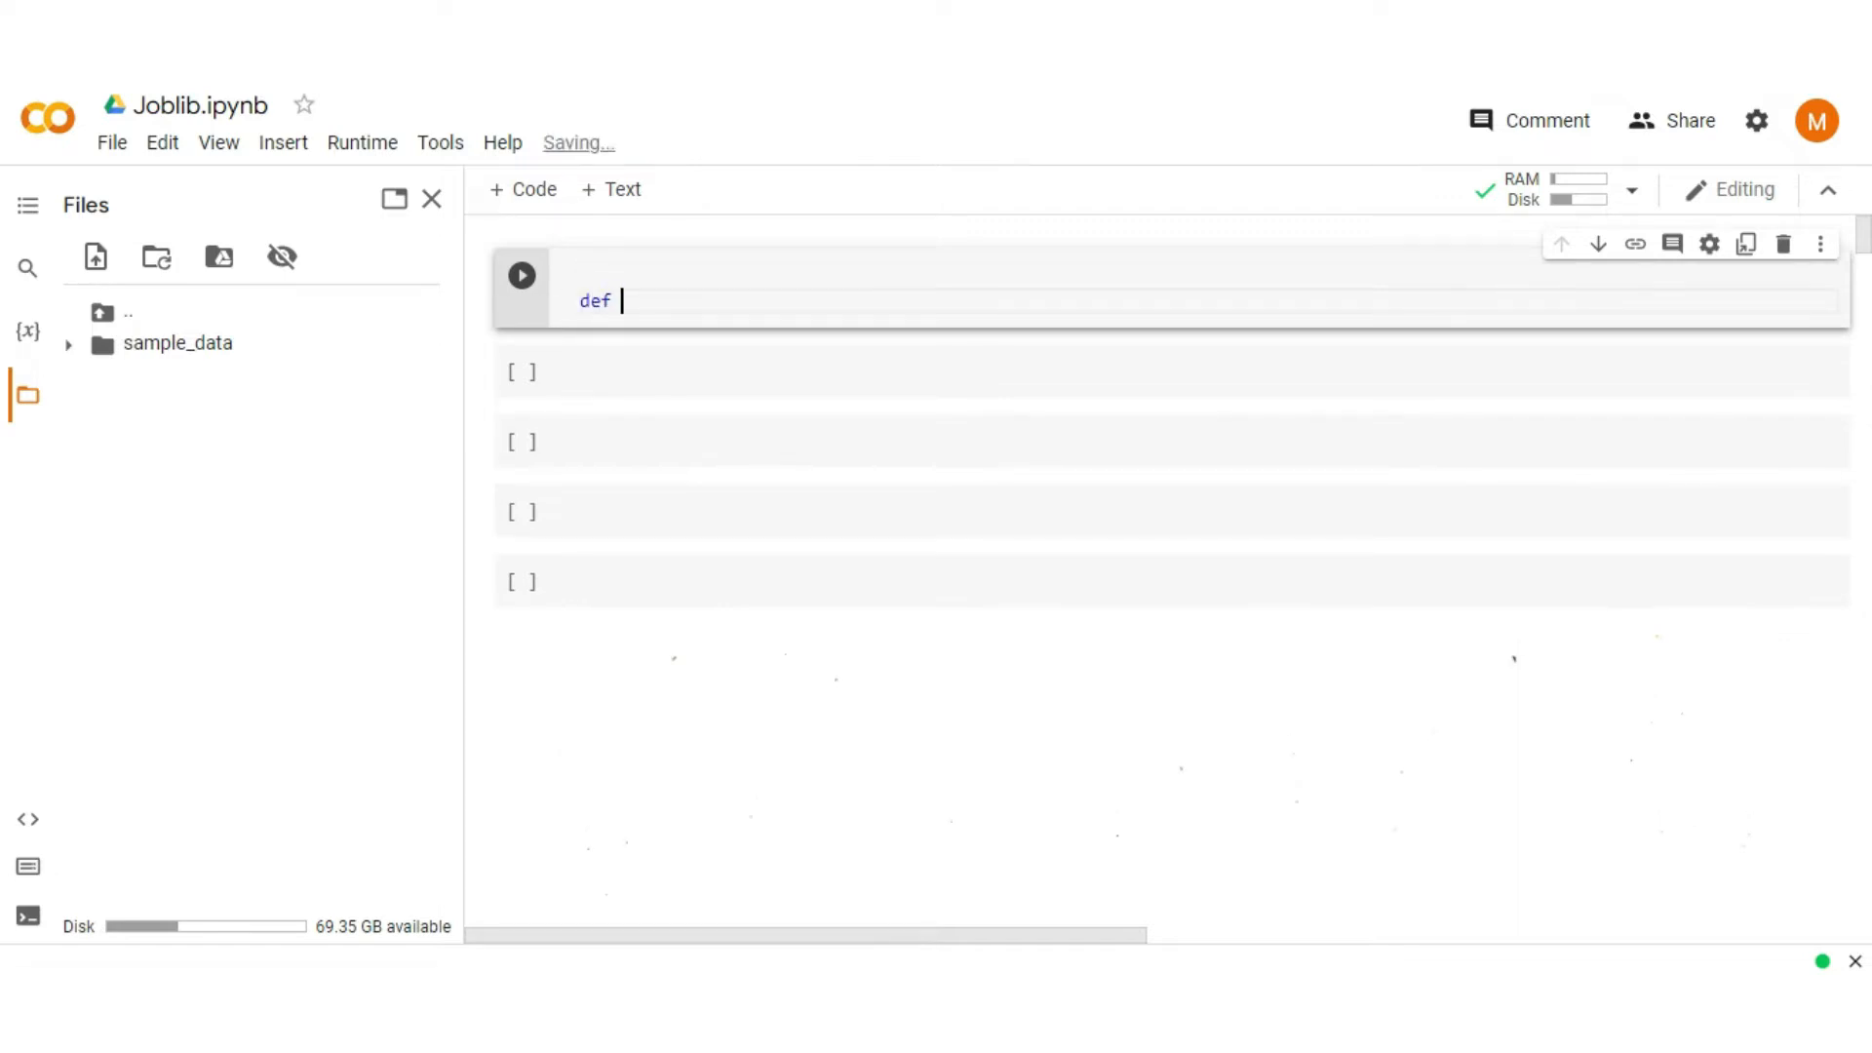
type("square()")
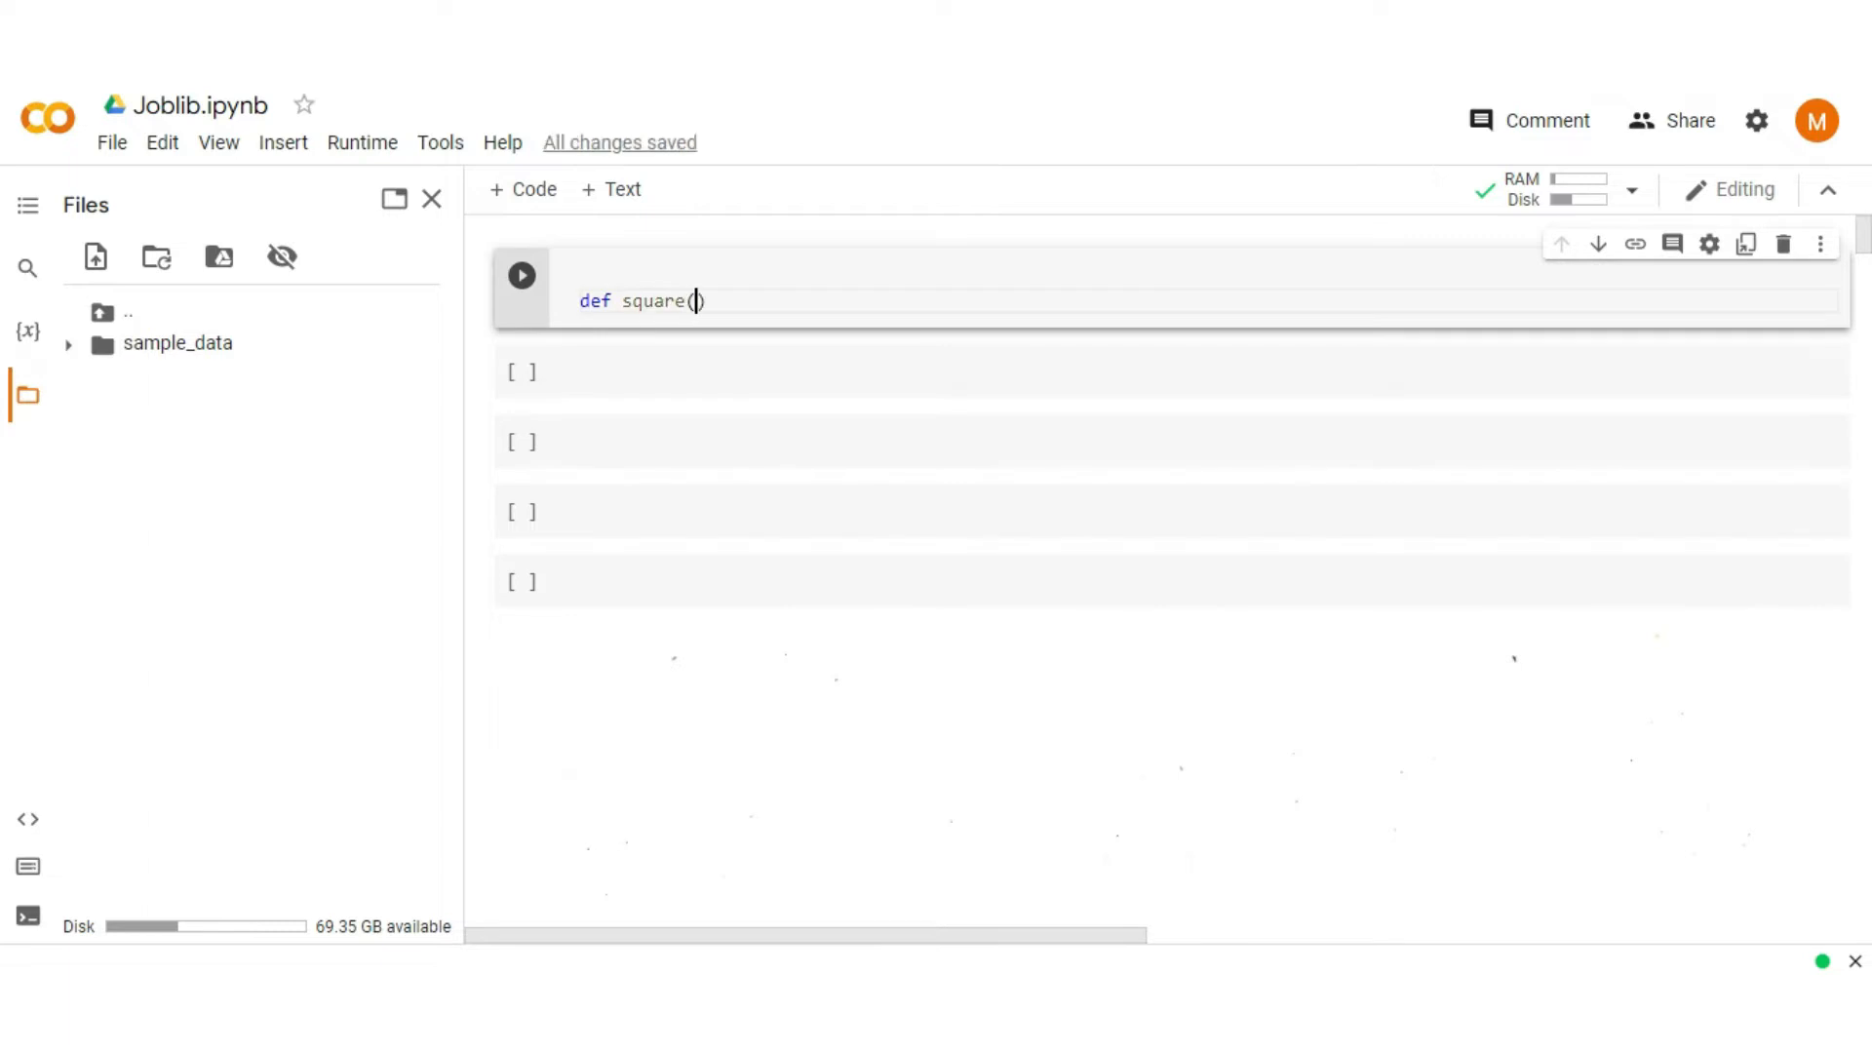
type("i):")
type("return")
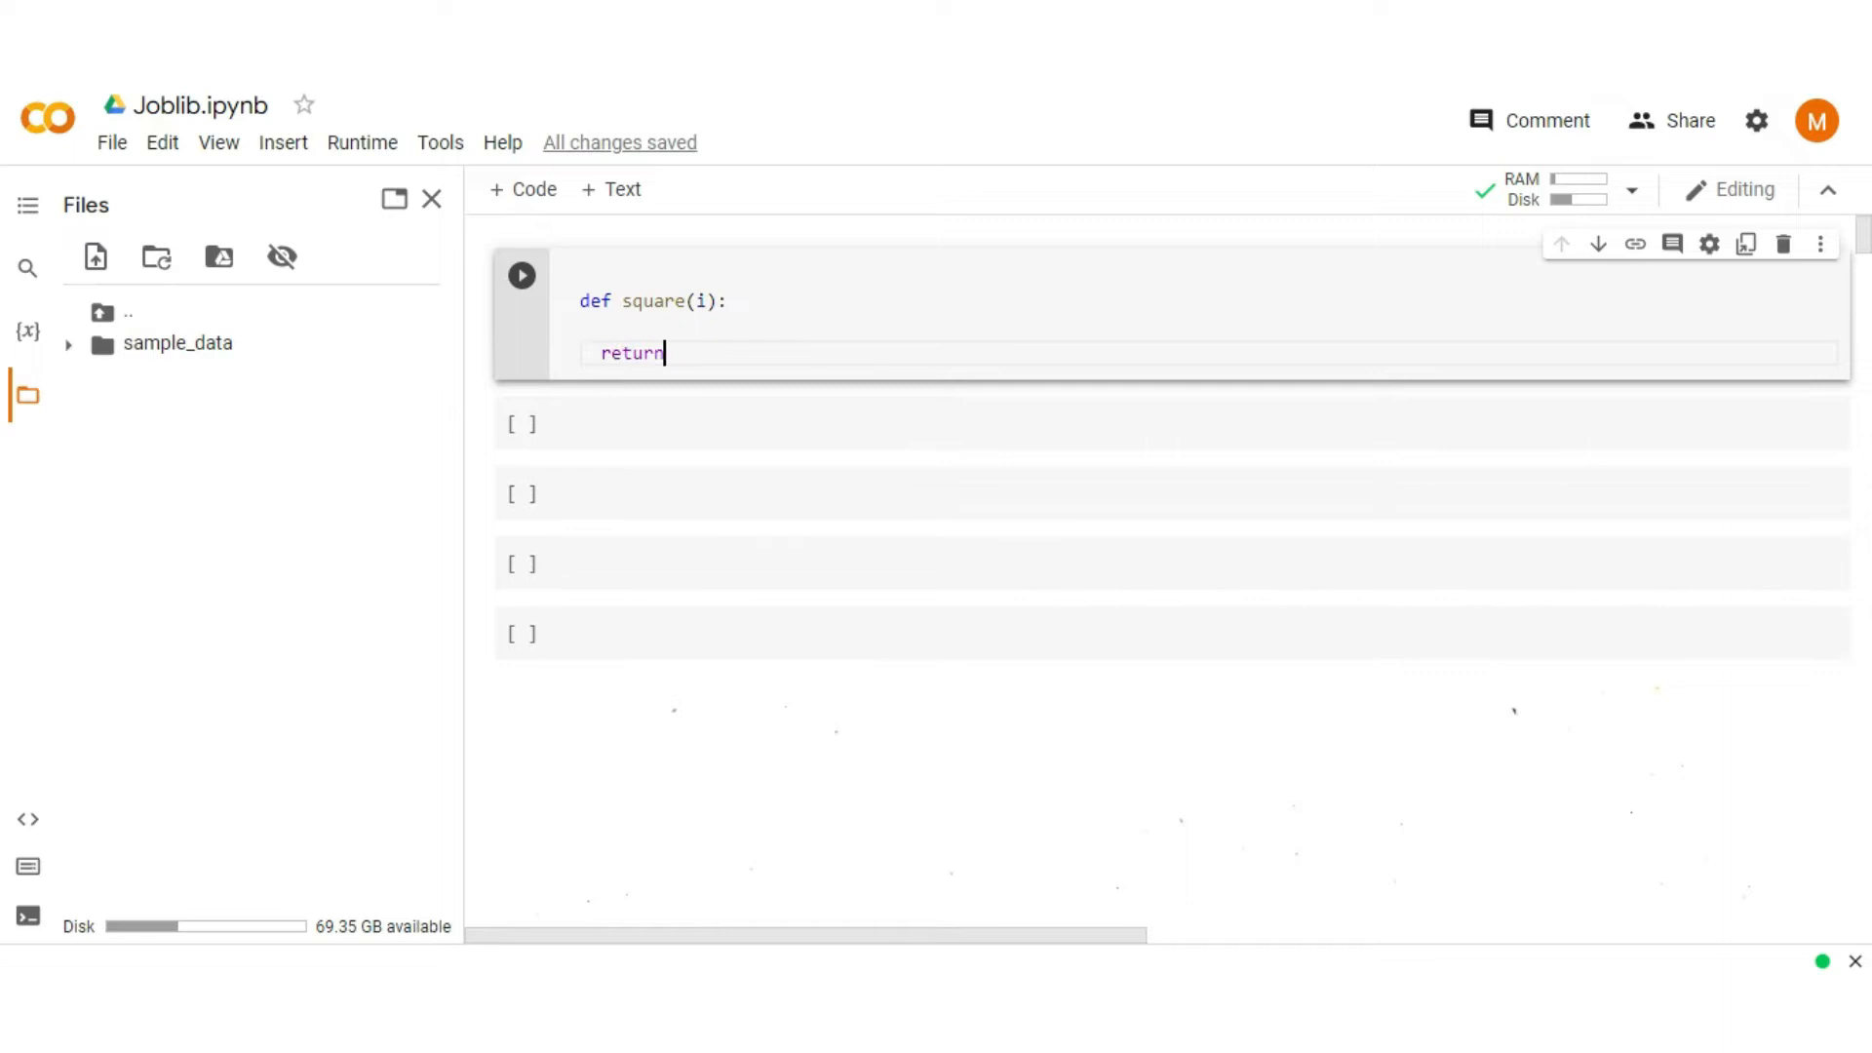
type("i")
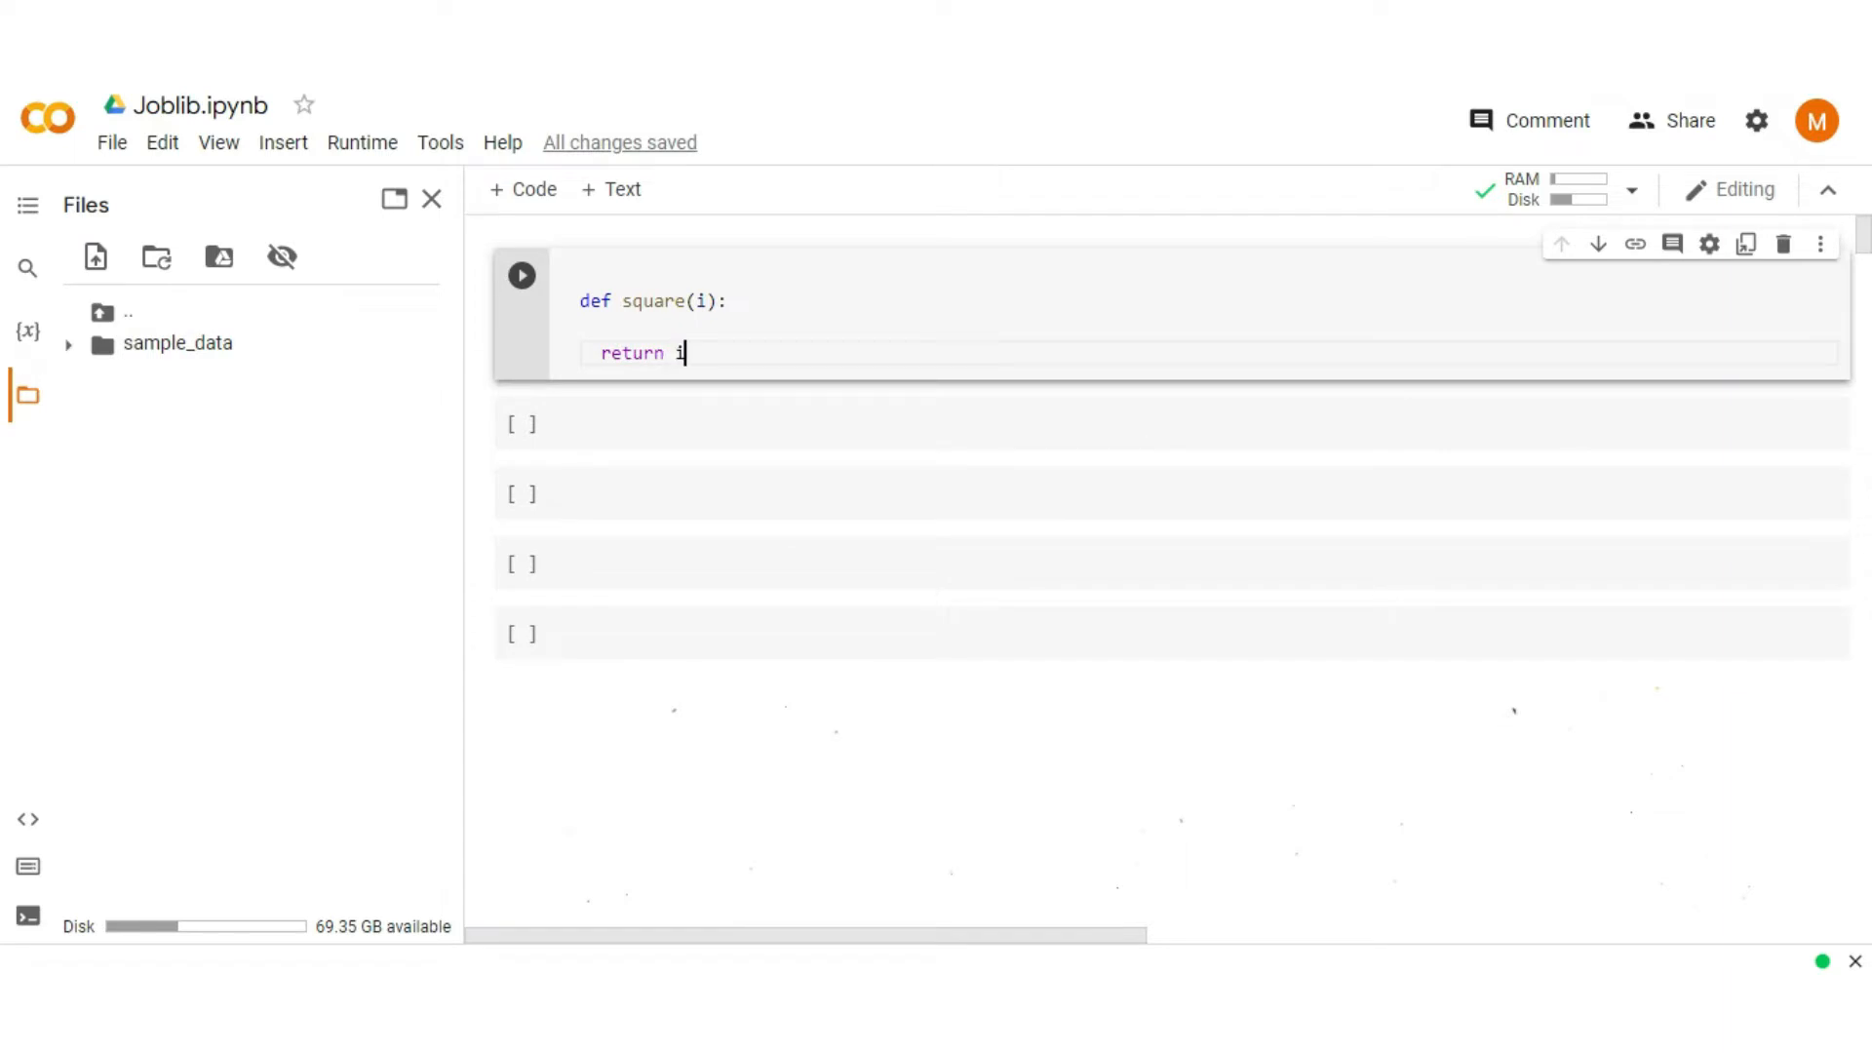
type("**2")
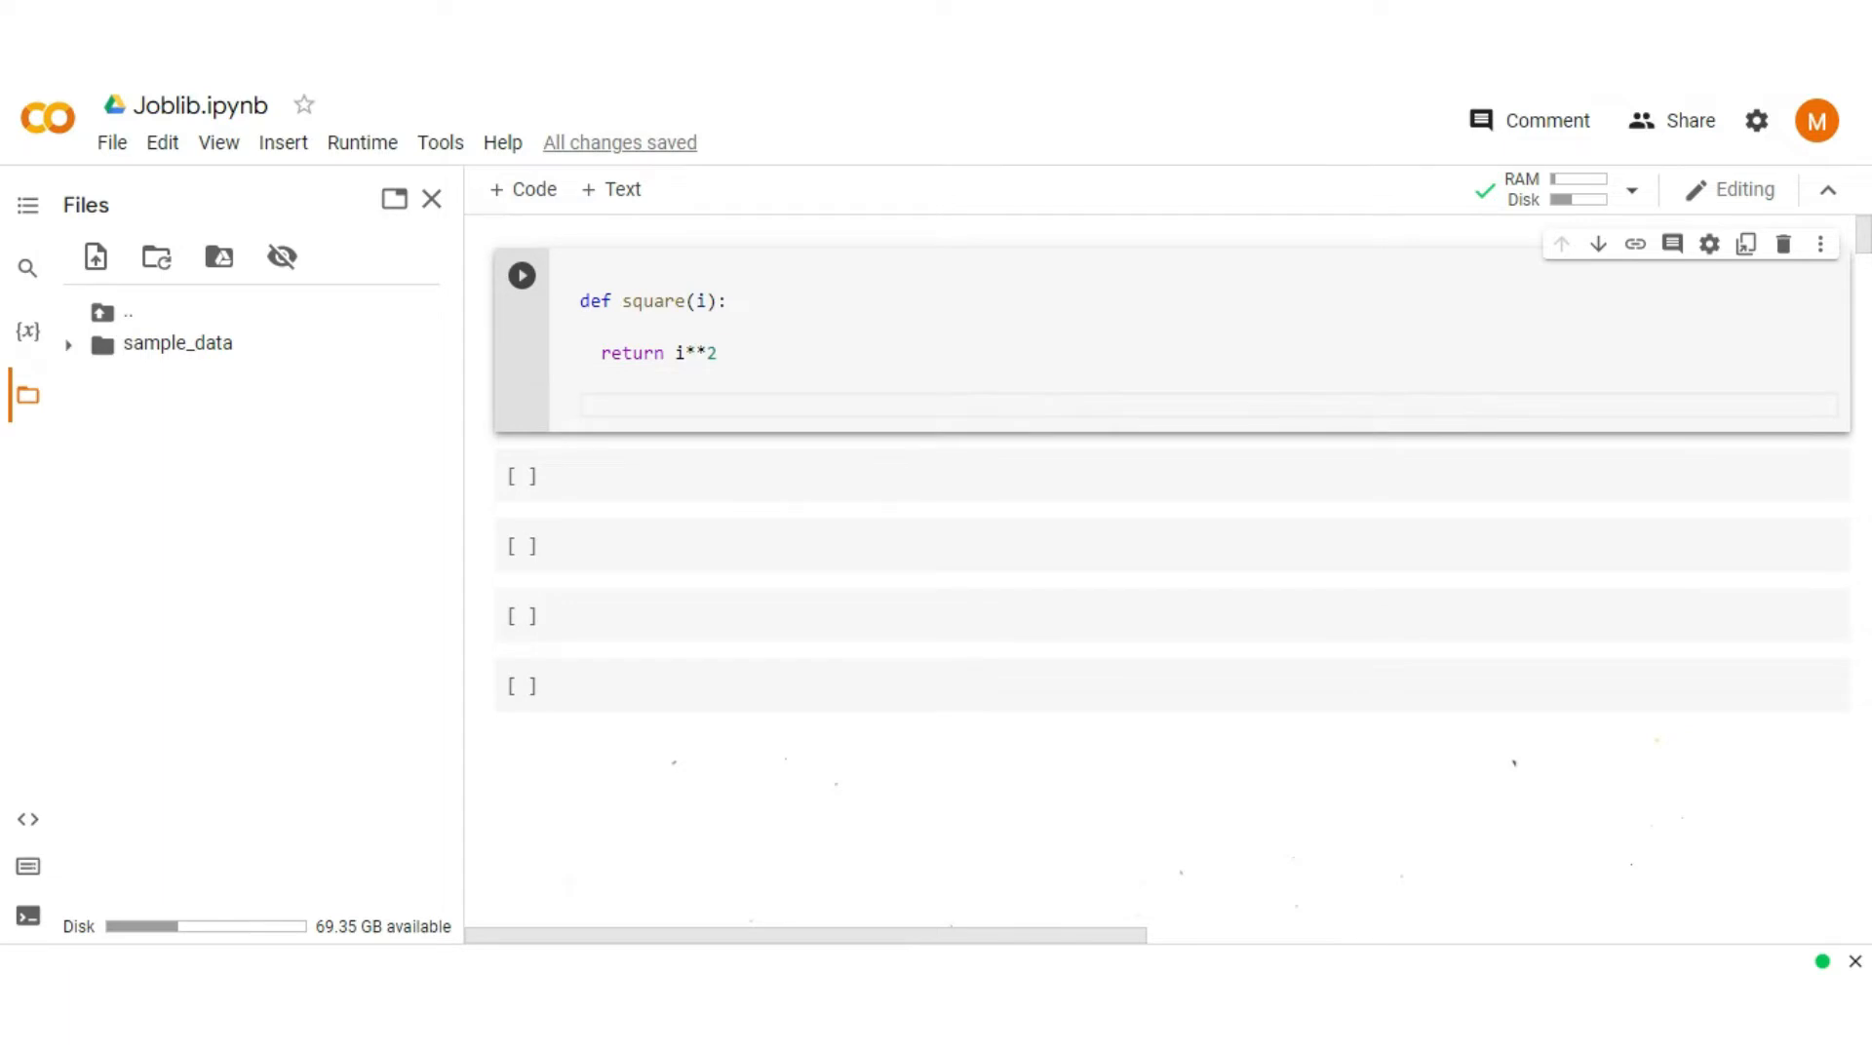
Step: Add num = 10, a for loop calling square(i), and an empty print()
type("num = 10")
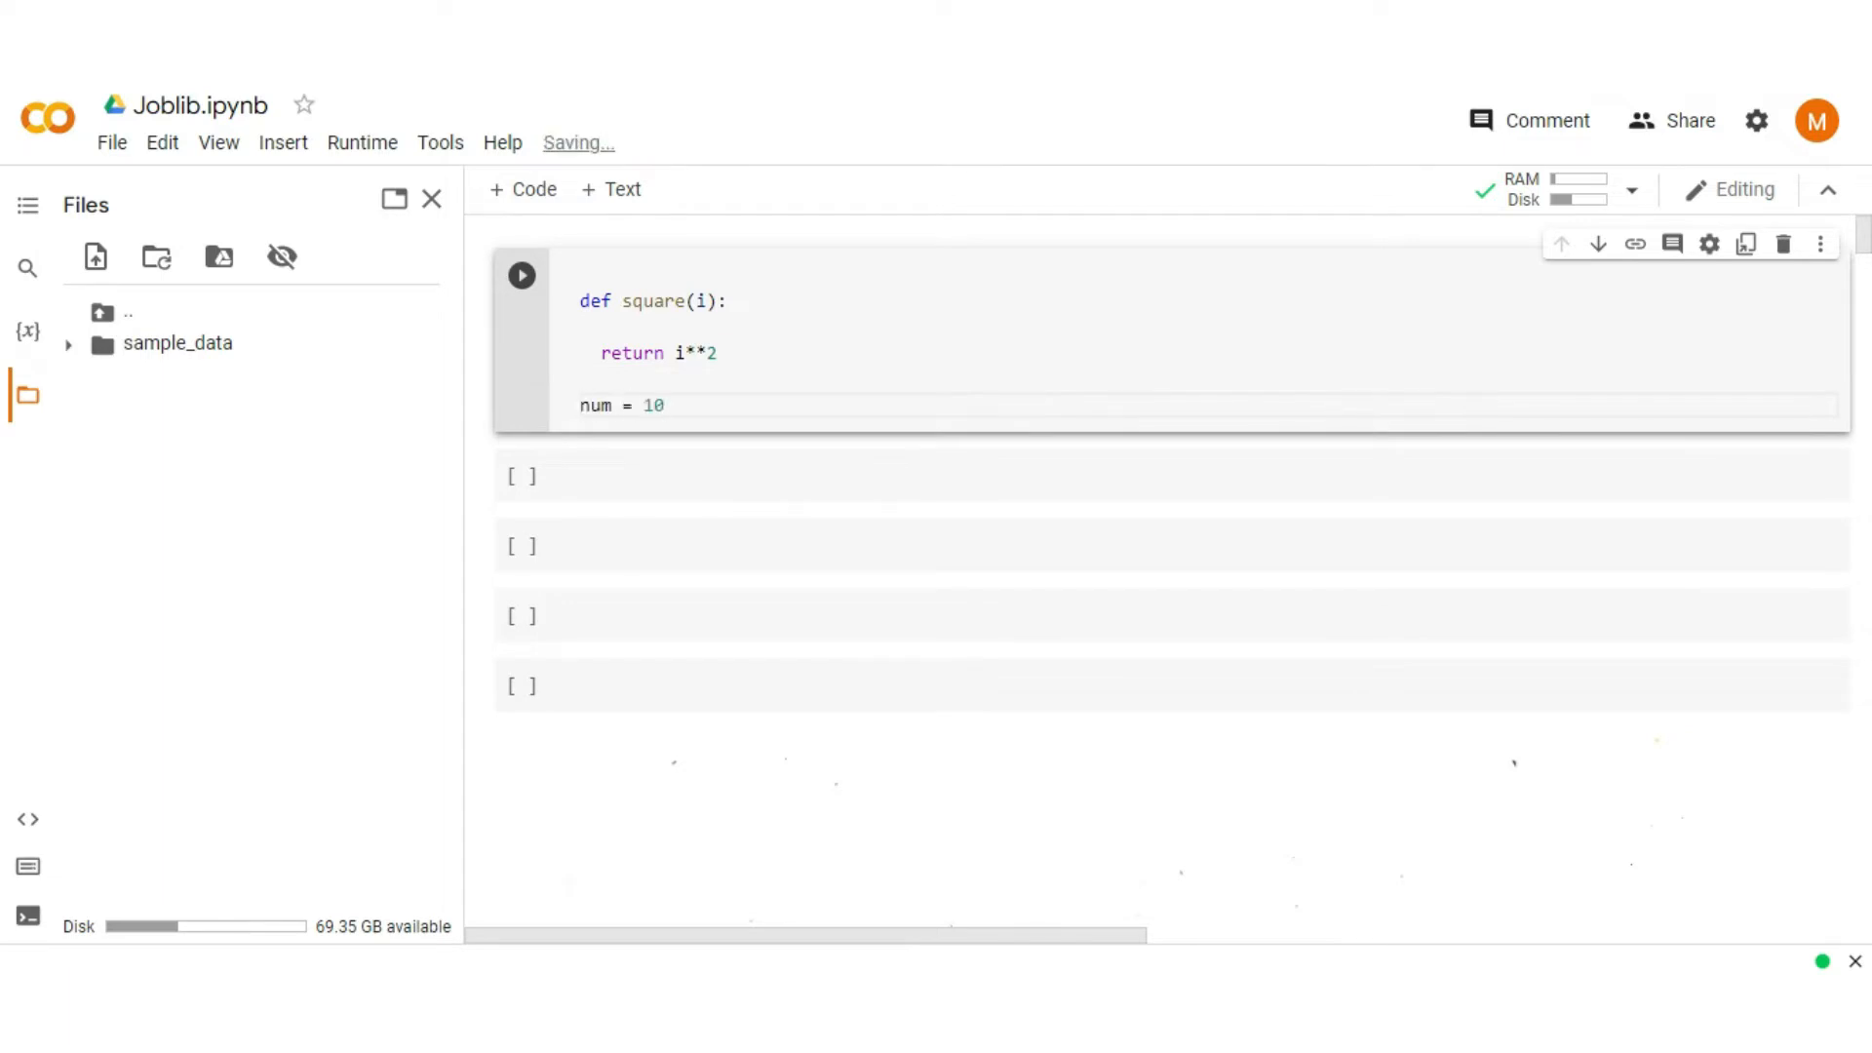
type("for i in range(10):")
type("s")
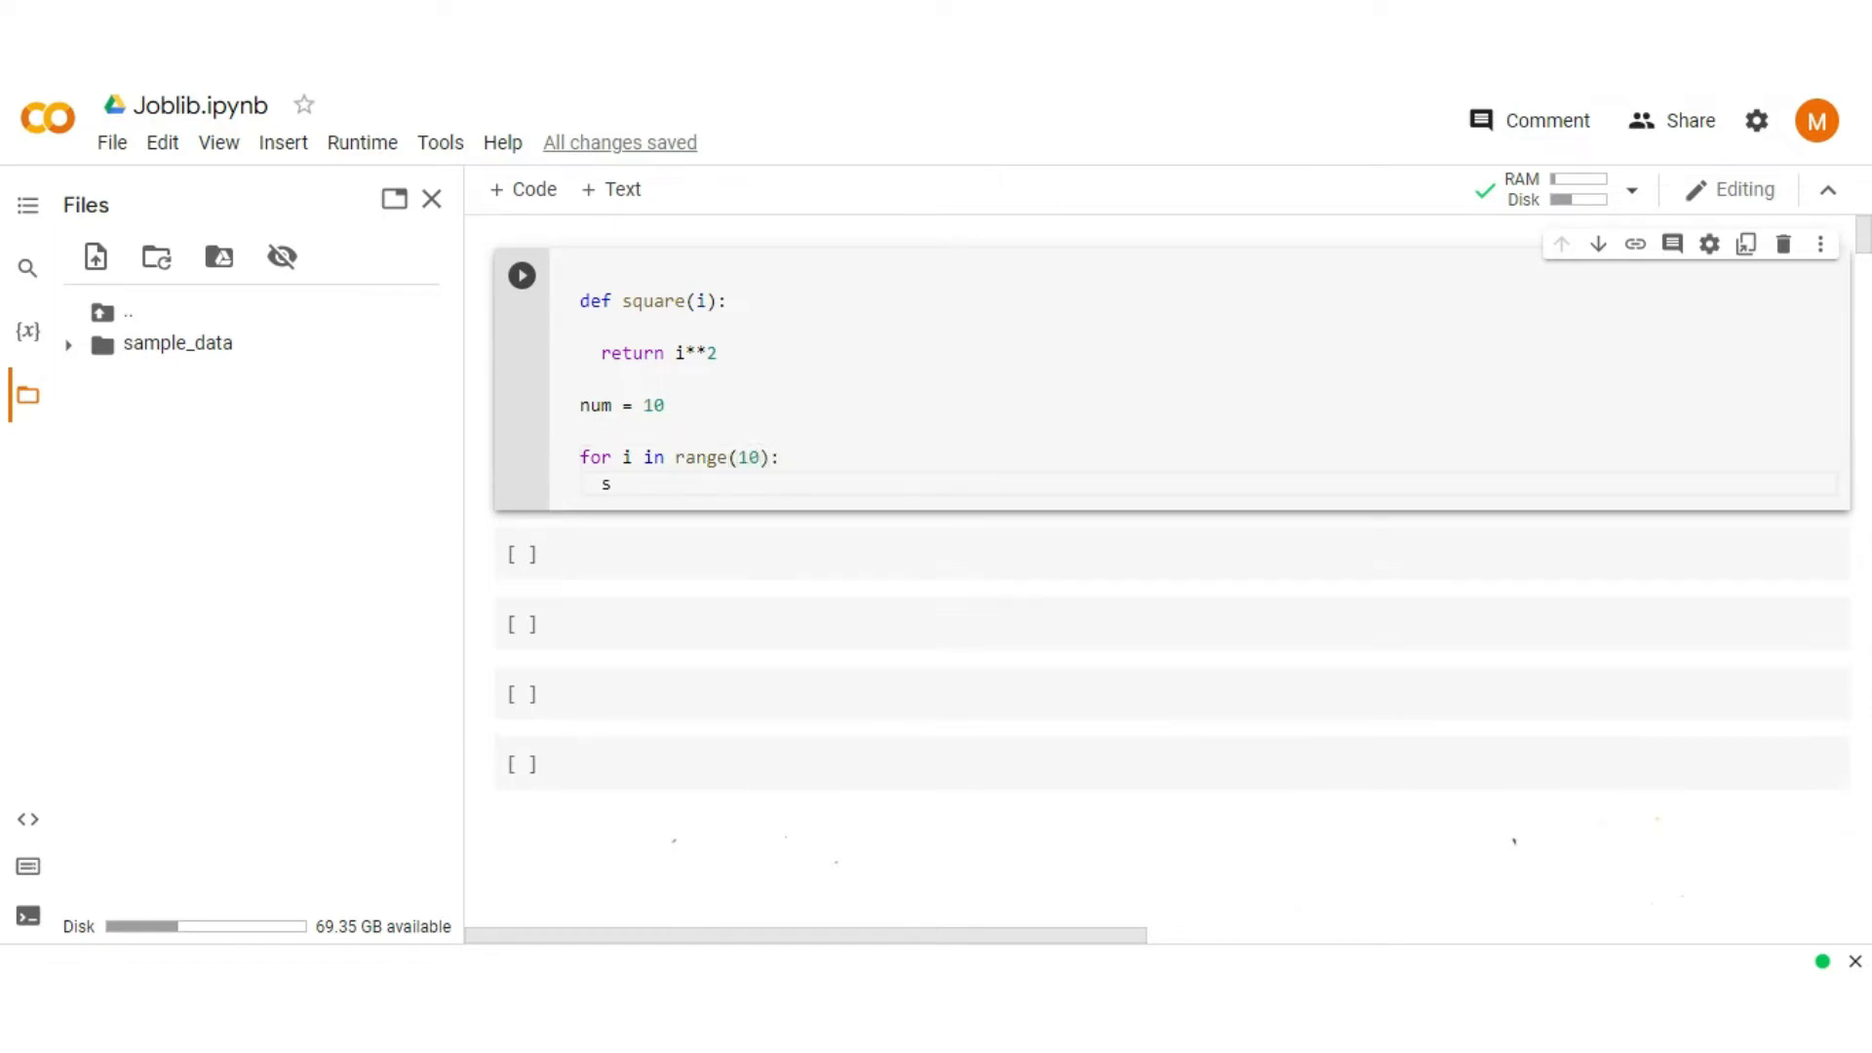
type("quare()")
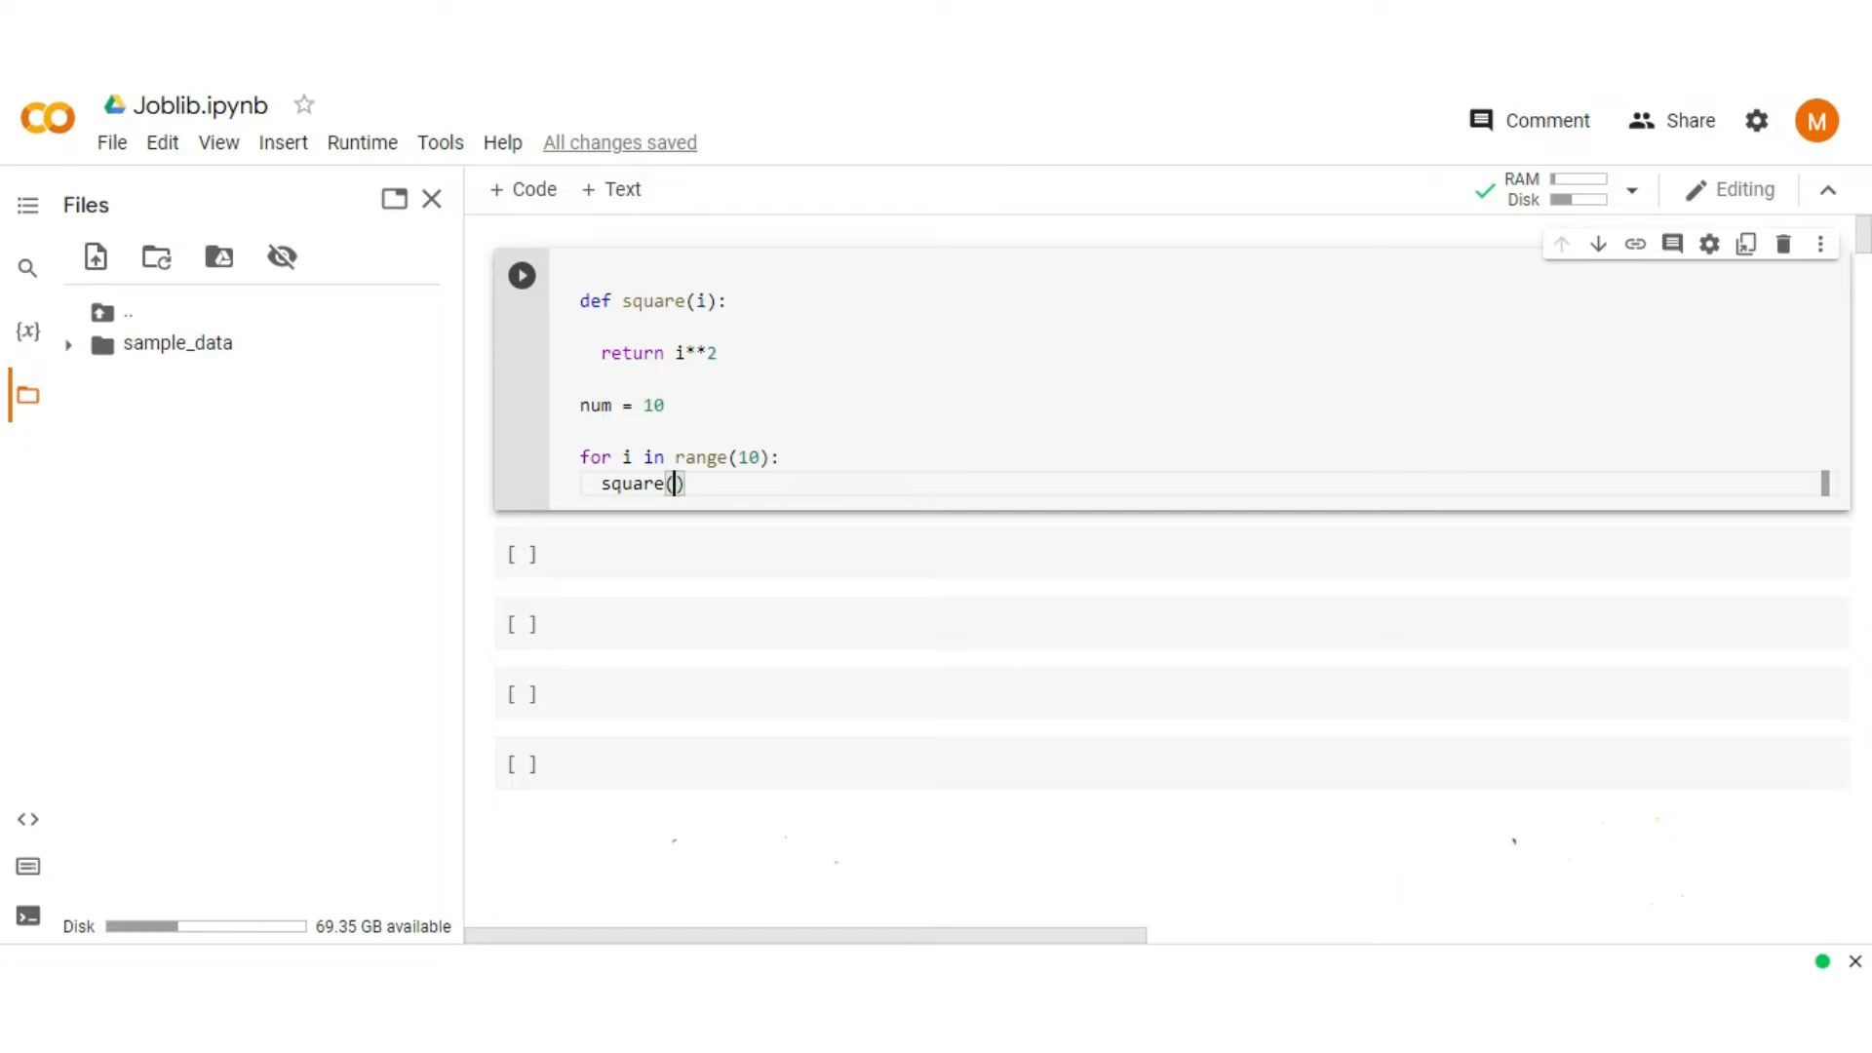
type("i")
type("pri")
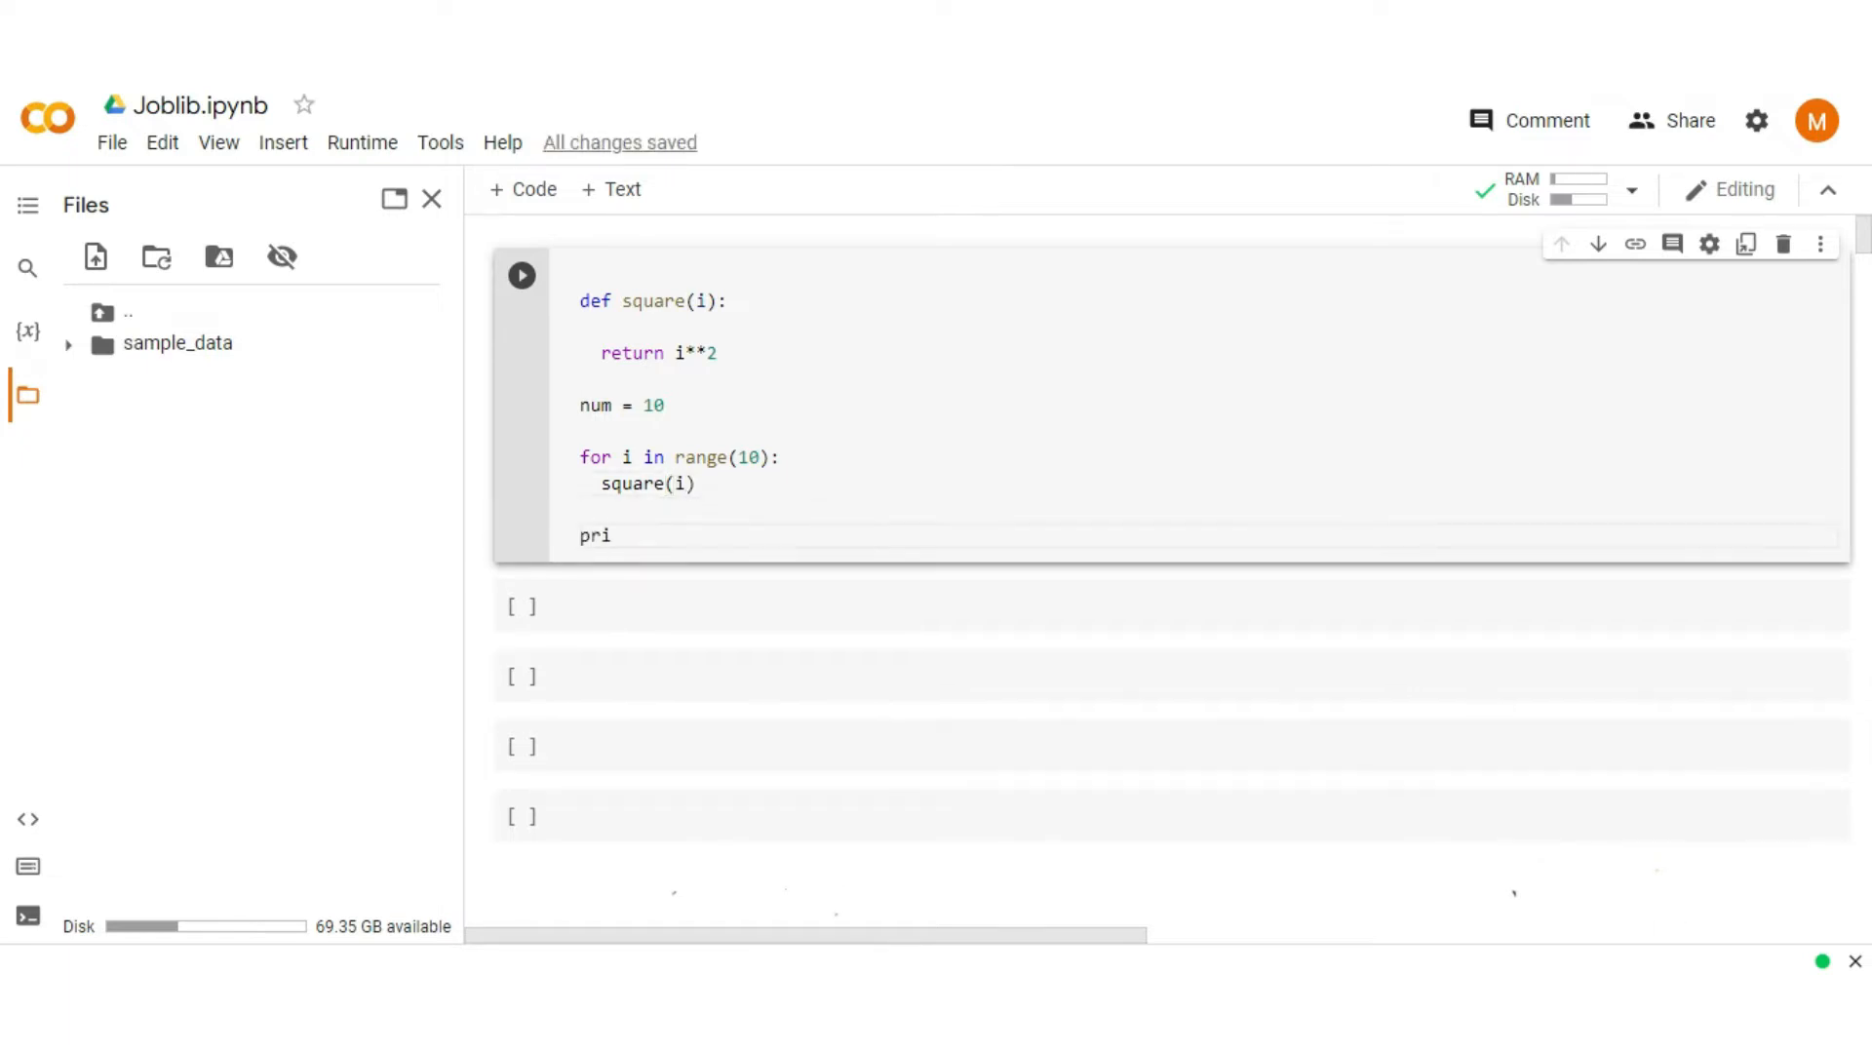
type("nt()")
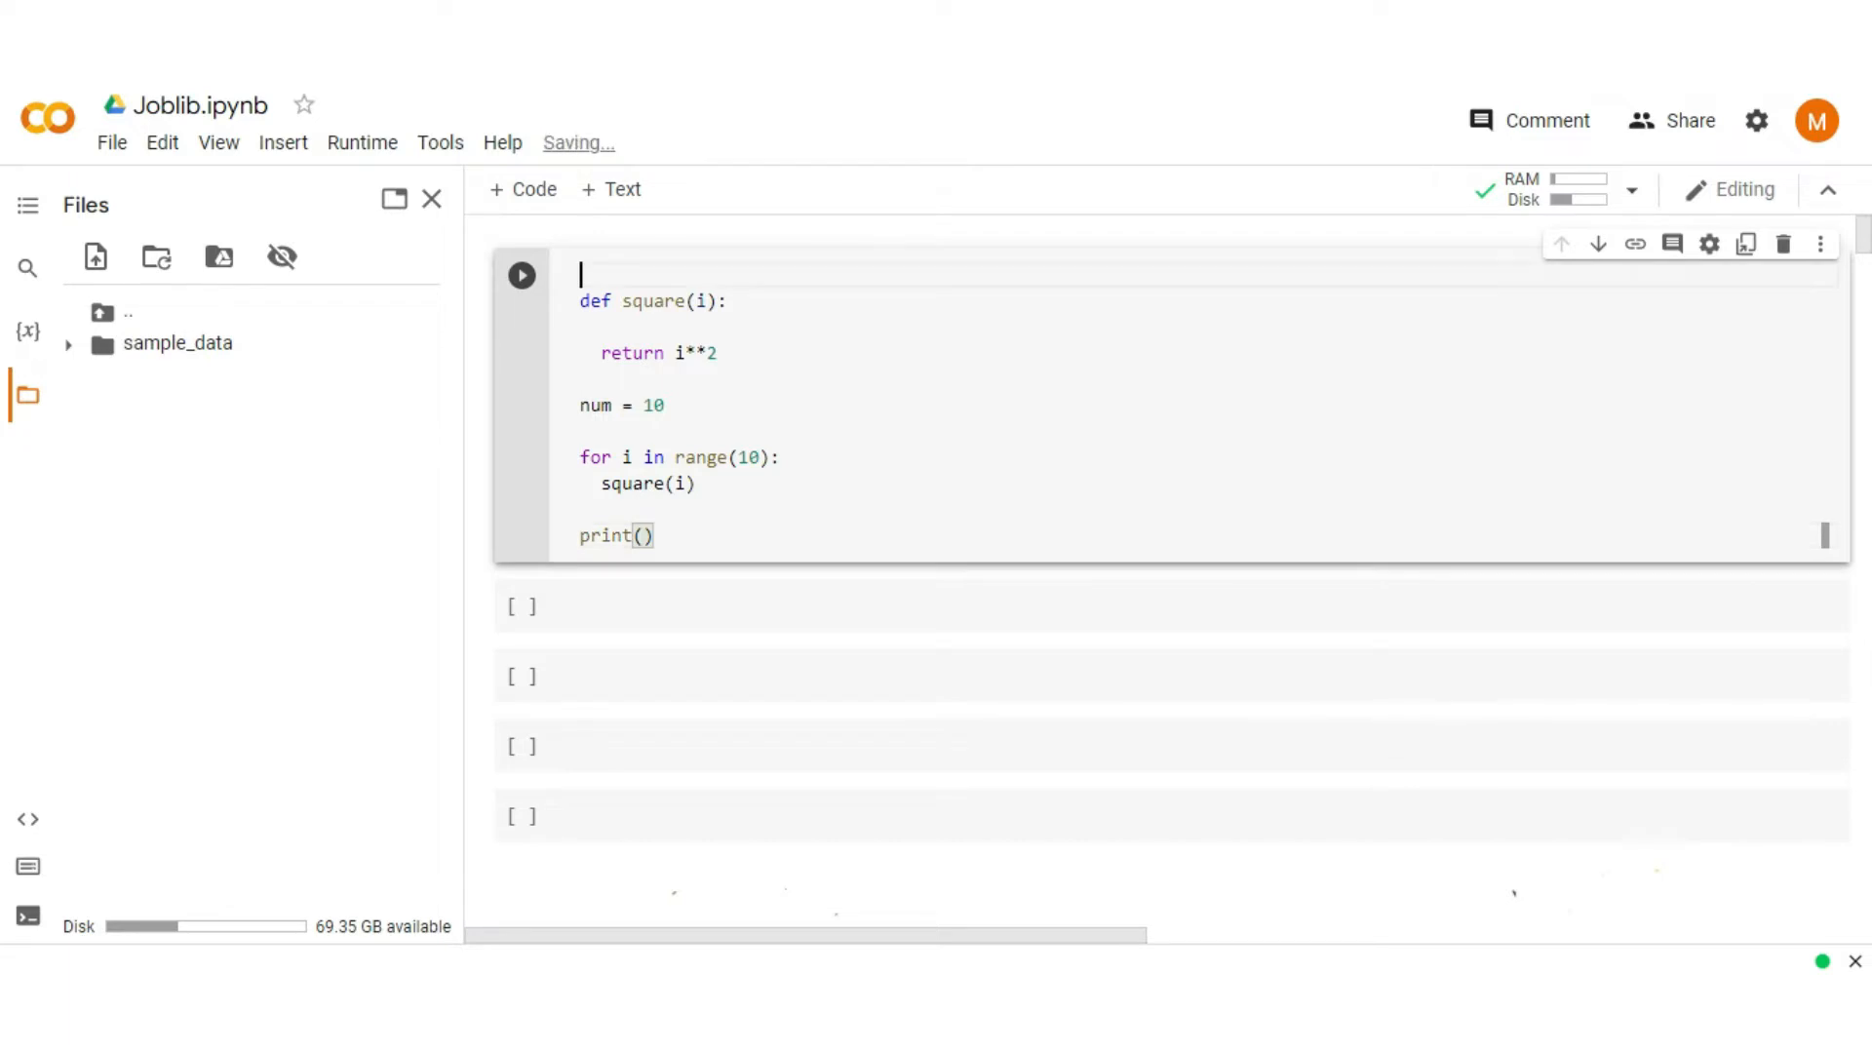
Step: Import time and make square sleep one second with time.sleep(1)
type("import")
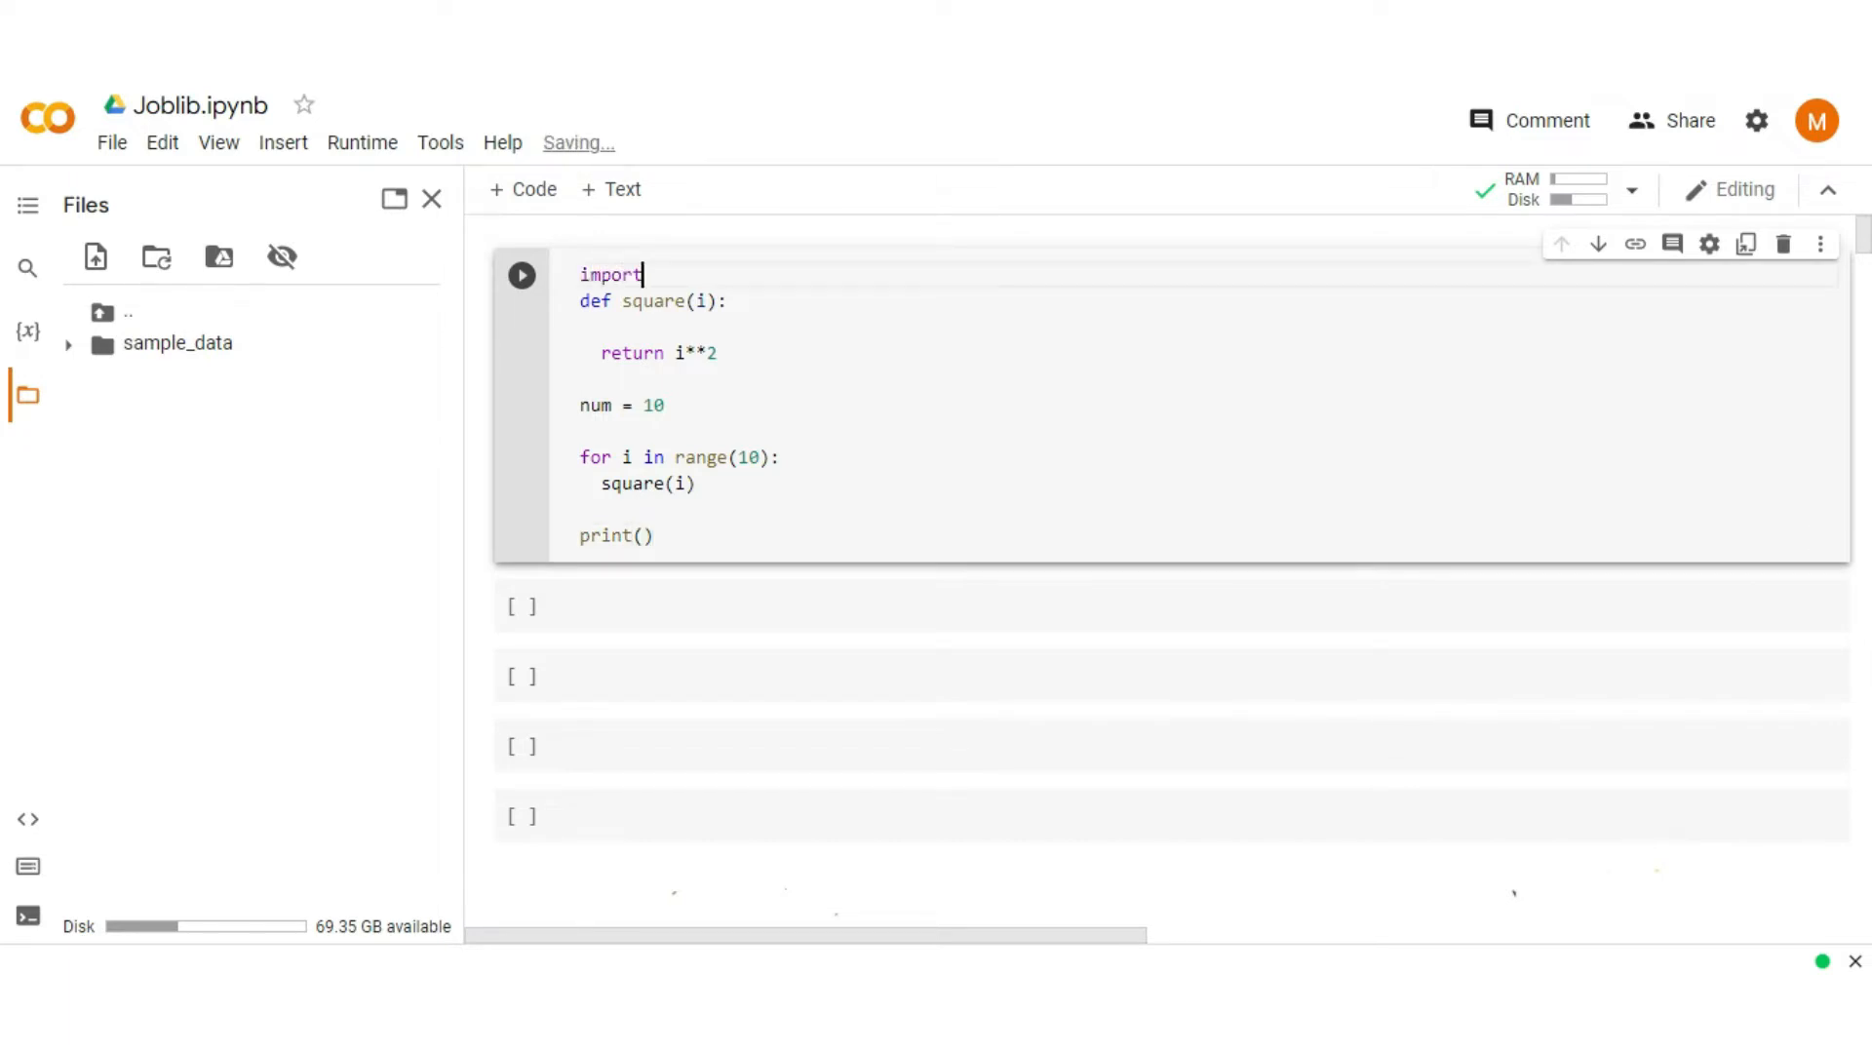
type("time")
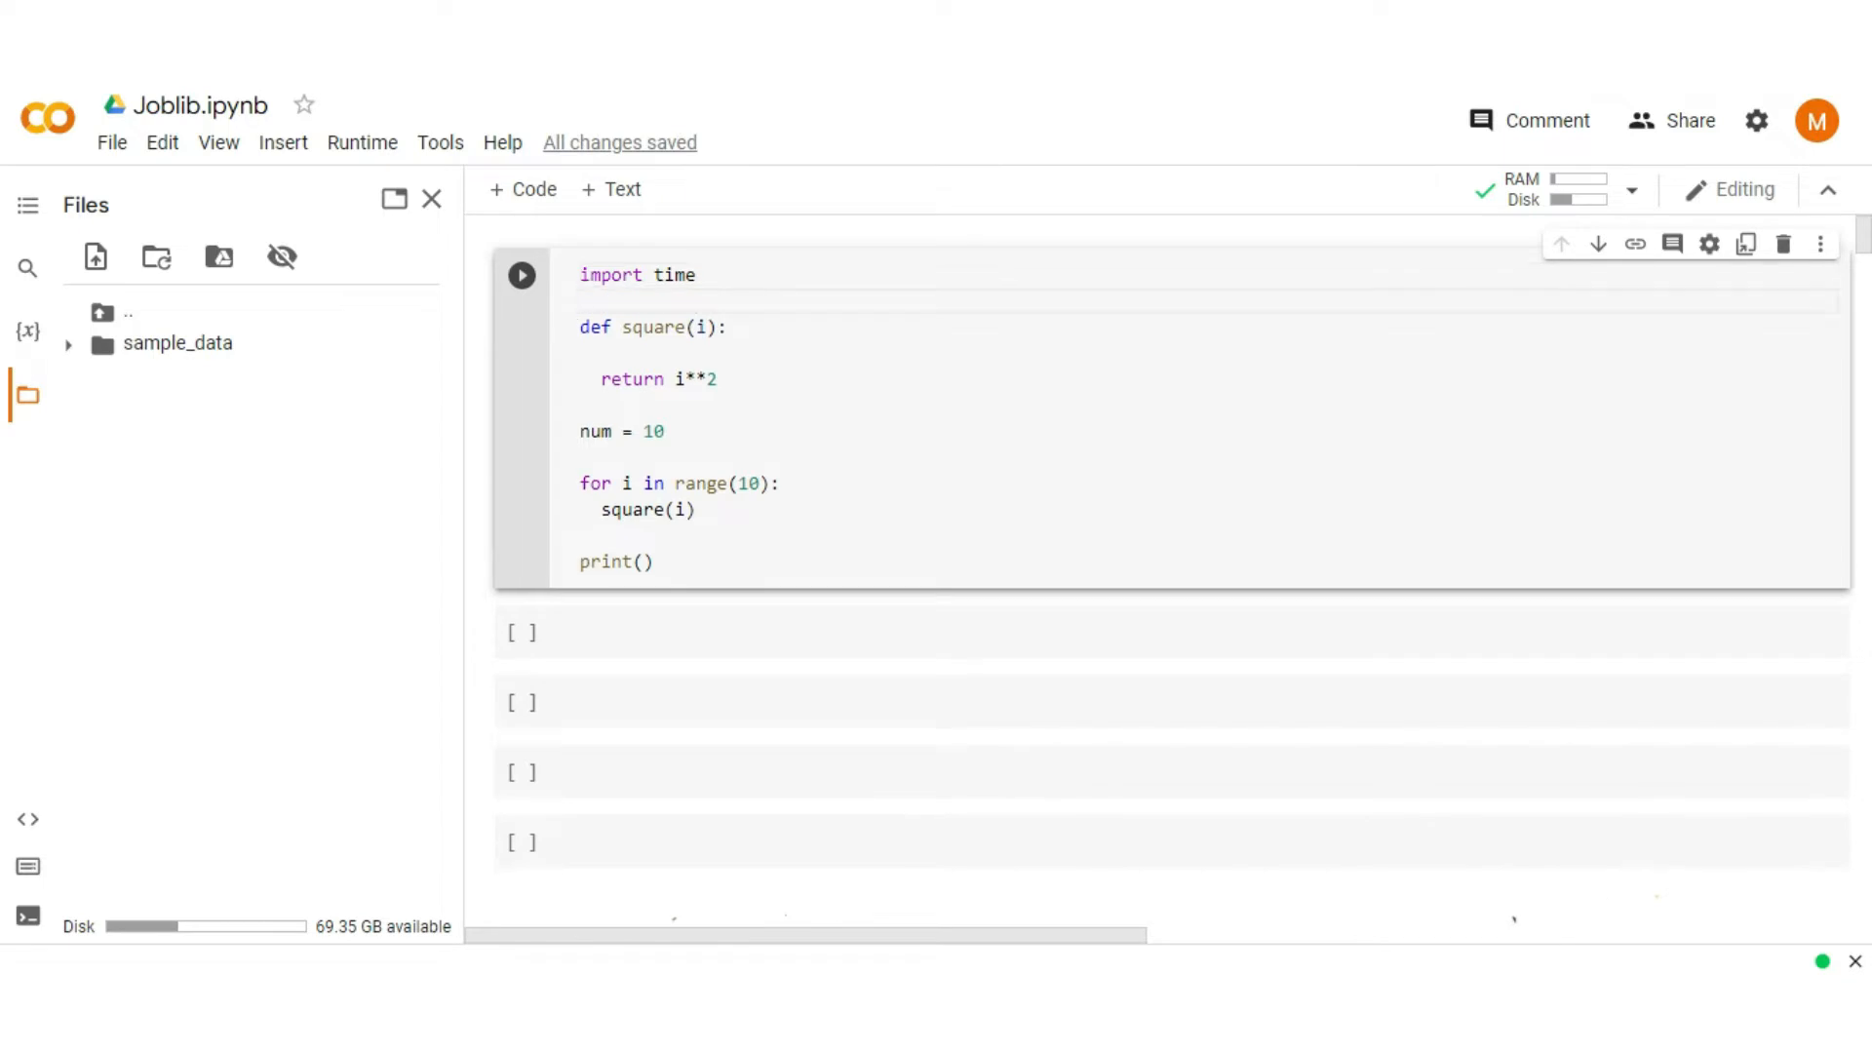
type("t")
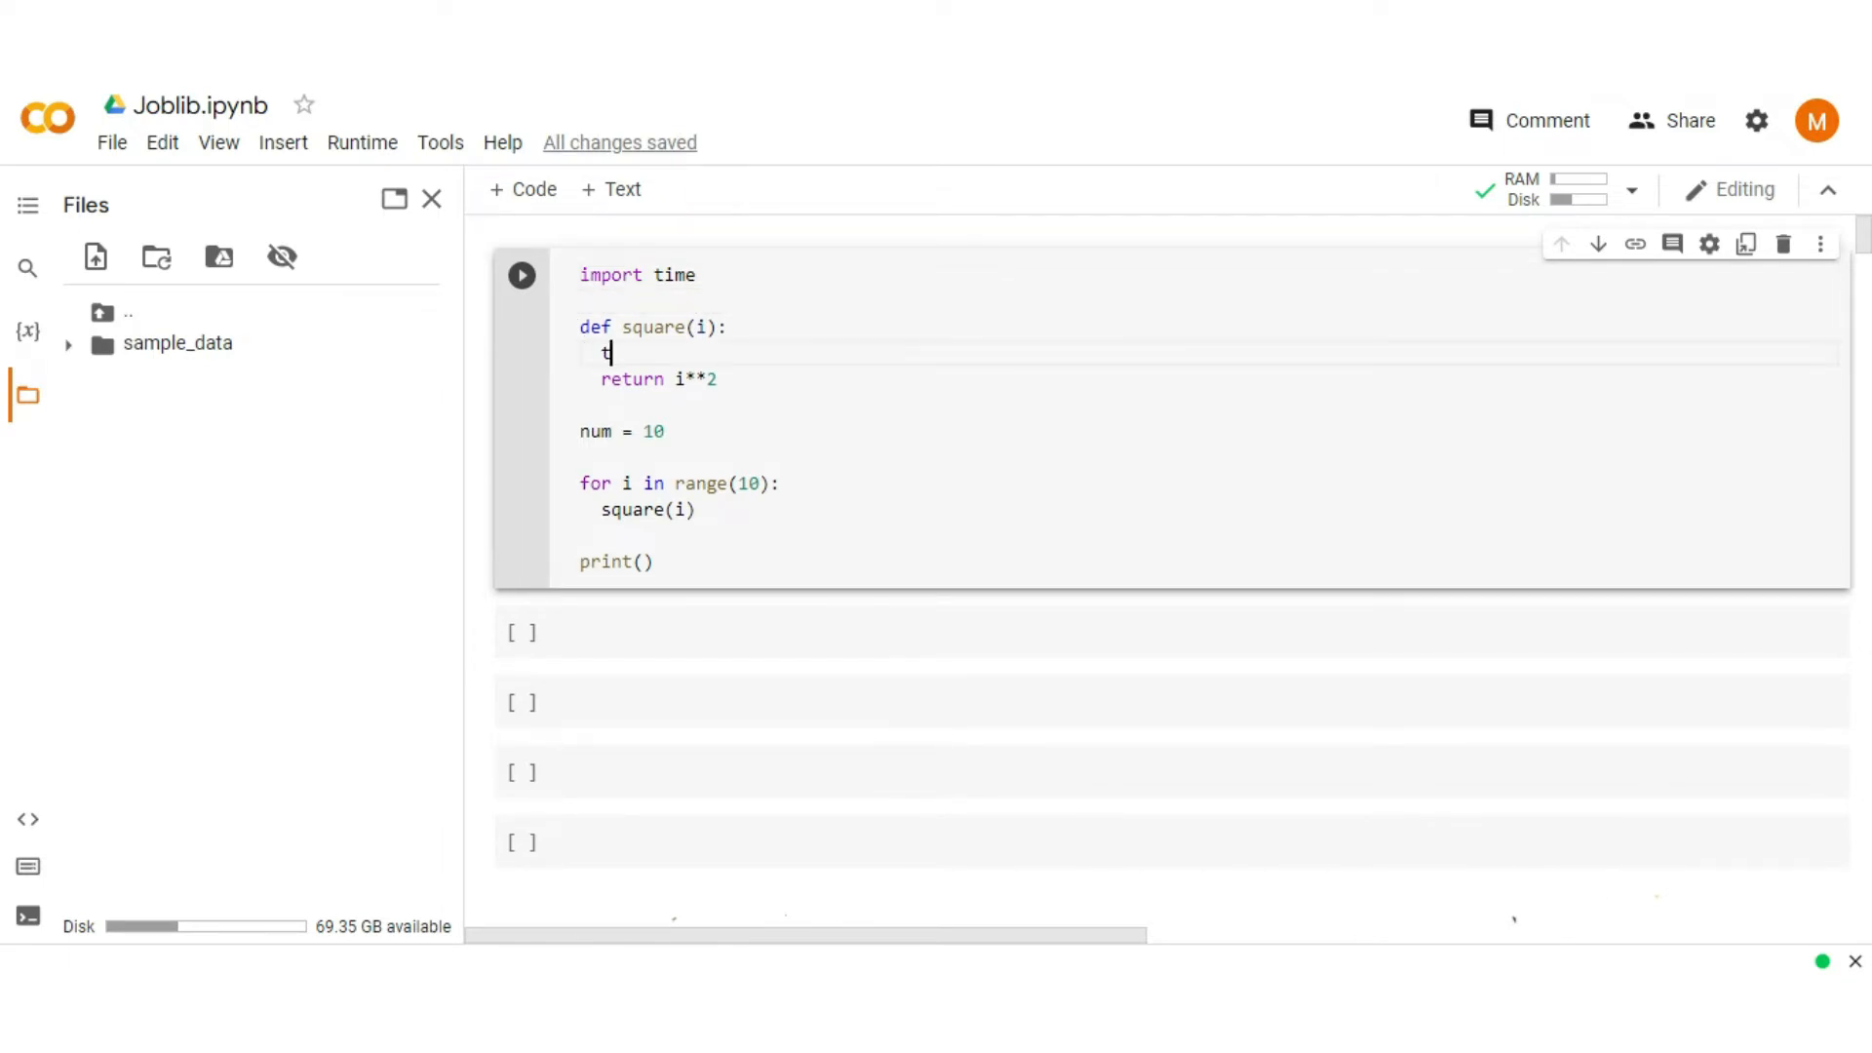
type("ime.slee")
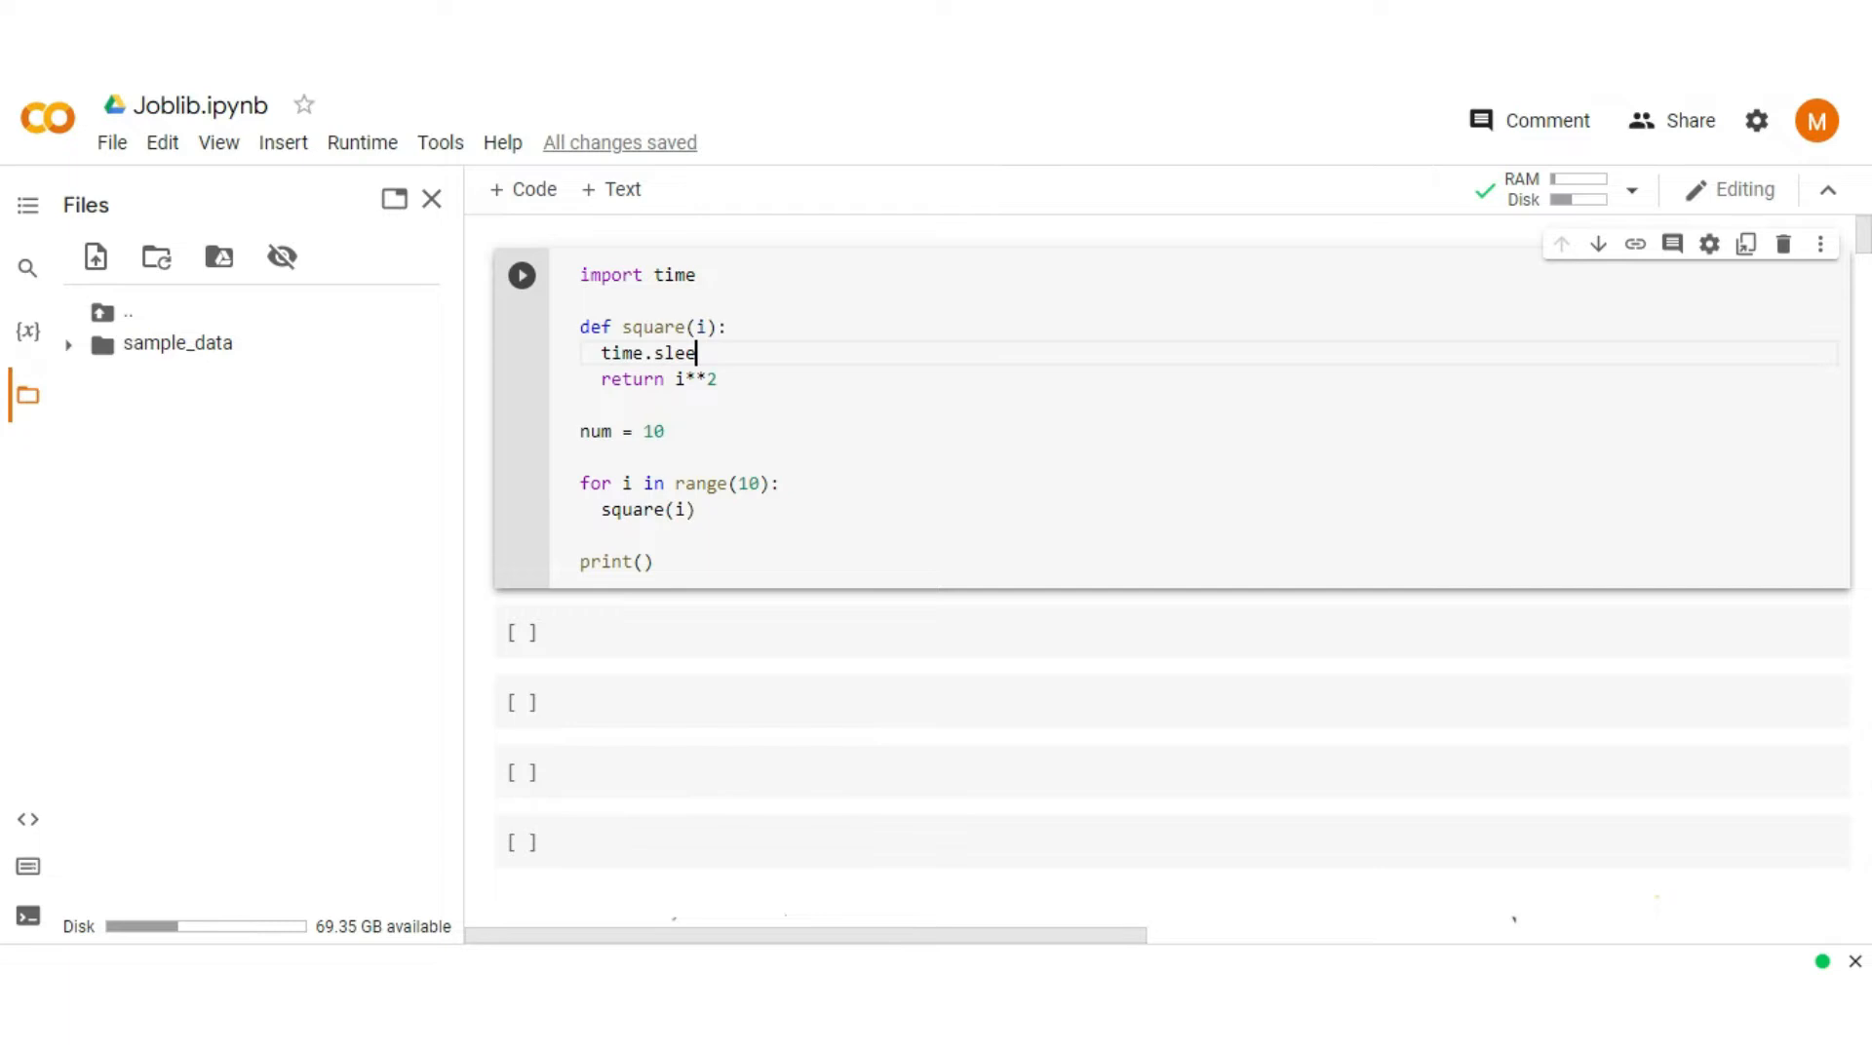
type("p(1)")
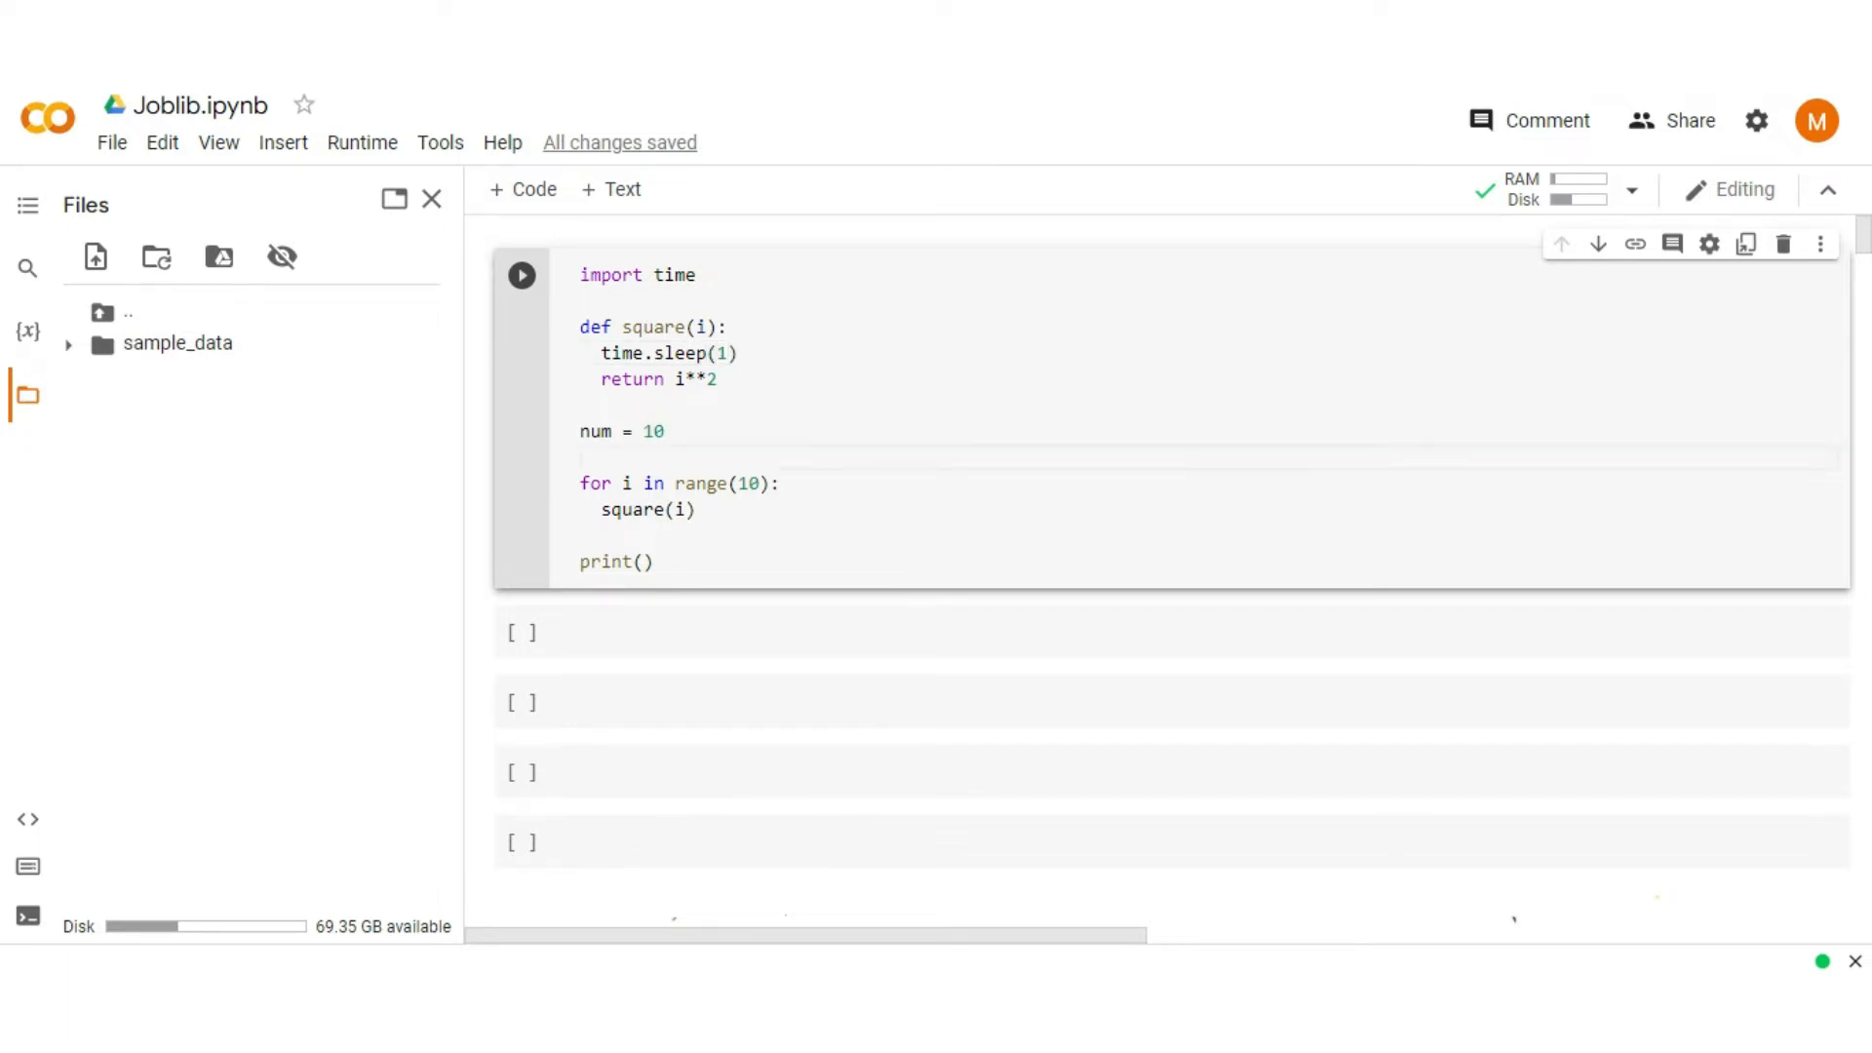
Step: Record start = time.time() and end = time.time() around the loop
type("start")
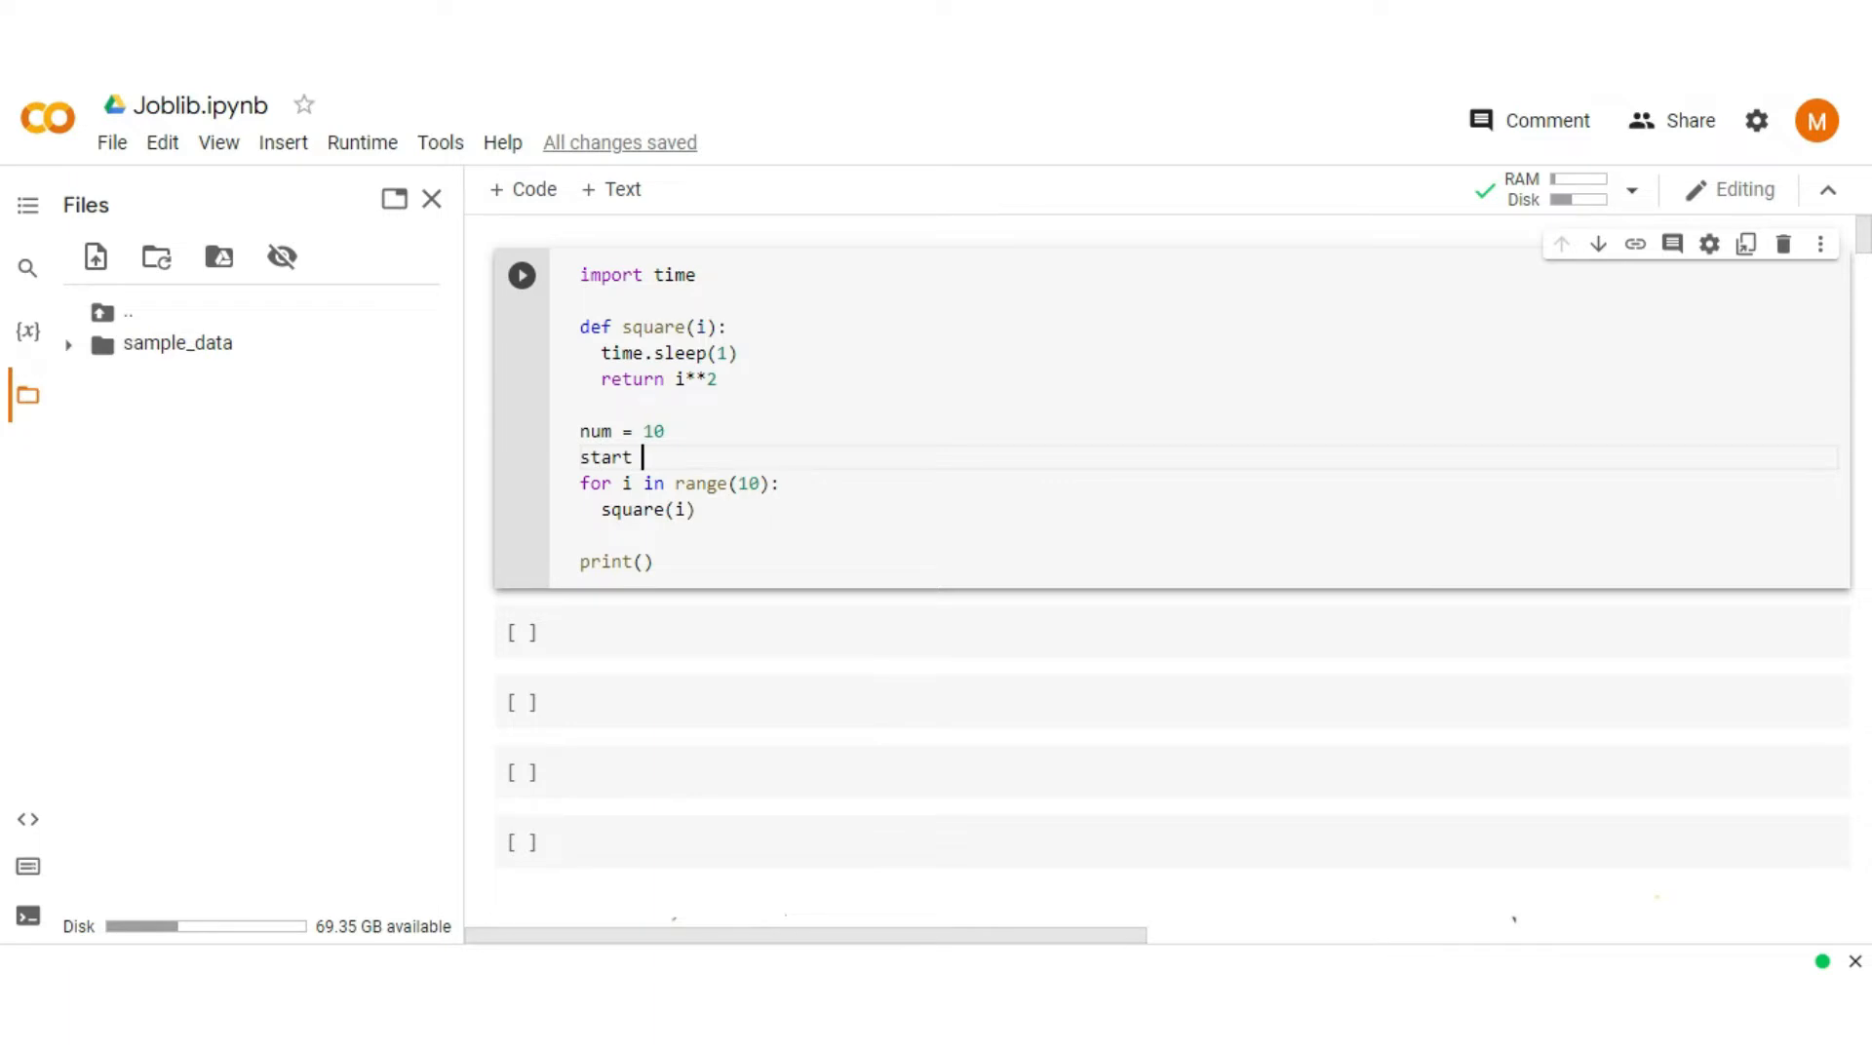
type("= time")
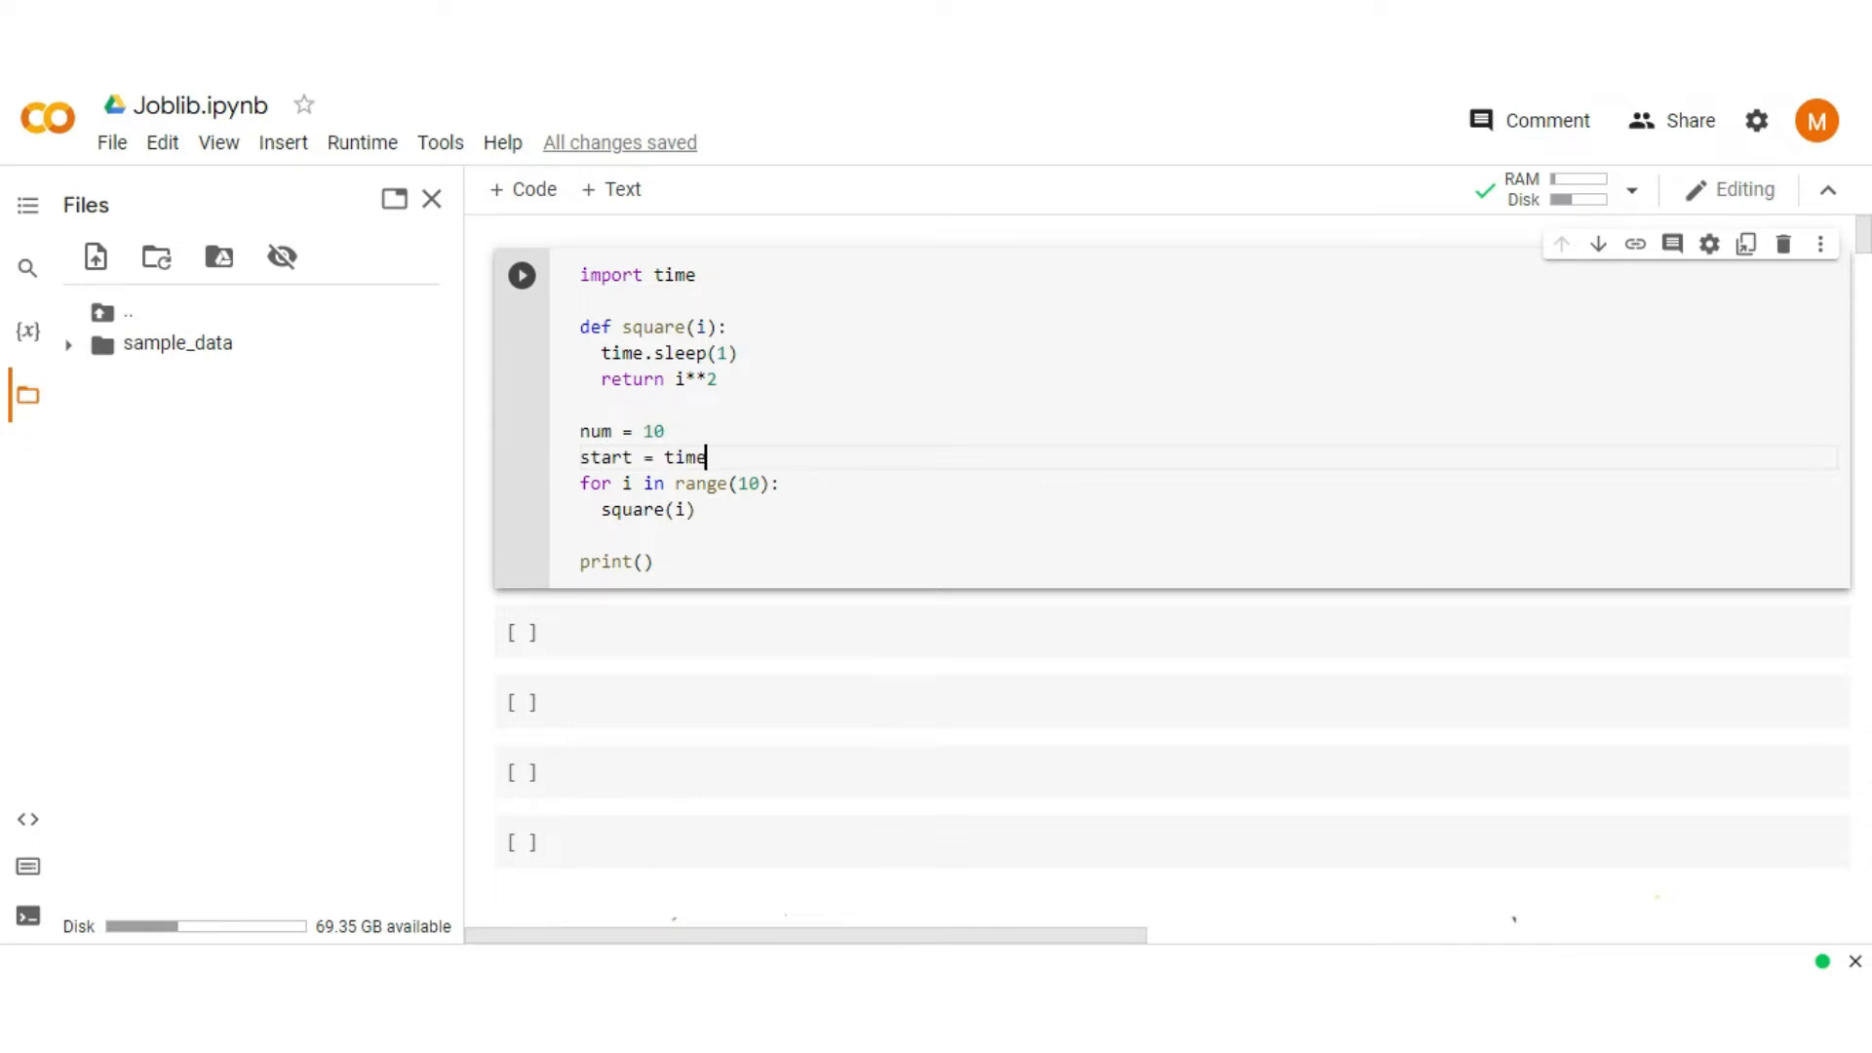
type(".time()")
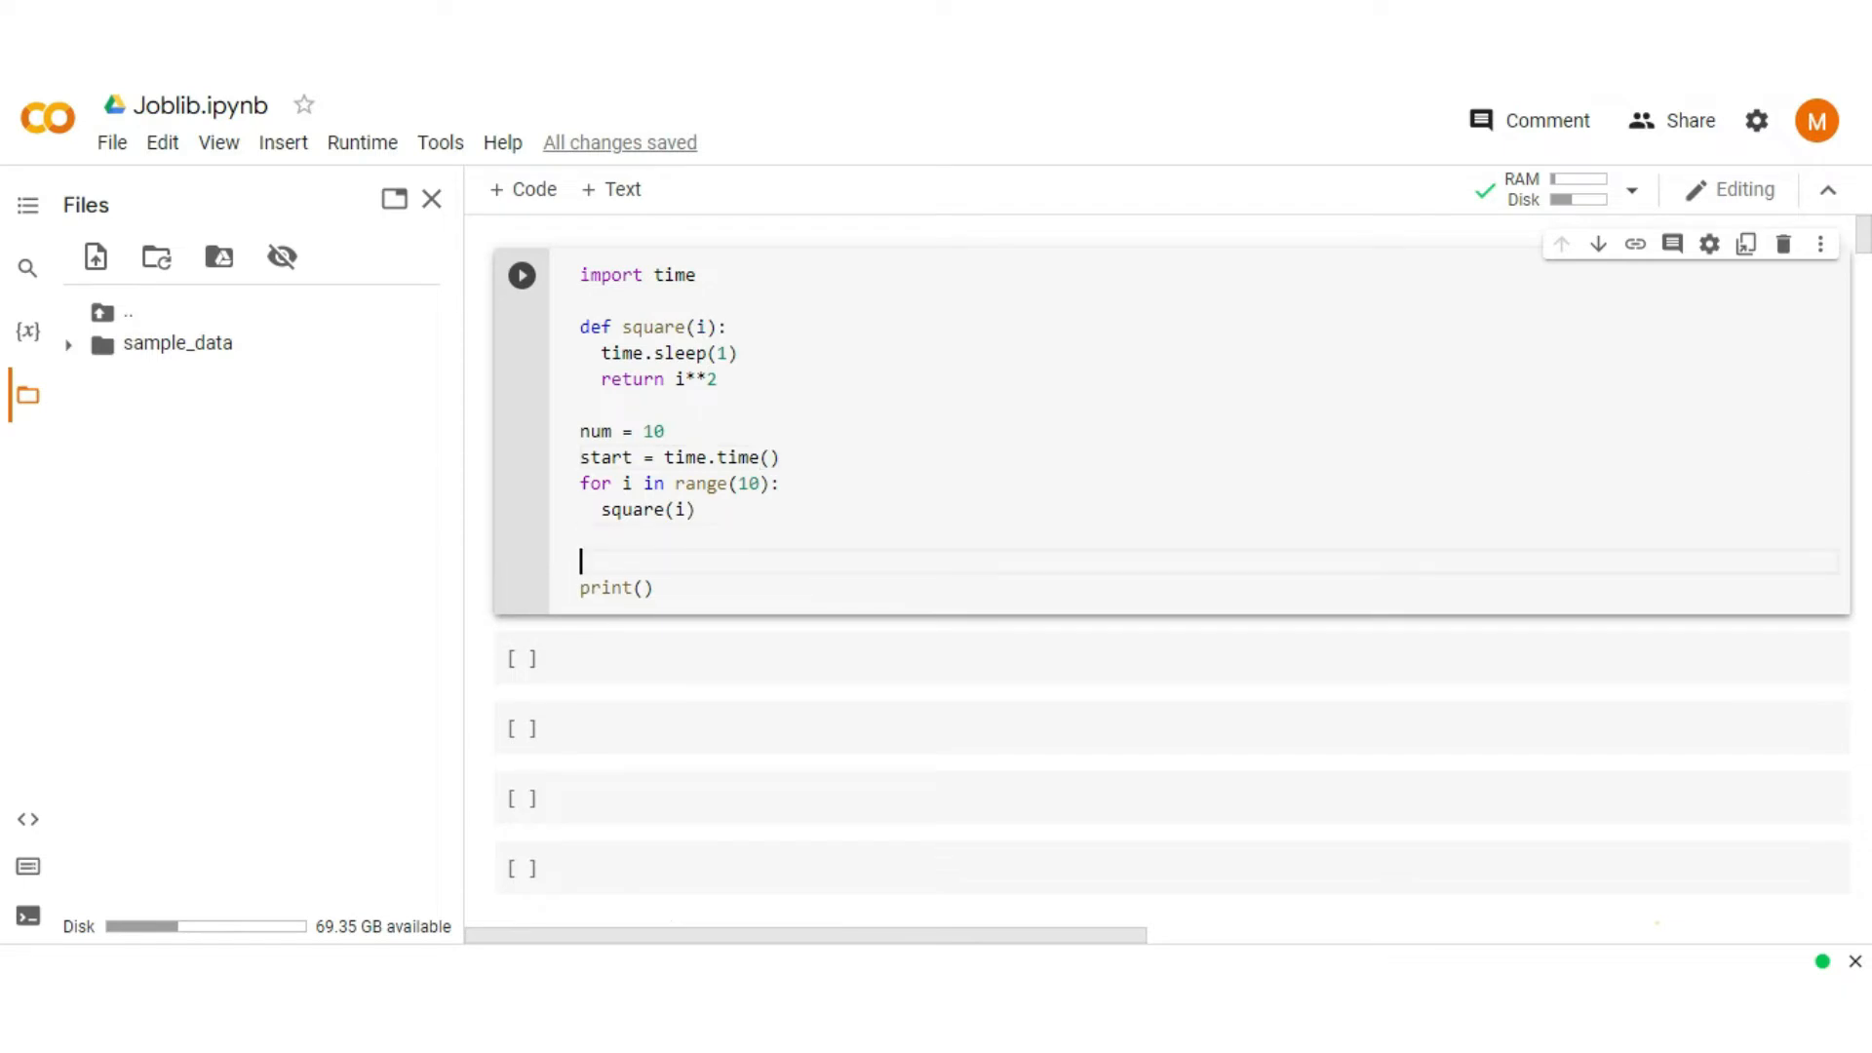
type("end = t")
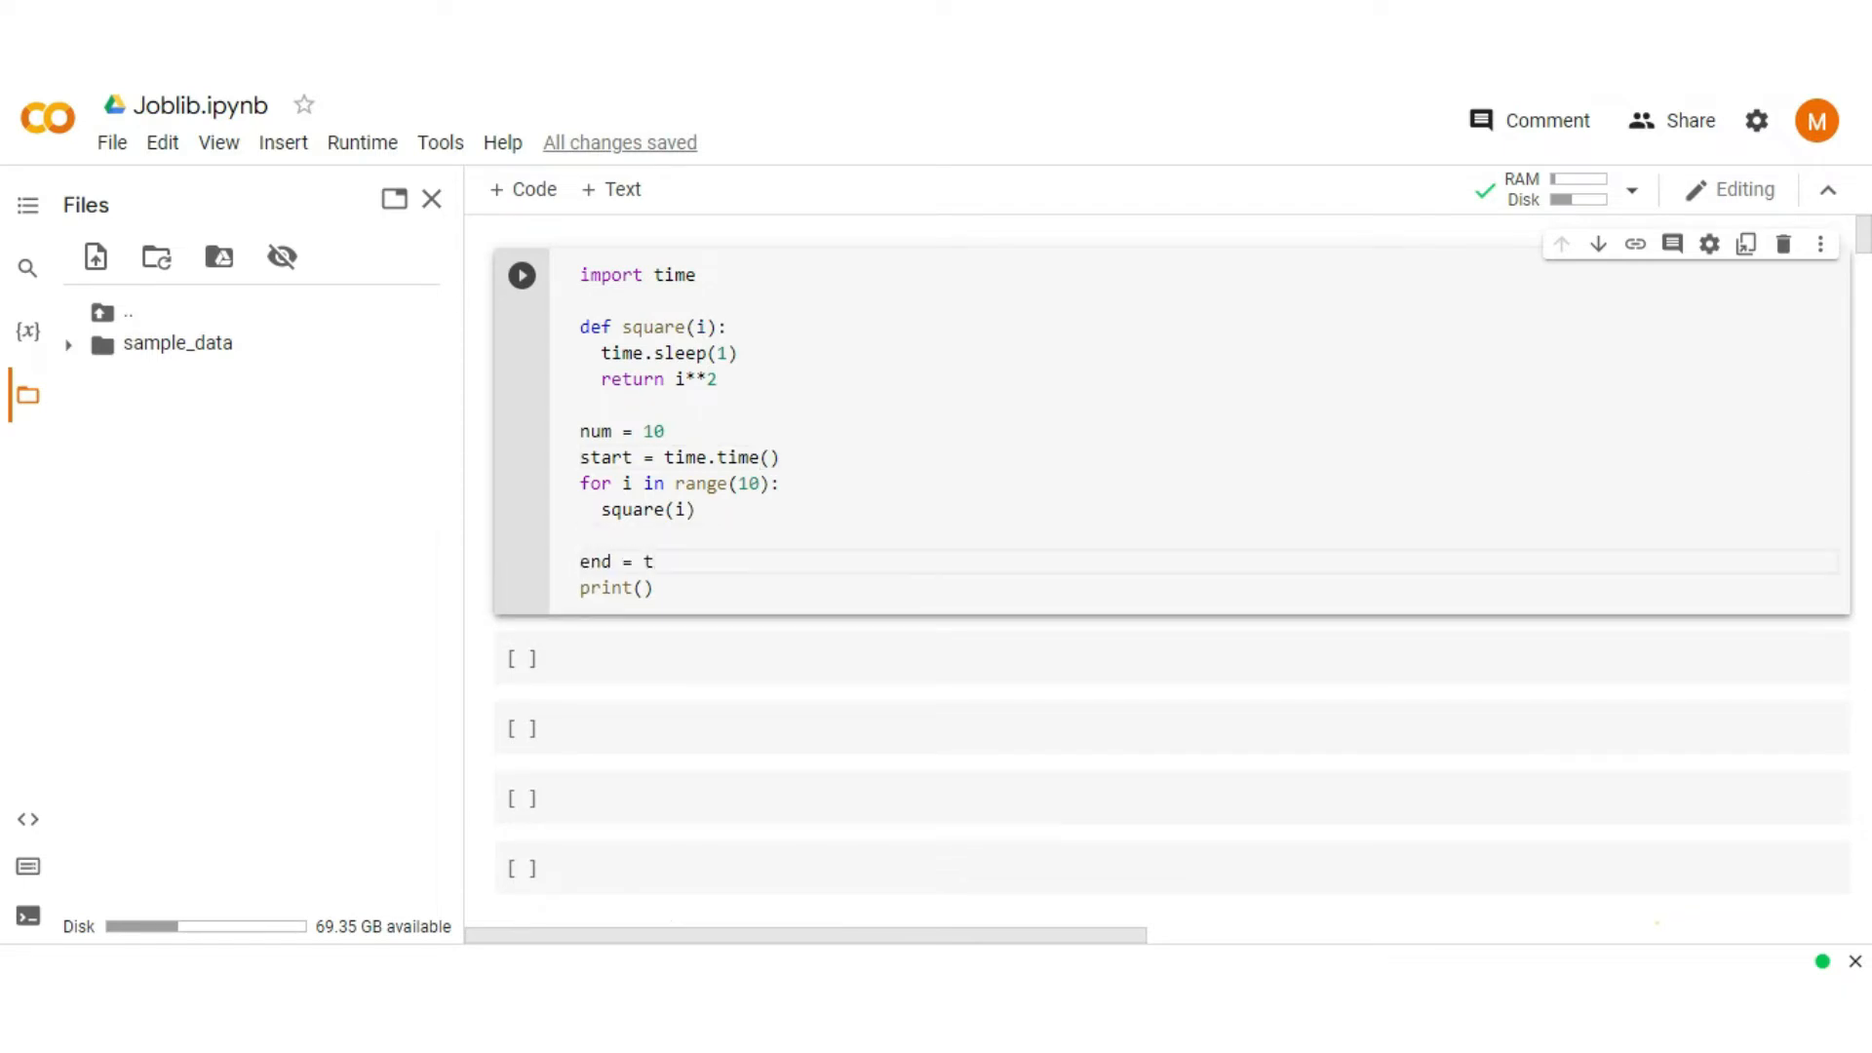
type("ime.time()")
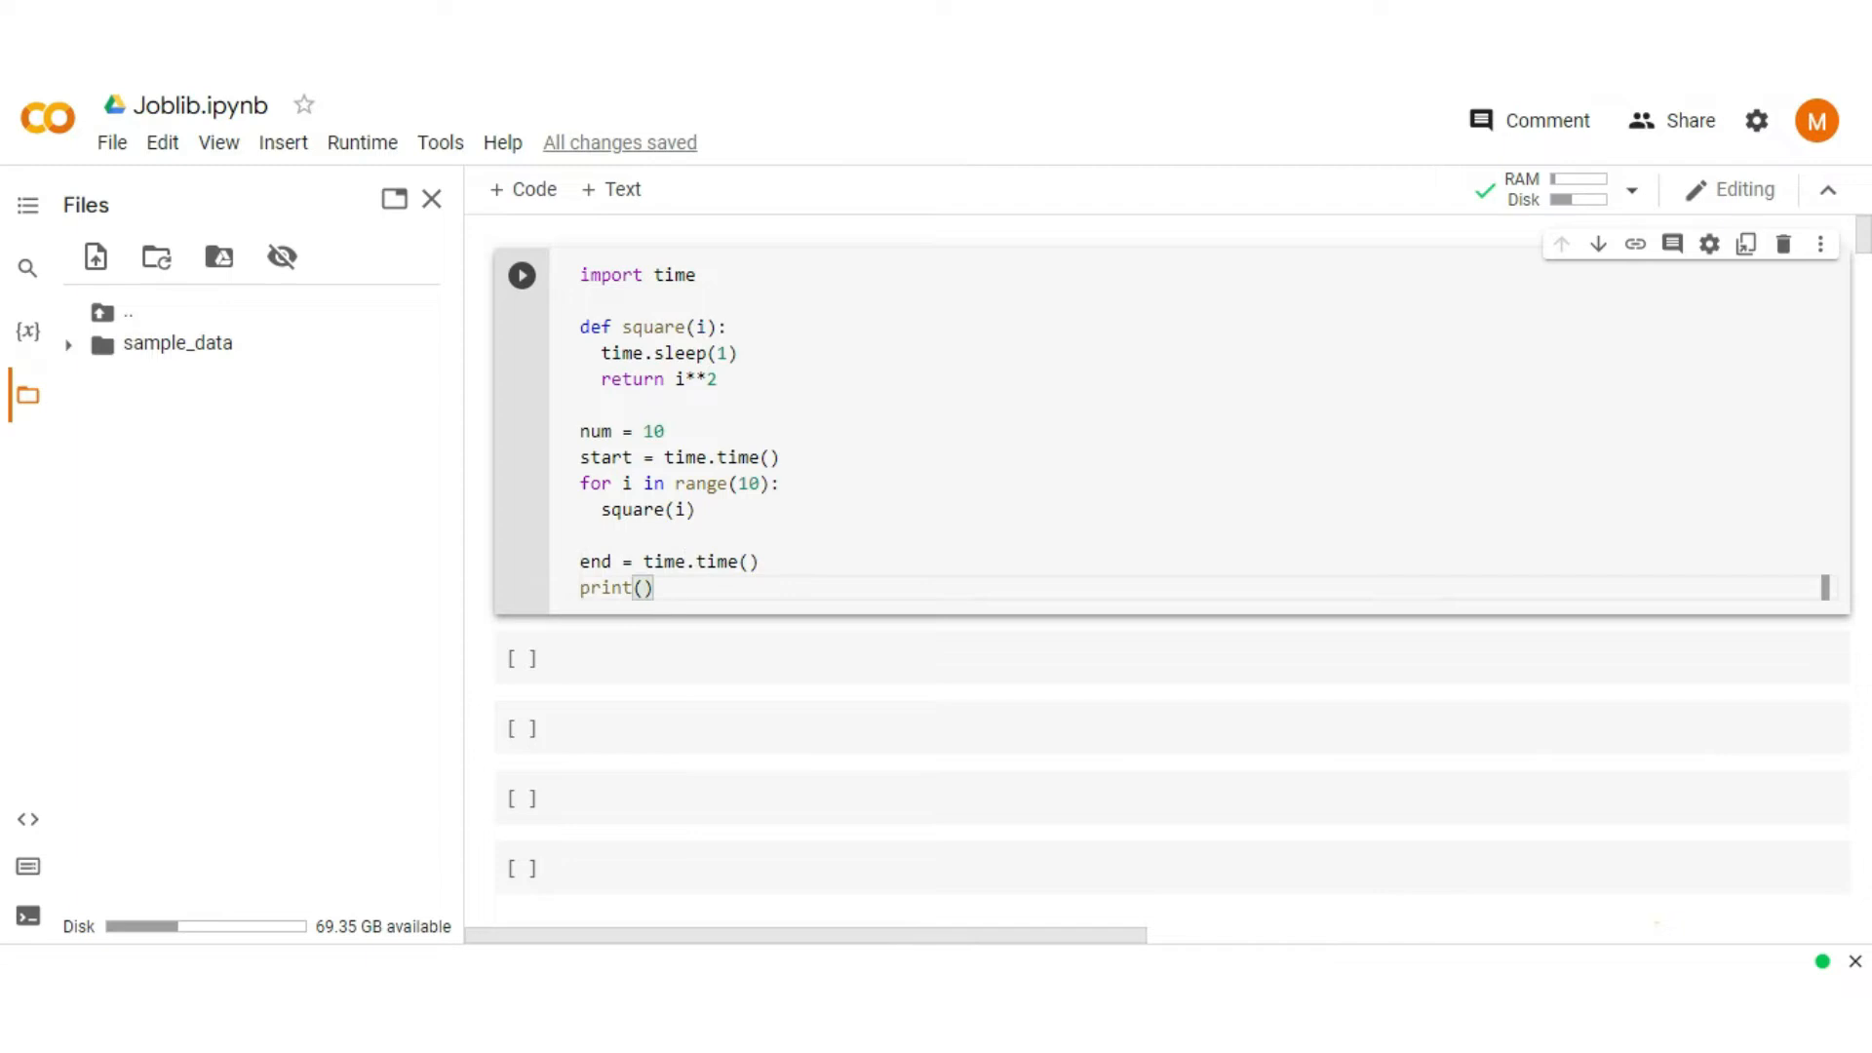
Step: Print the elapsed time as '{:.4f} s'.format(end - start)
type("'{'")
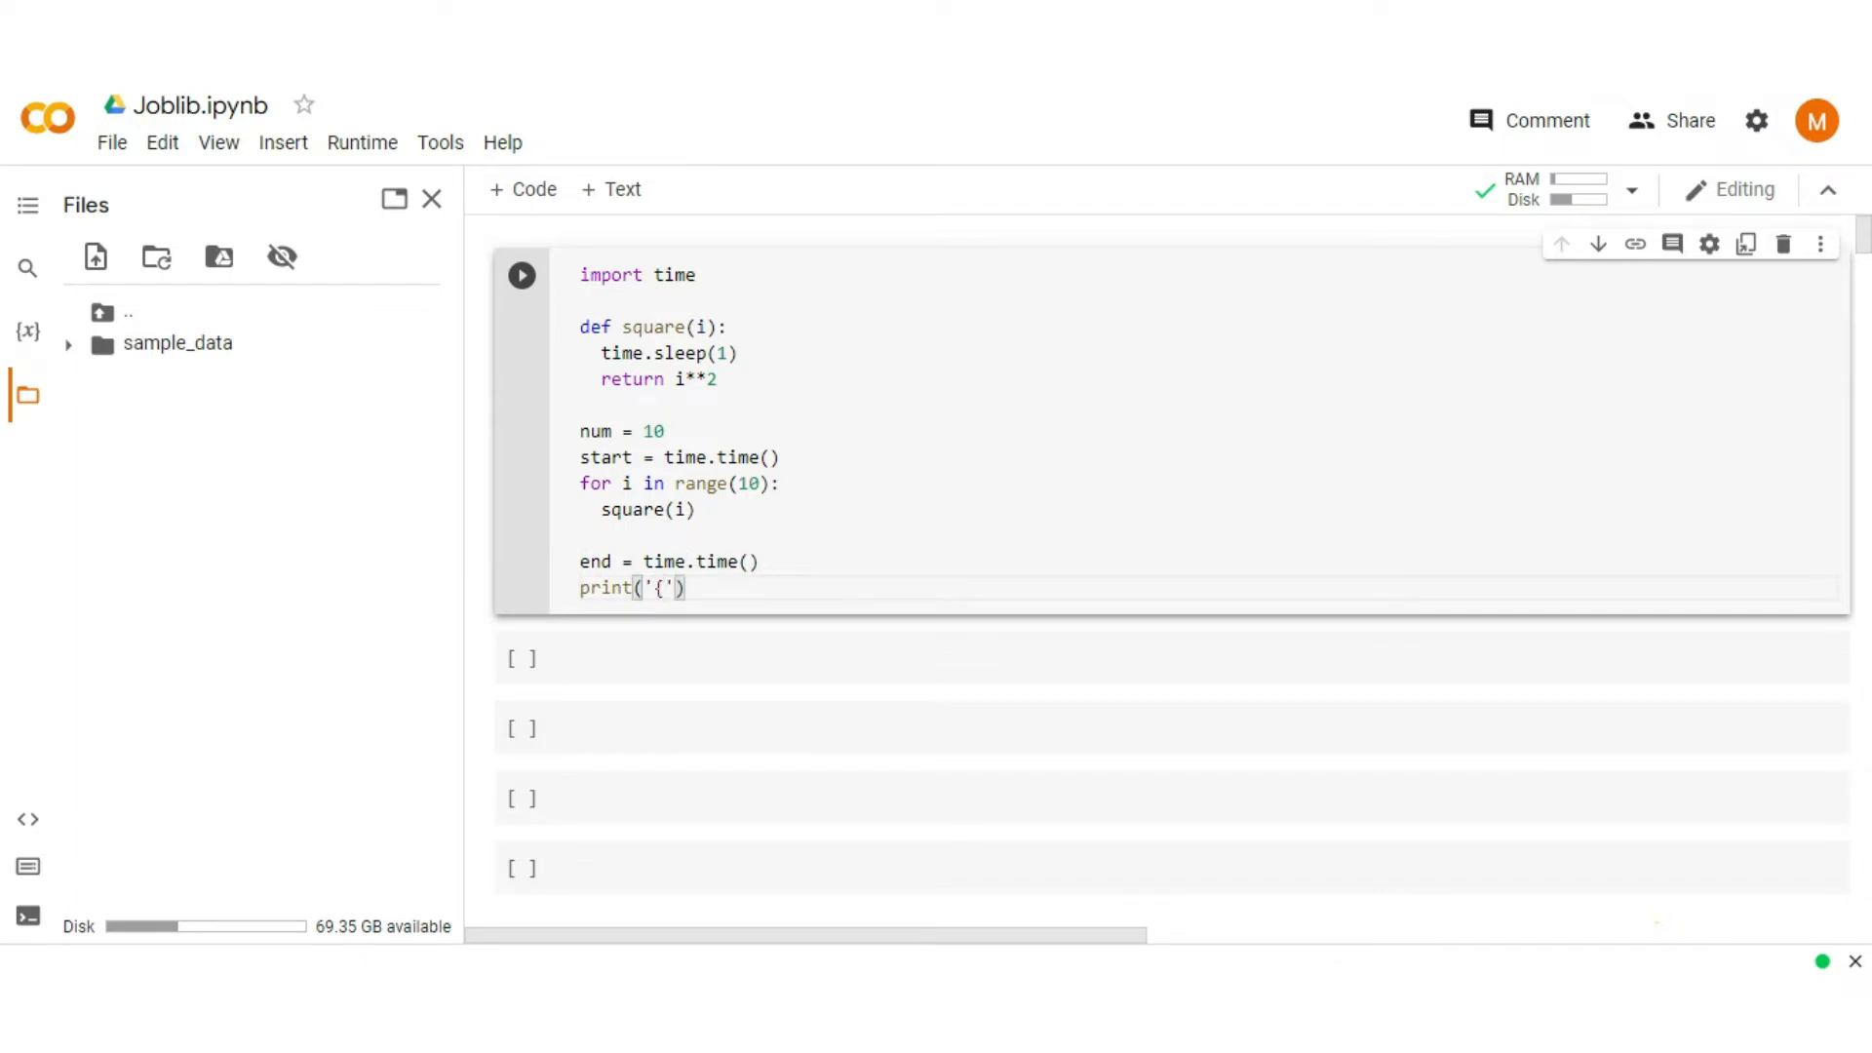
type(":.4f} s")
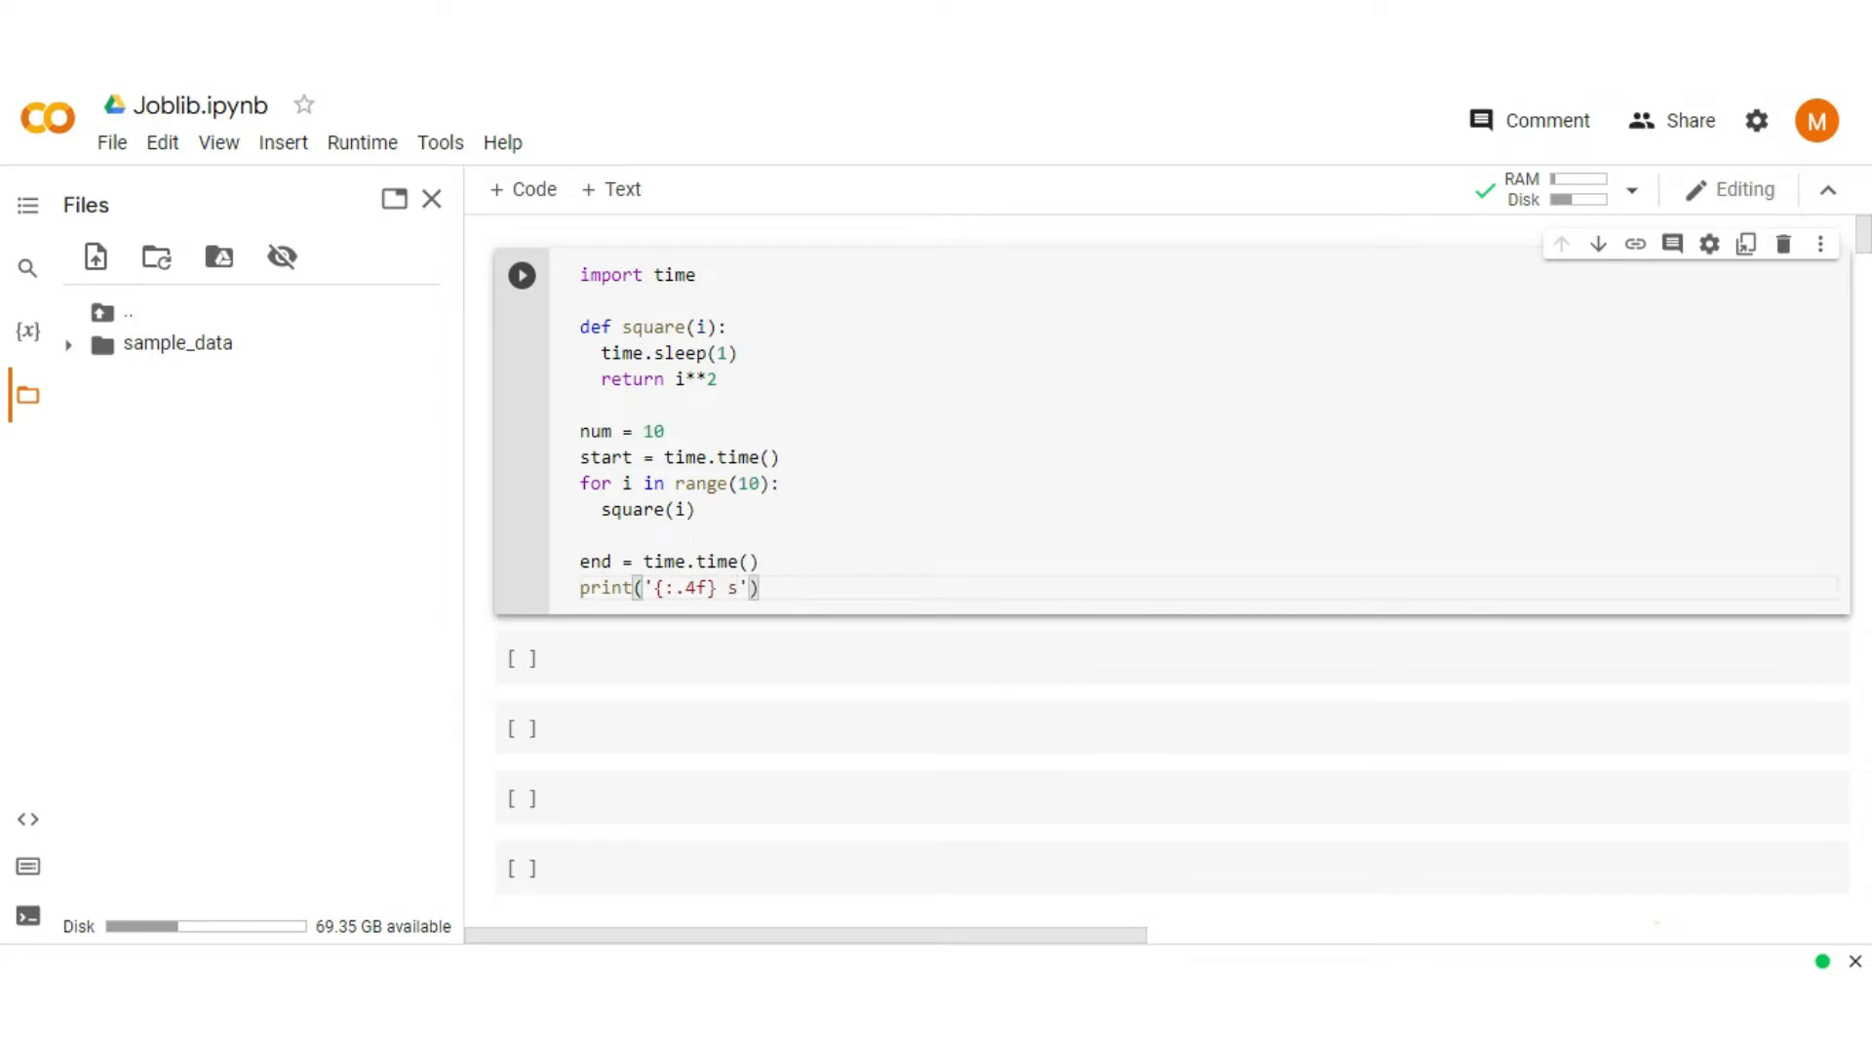
type(".format")
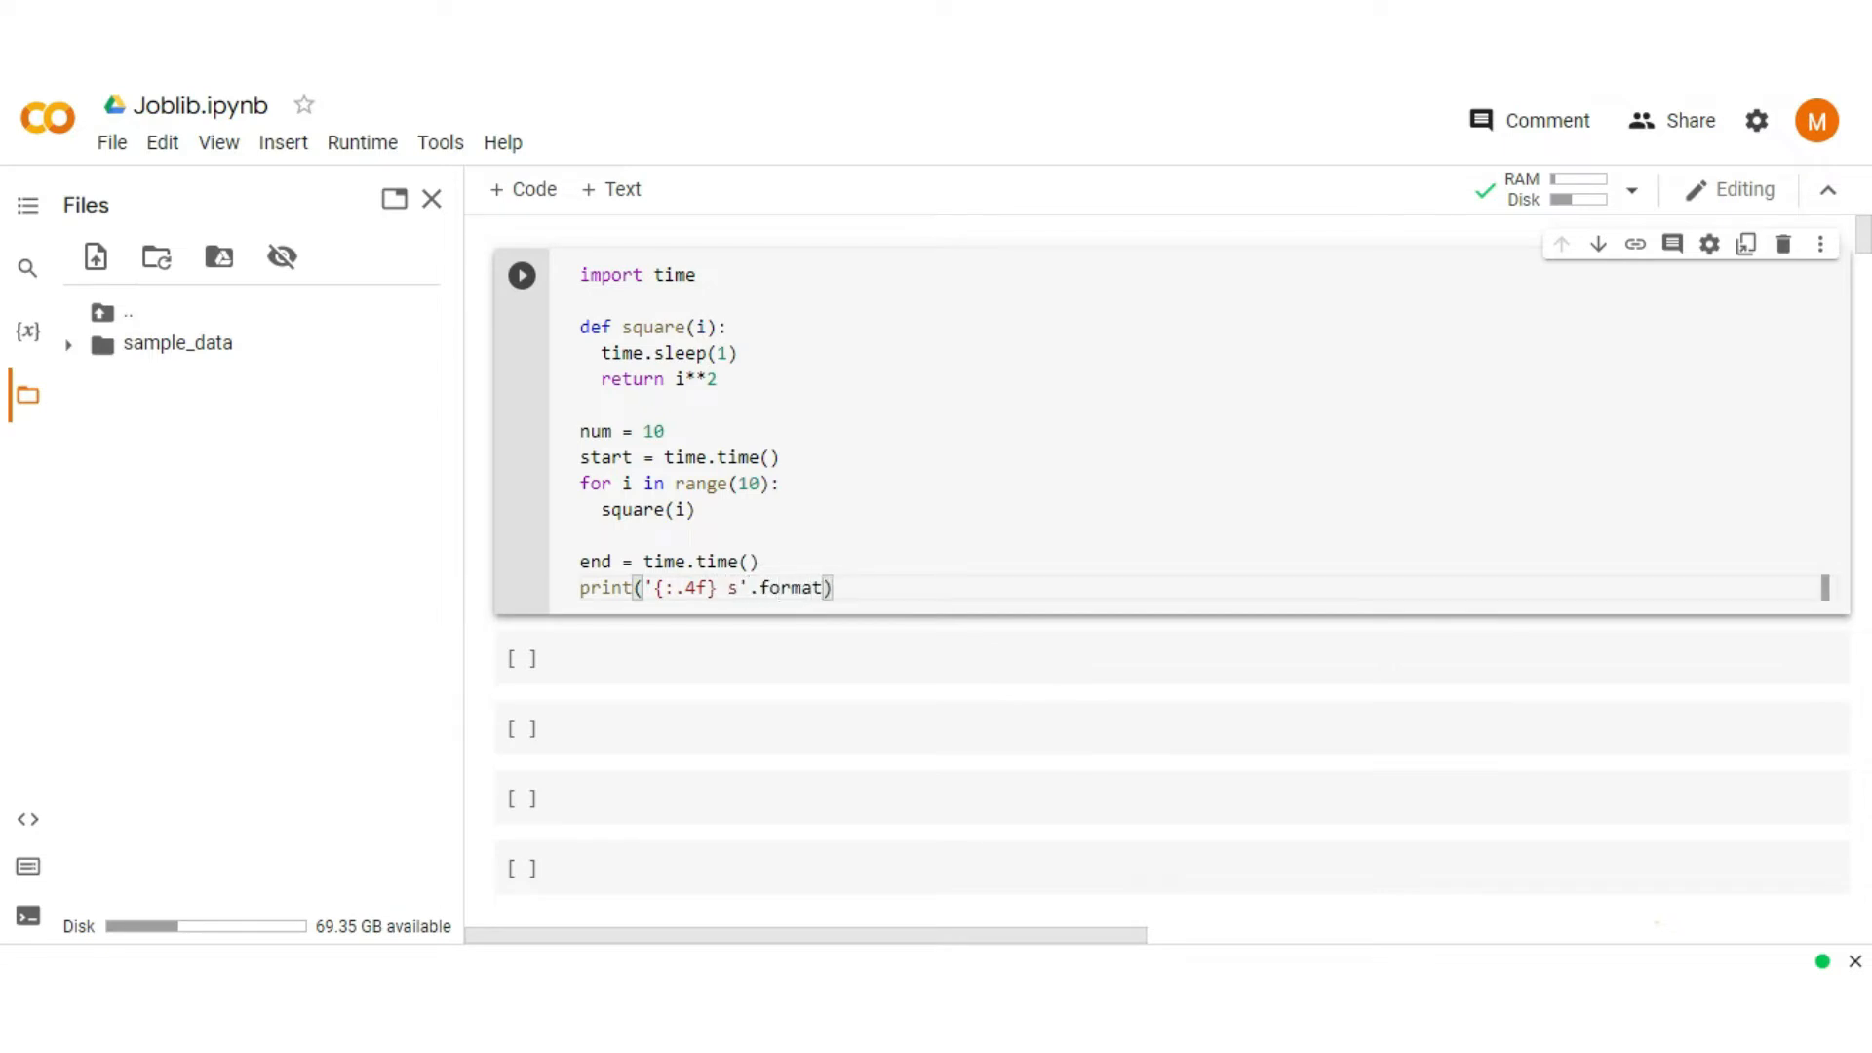
type("(end - start)")
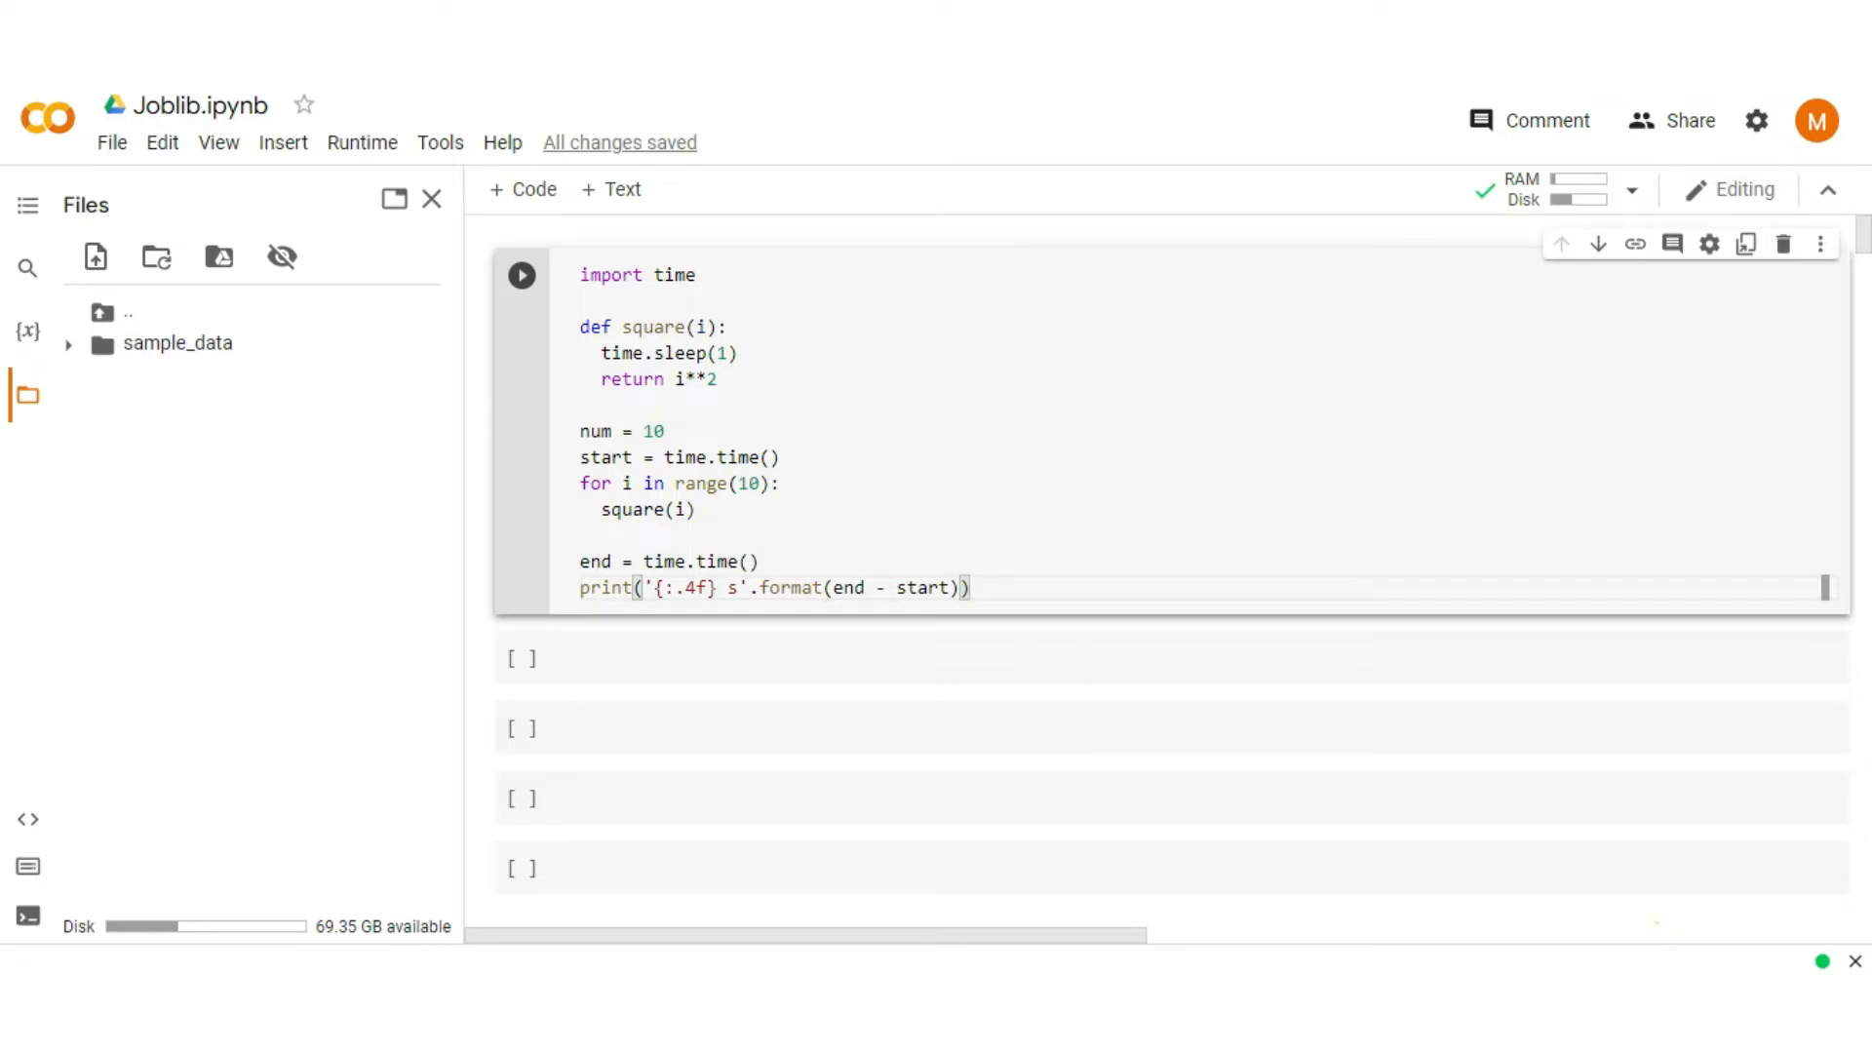
Step: Run the timing cell, which prints 10.0097 s for the sequential loop
left_click(523, 275)
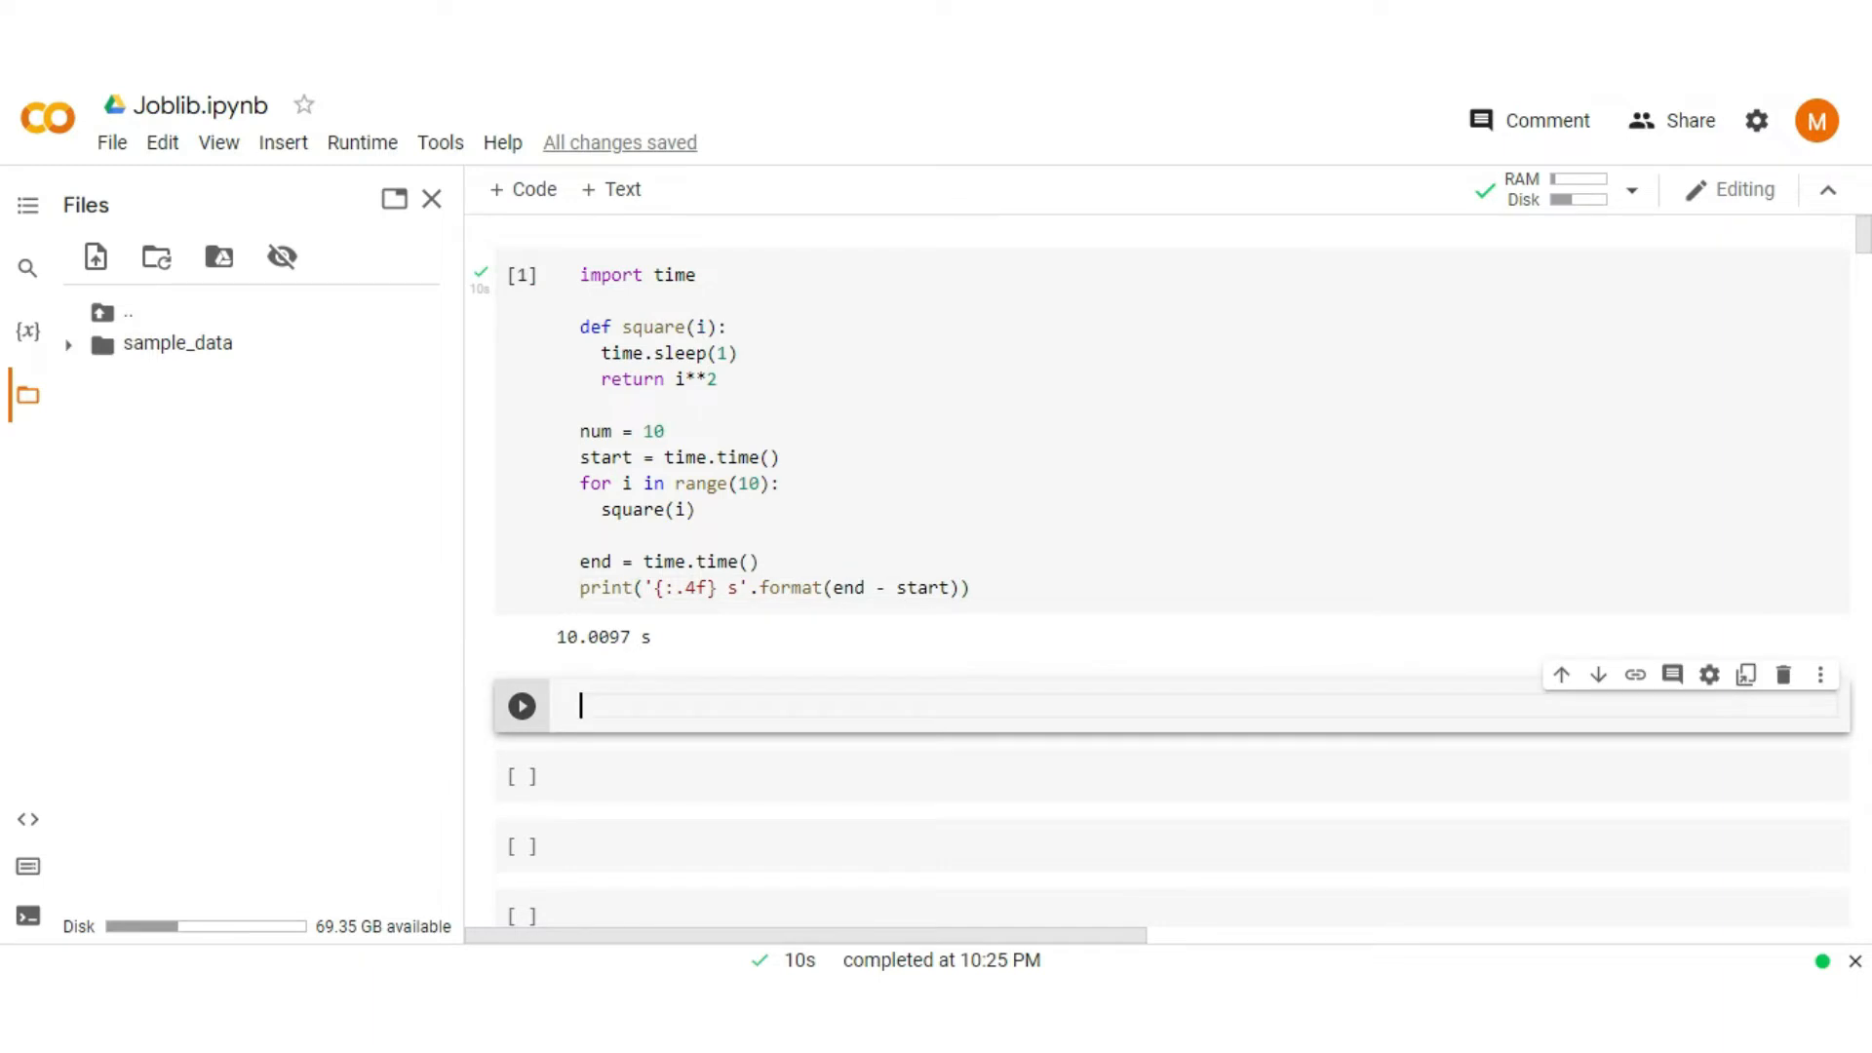
Step: Import Parallel and delayed from joblib and record start = time.time()
type("from jo")
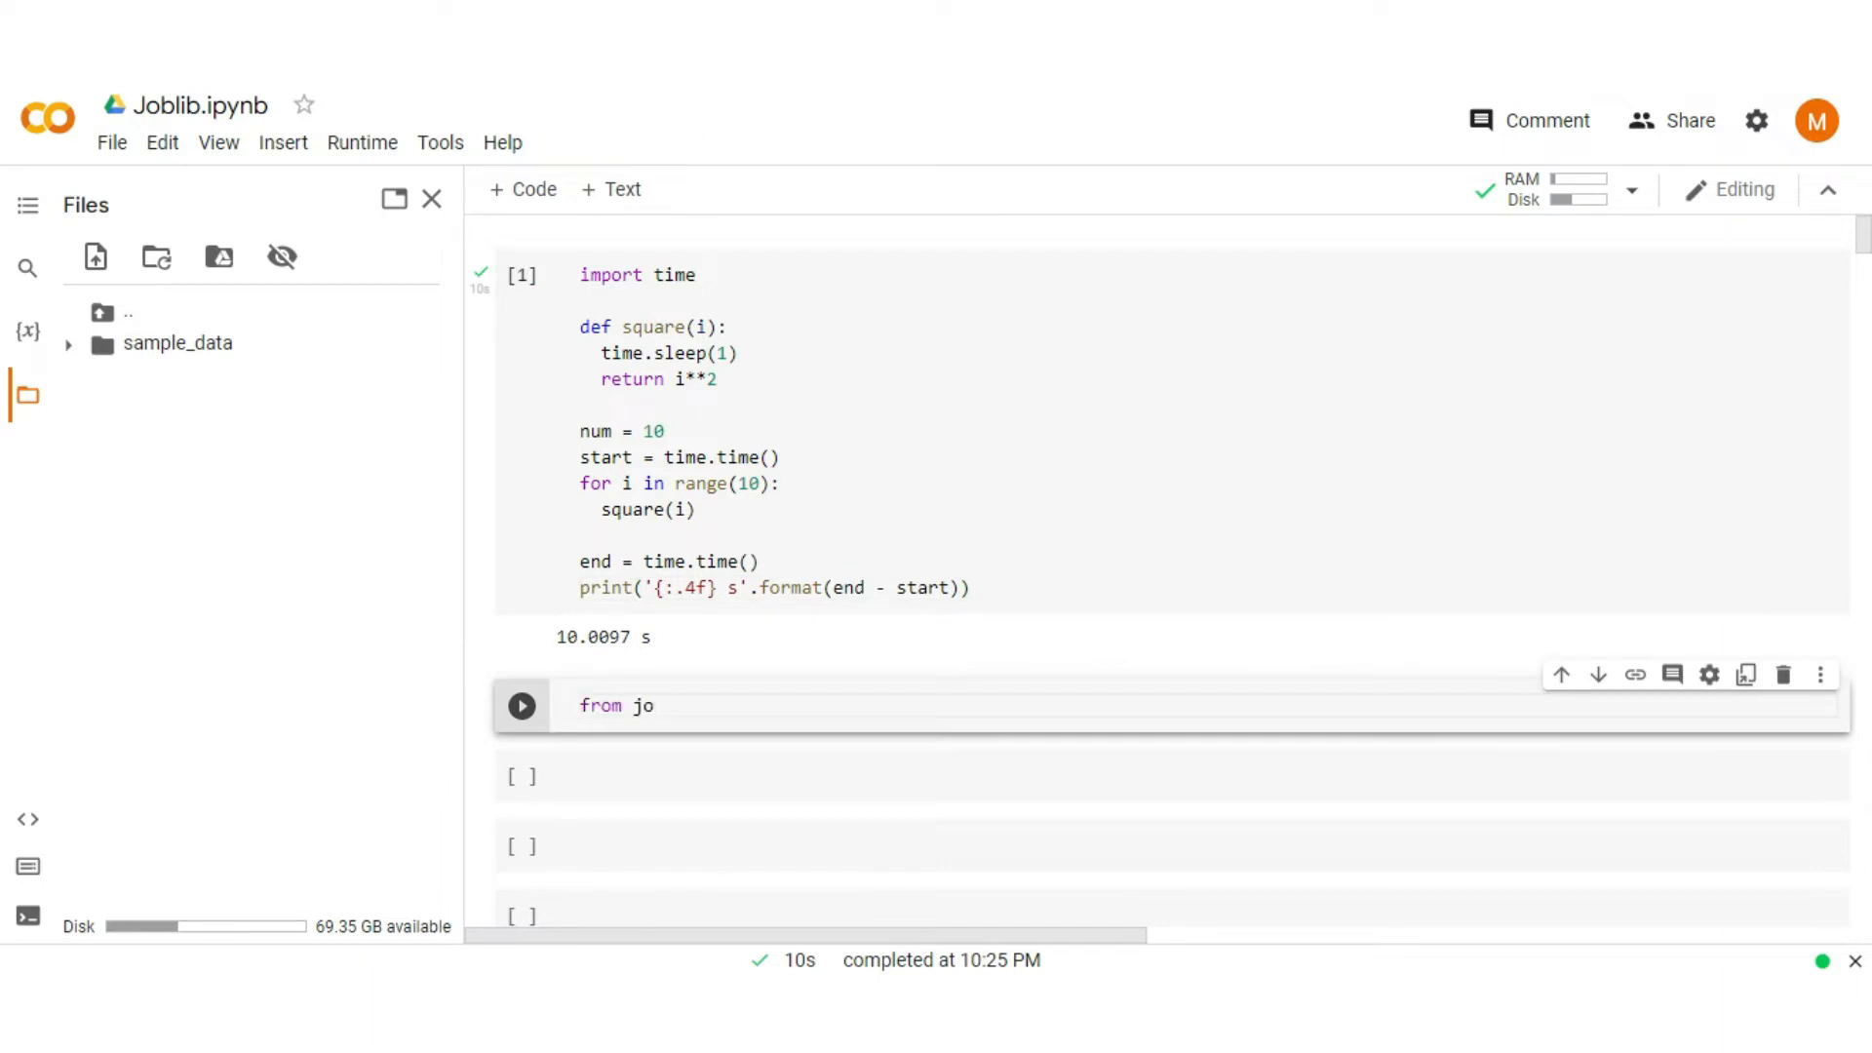
type("blib import")
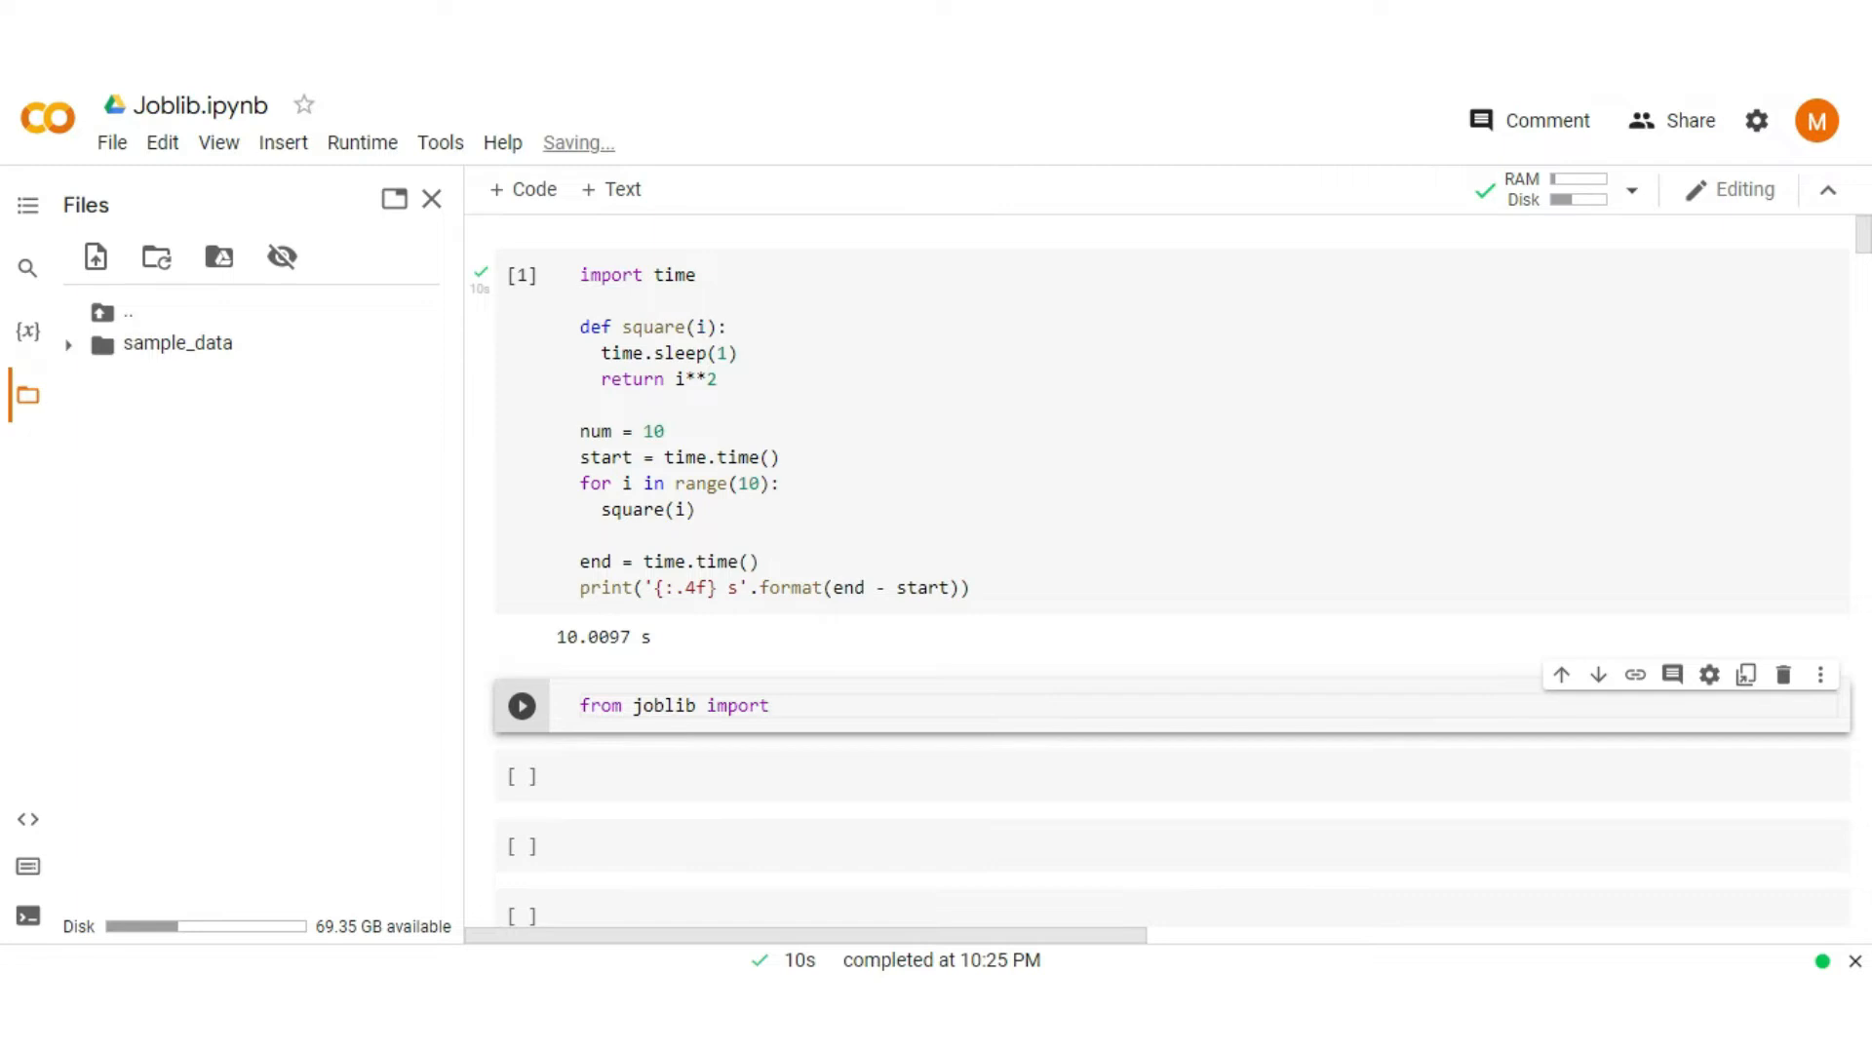
type("Parallel, dela")
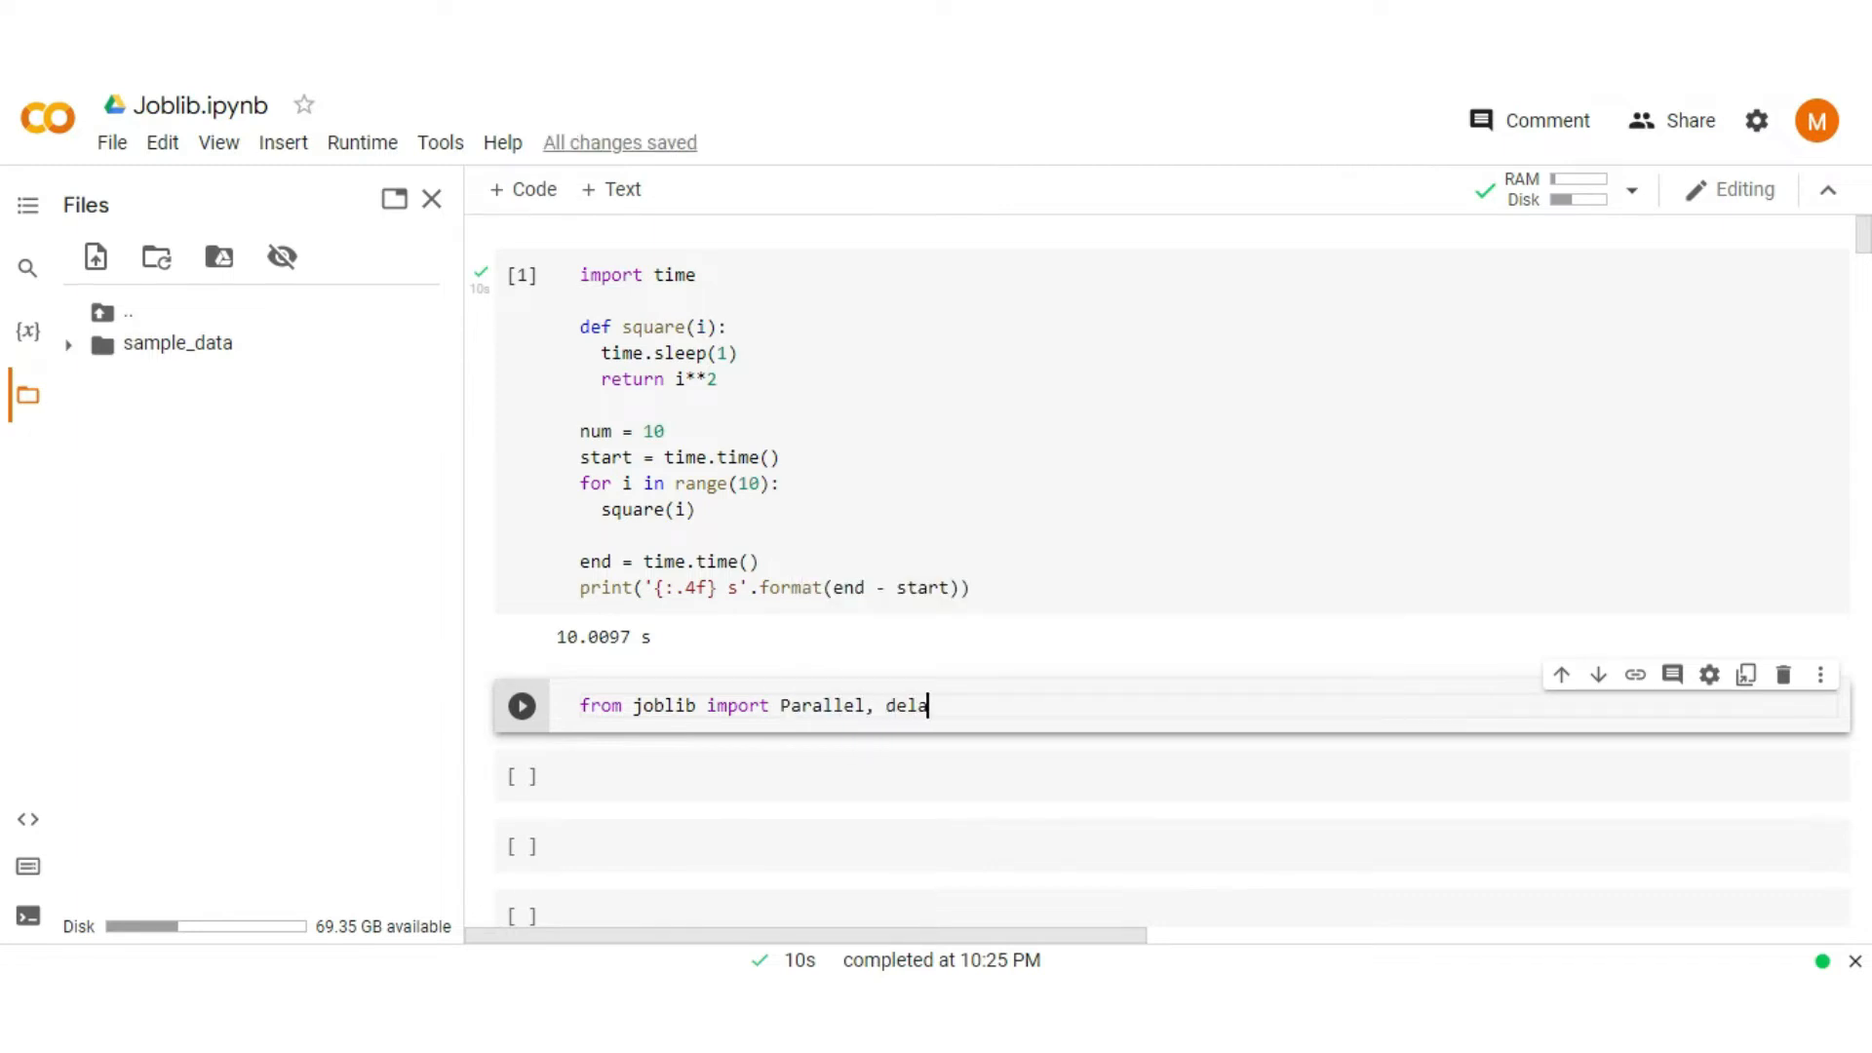
type("yed")
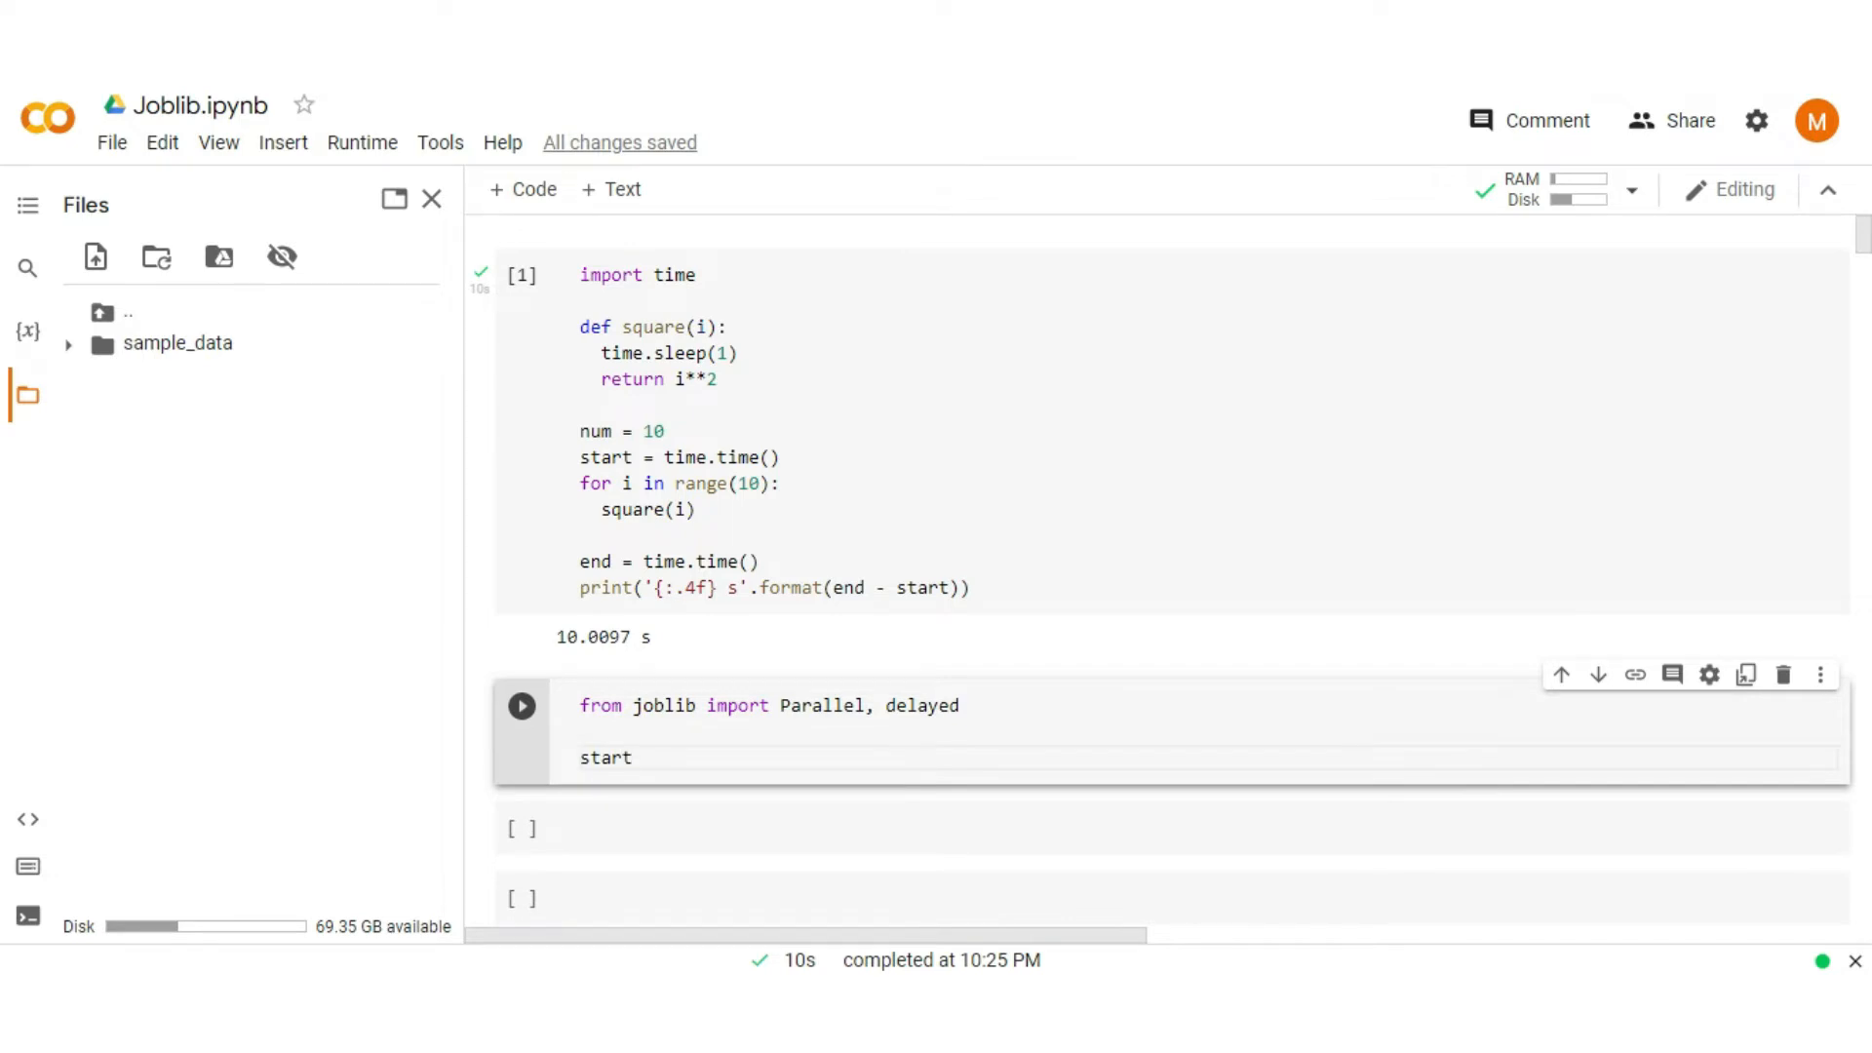
type("= time")
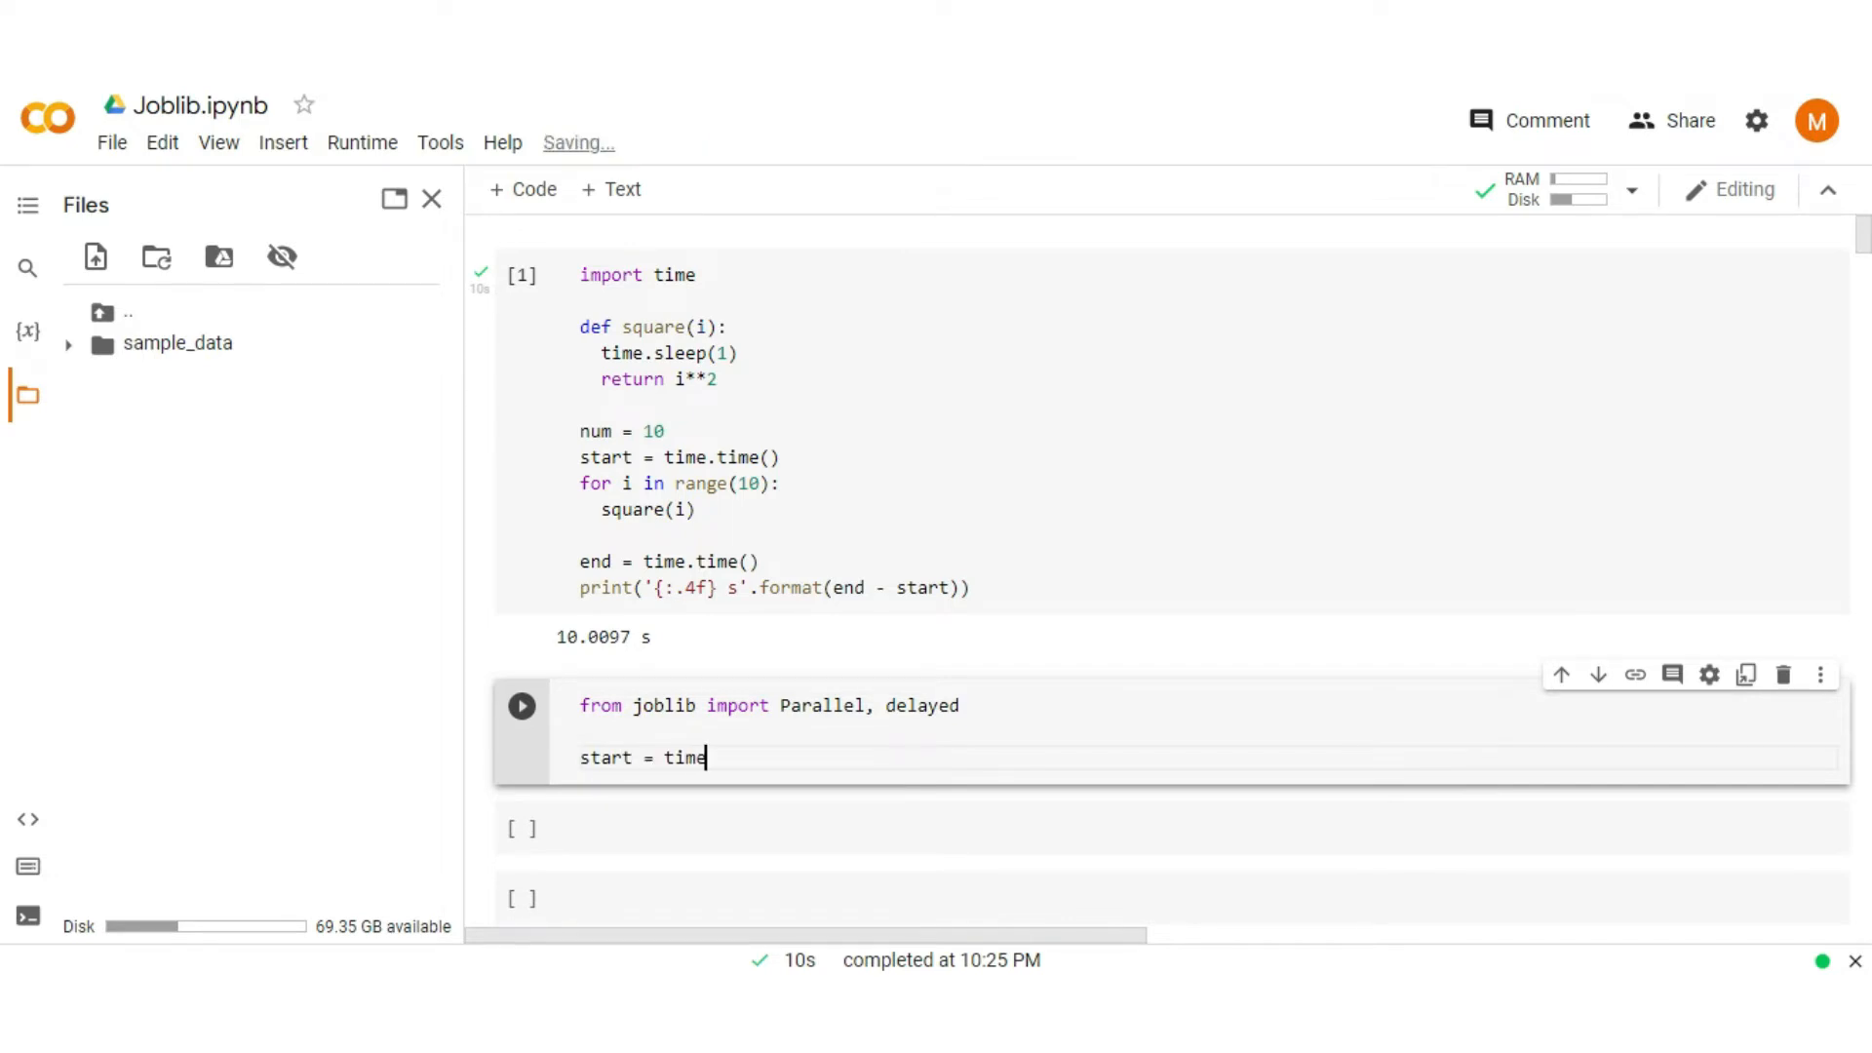
type(".time")
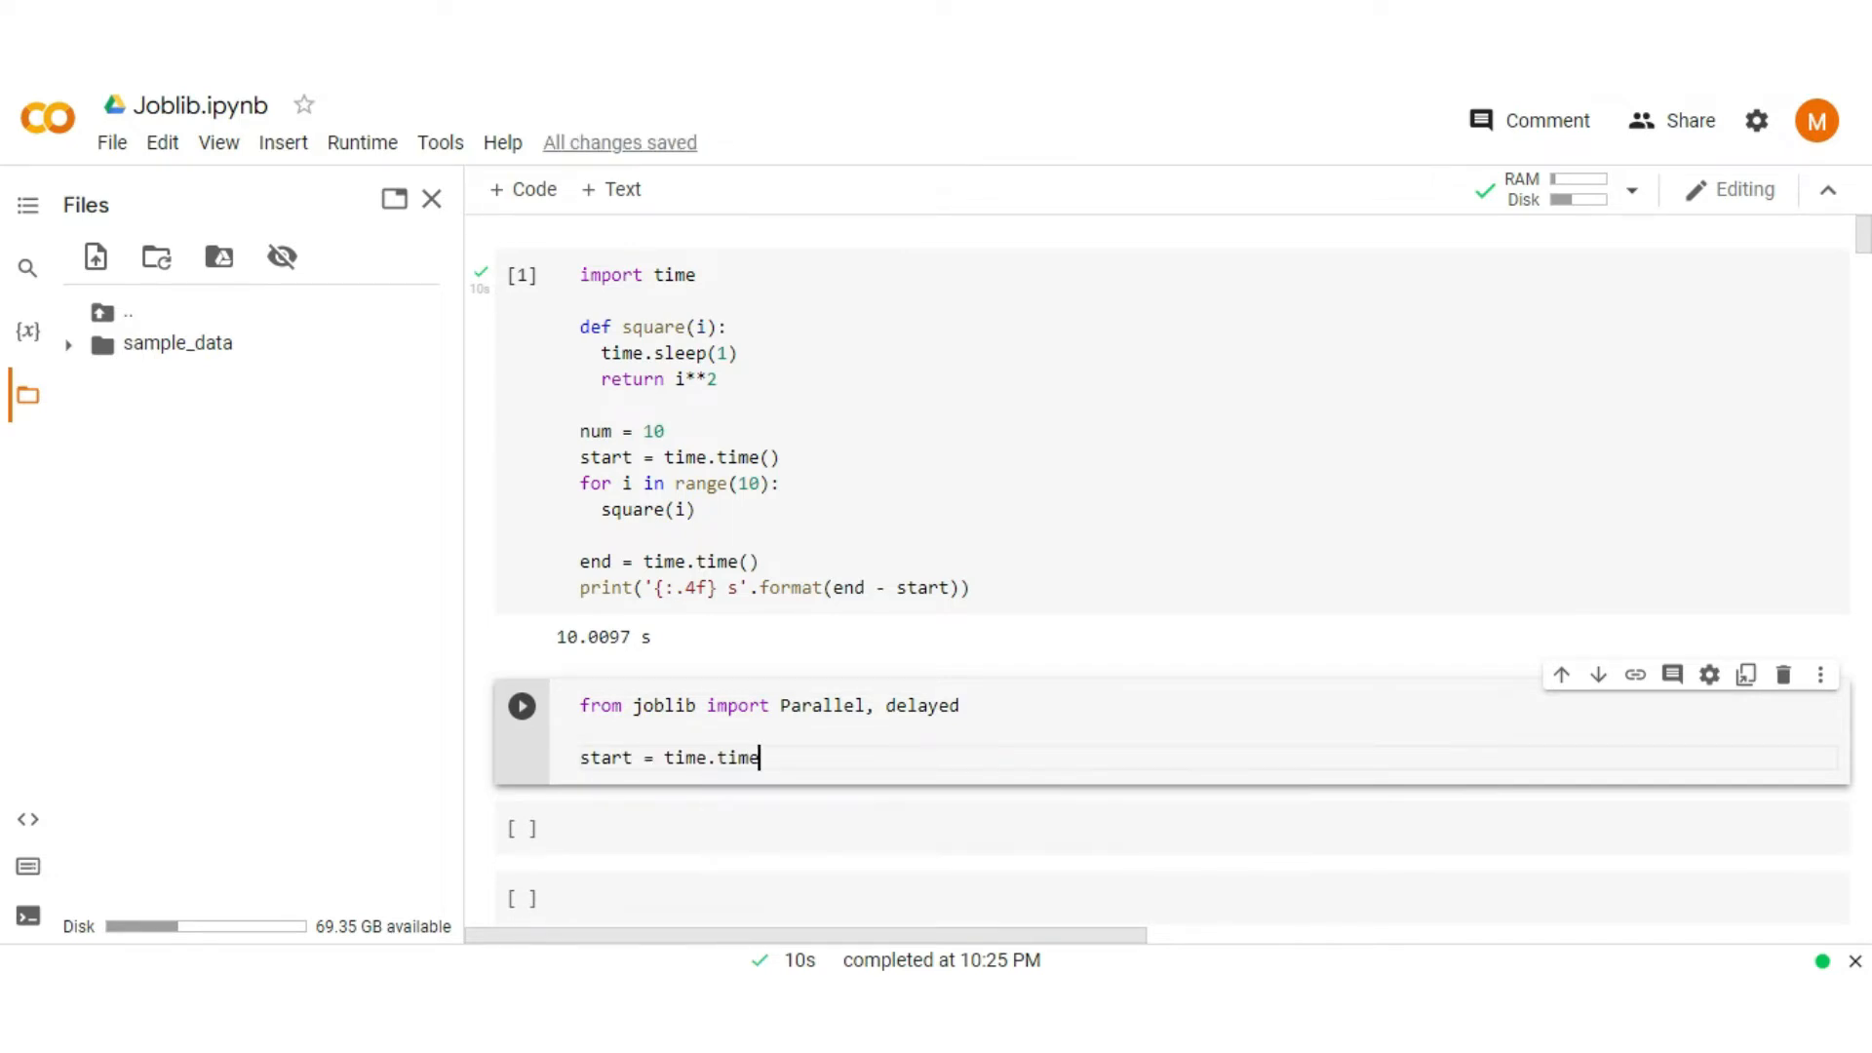
key("Enter")
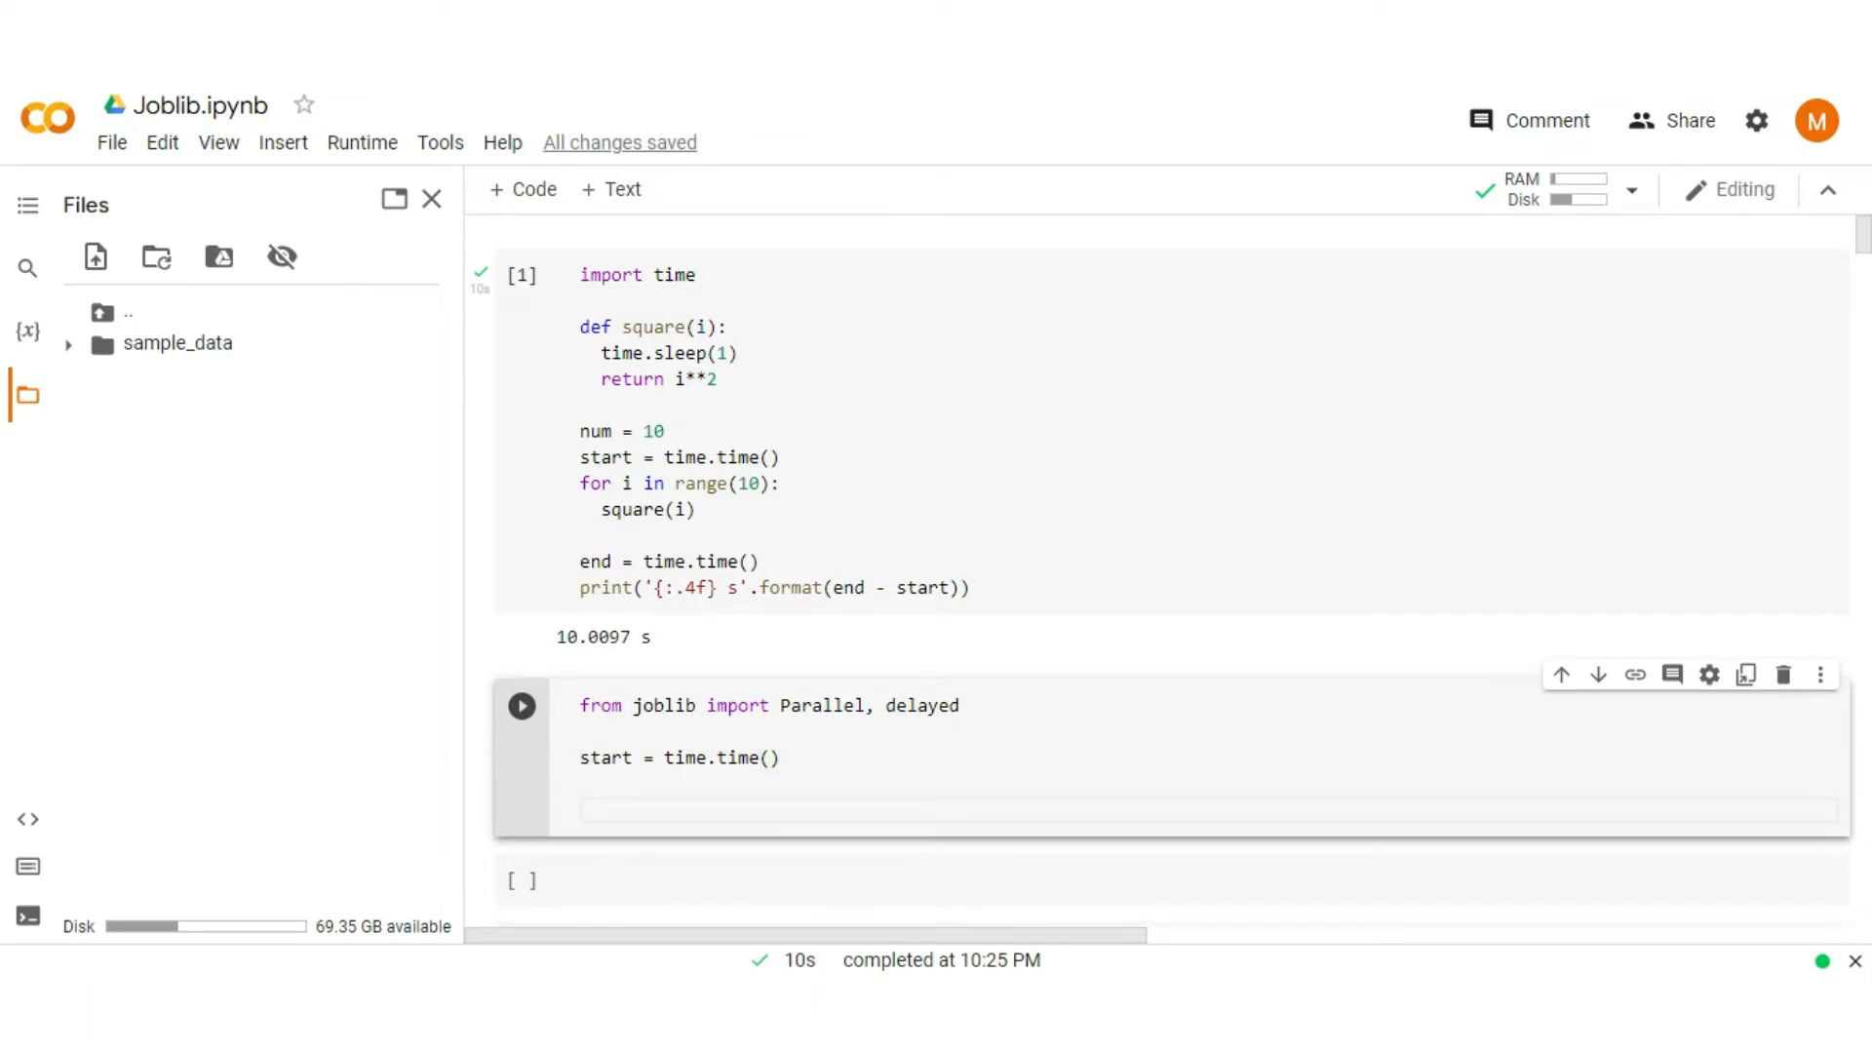
Step: Call Parallel with n_jobs=2, backend='loky', verbose=5
type("P")
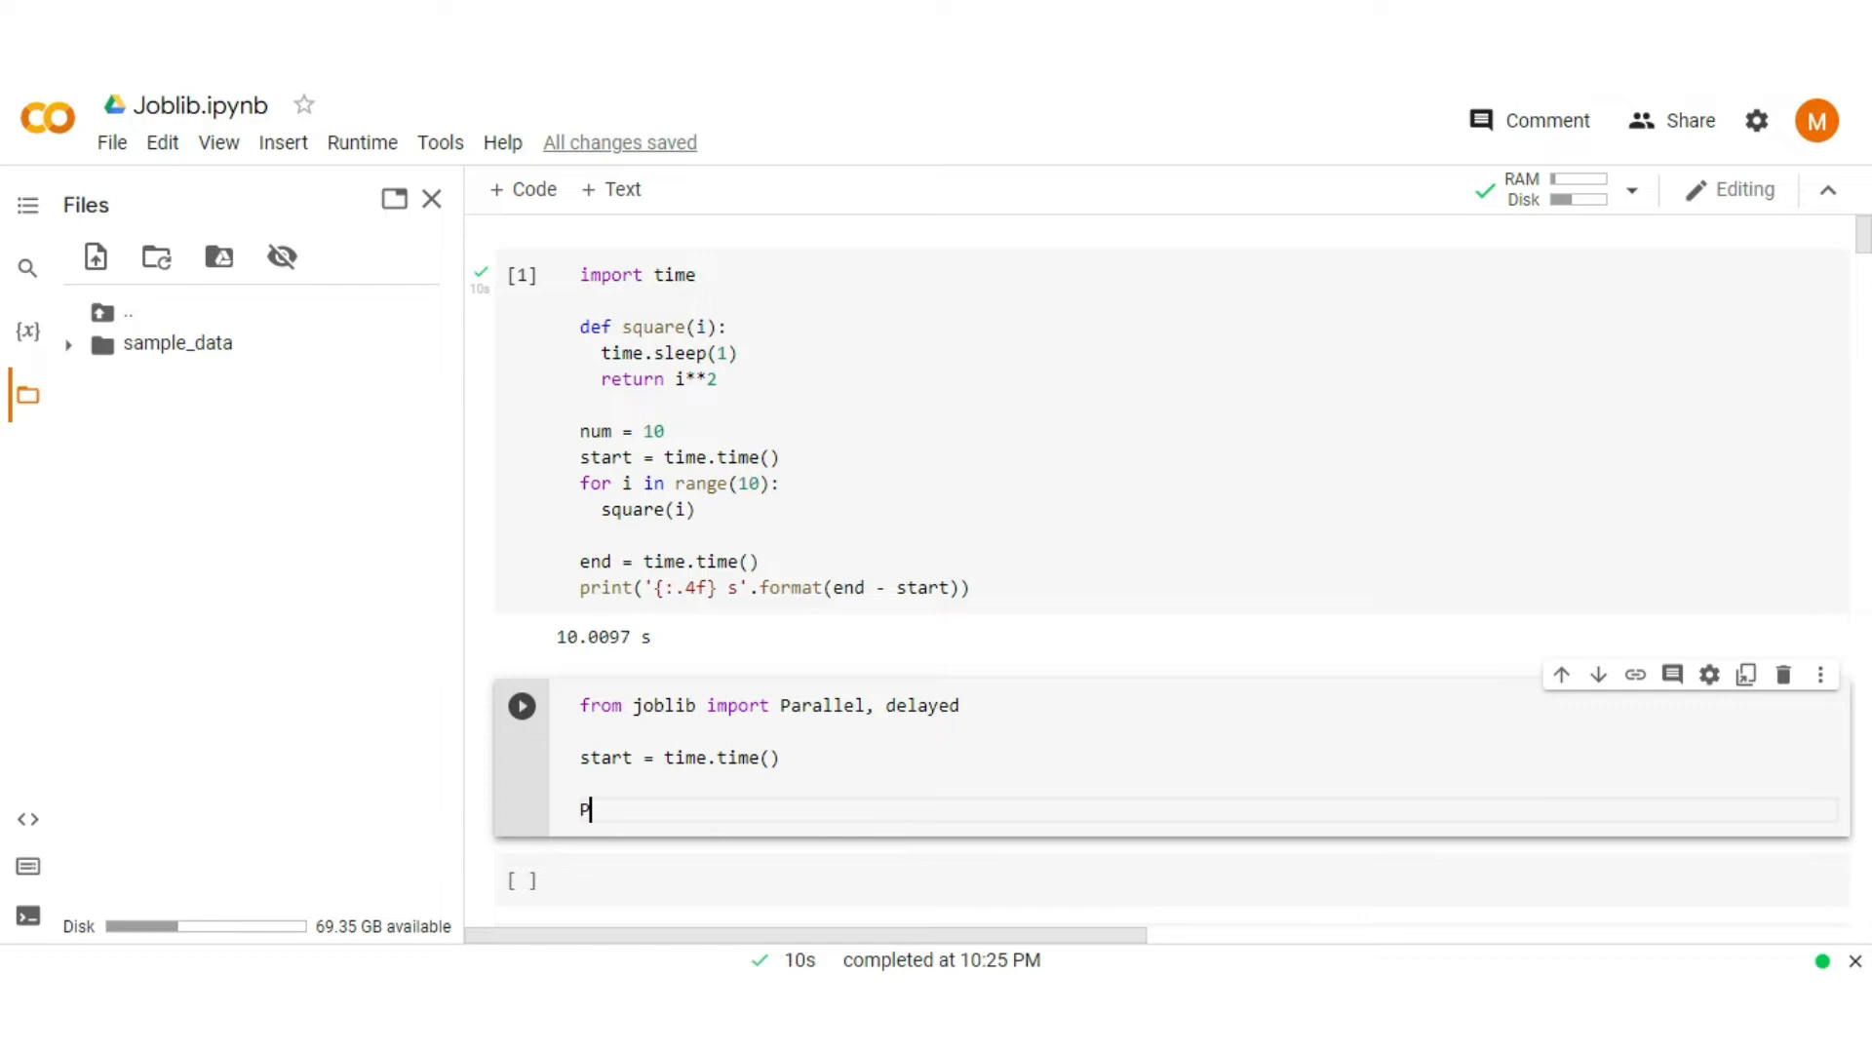
type("arallel")
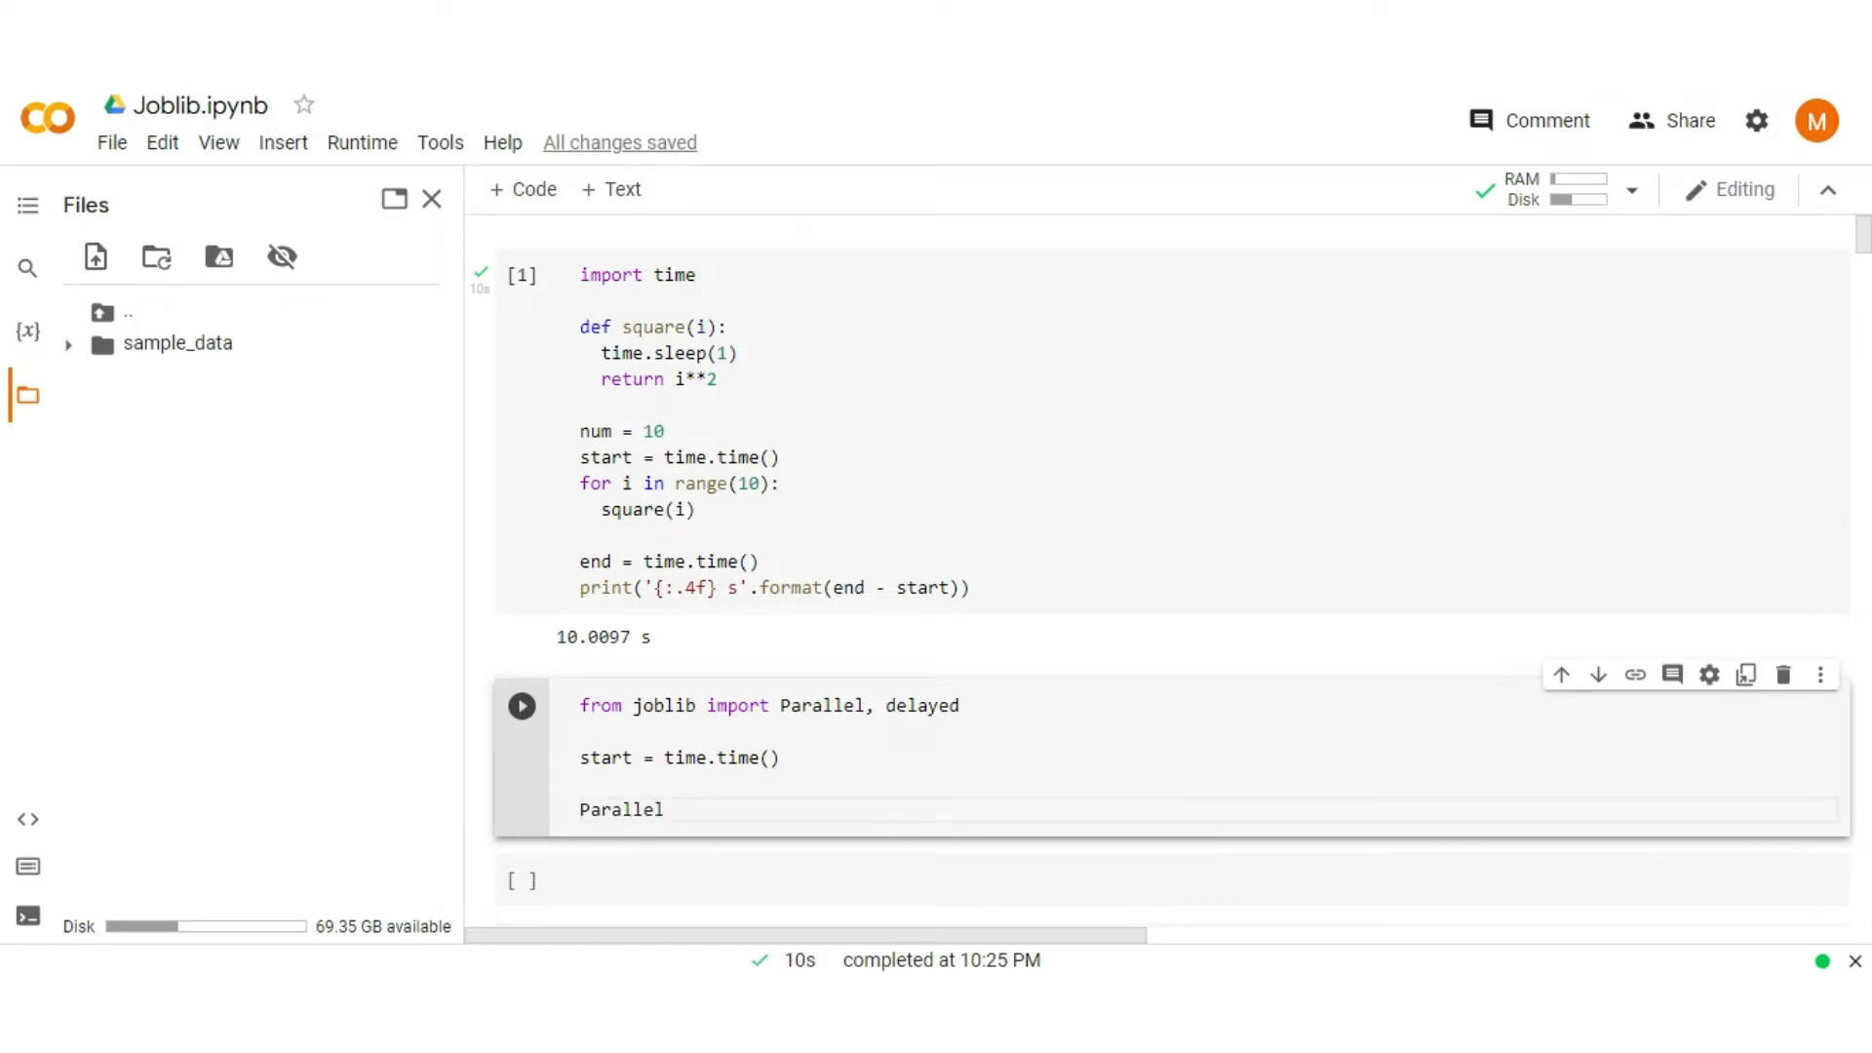
type("(n_")
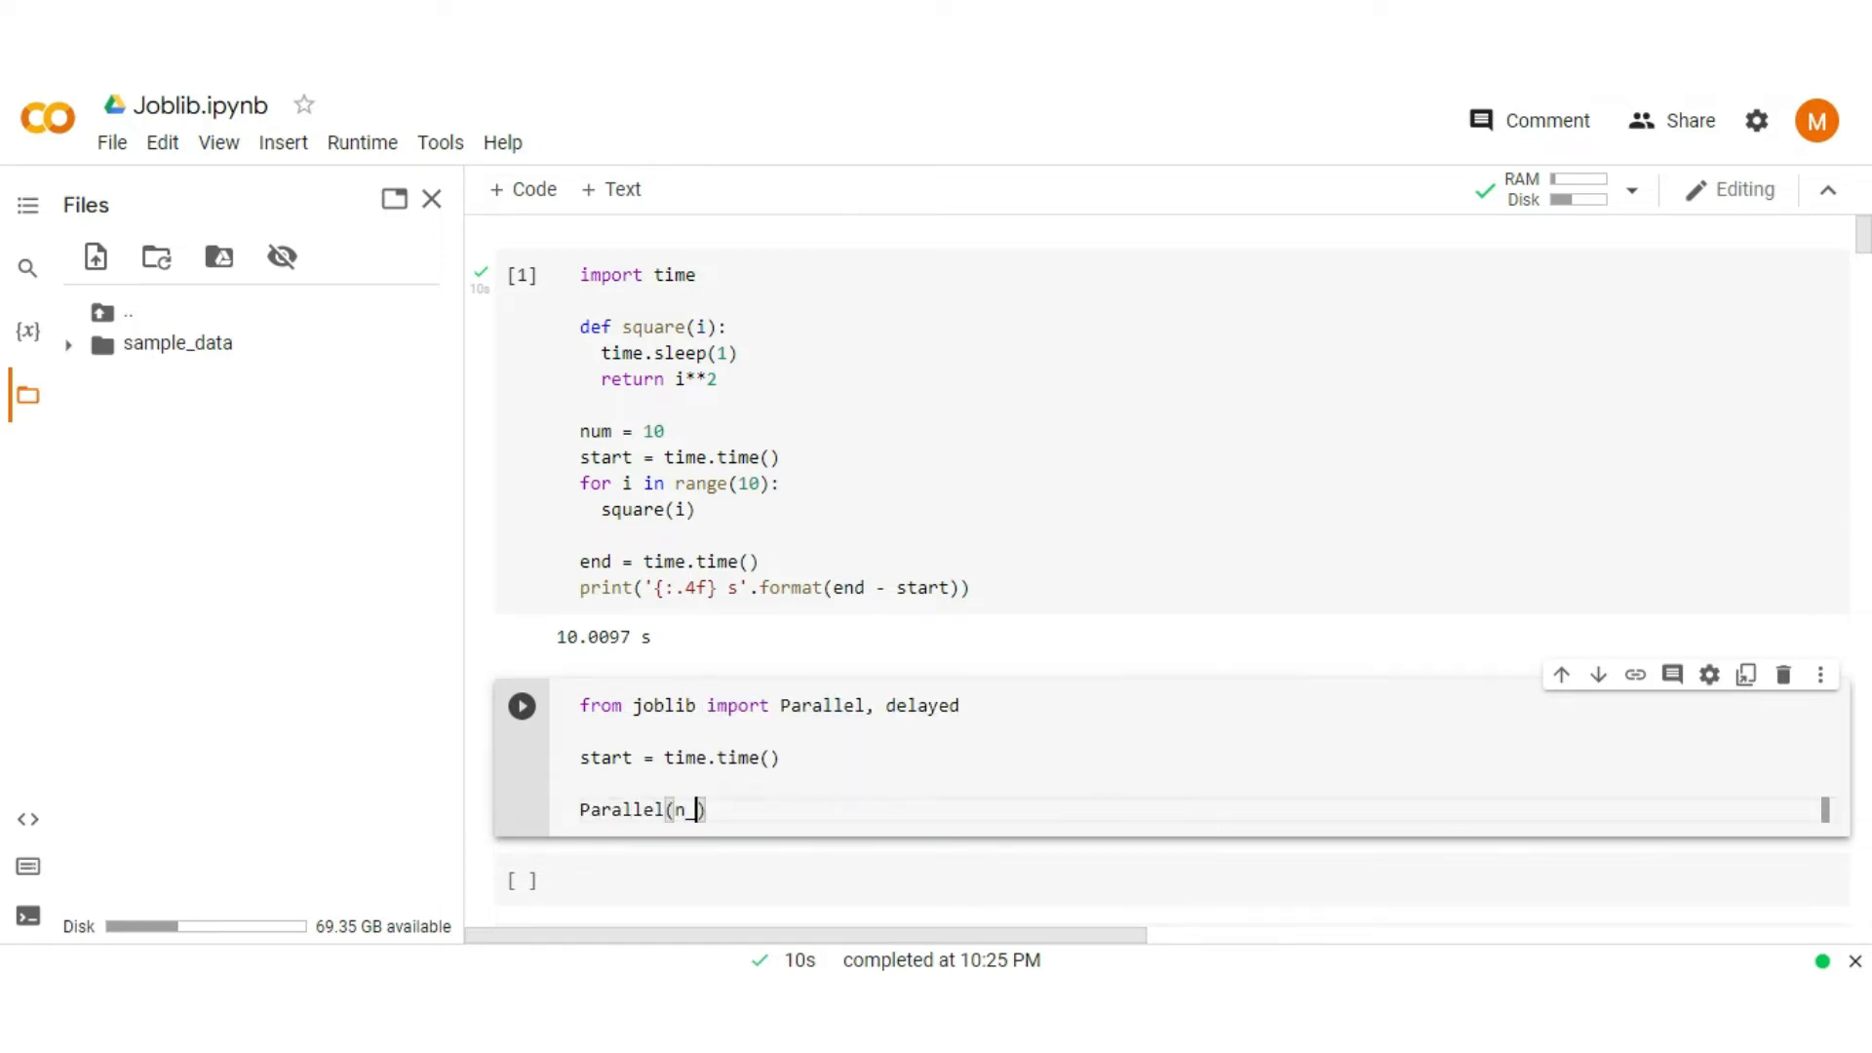
type("jobs")
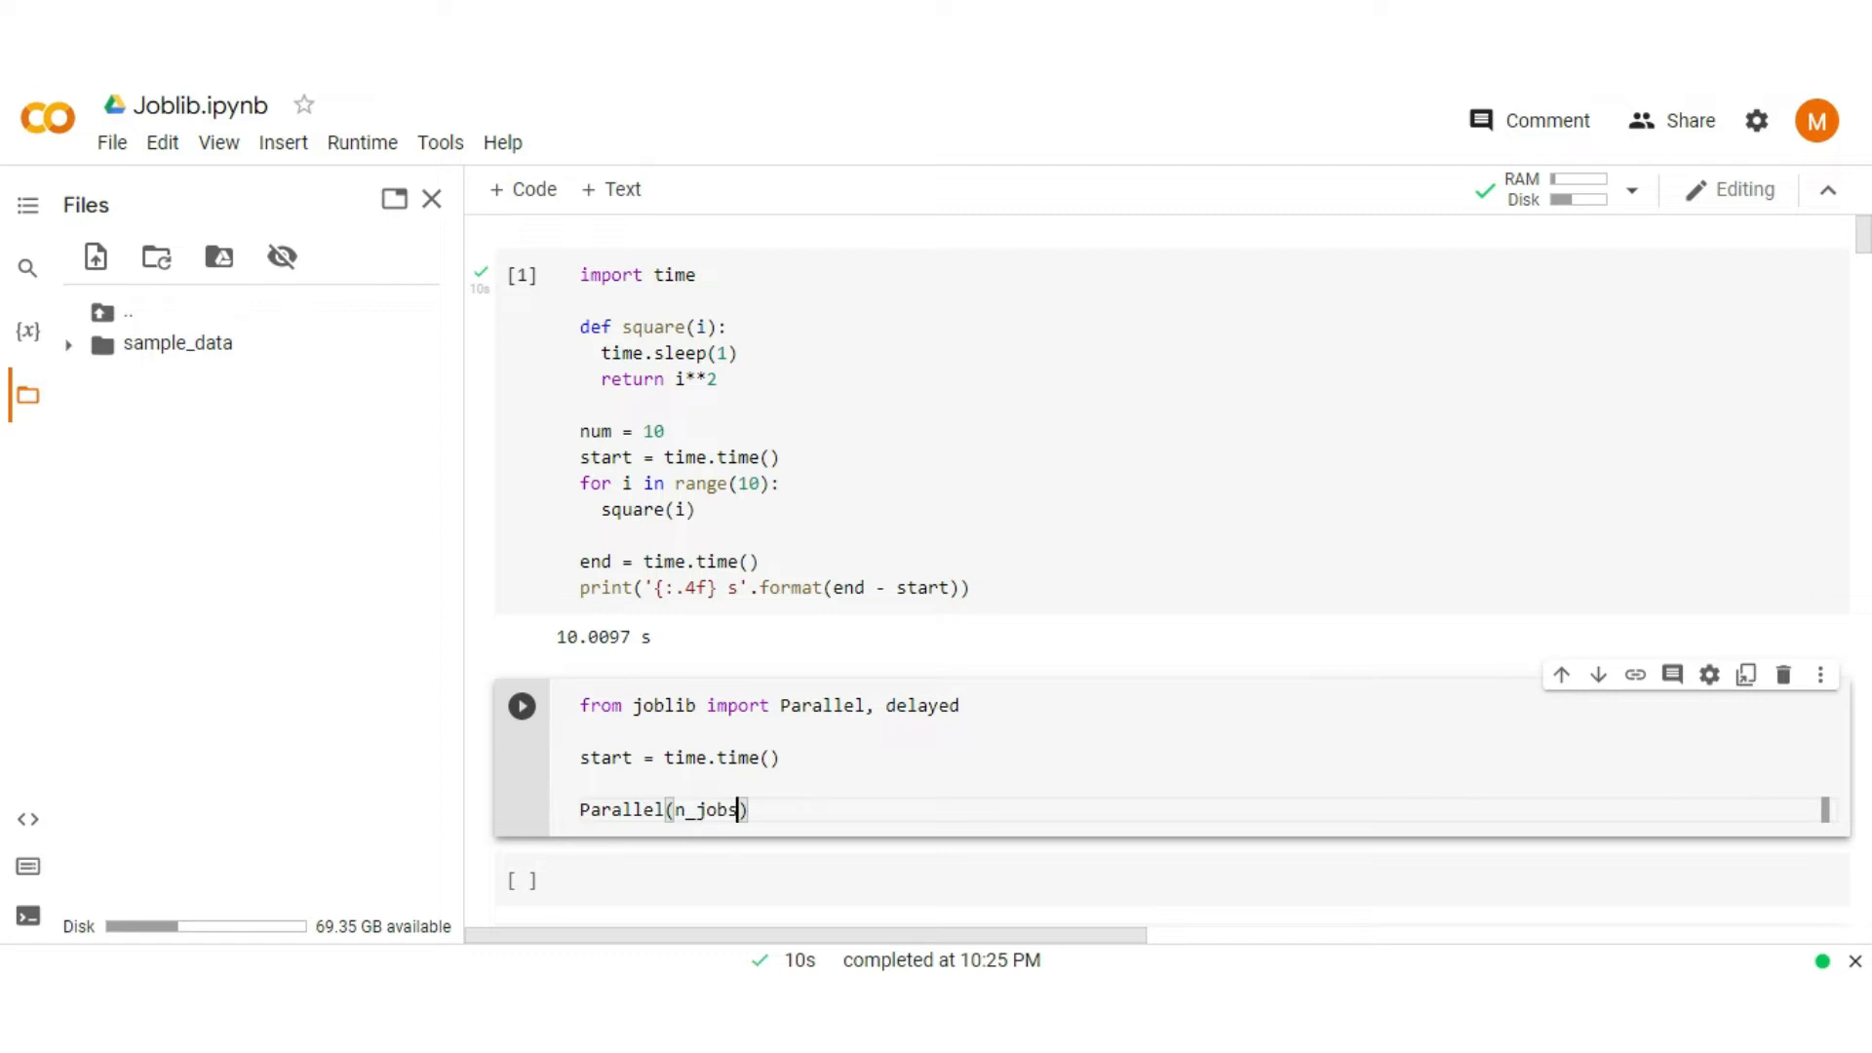
type("=")
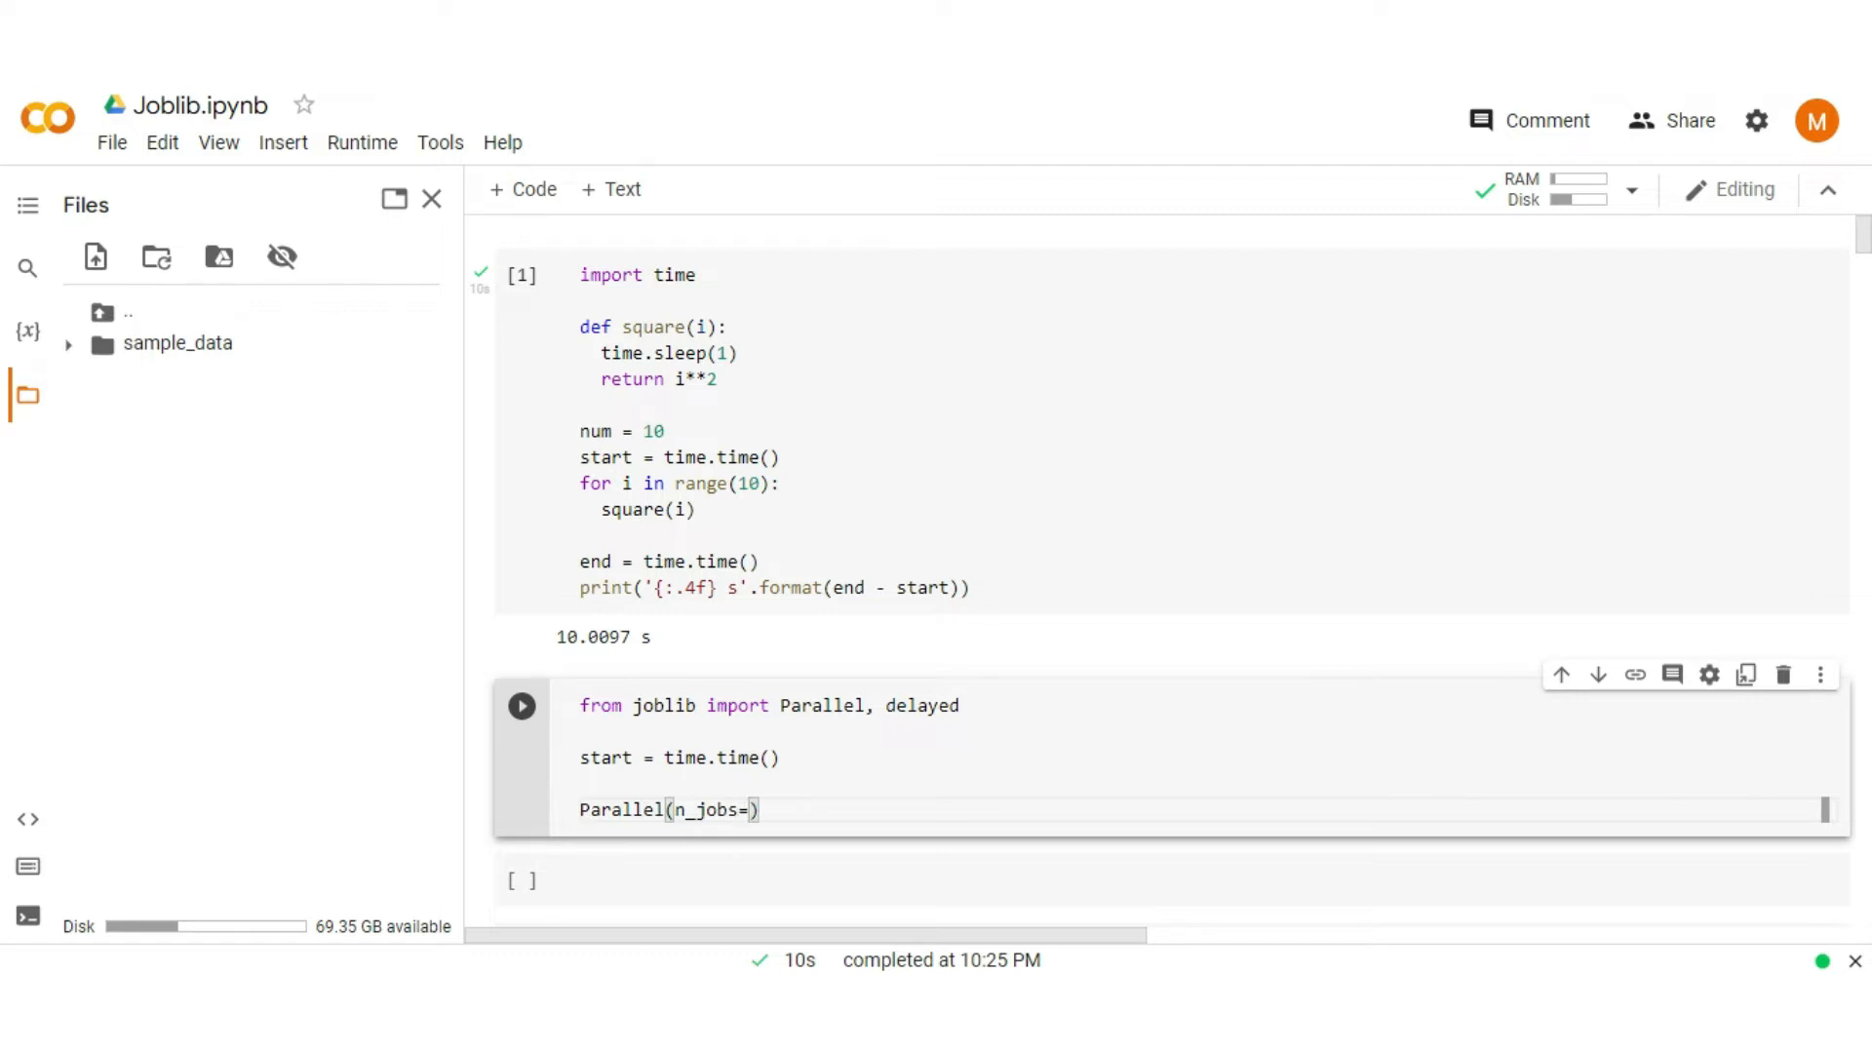
type("2,")
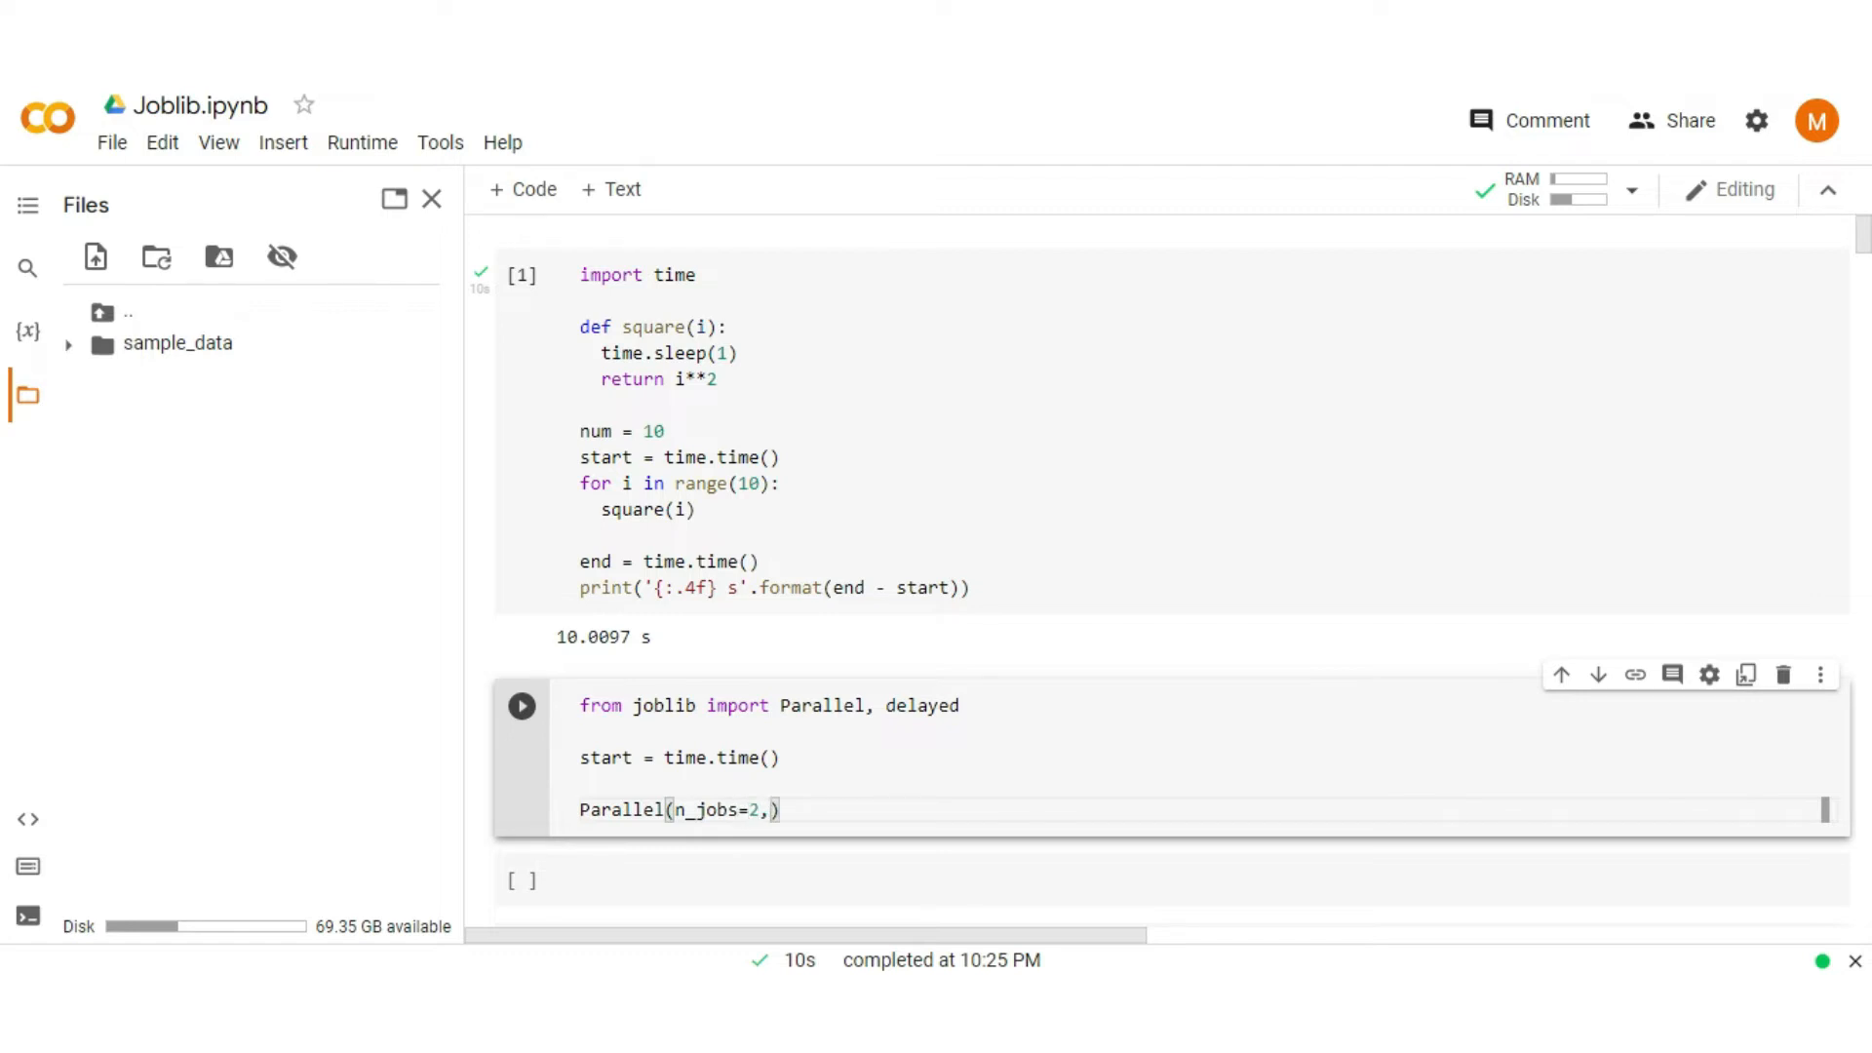
type("backend")
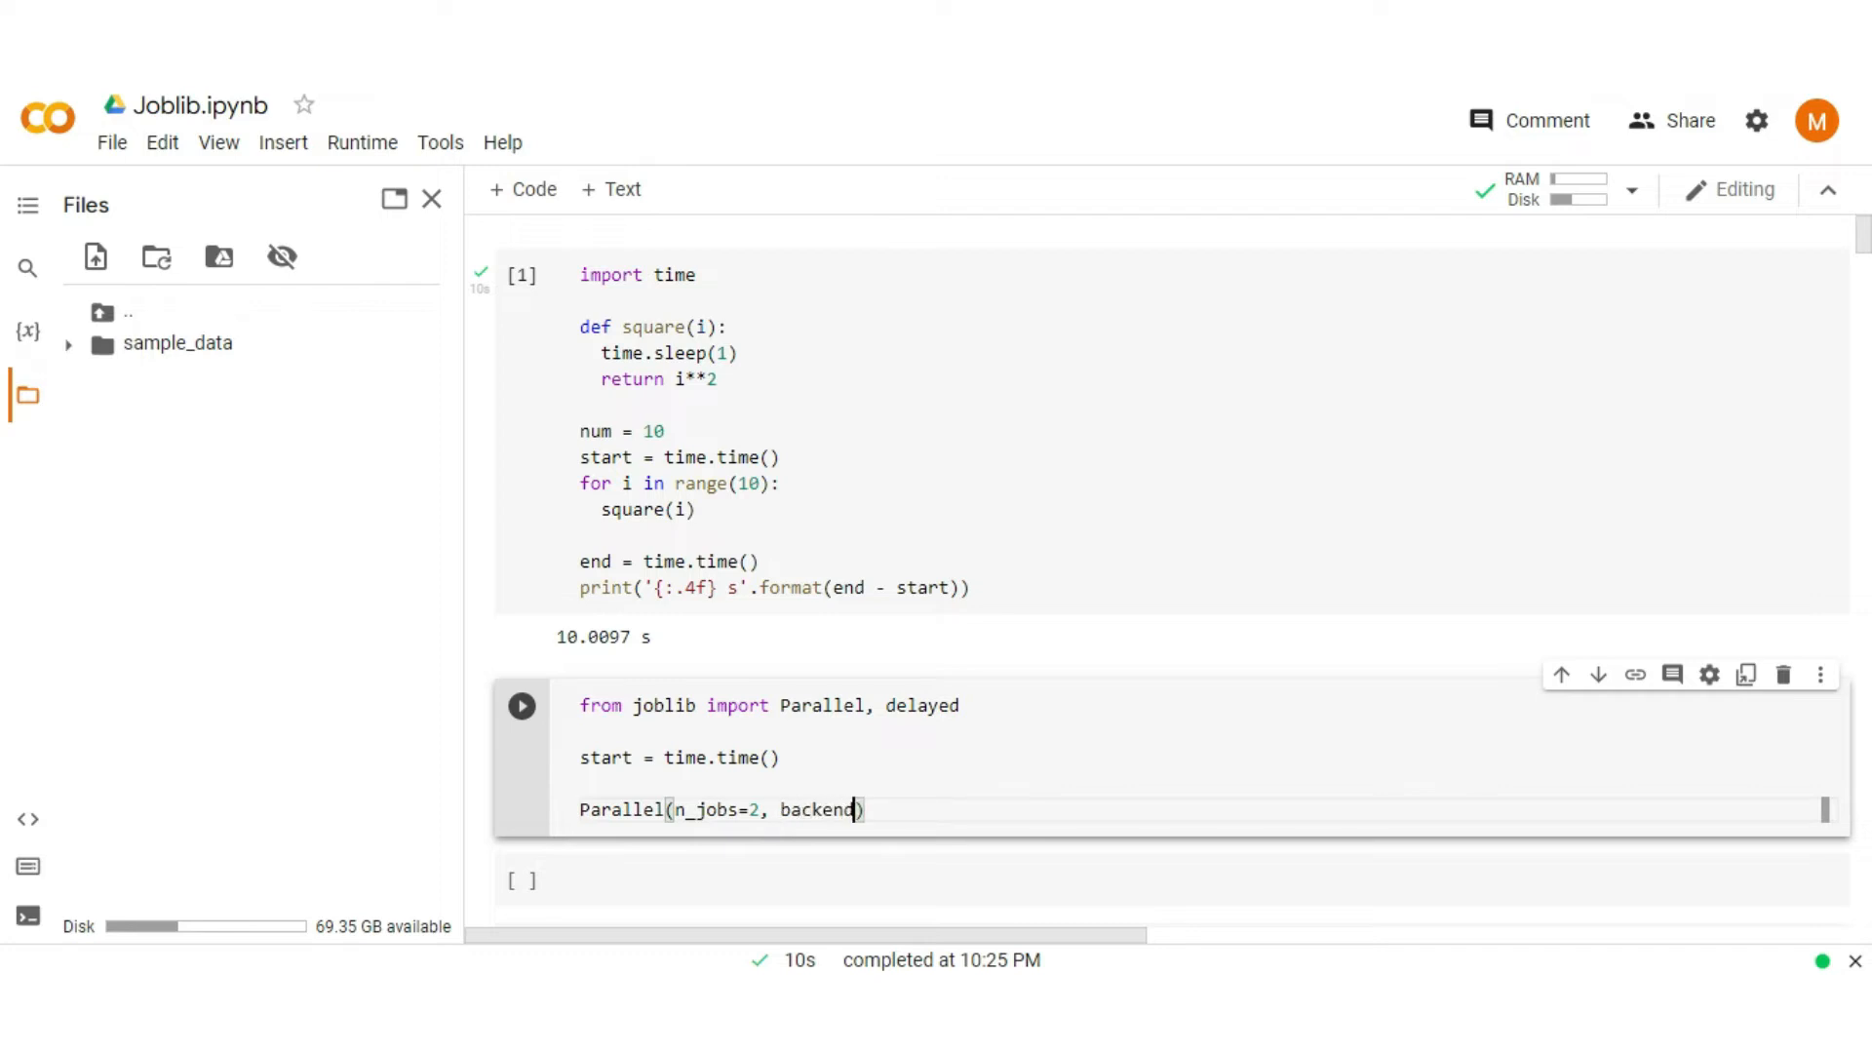
type("=")
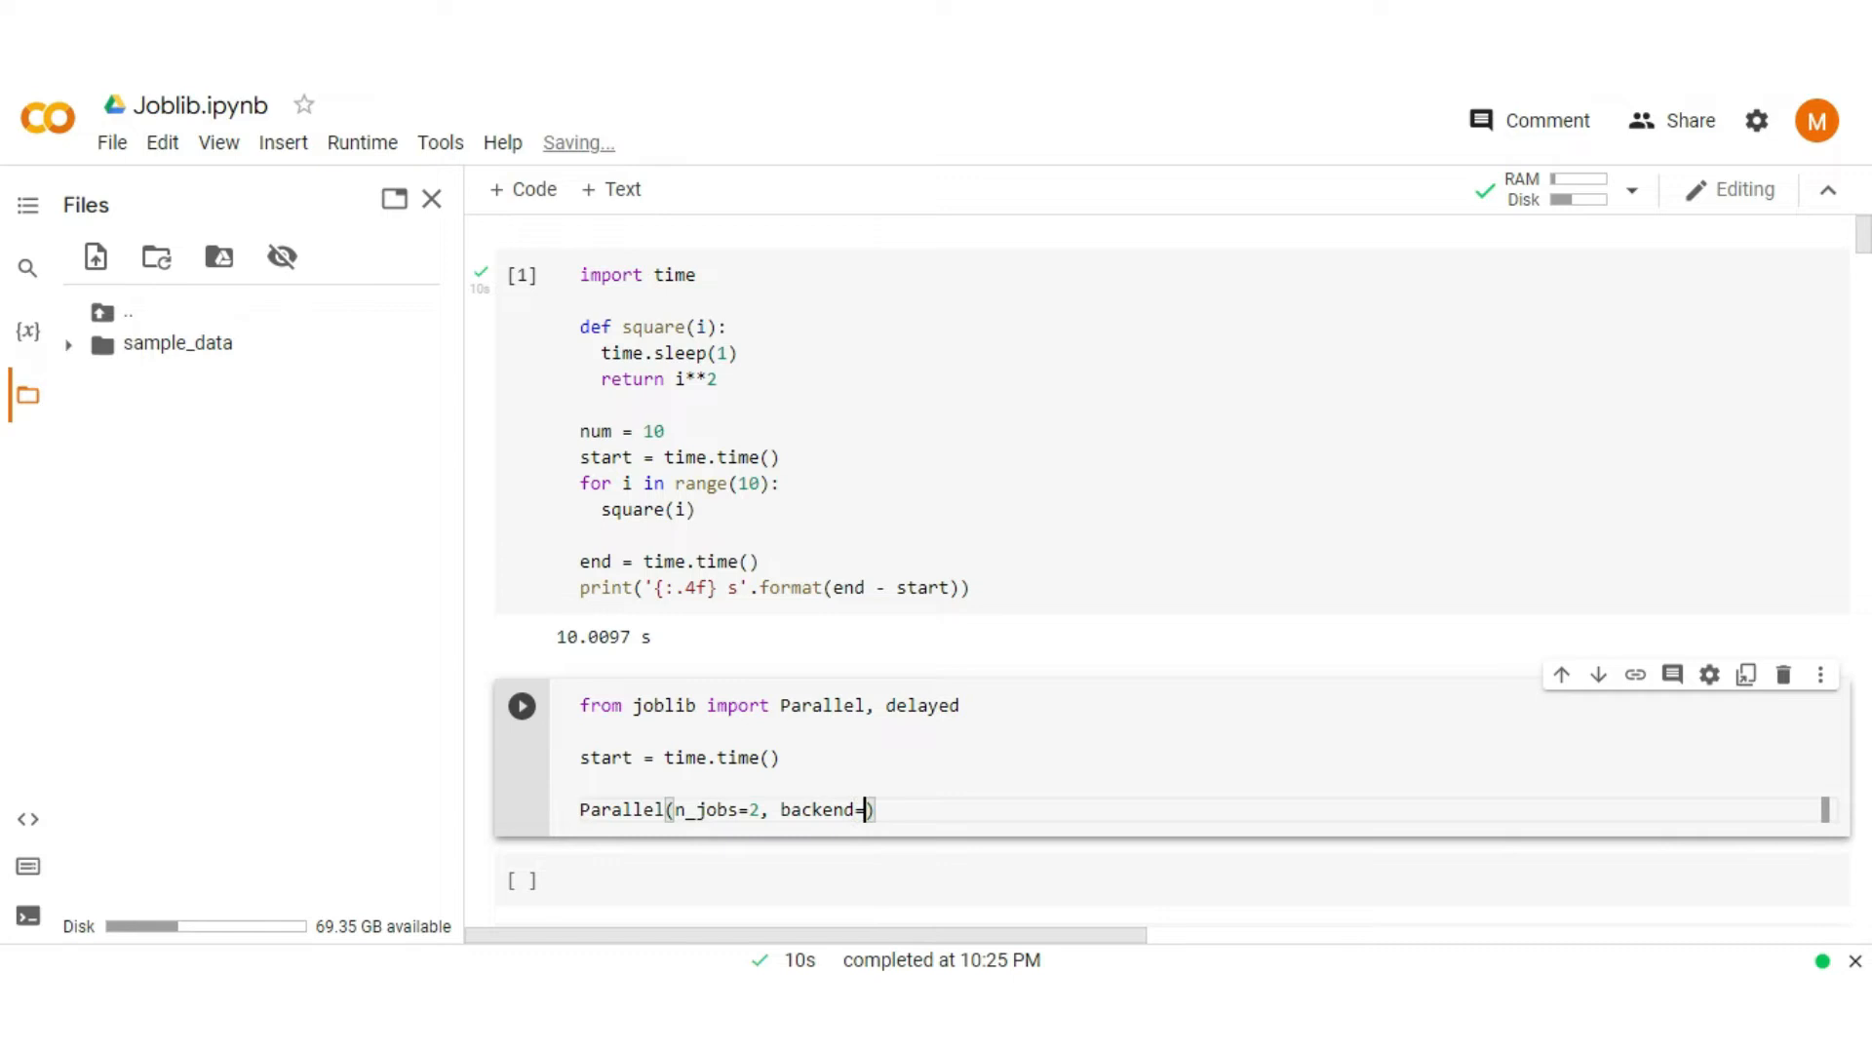
type("'loky'")
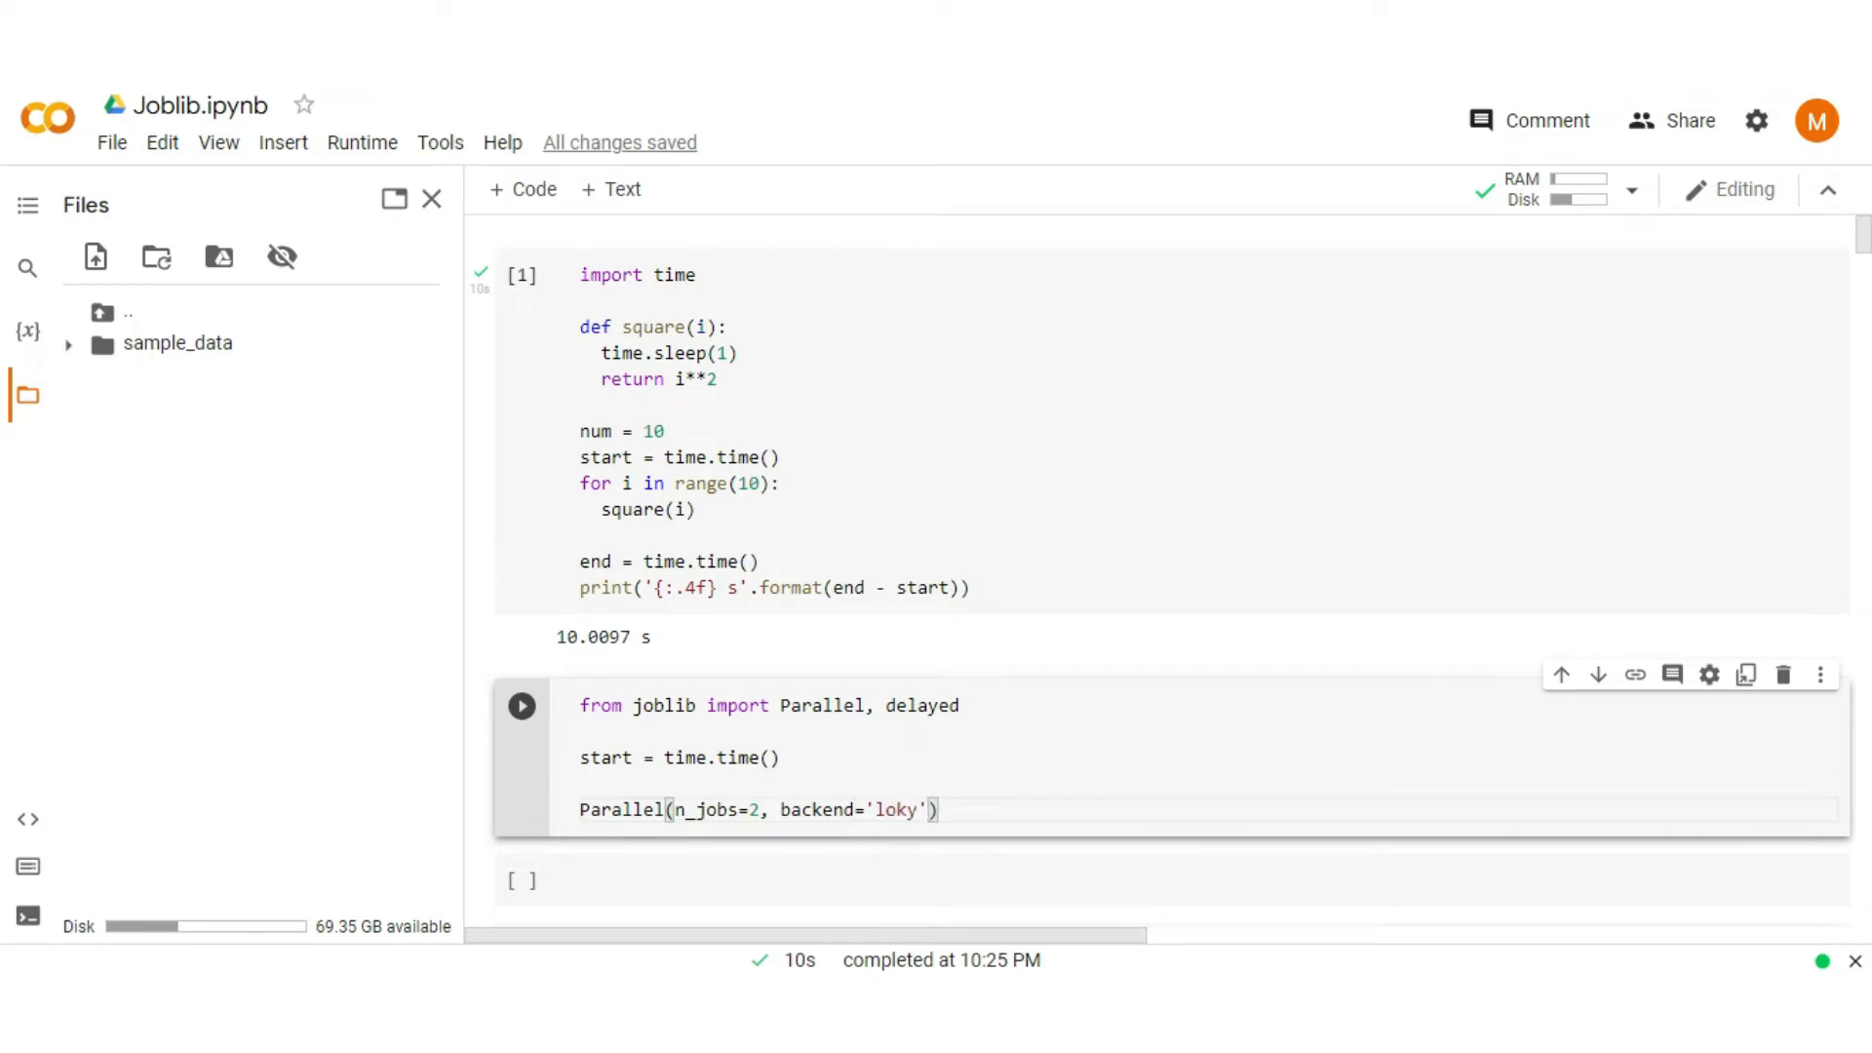
type(",")
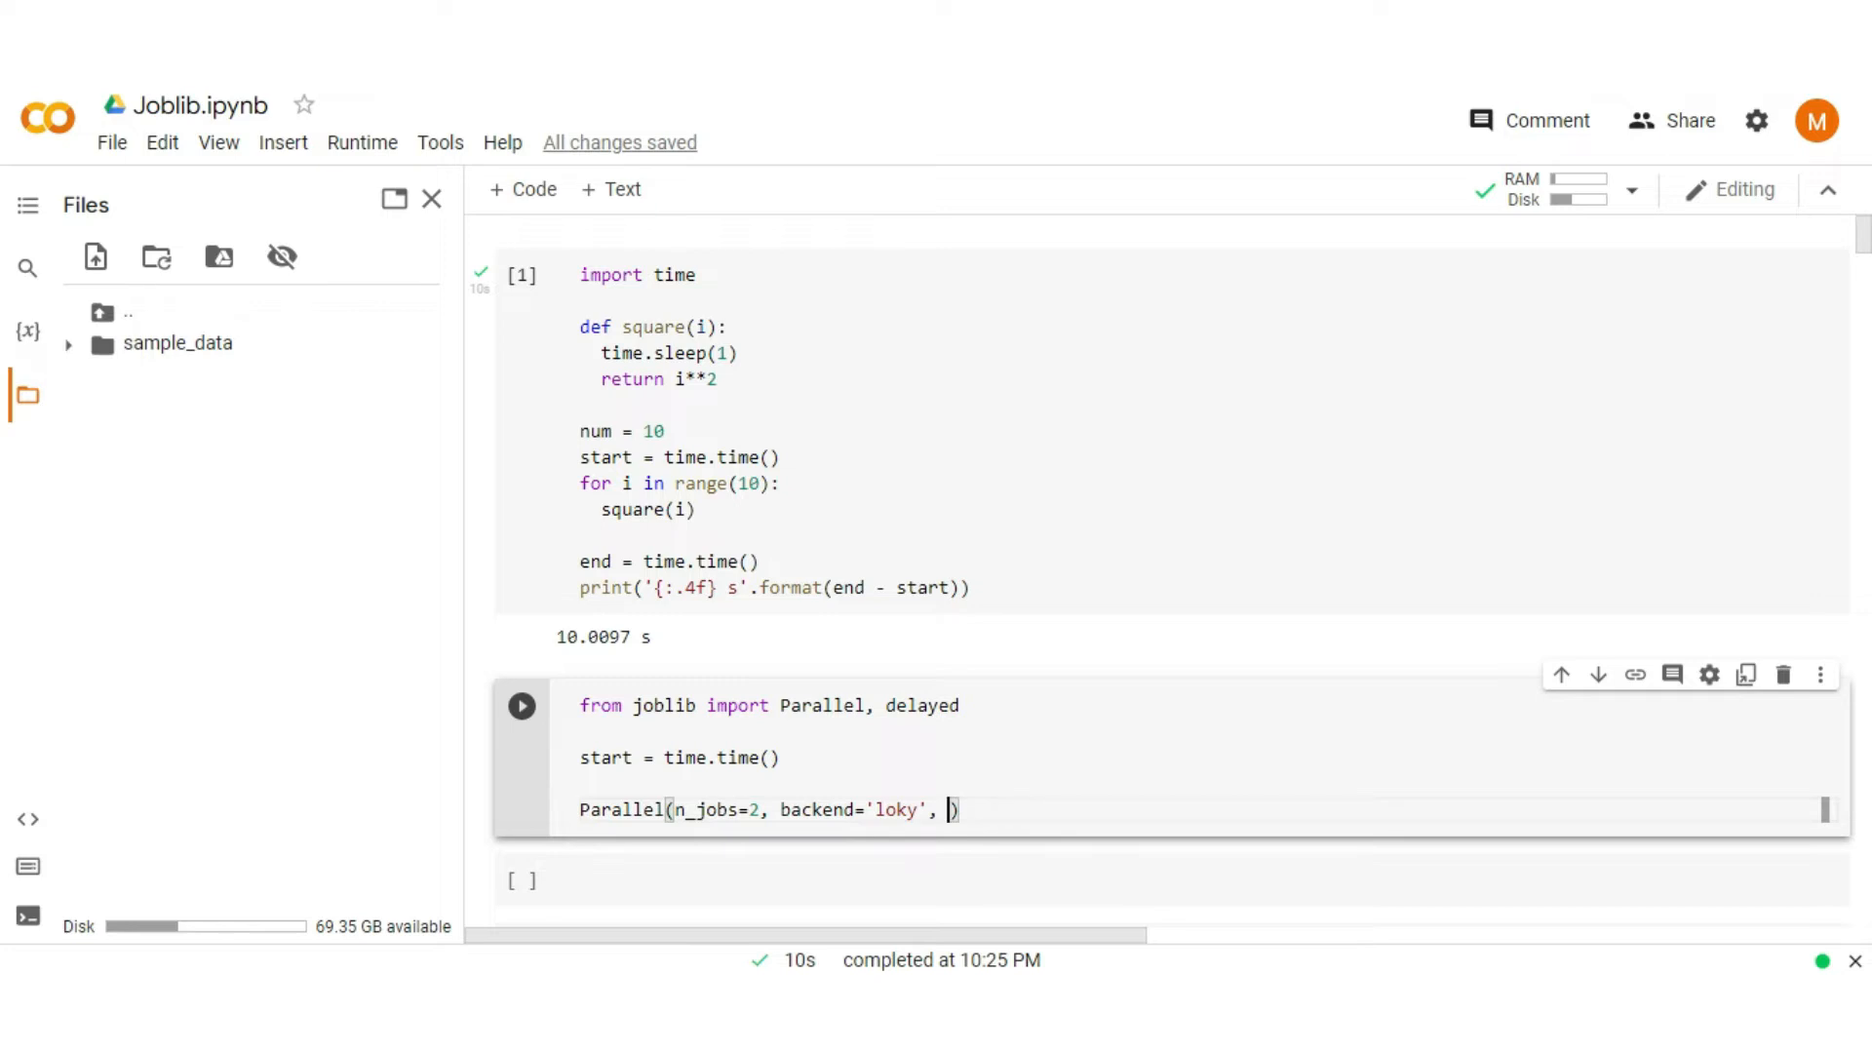
type("verbo")
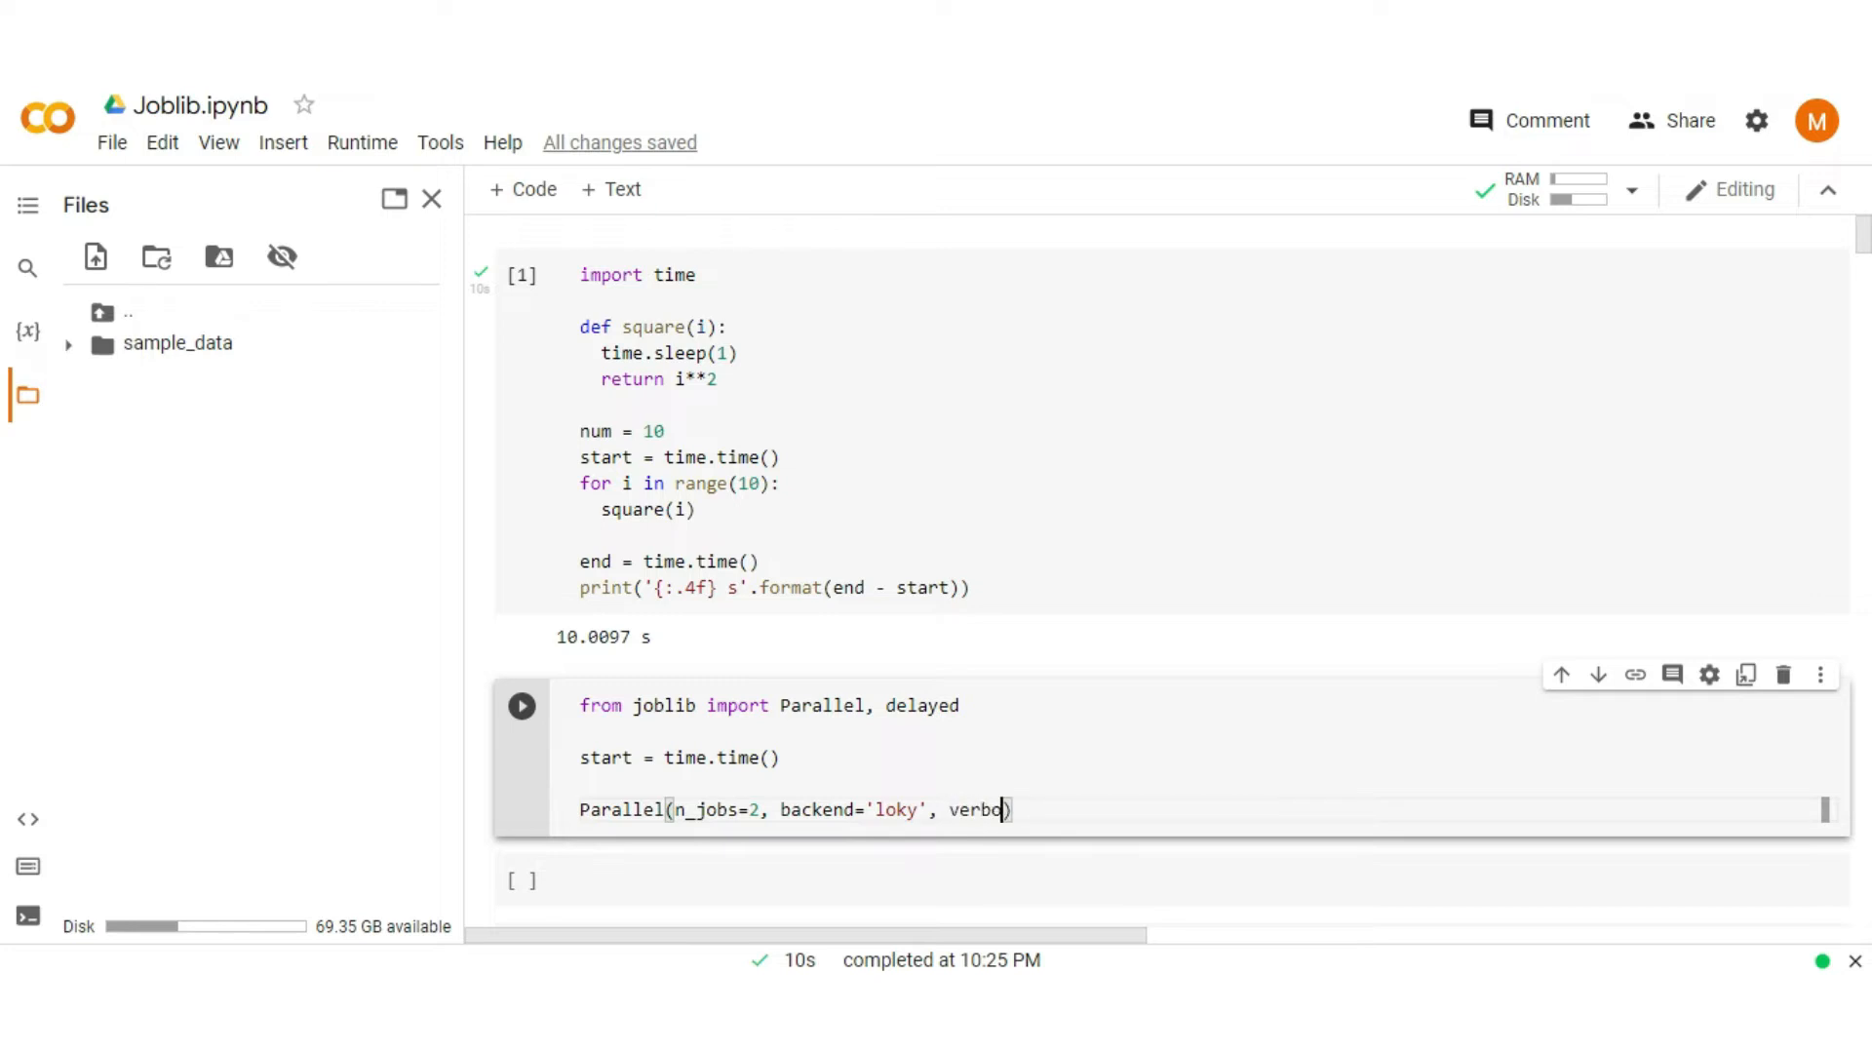
type("se")
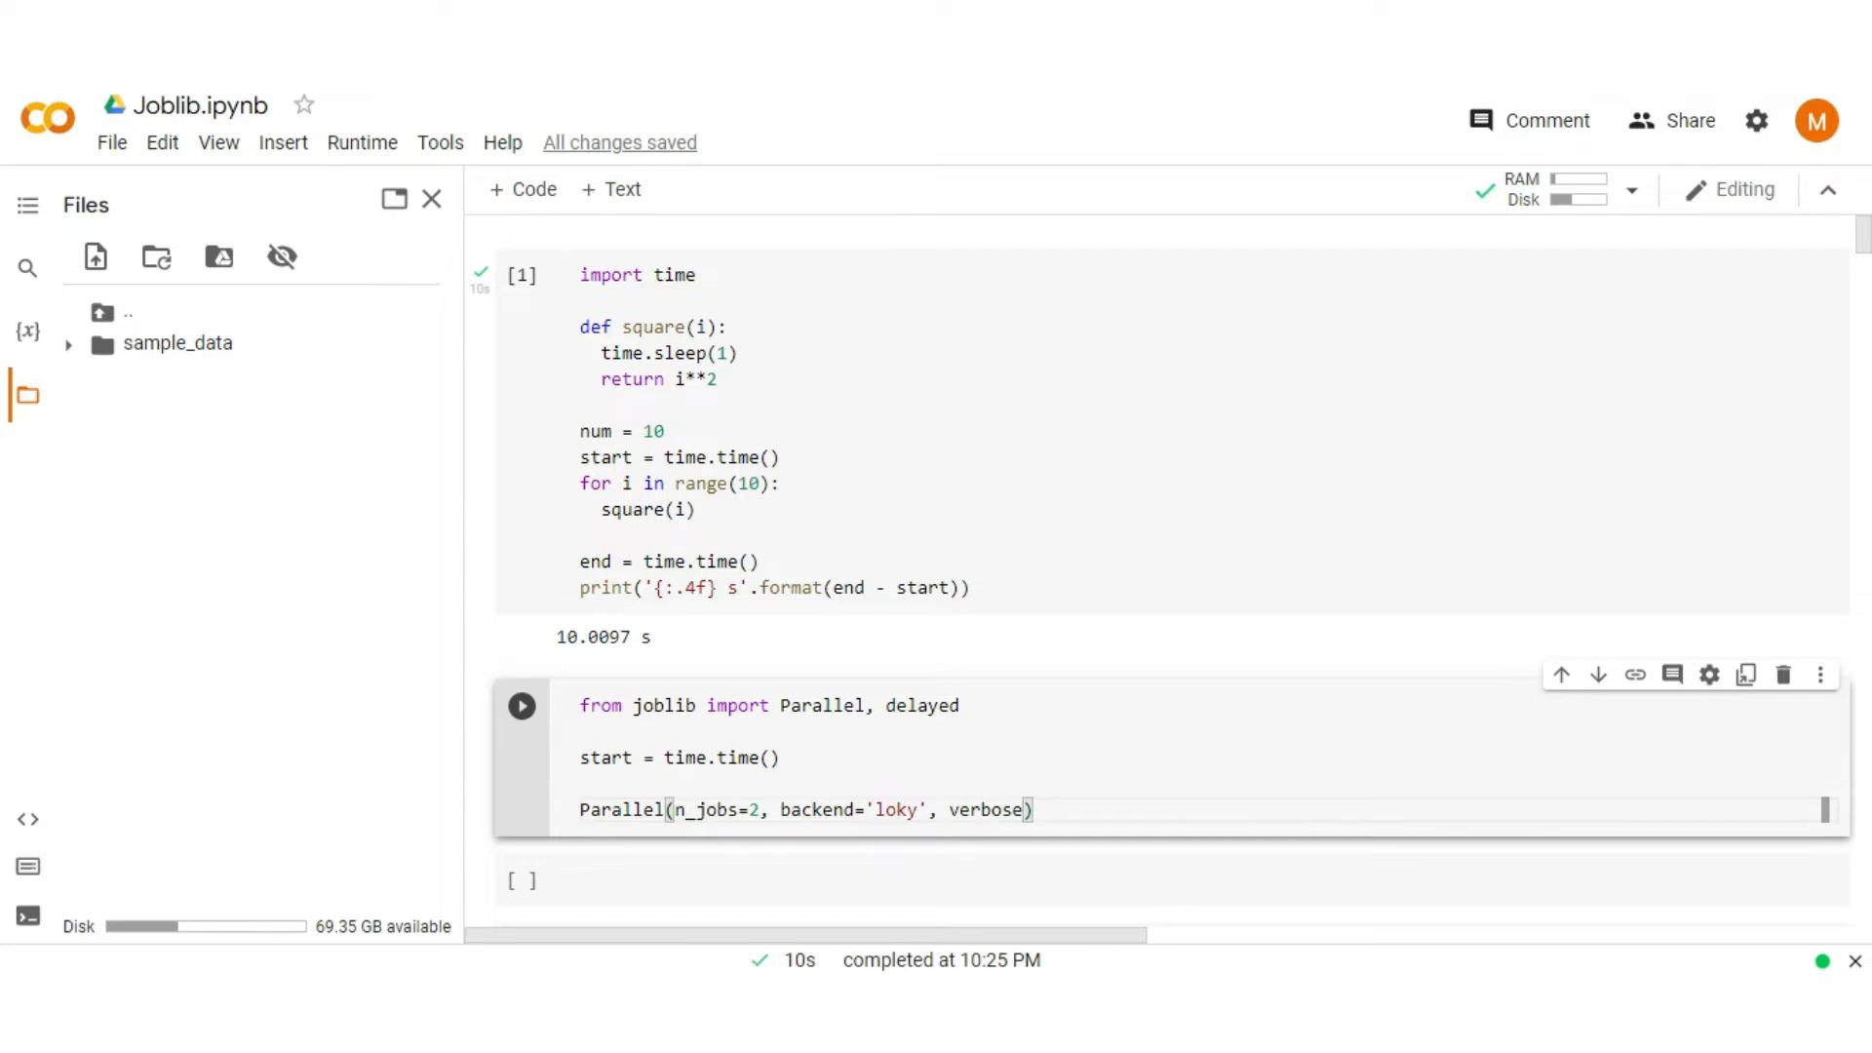
type("=5)(")
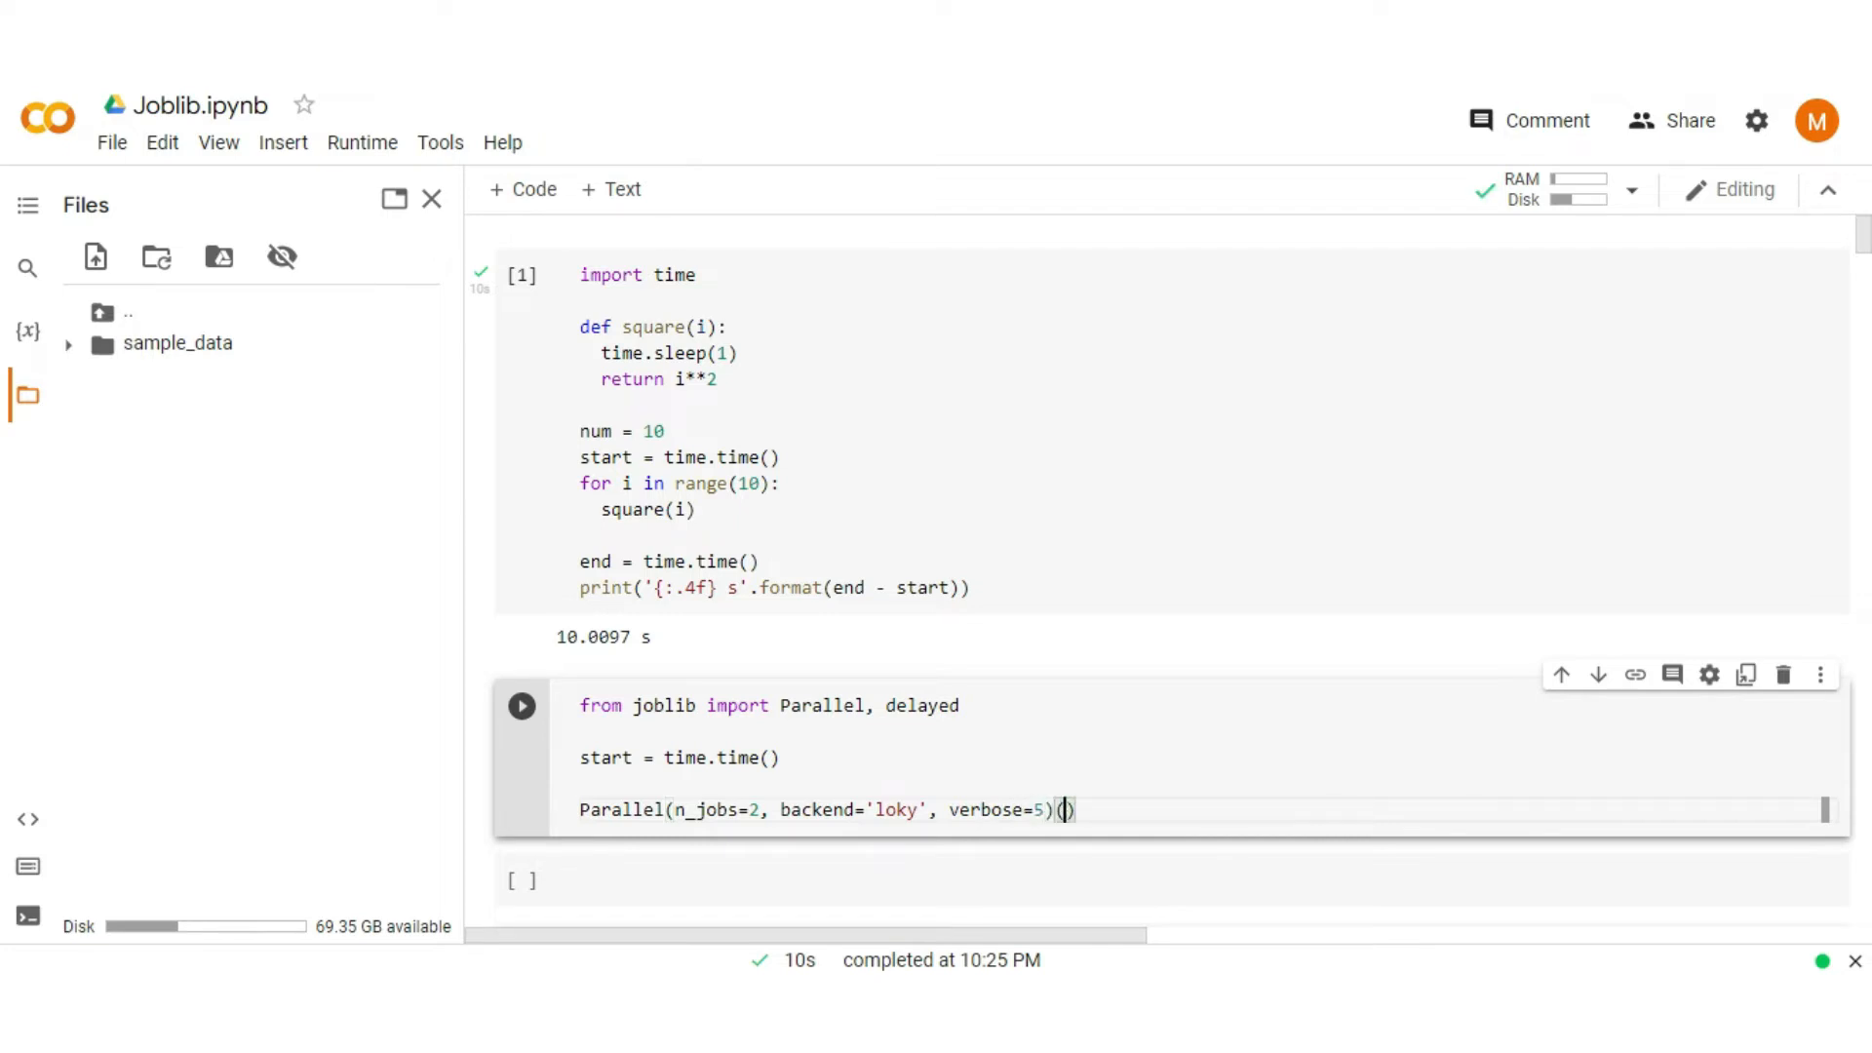
Step: Pass delayed(square)(i) for i in range(num) to the Parallel call
type("delayed")
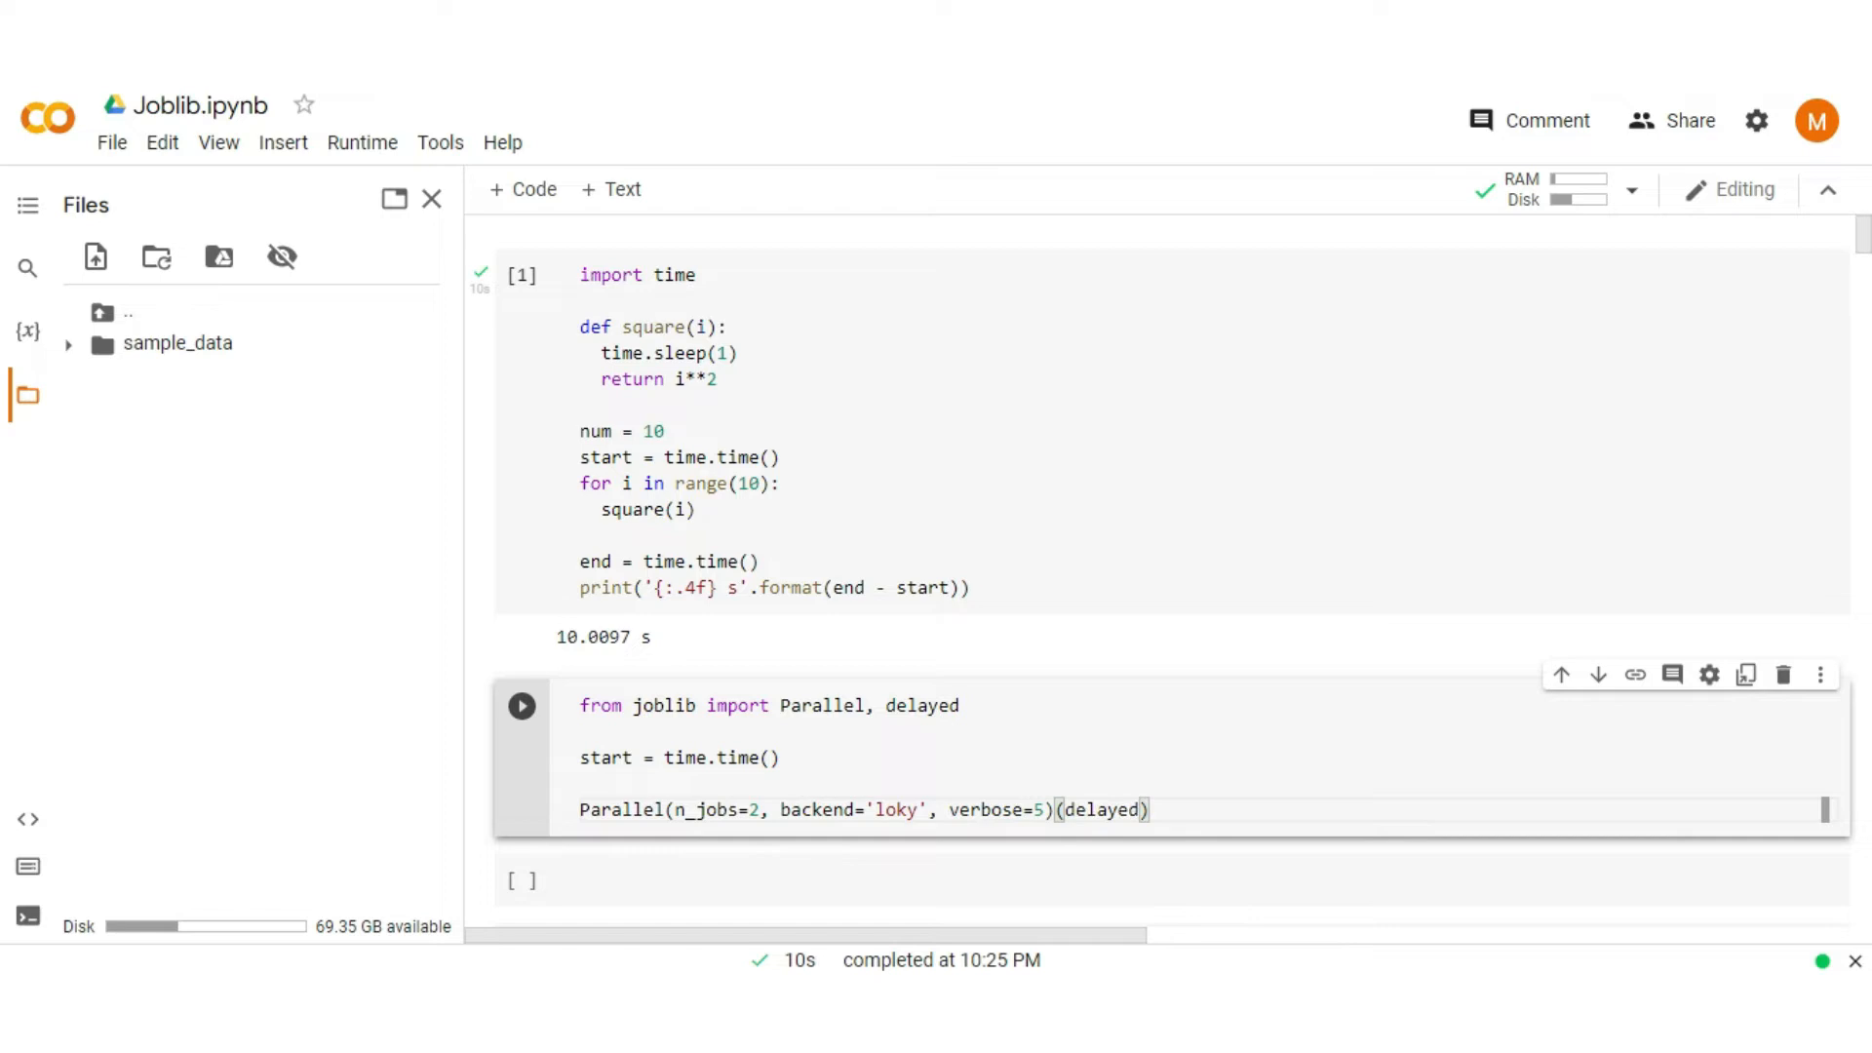
type("()")
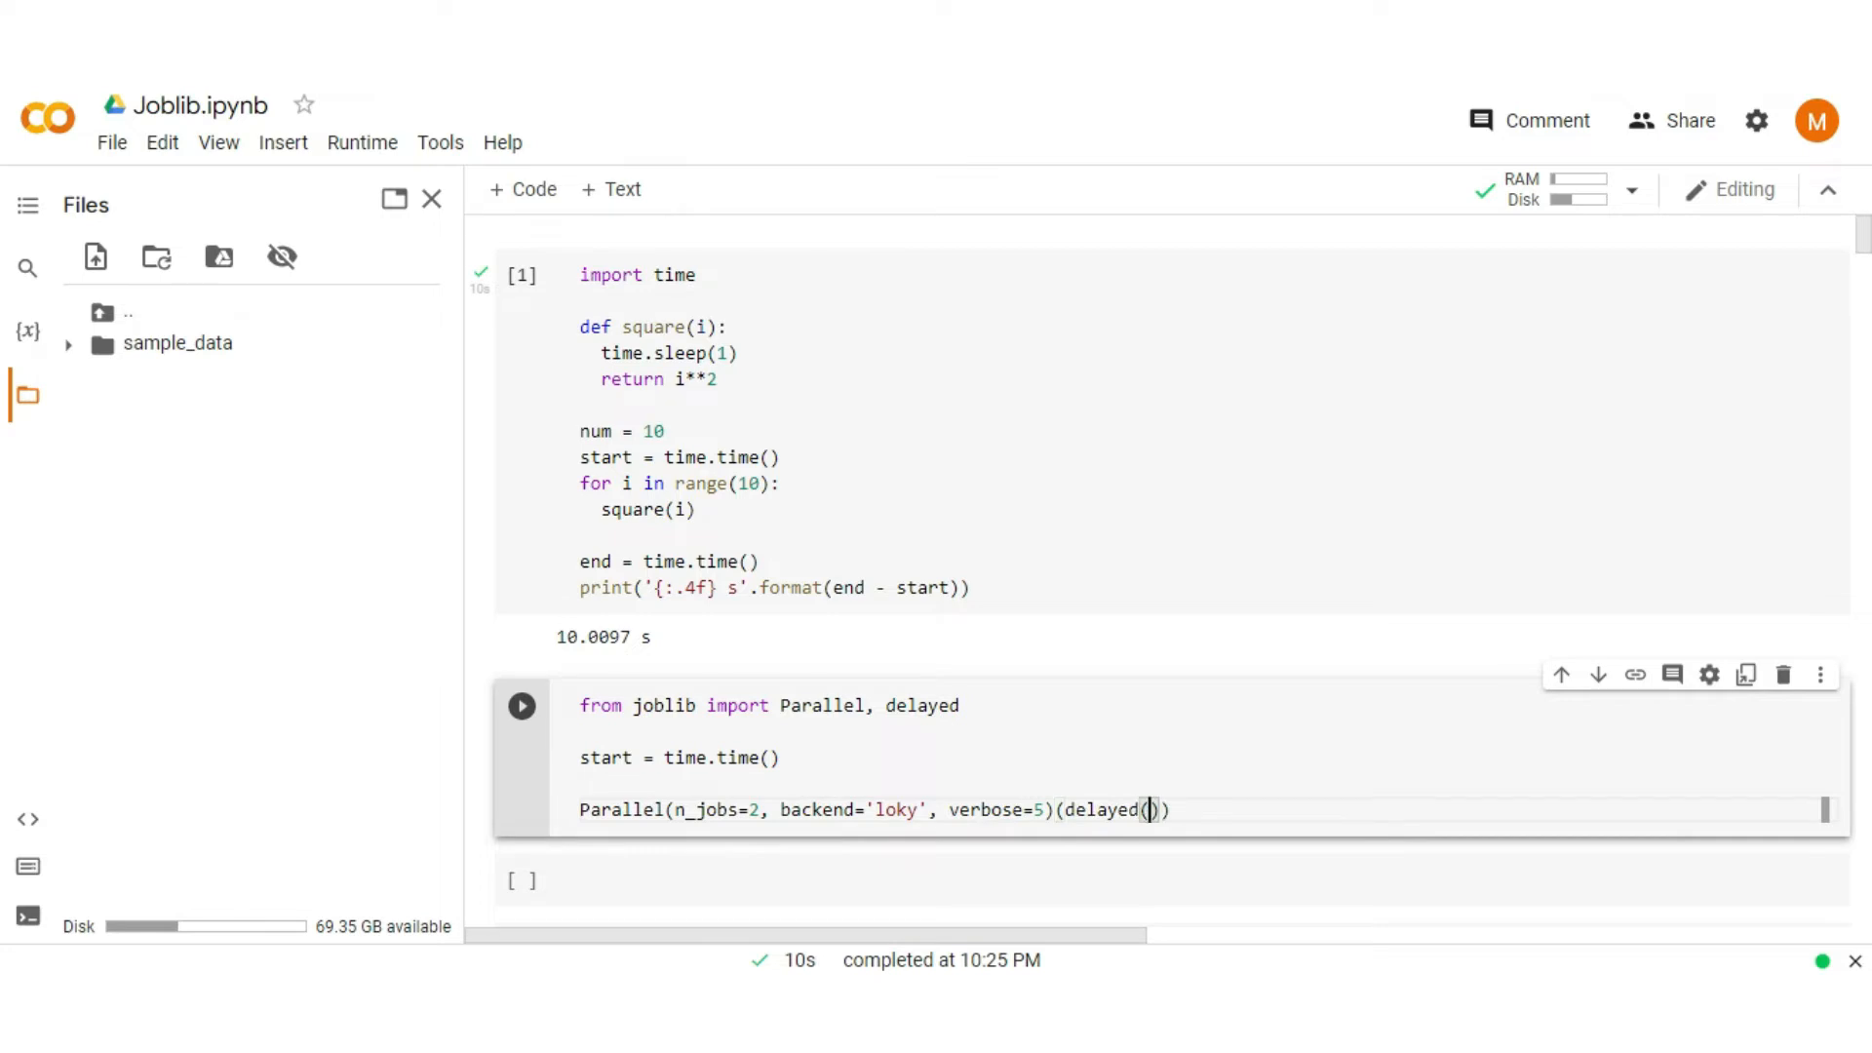
type("squa")
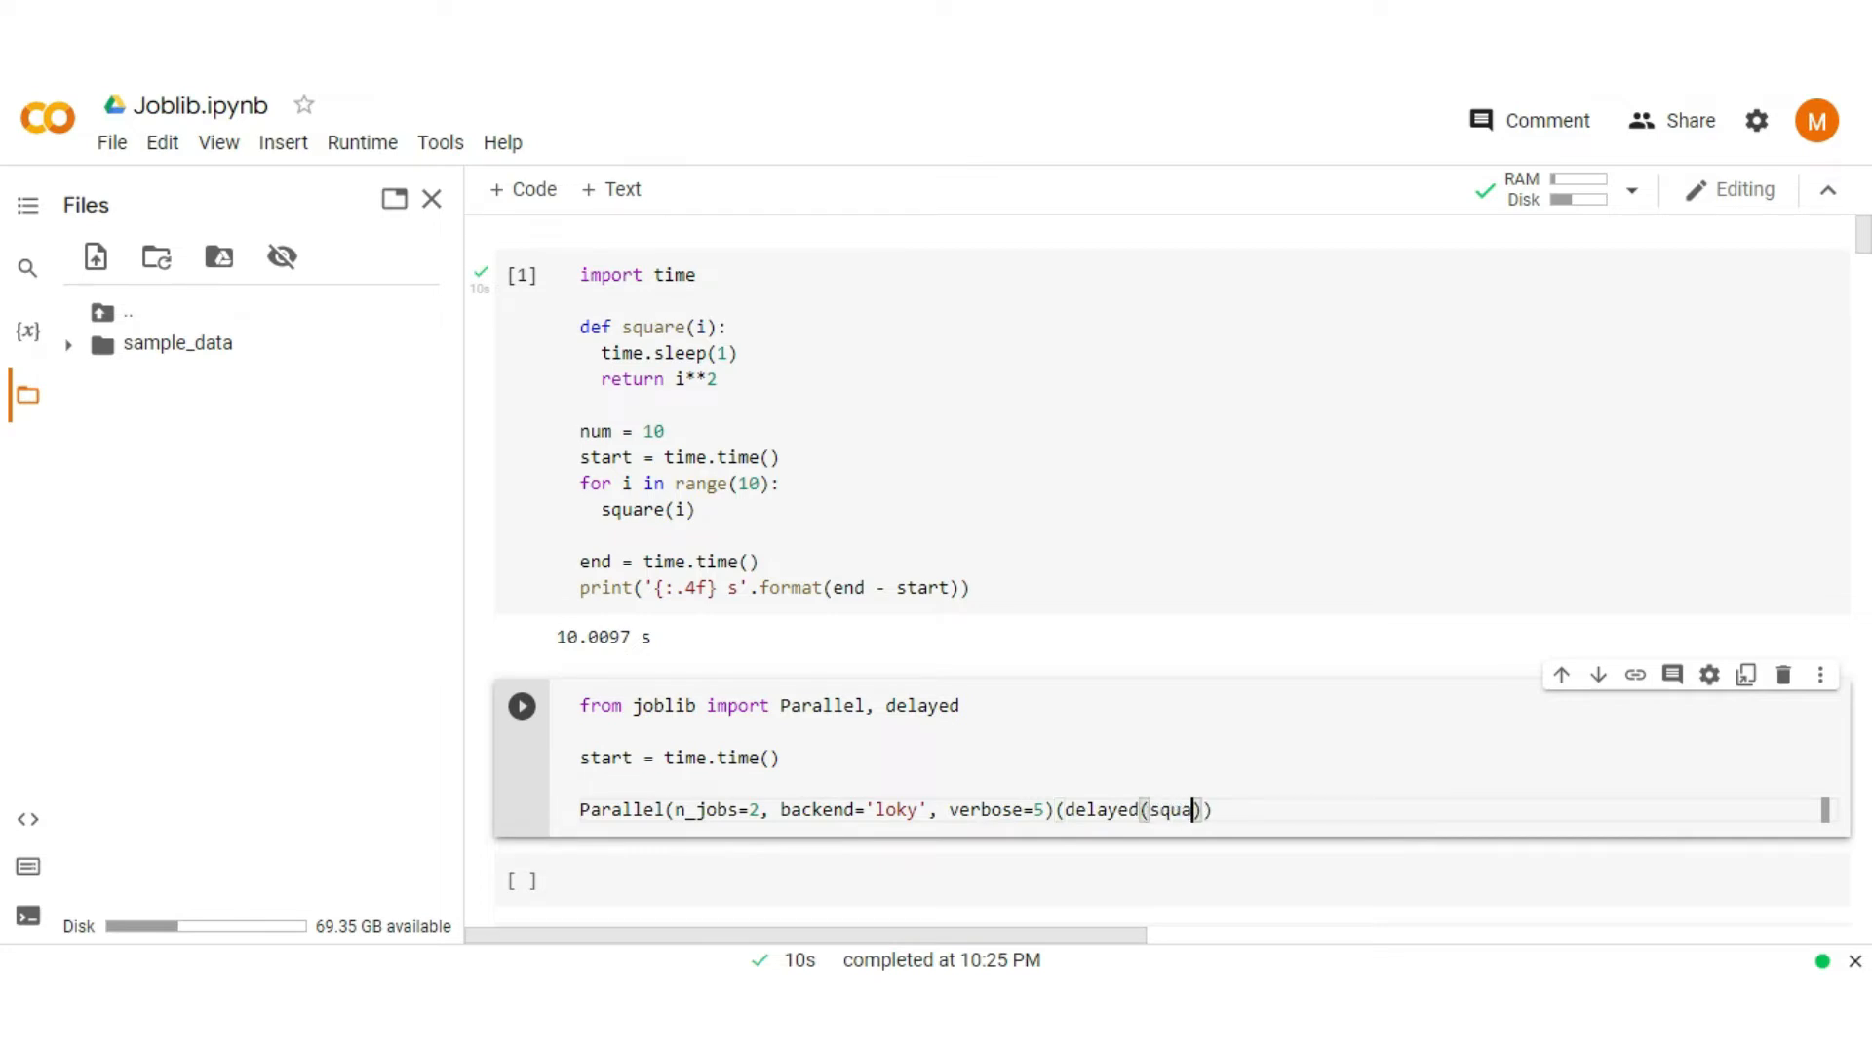
type("re(")
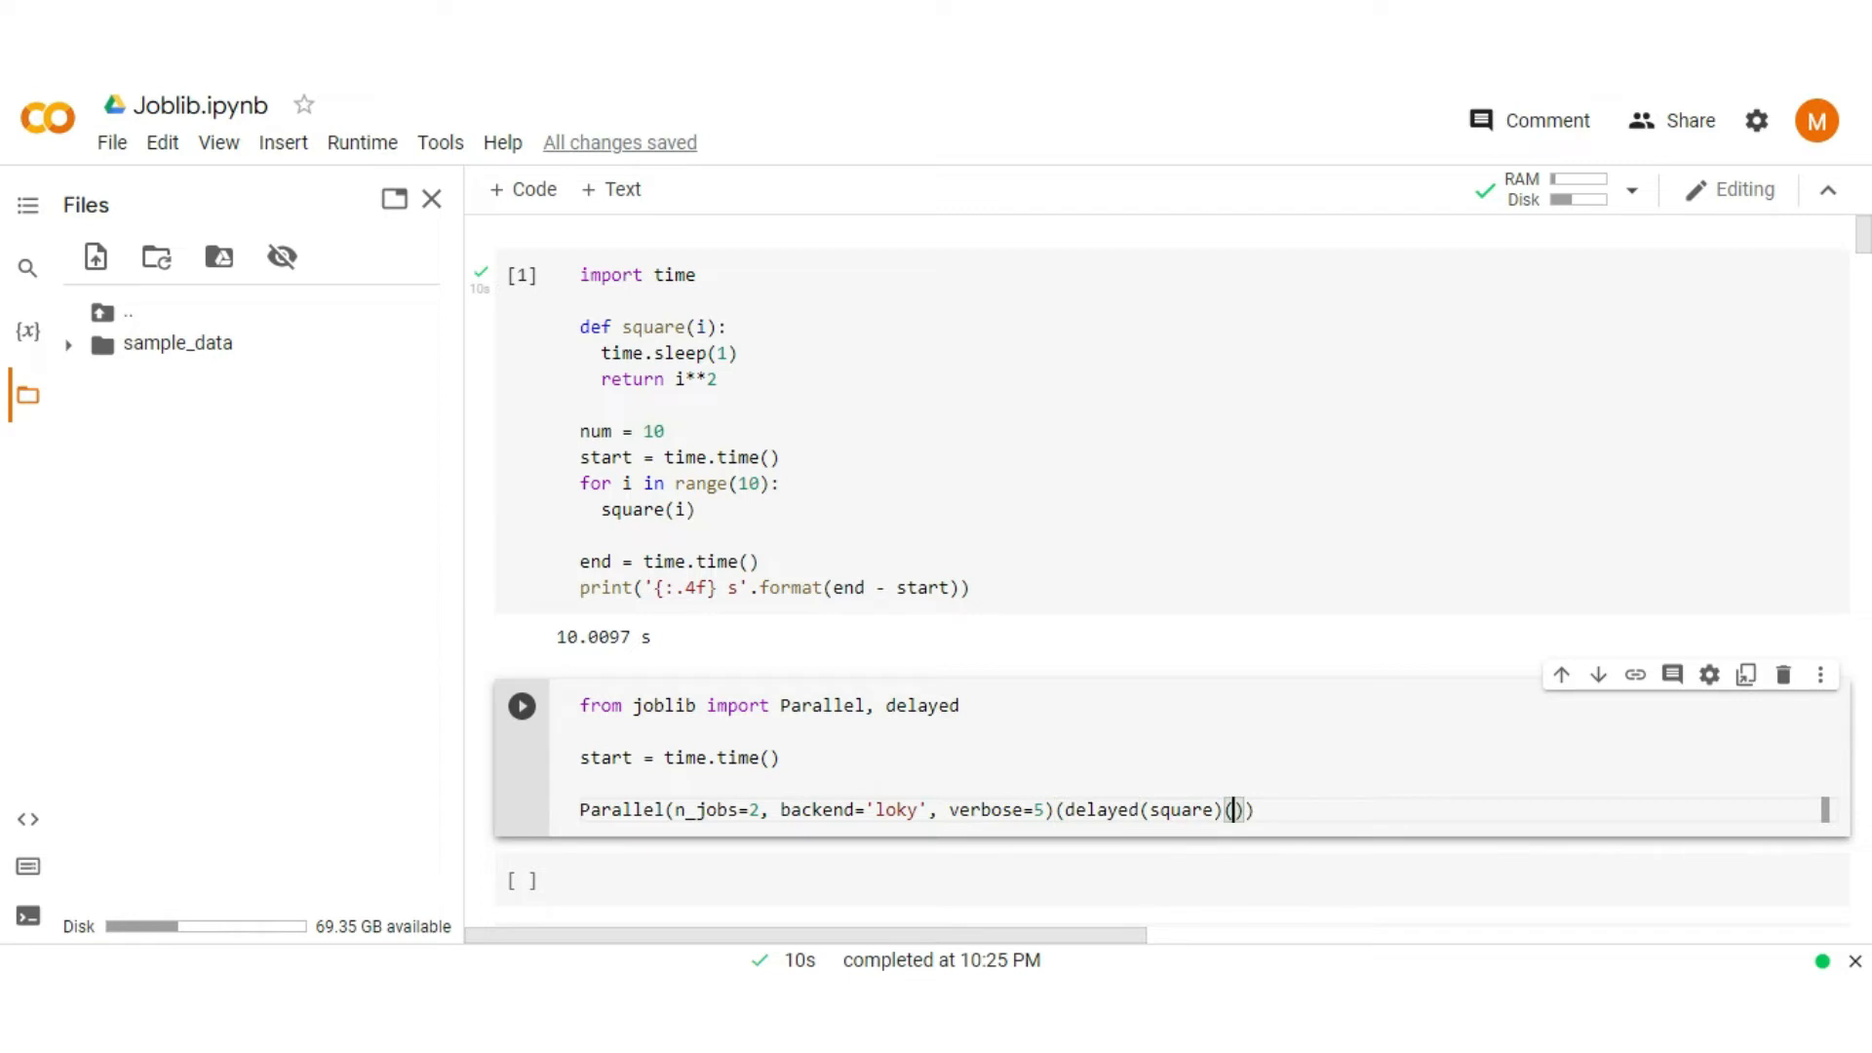
type("i")
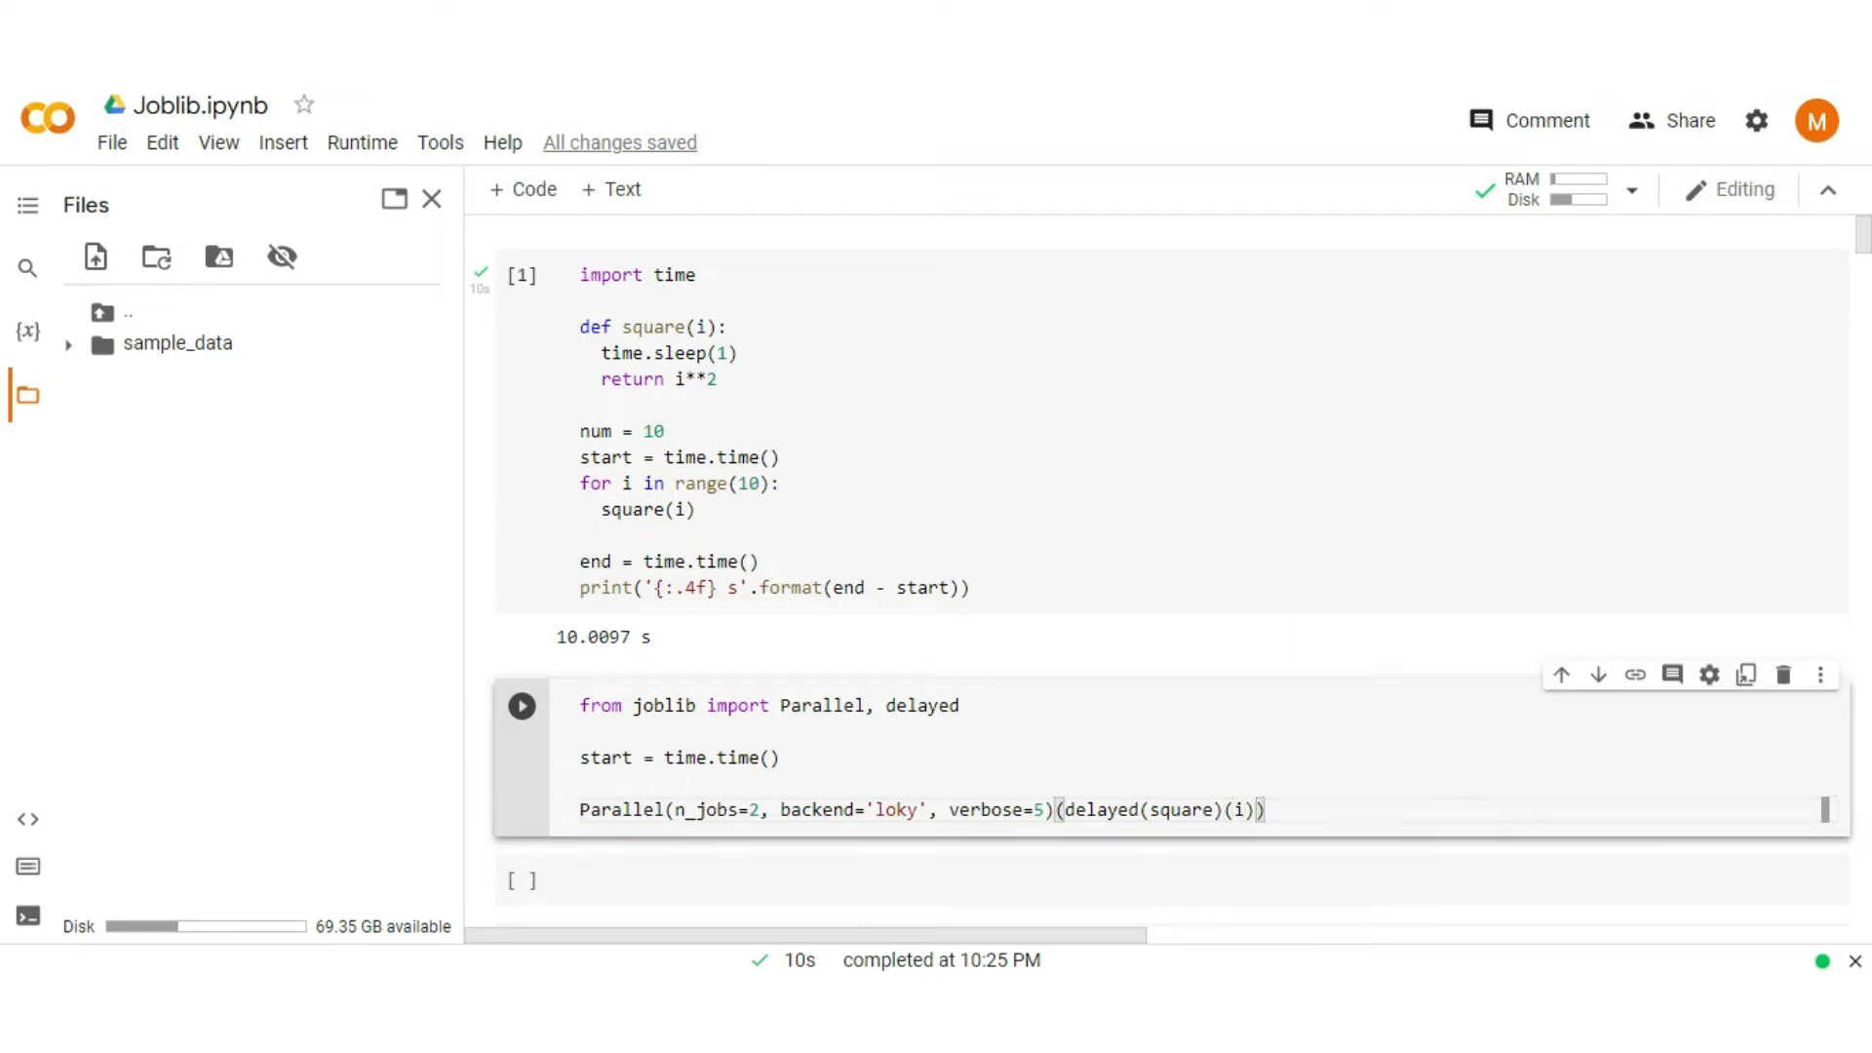
type("f")
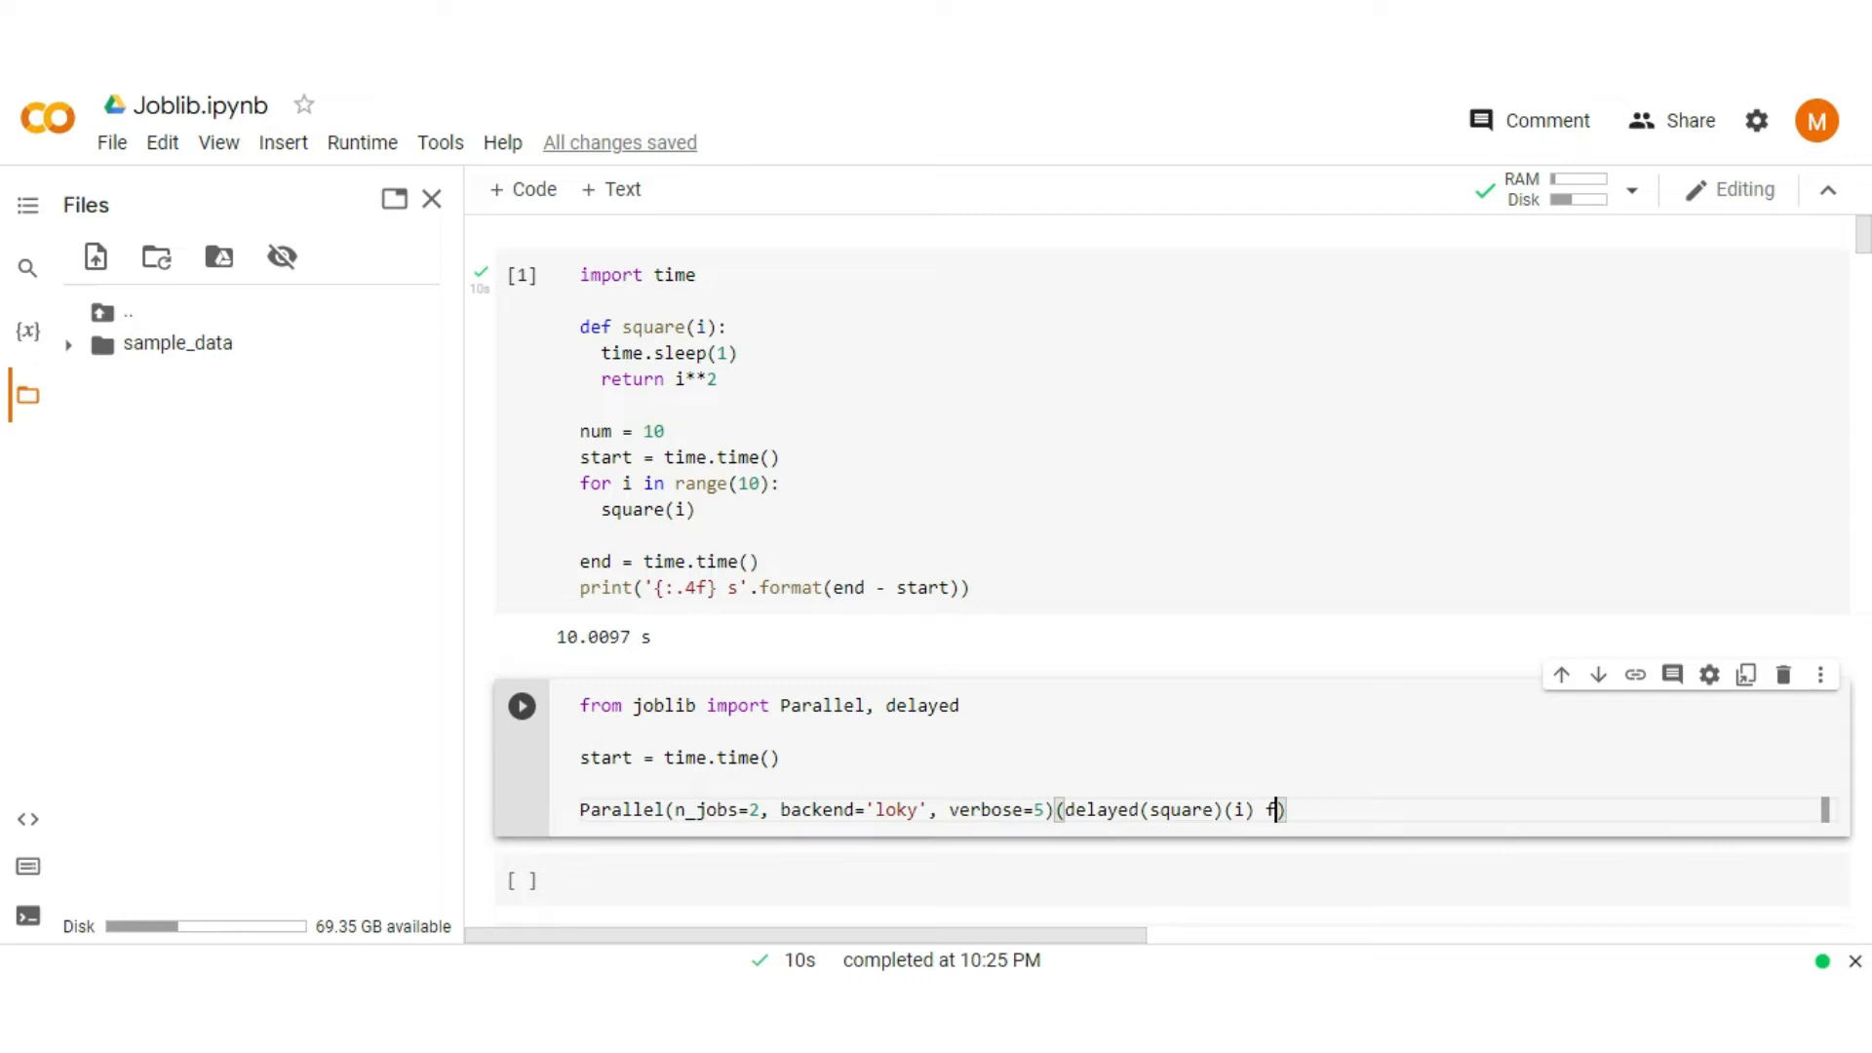
type("or i in r")
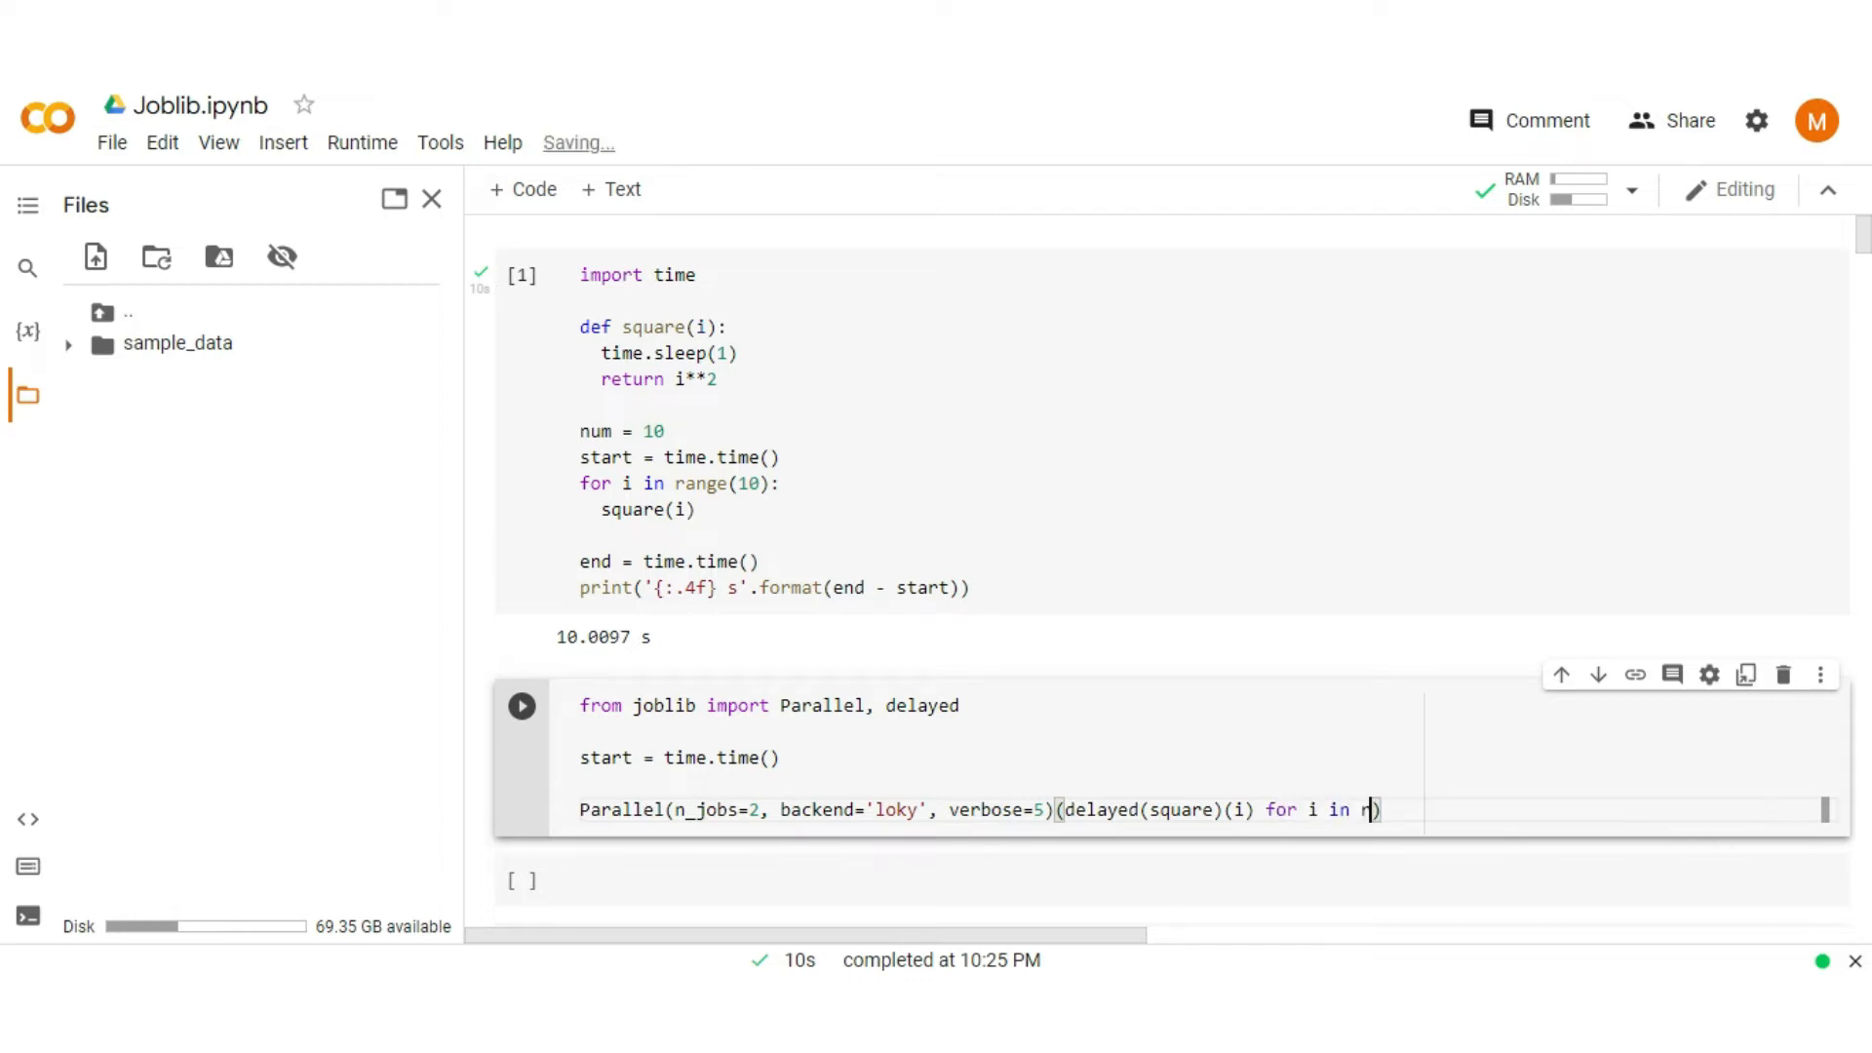
type("ange()")
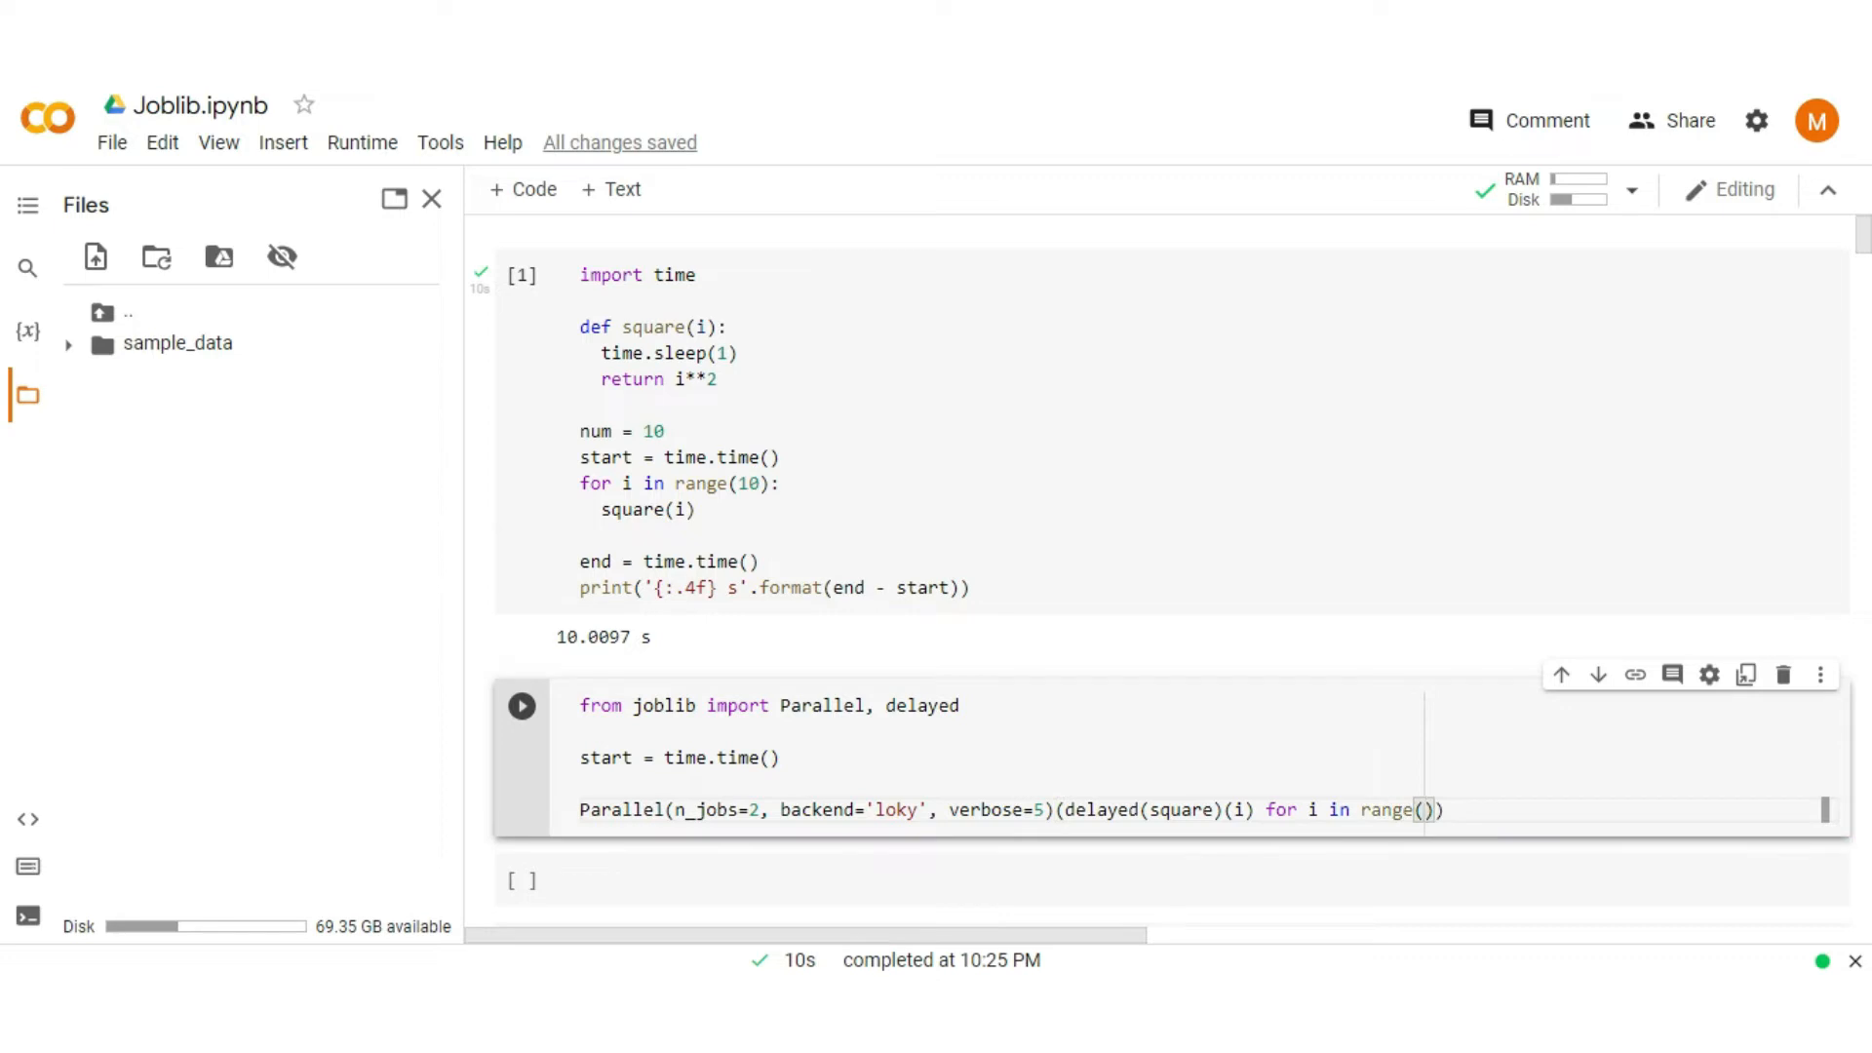
type("num))")
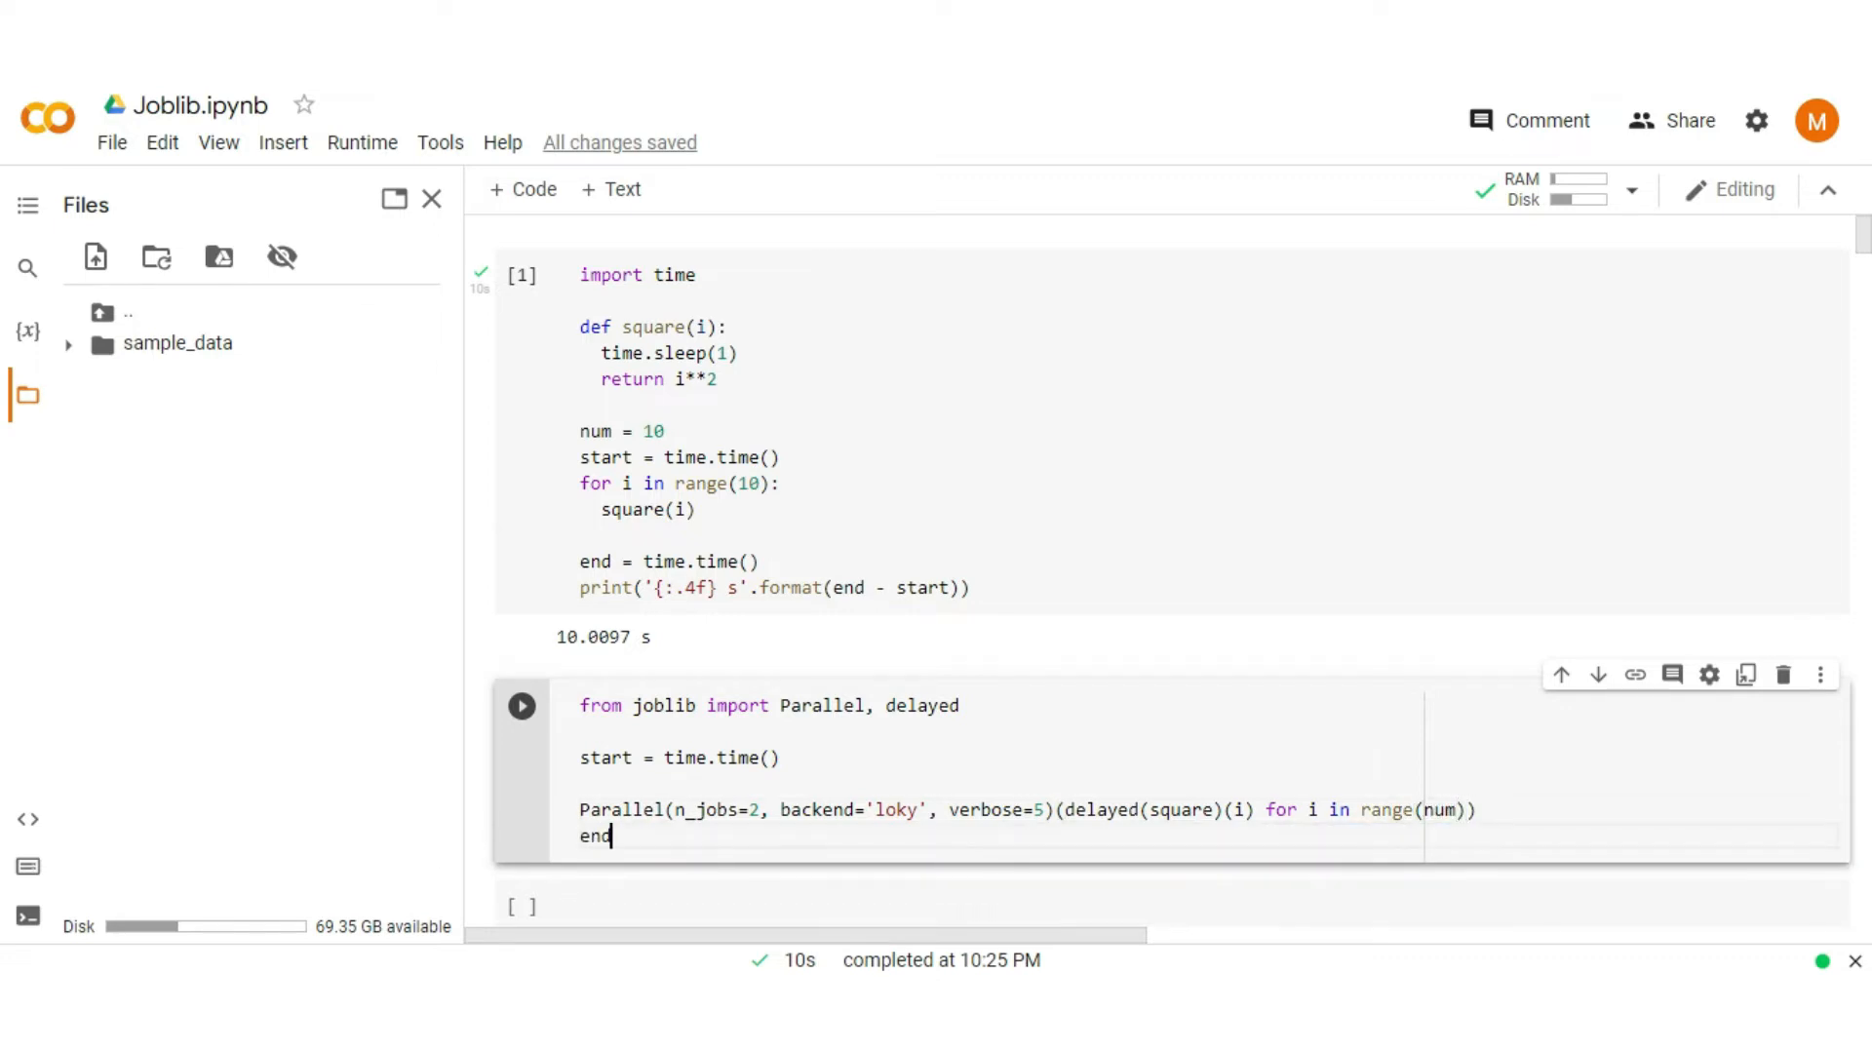
Step: Record end = time.time() and print '{:.4f} s'.format(end - start)
type("= ti")
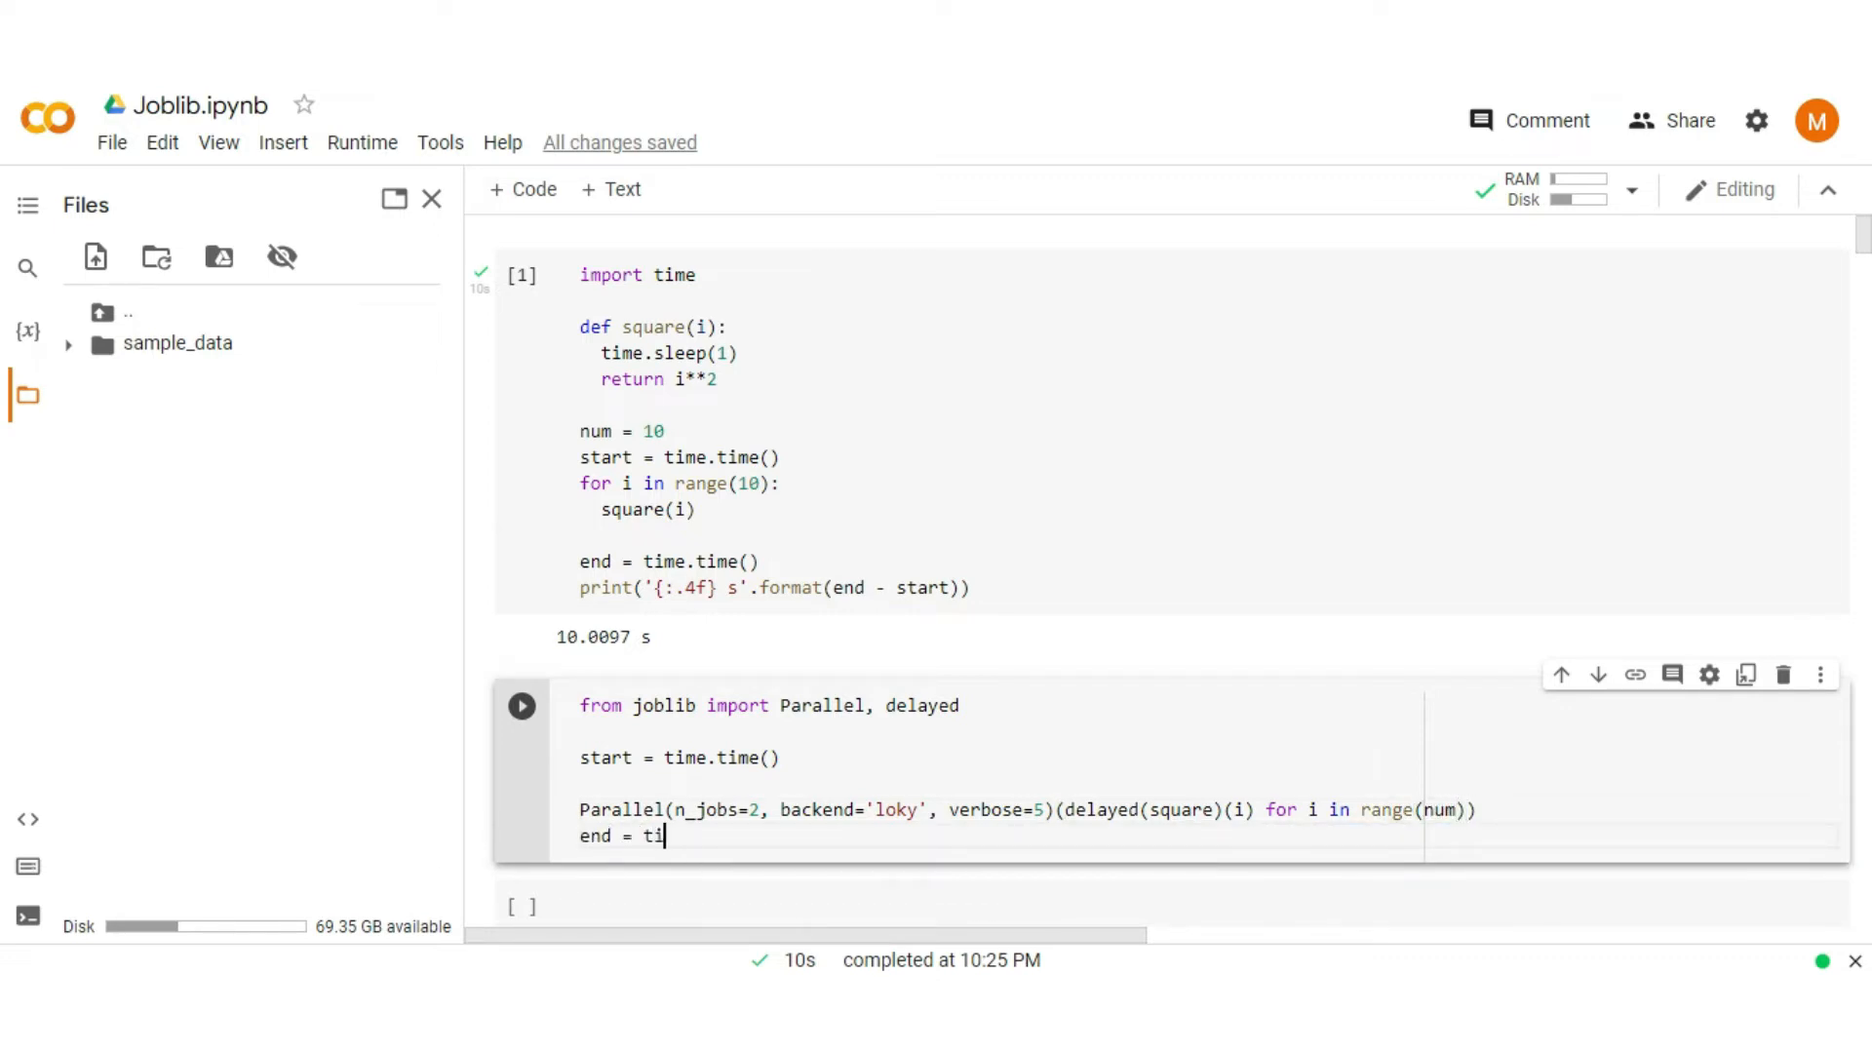
type("me.time(")
type("print(")
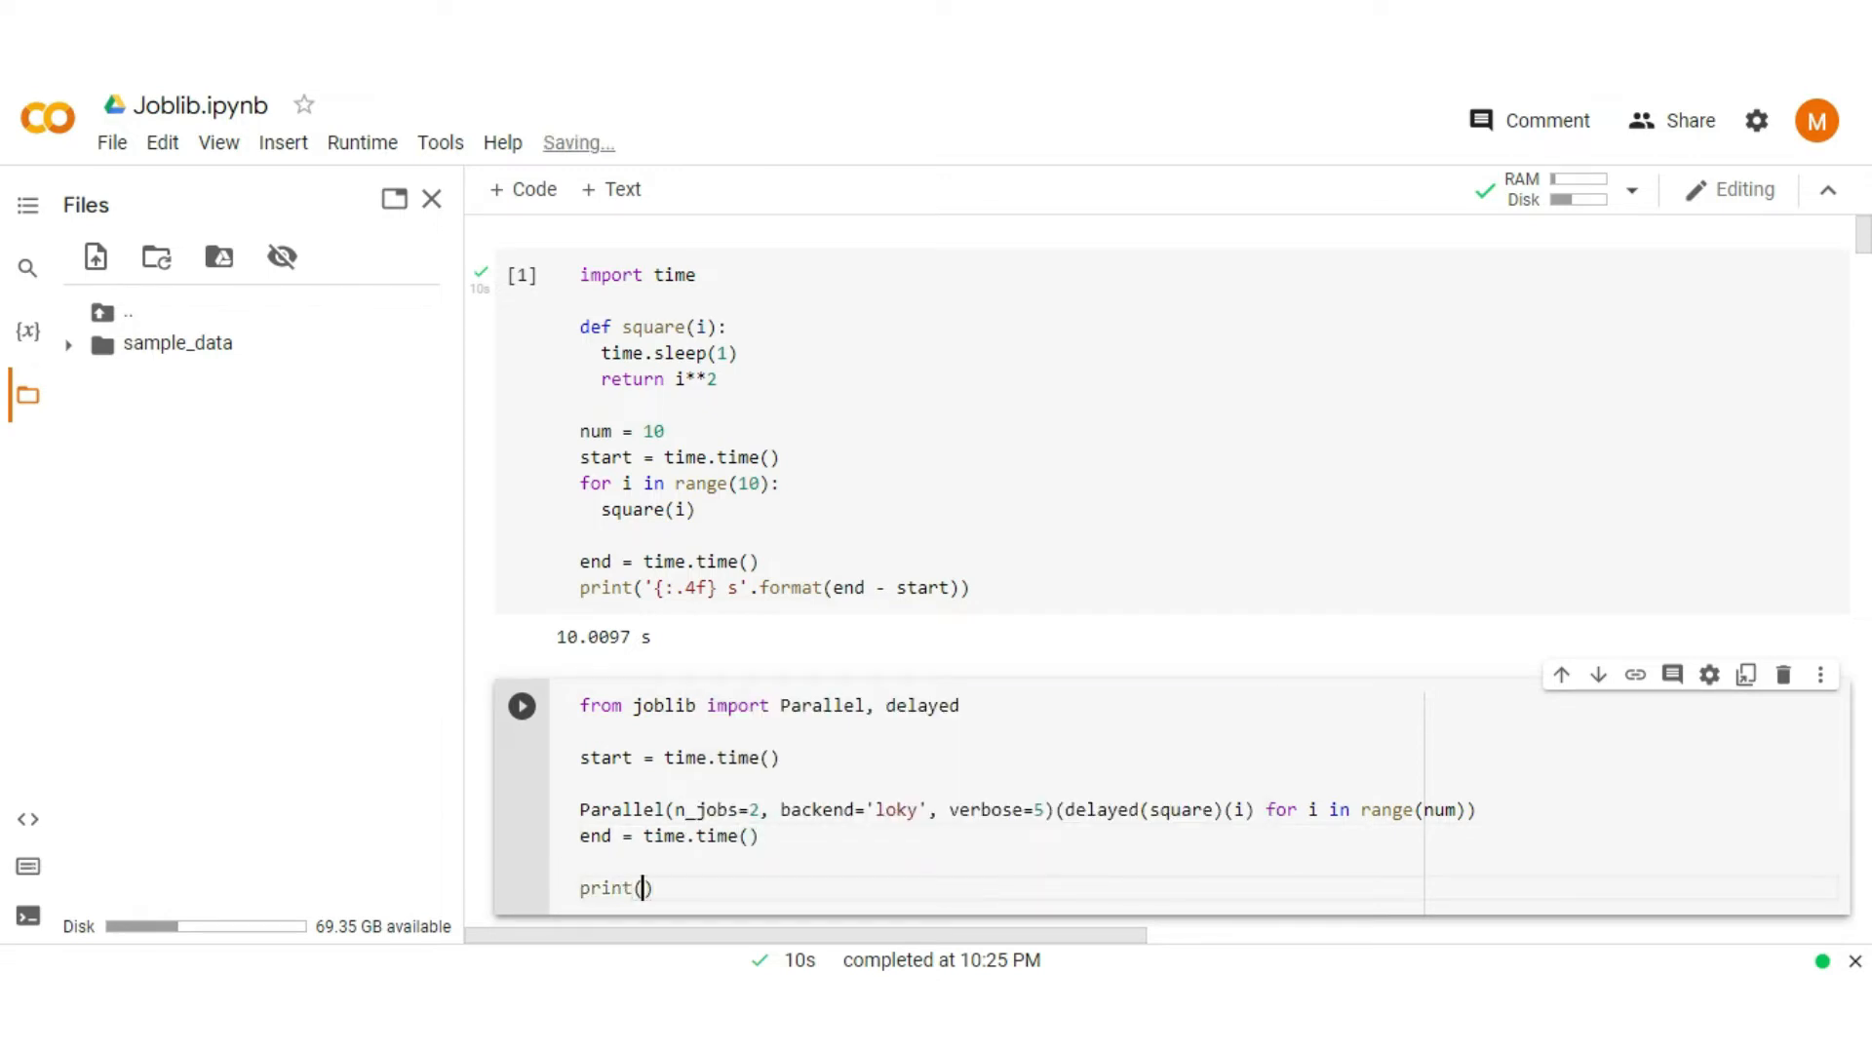
type("'{:.")
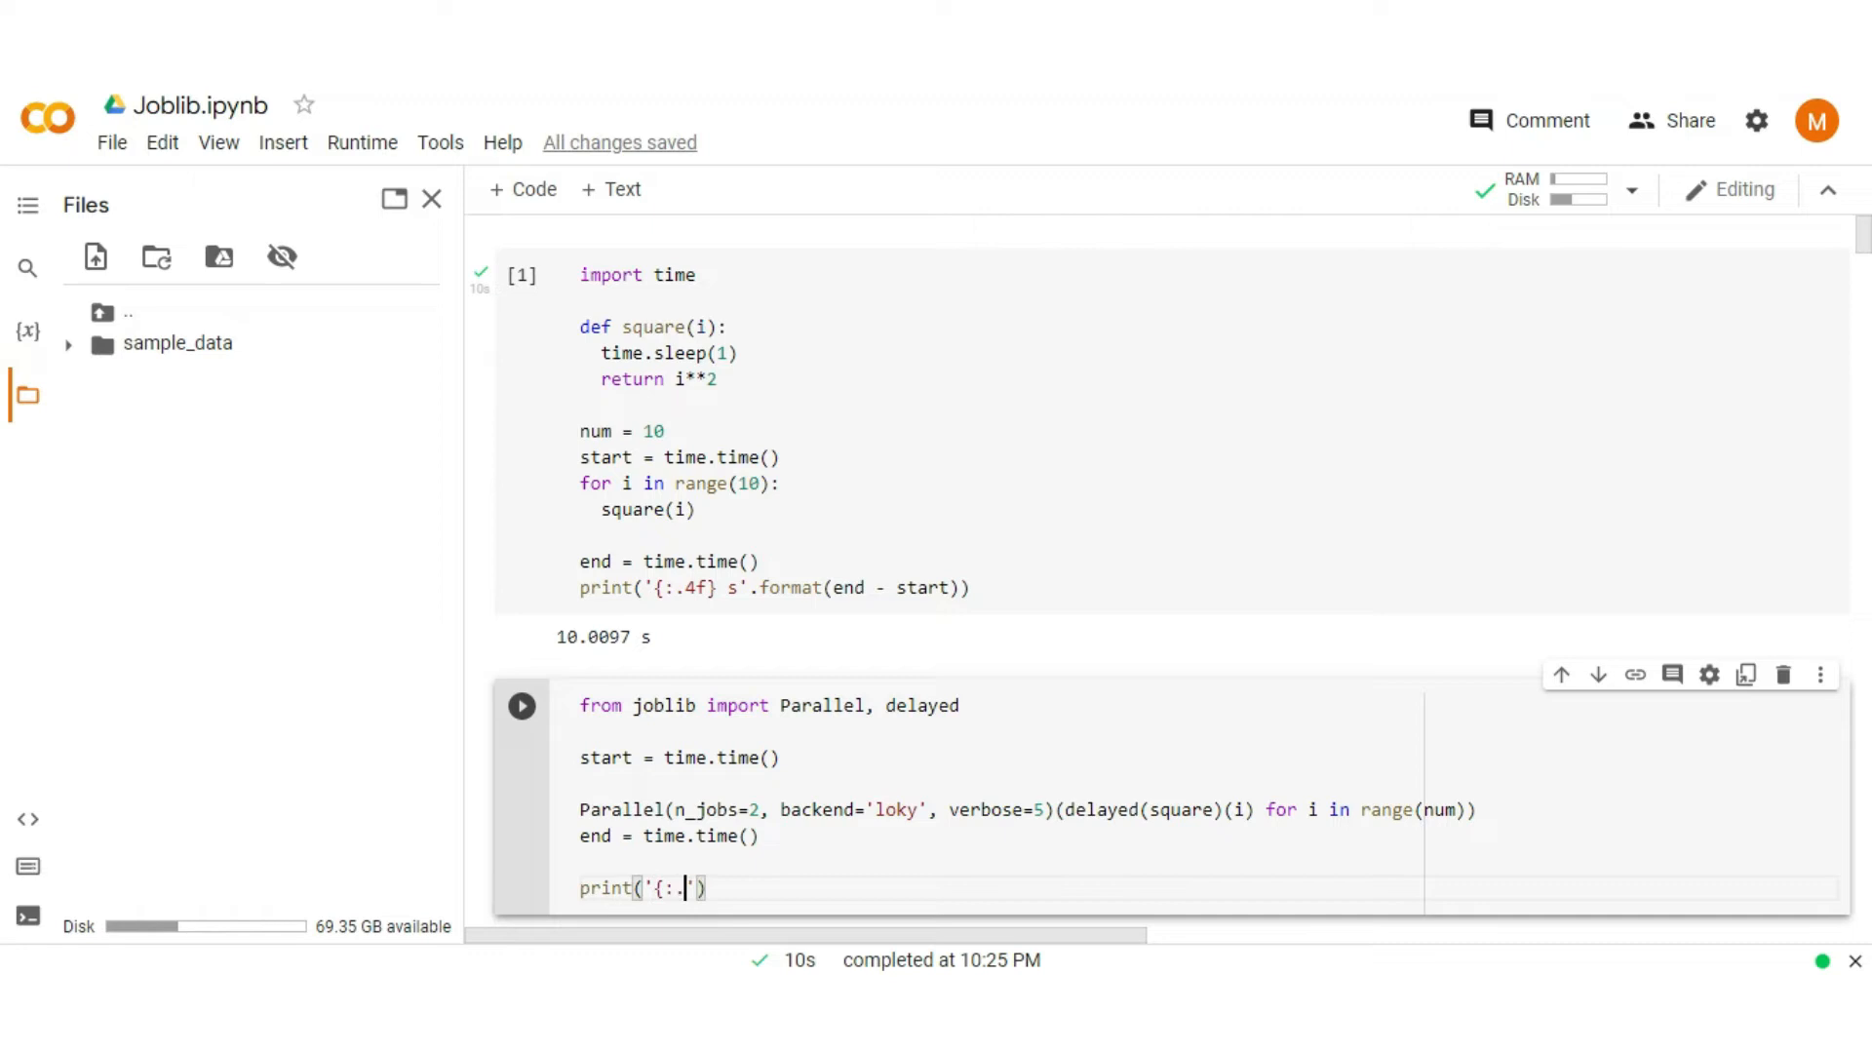
type("4f} s'")
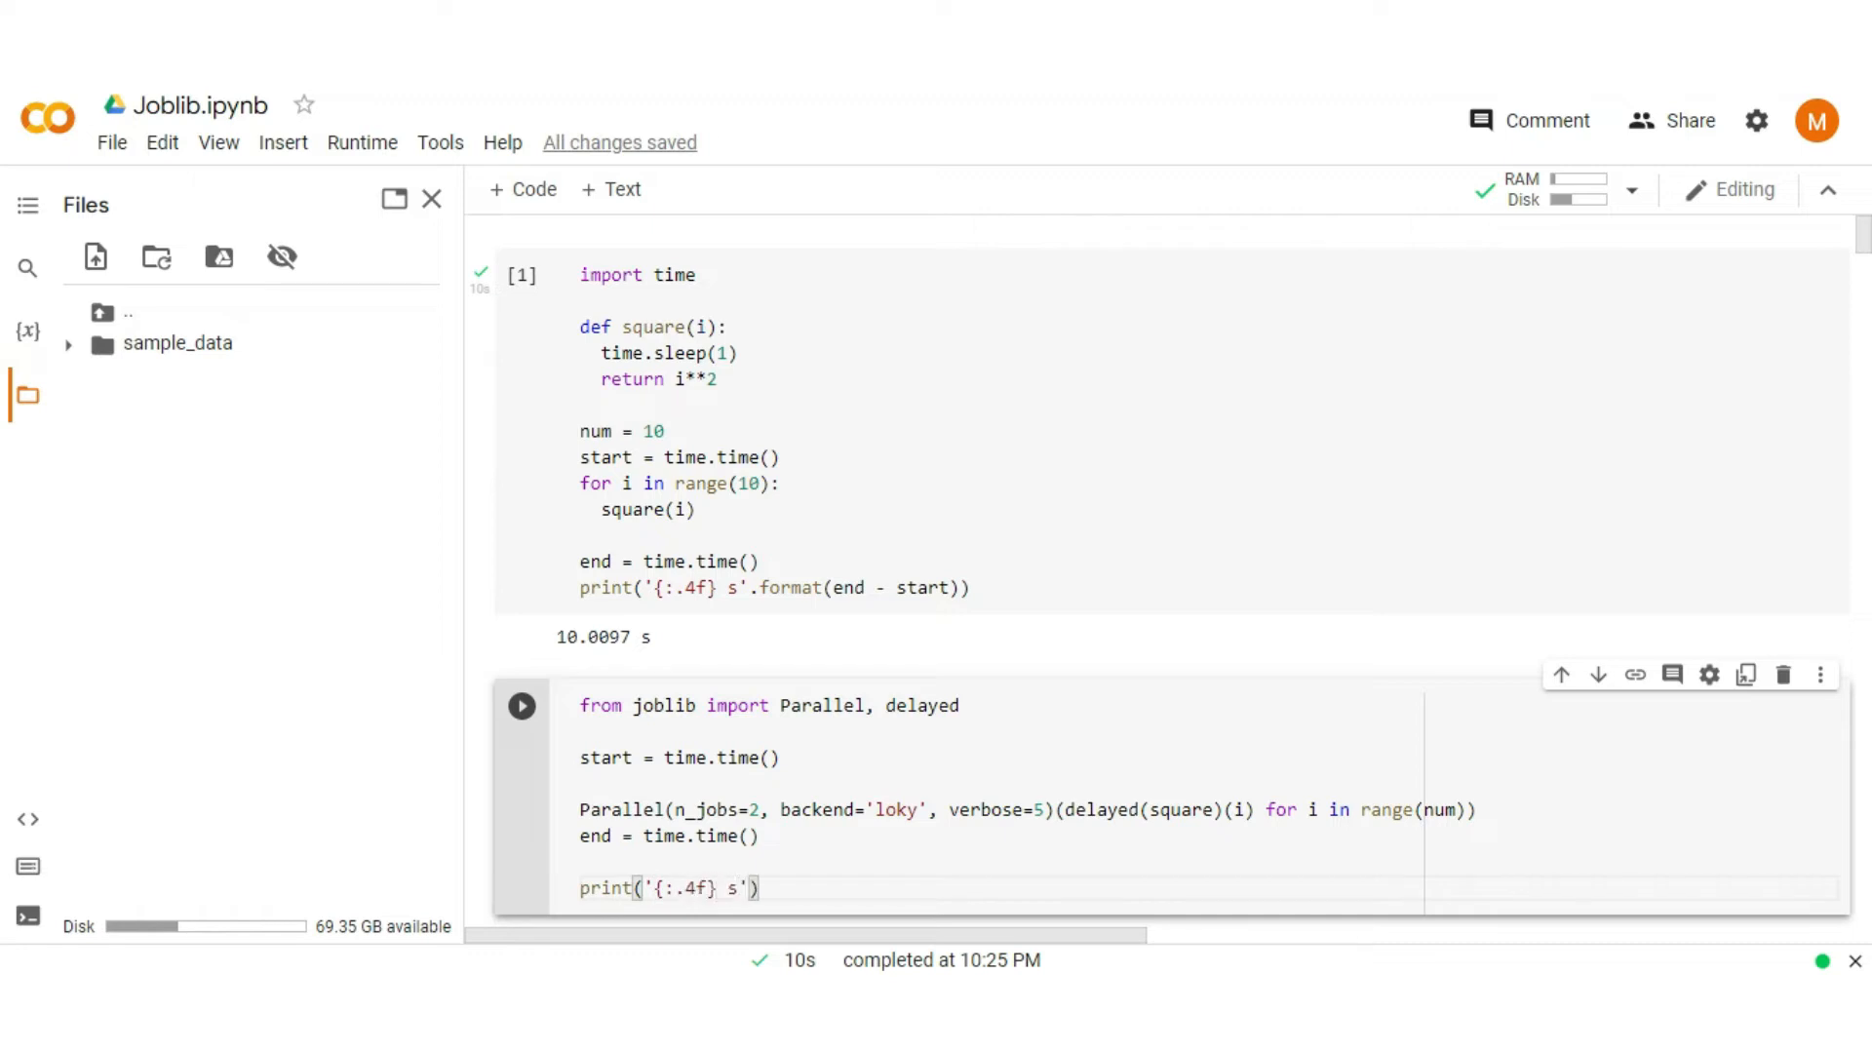
type(".format")
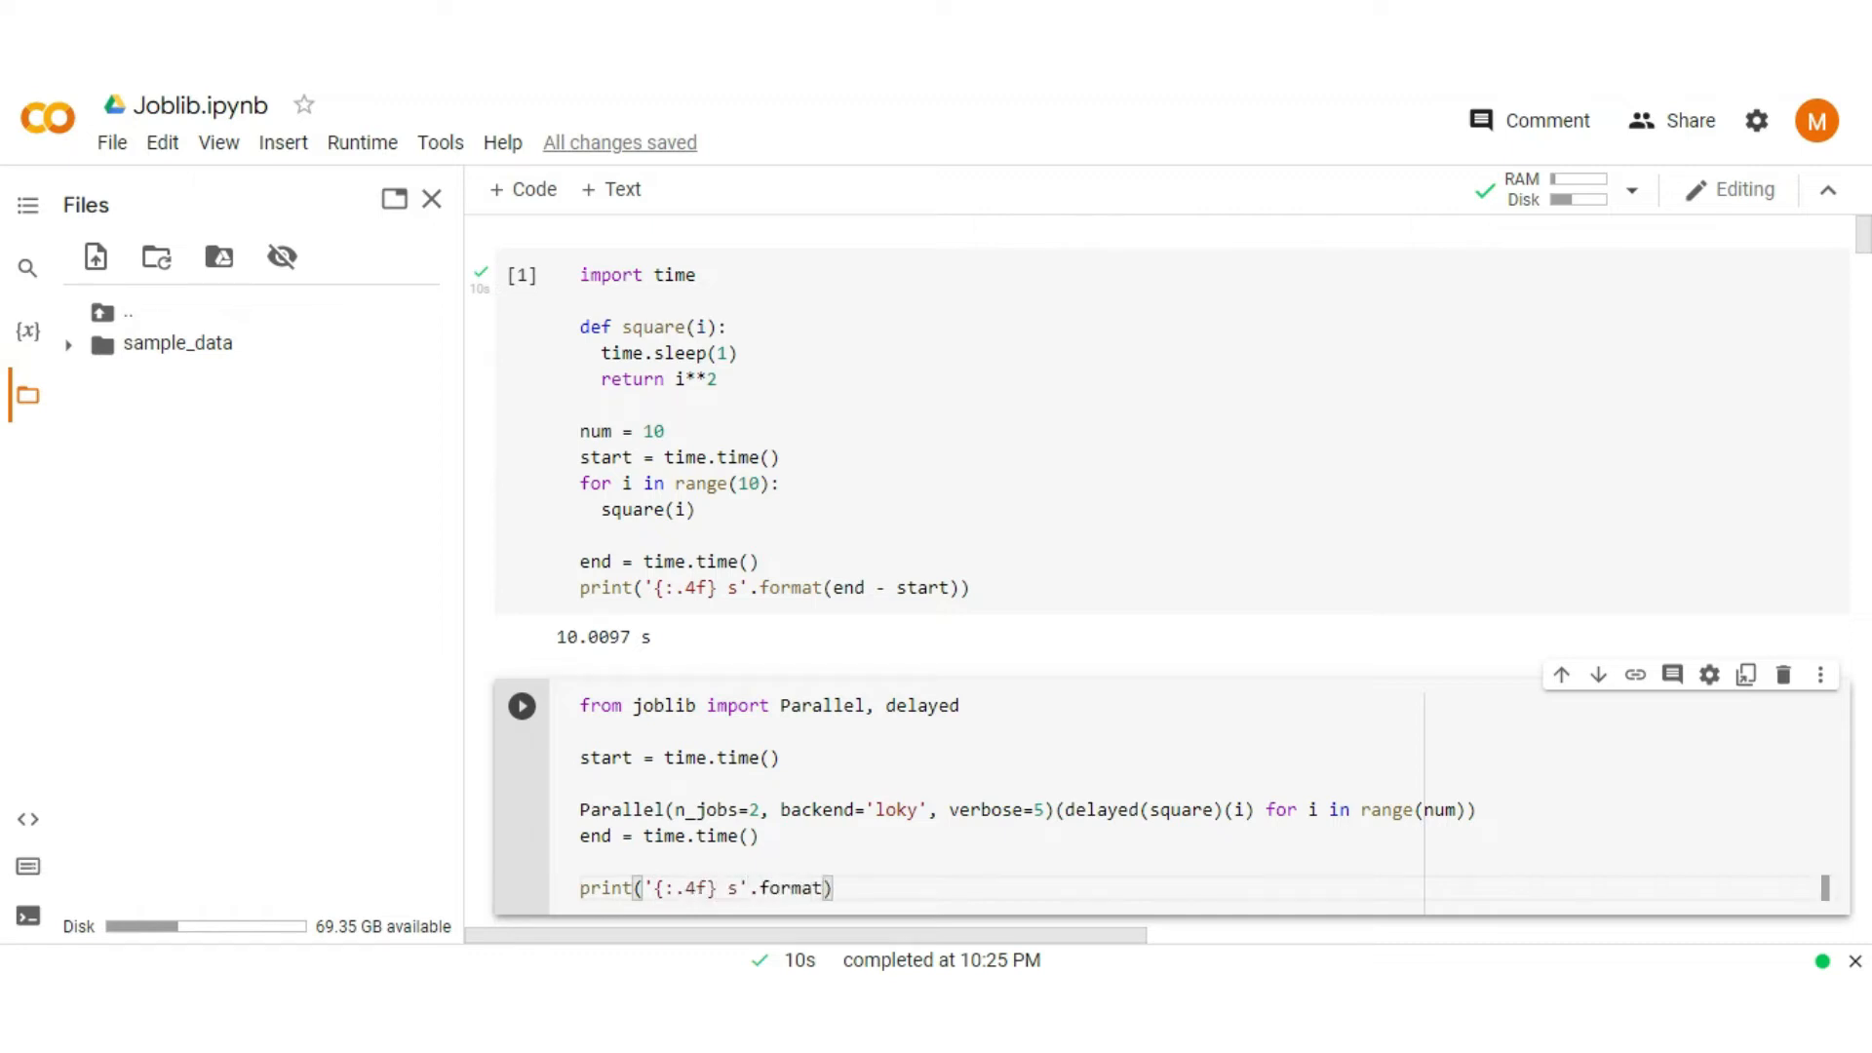
type("(end - start")
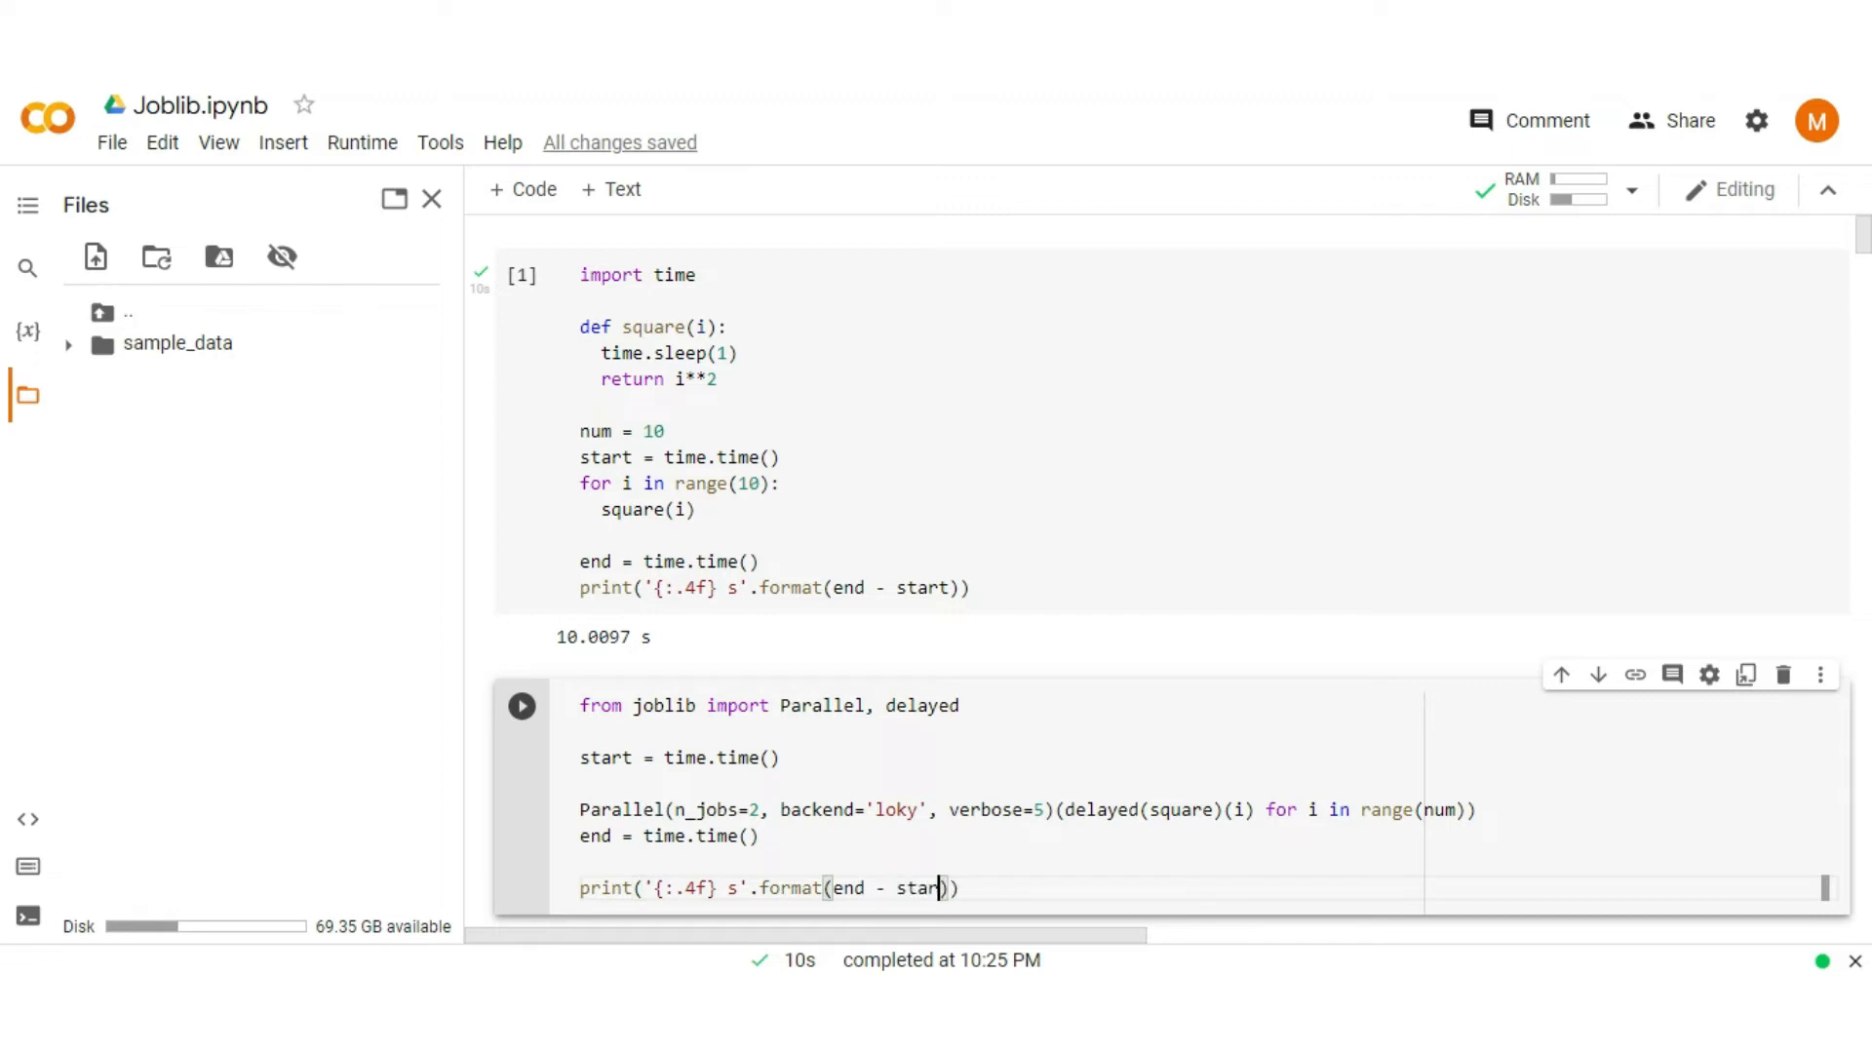
Step: Run the parallel cell, change n_jobs to 6, and rerun to finish in 2.8632 s
left_click(523, 704)
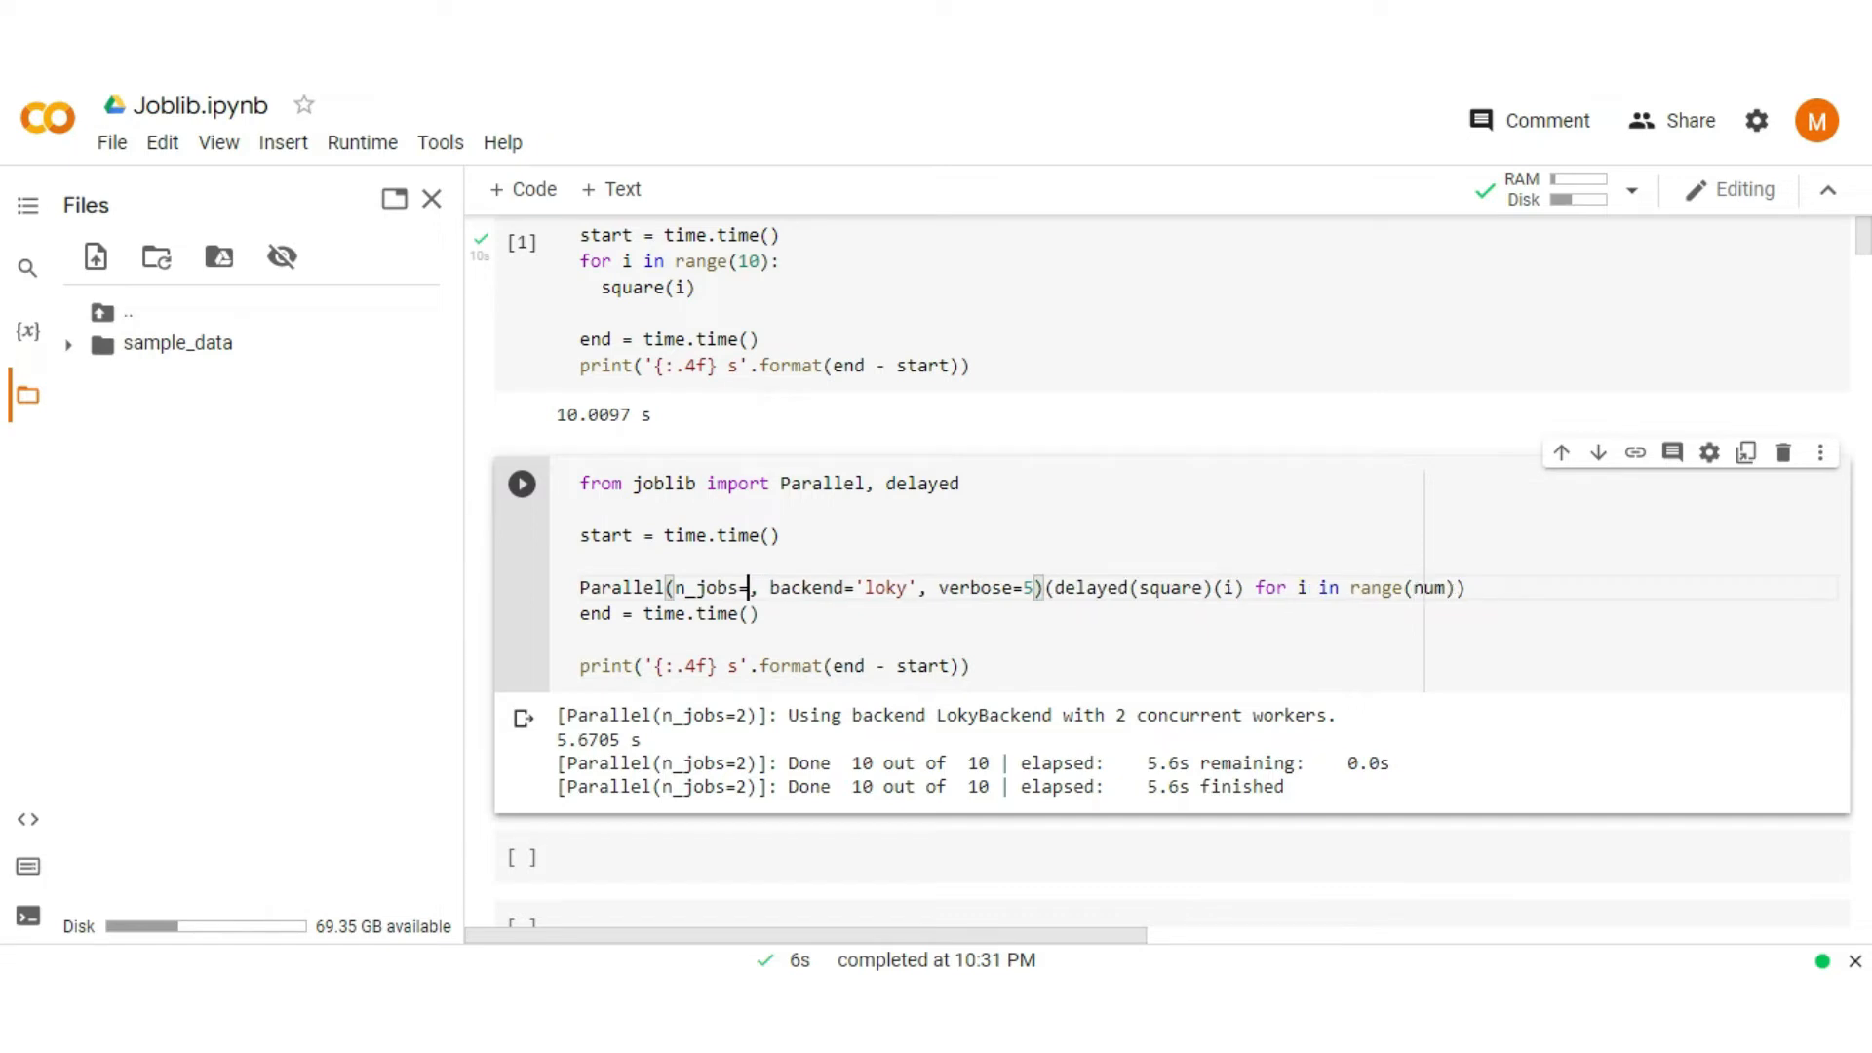
left_click(522, 484)
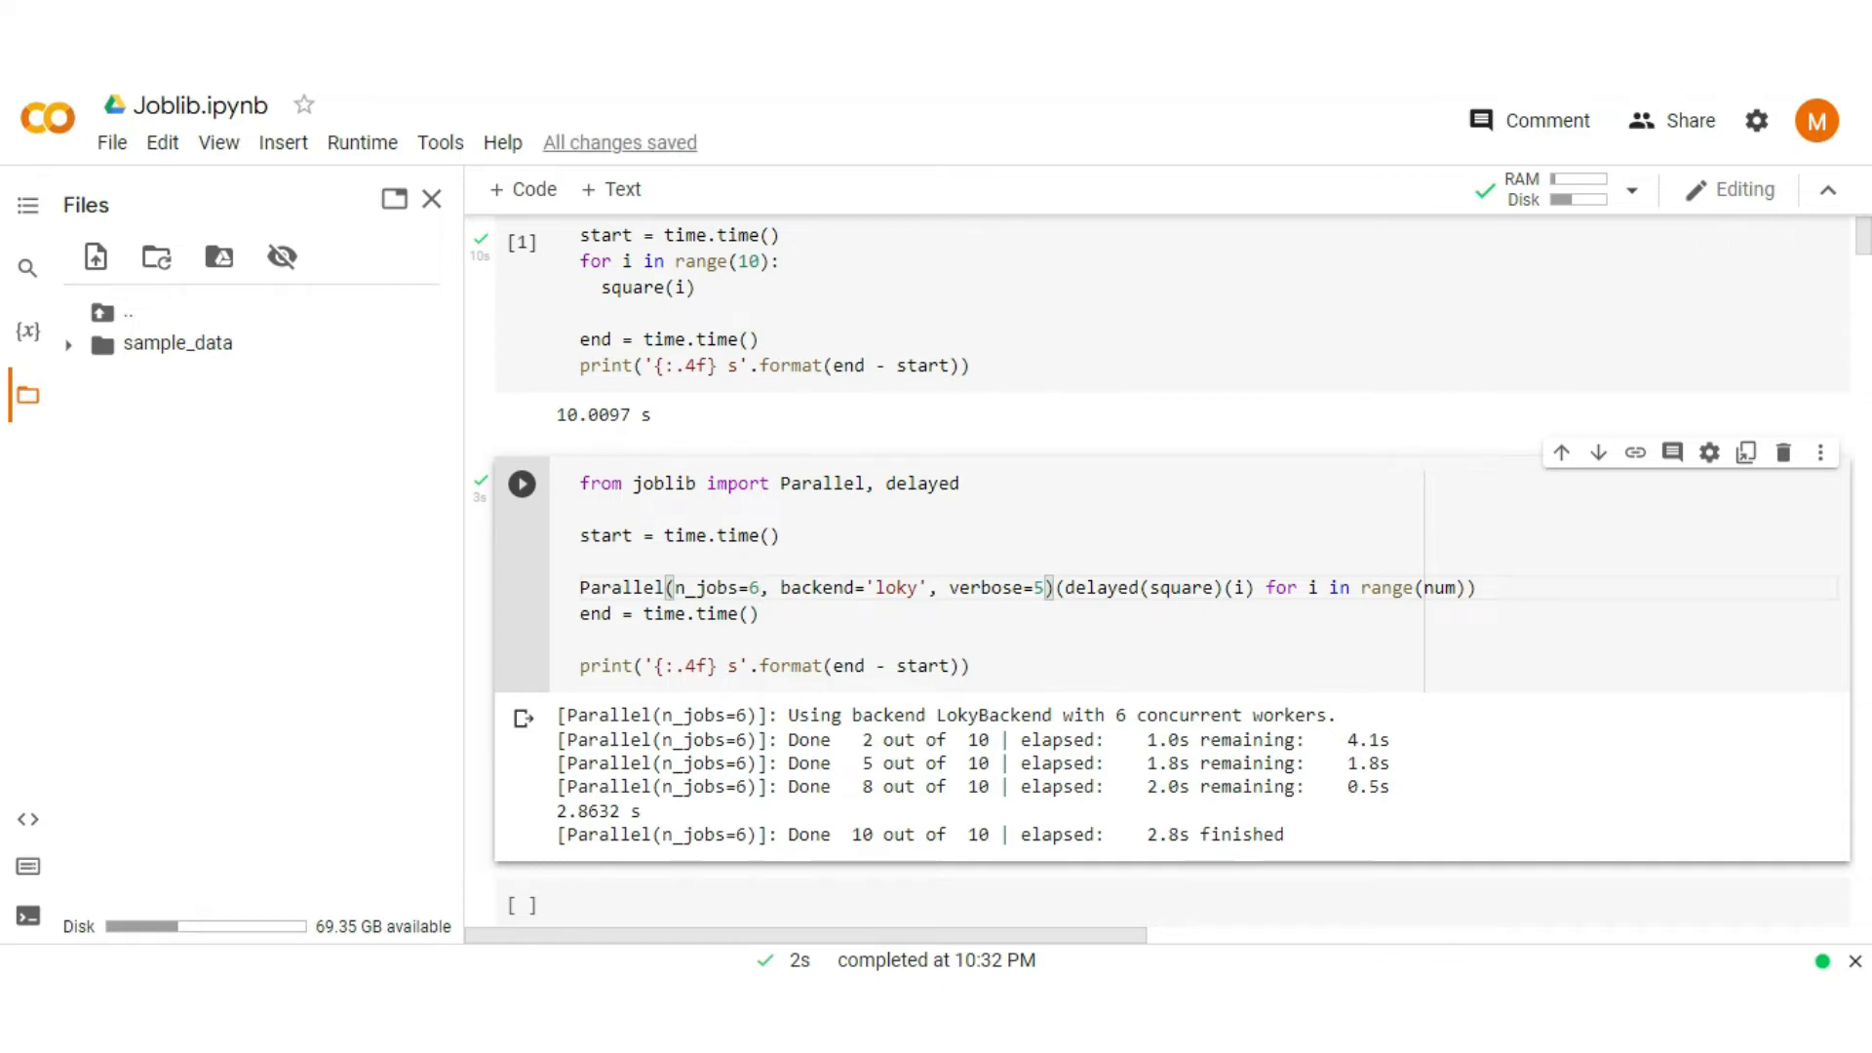
scroll("down", 3)
type("# [(square, [i], {}), (square, [i], {}), (square, [i], {}), ...")
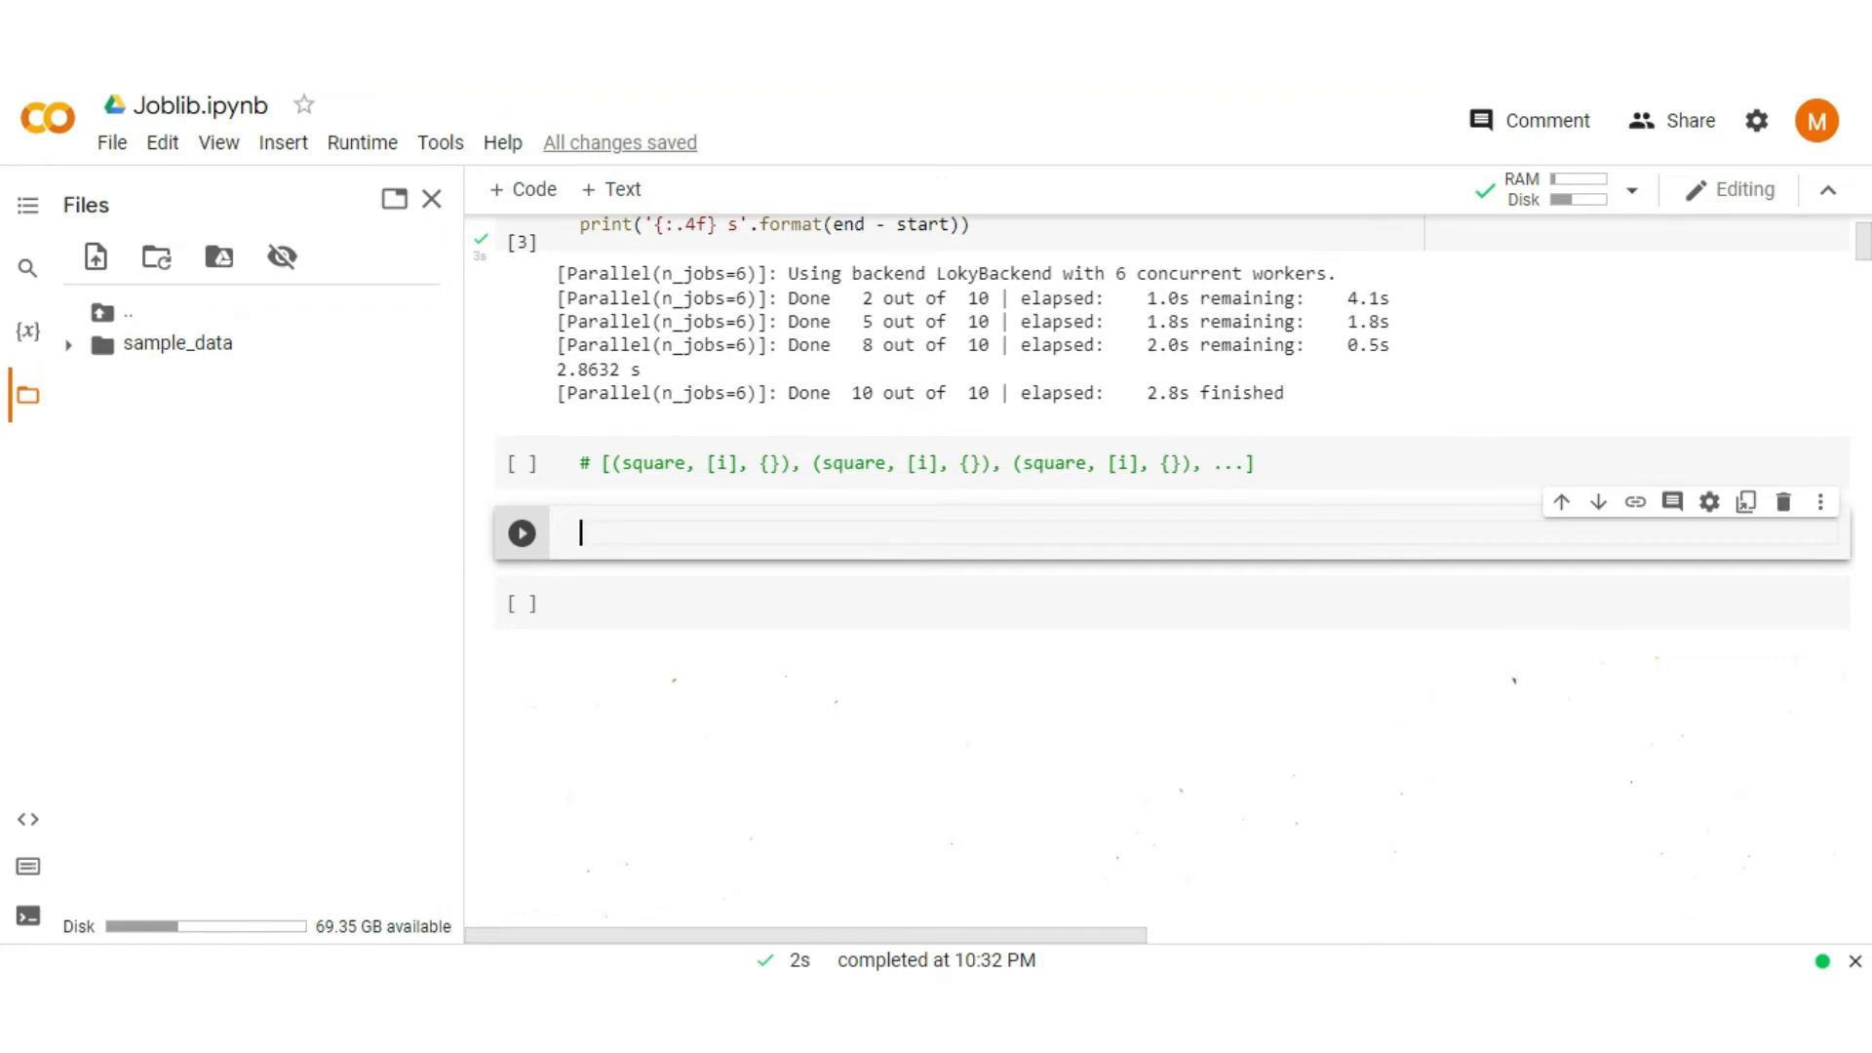
Step: Define class A(object) with __init__(self, x) storing self.x = x
type("class A()")
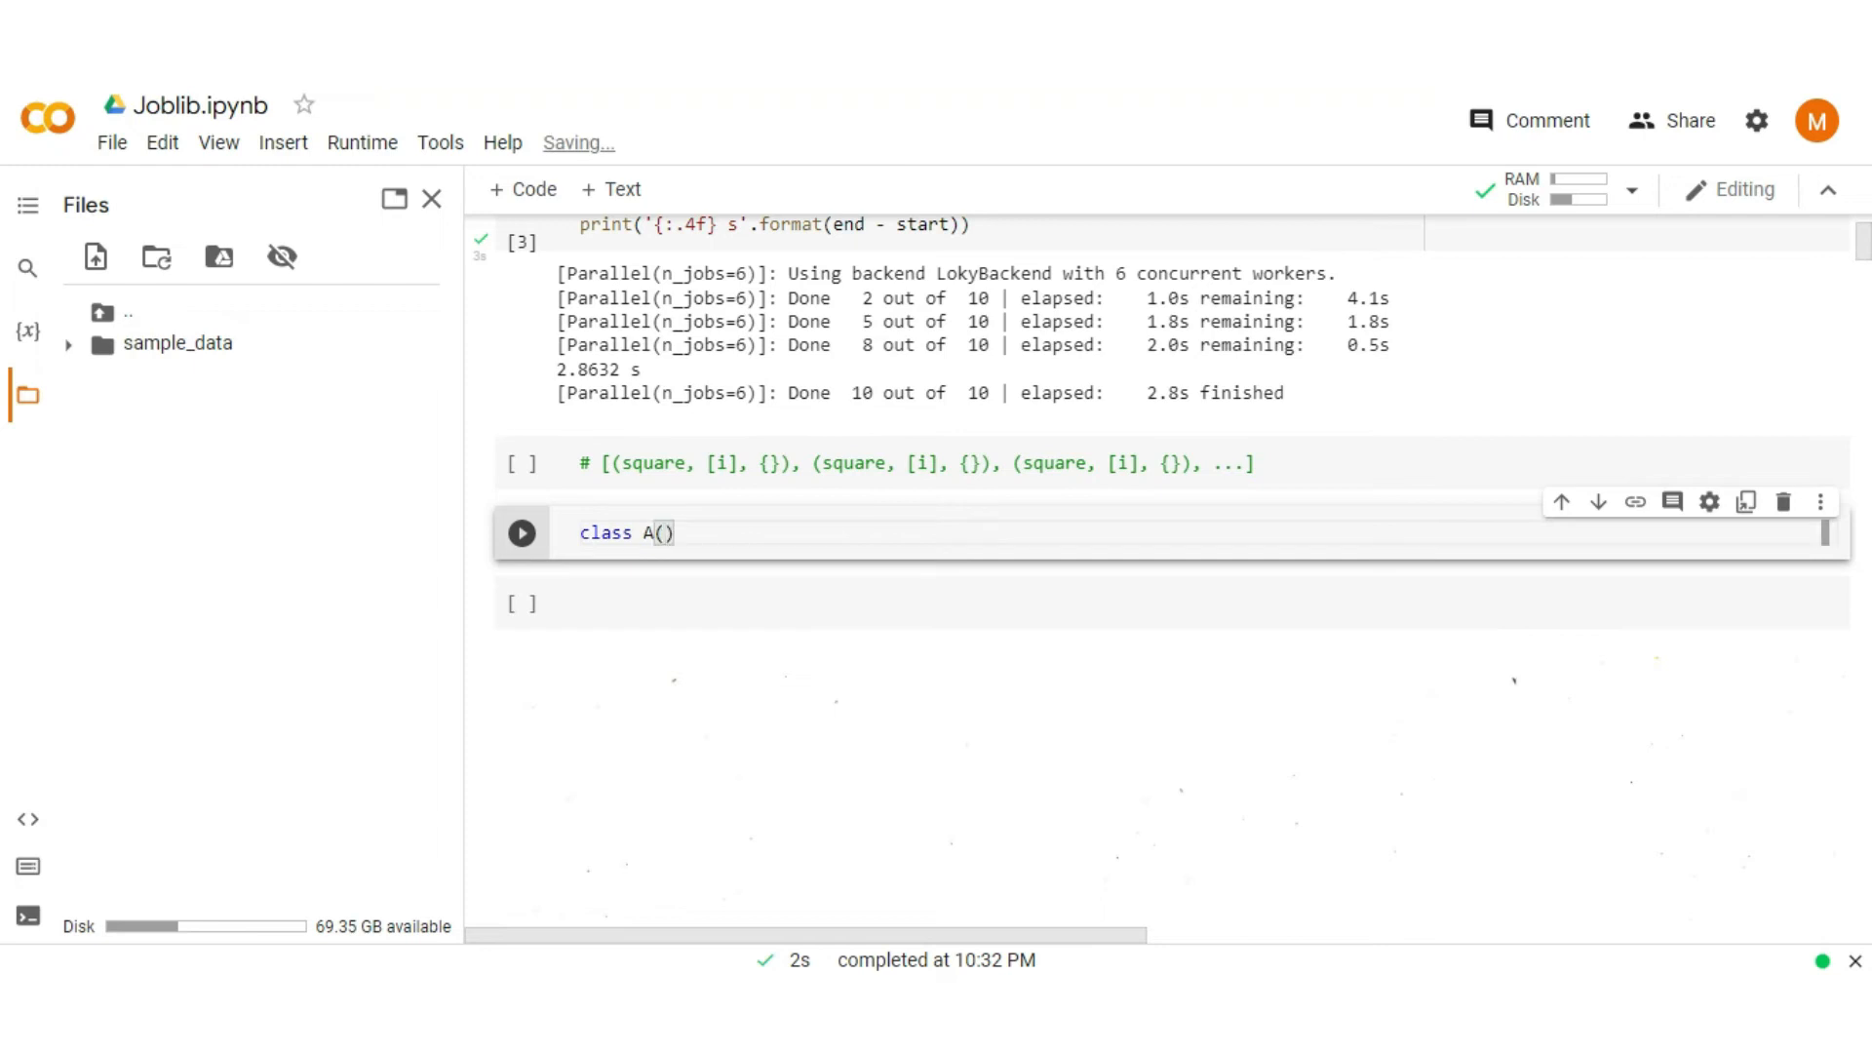
type("object):")
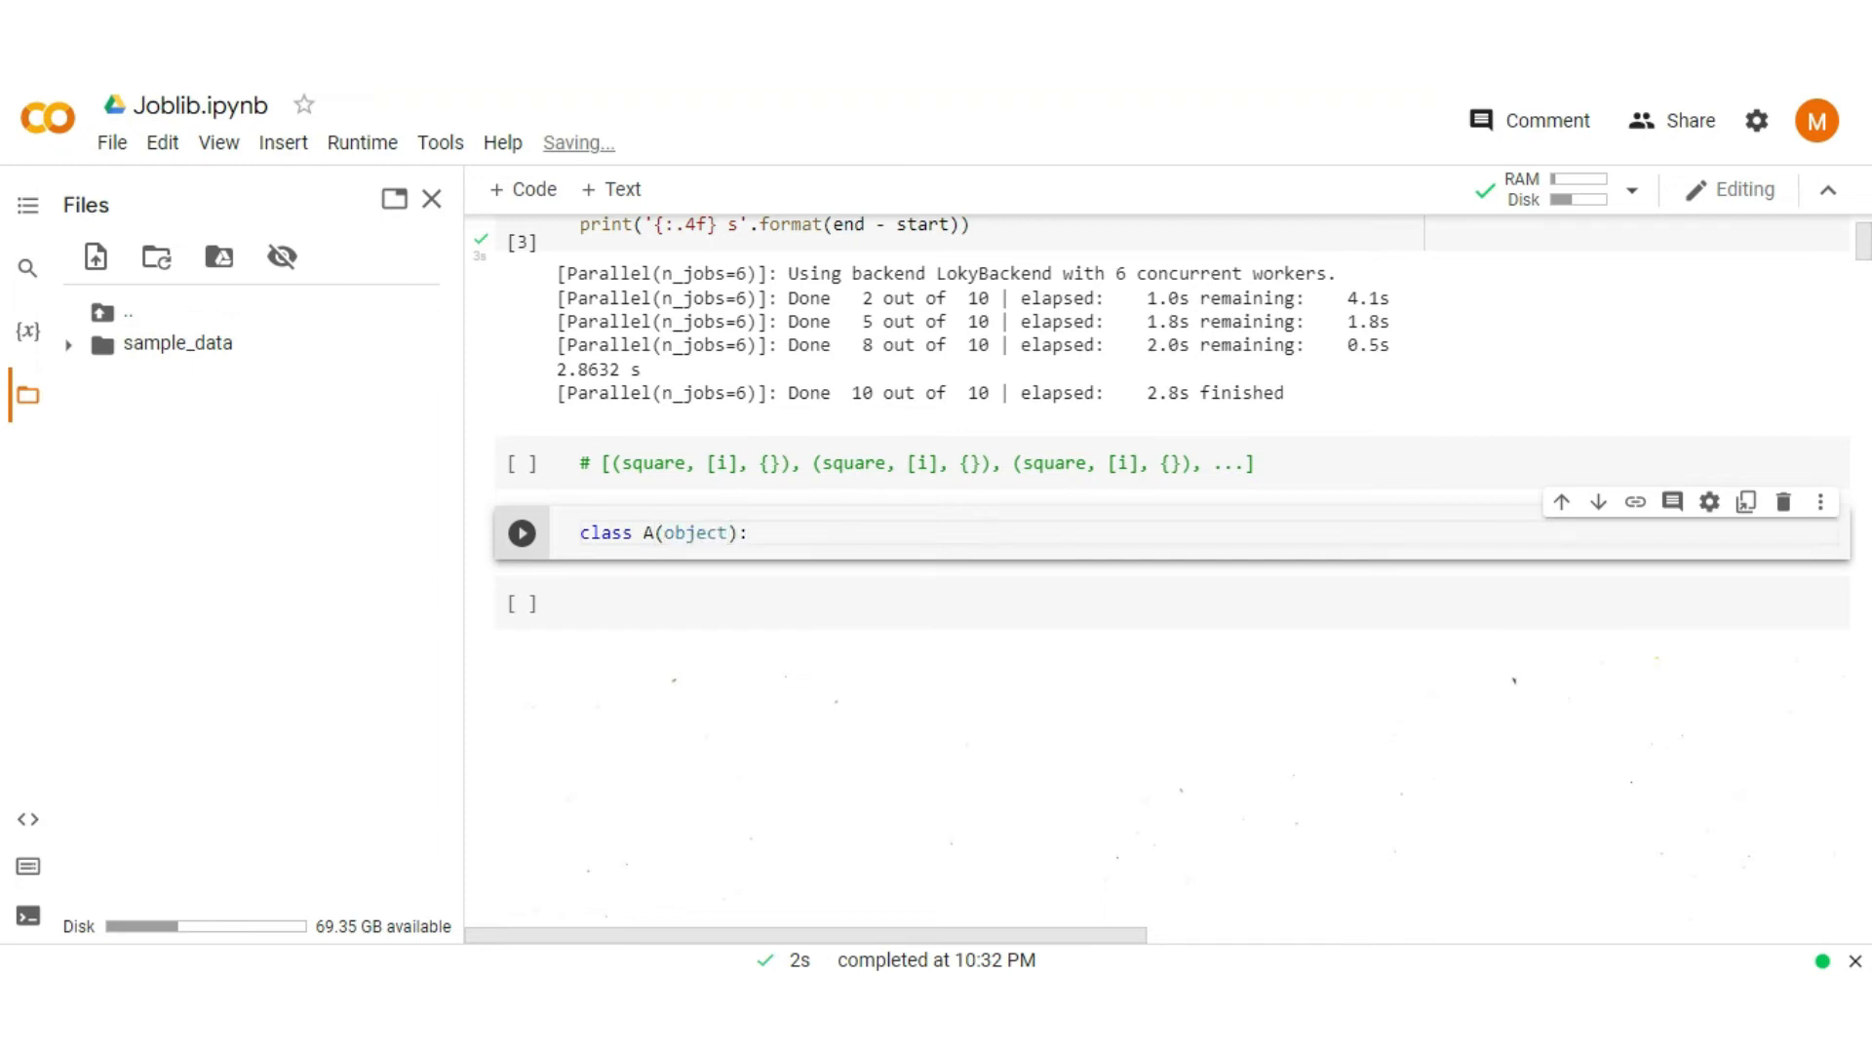
type("def")
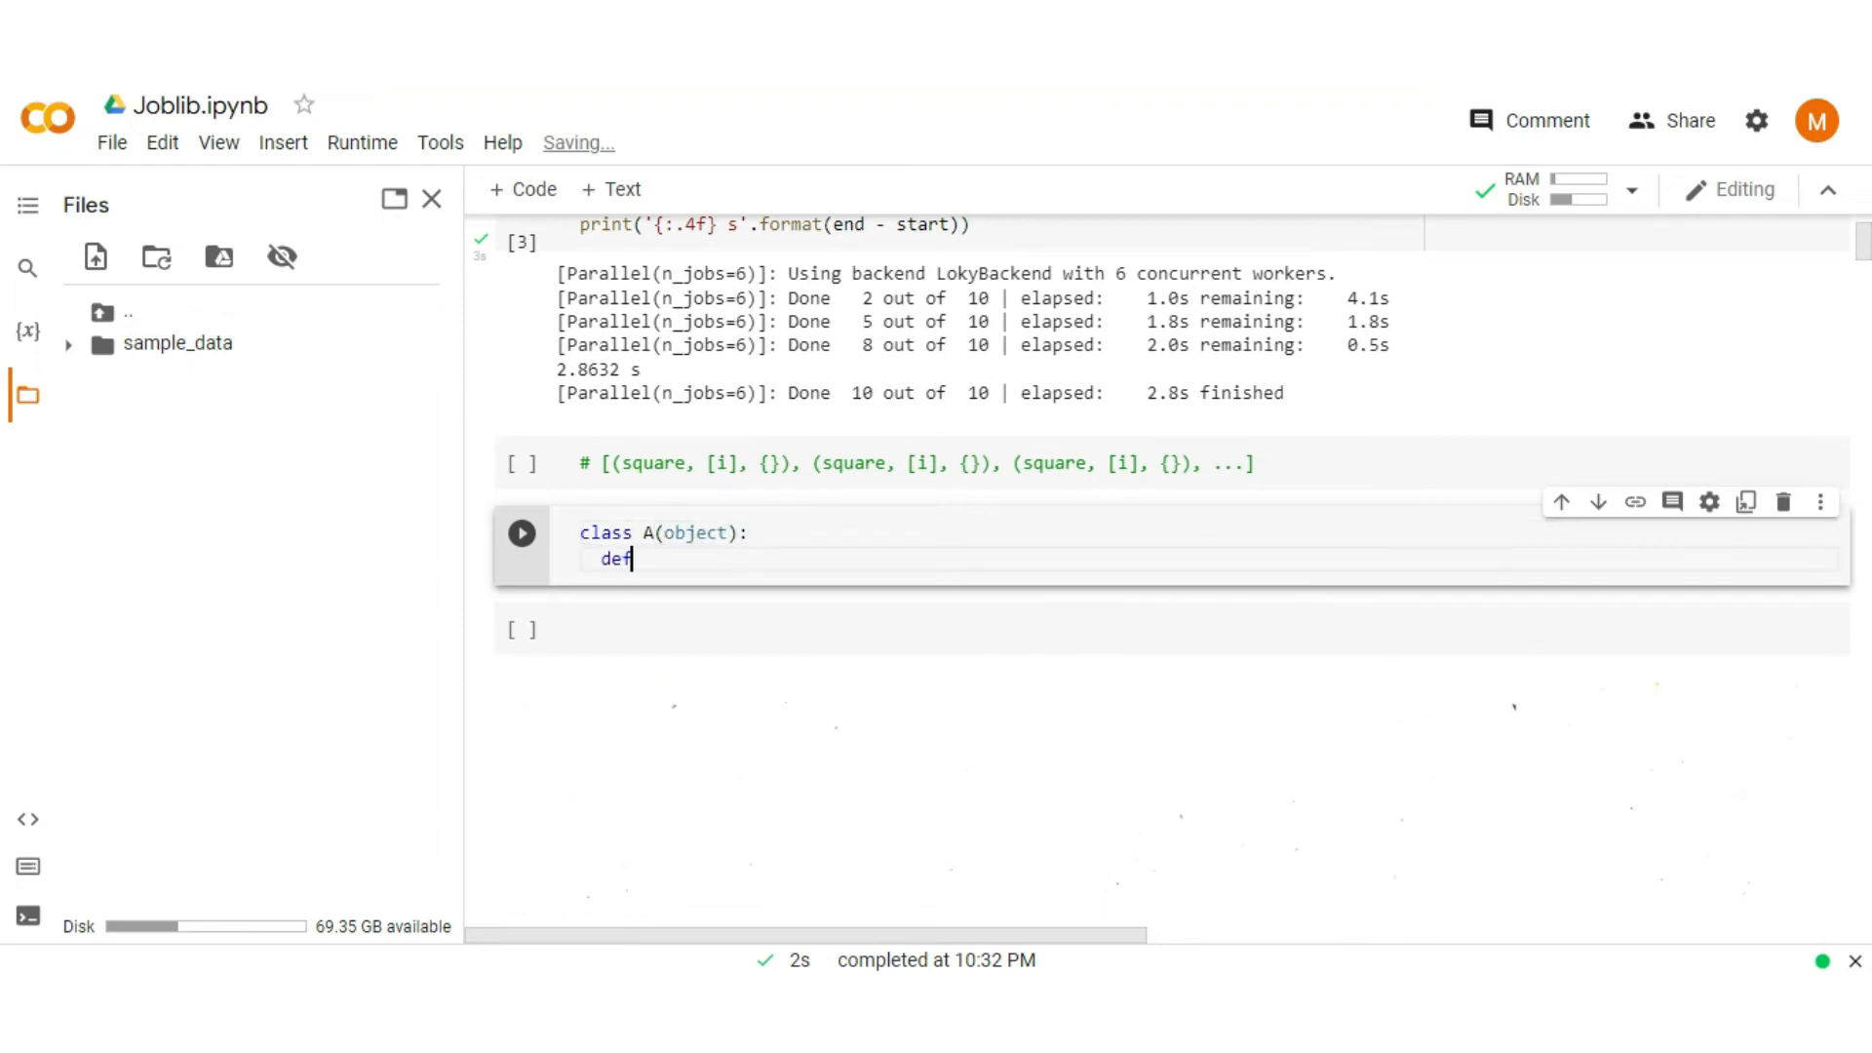
type("__init__(sel)")
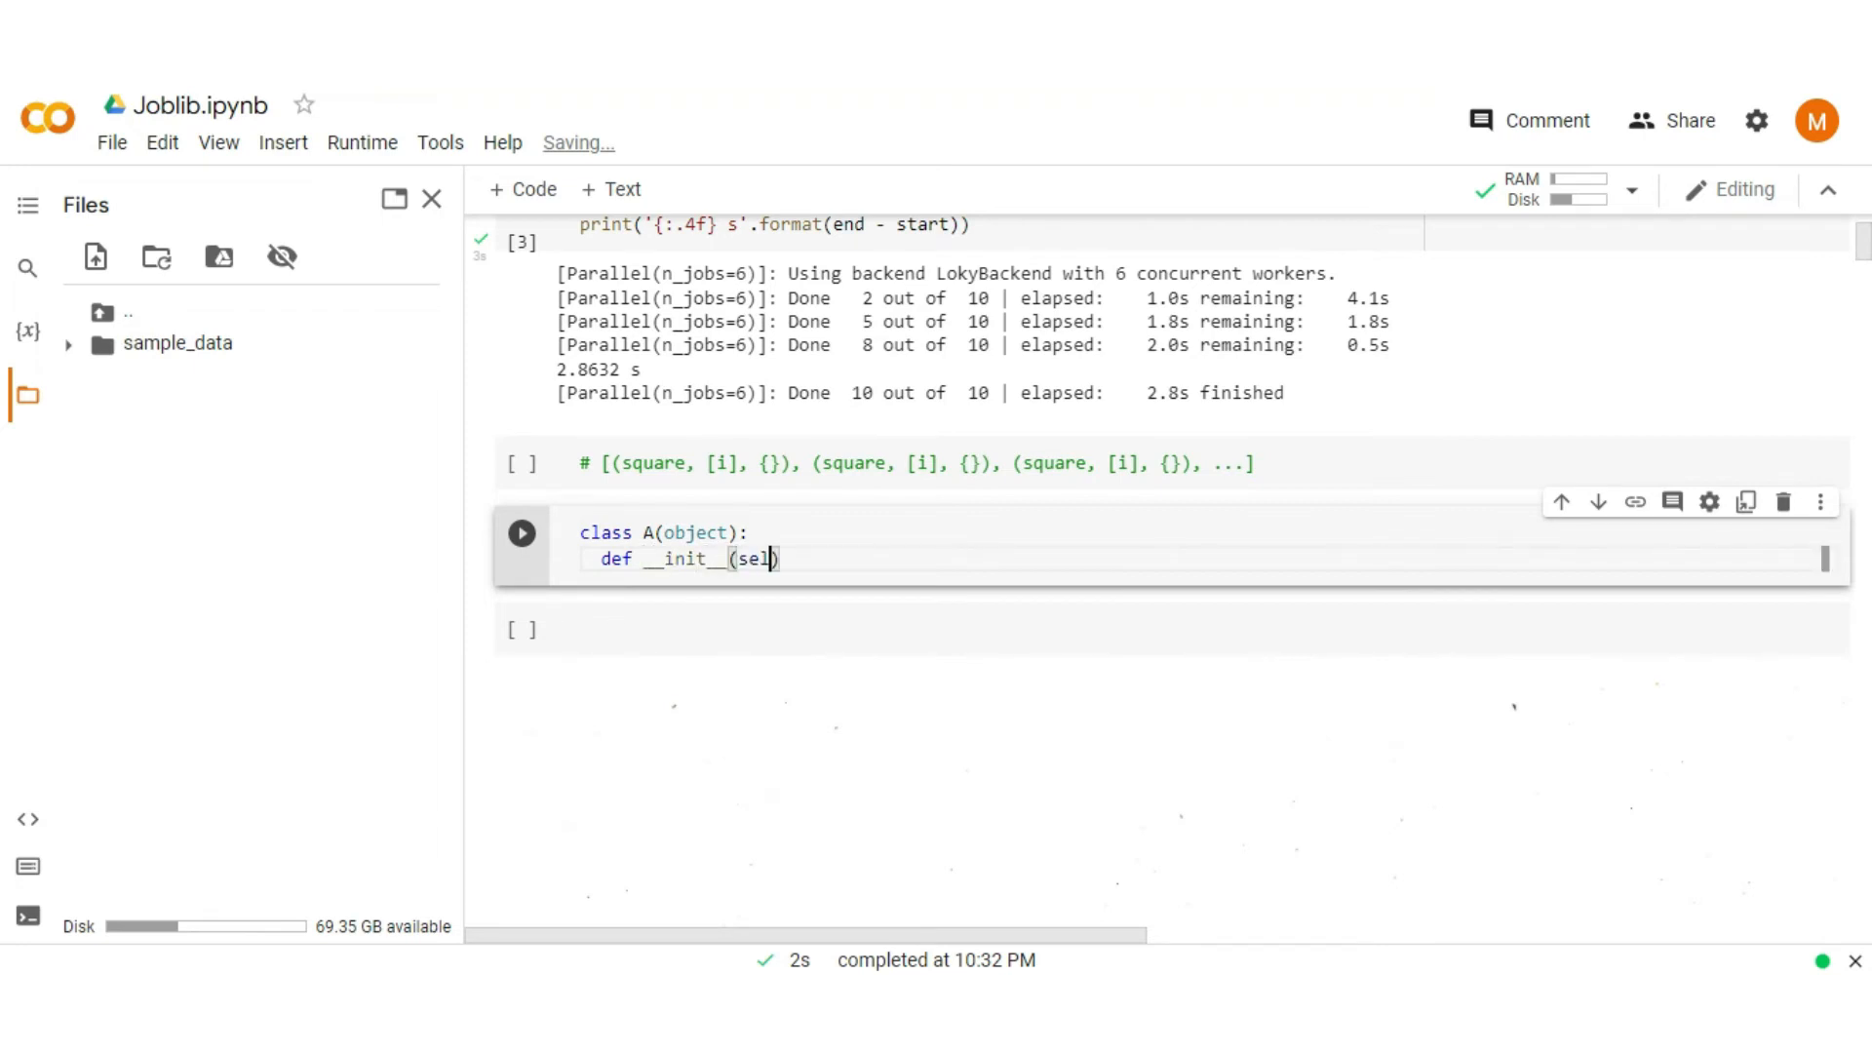
type("f, x):")
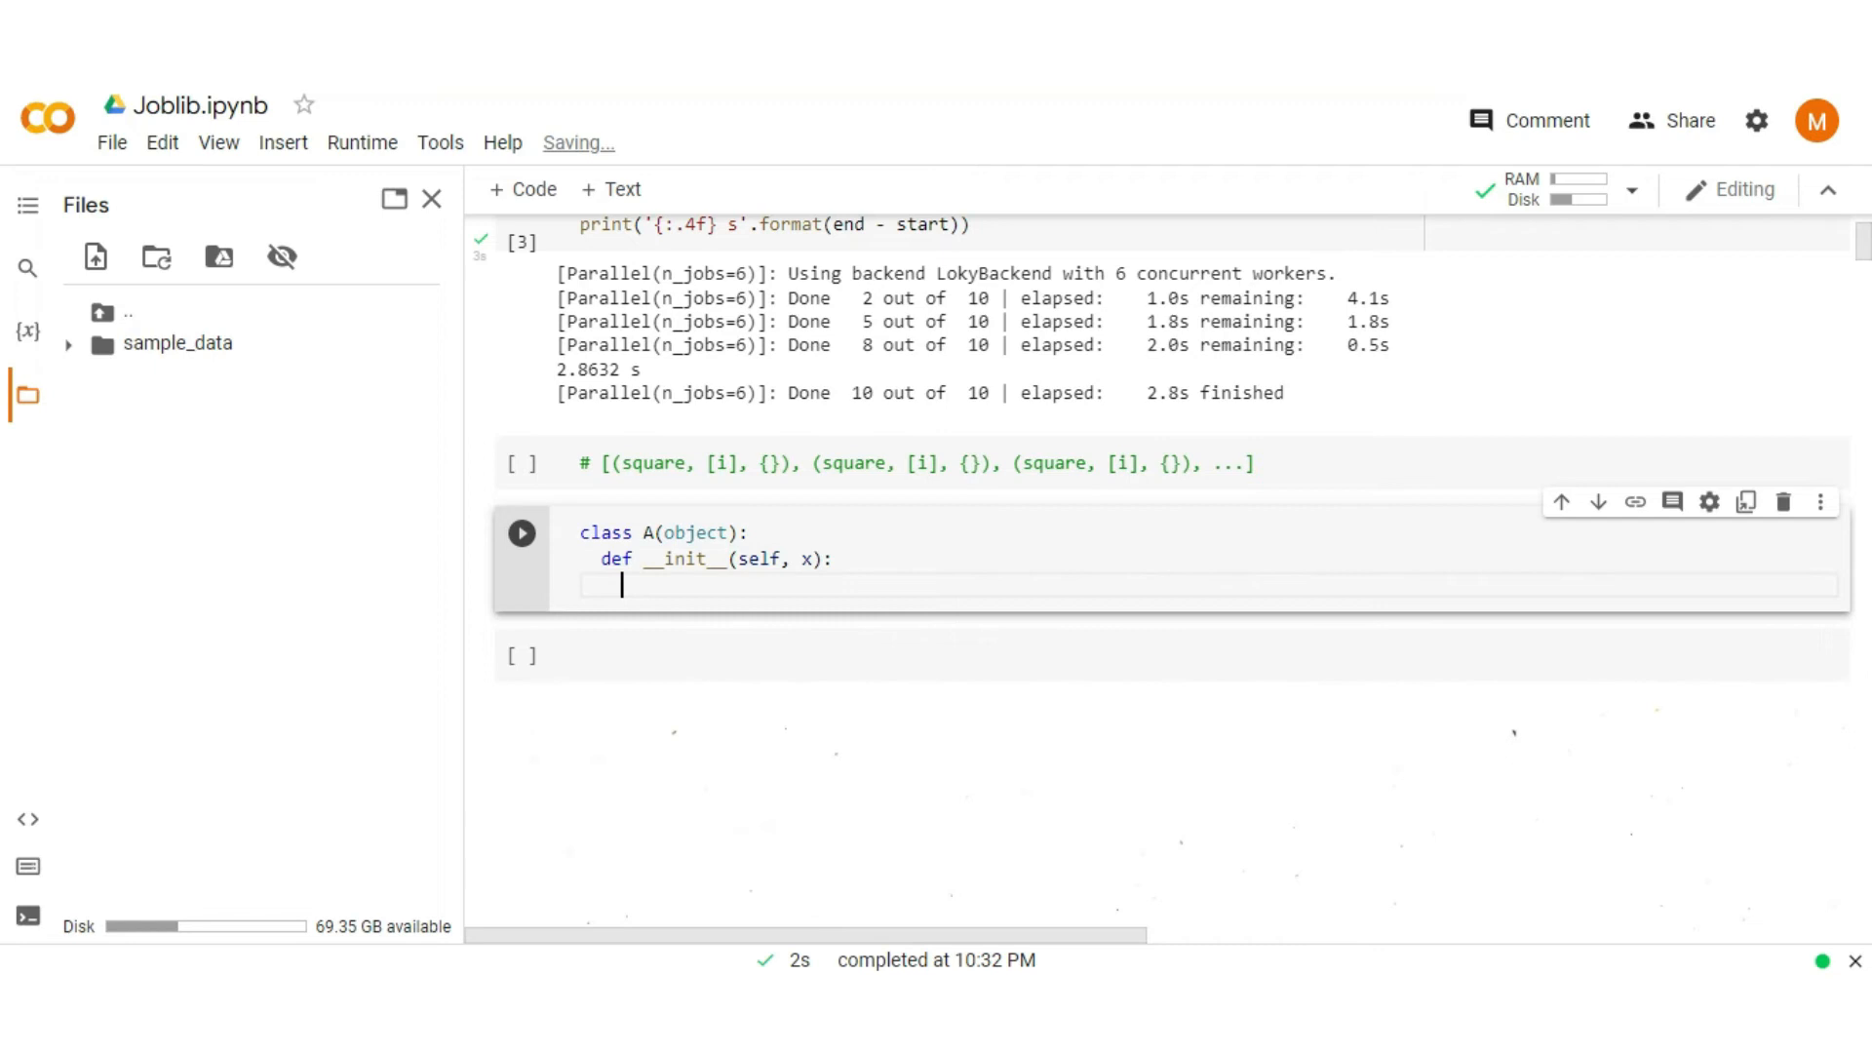
type("self.x =")
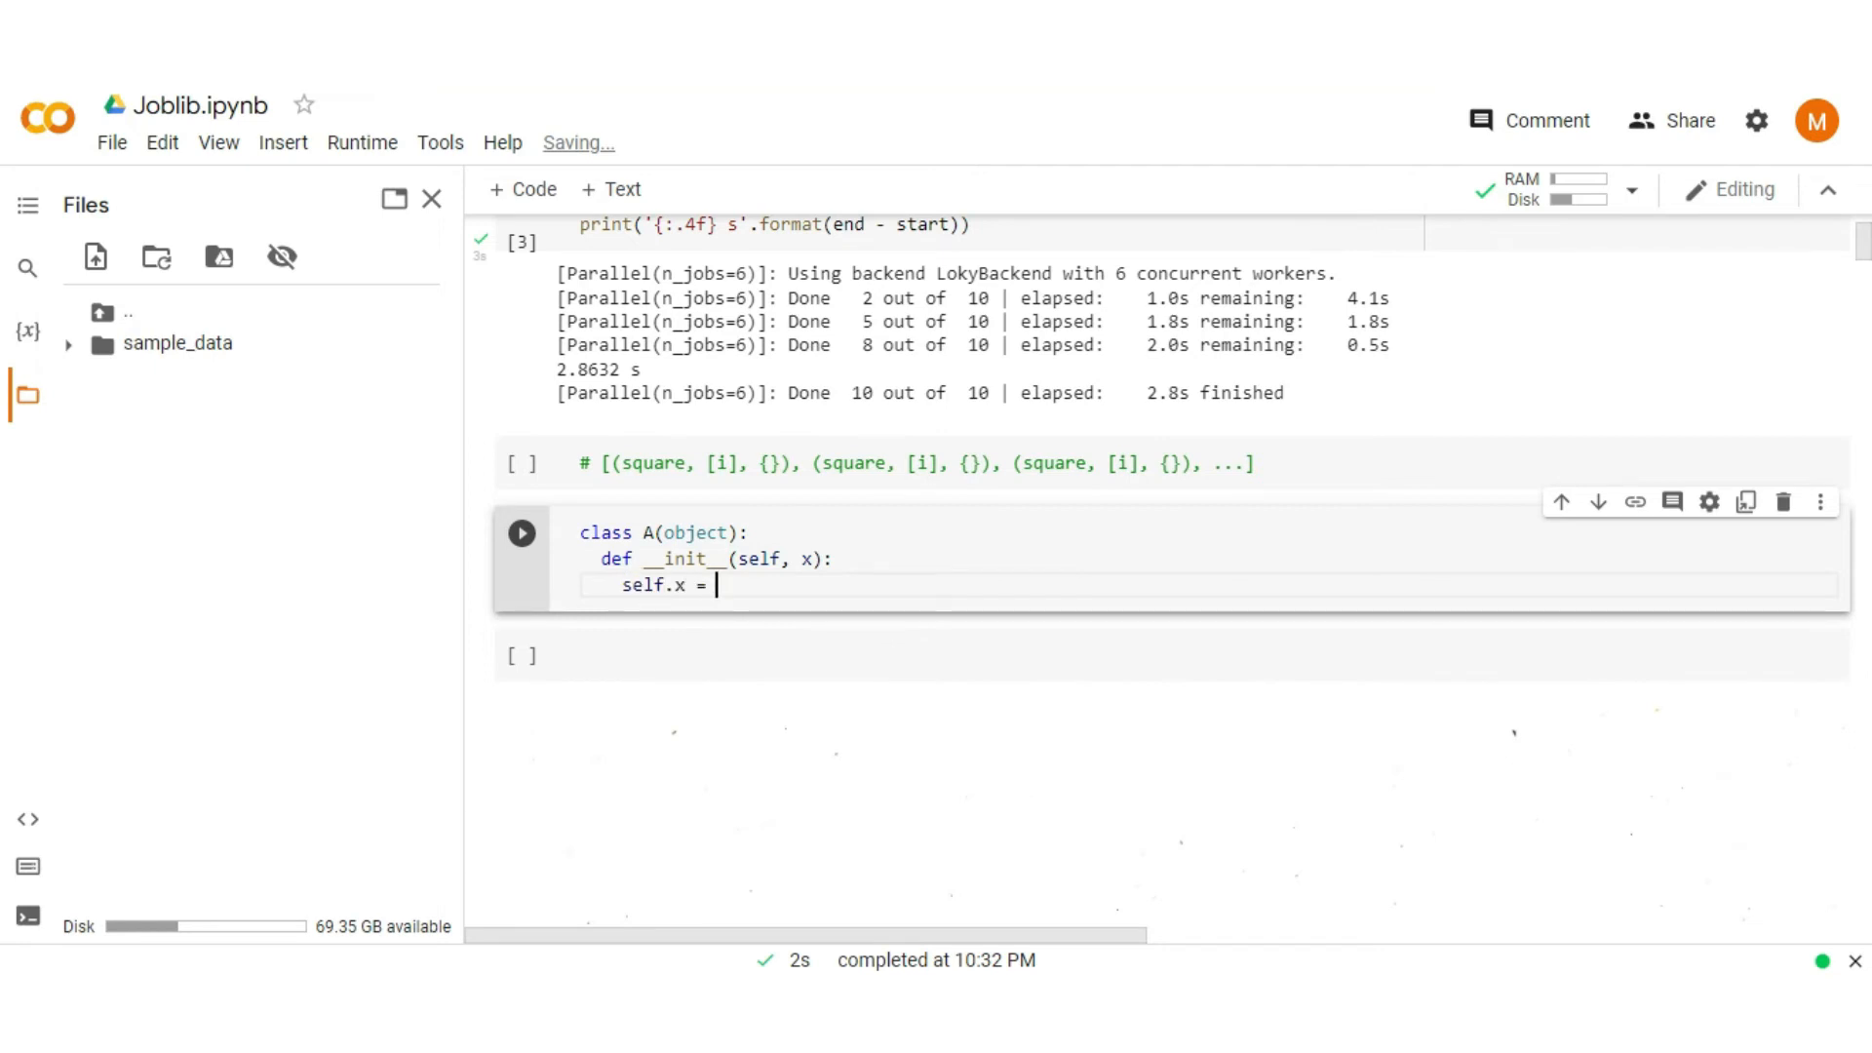
type("x")
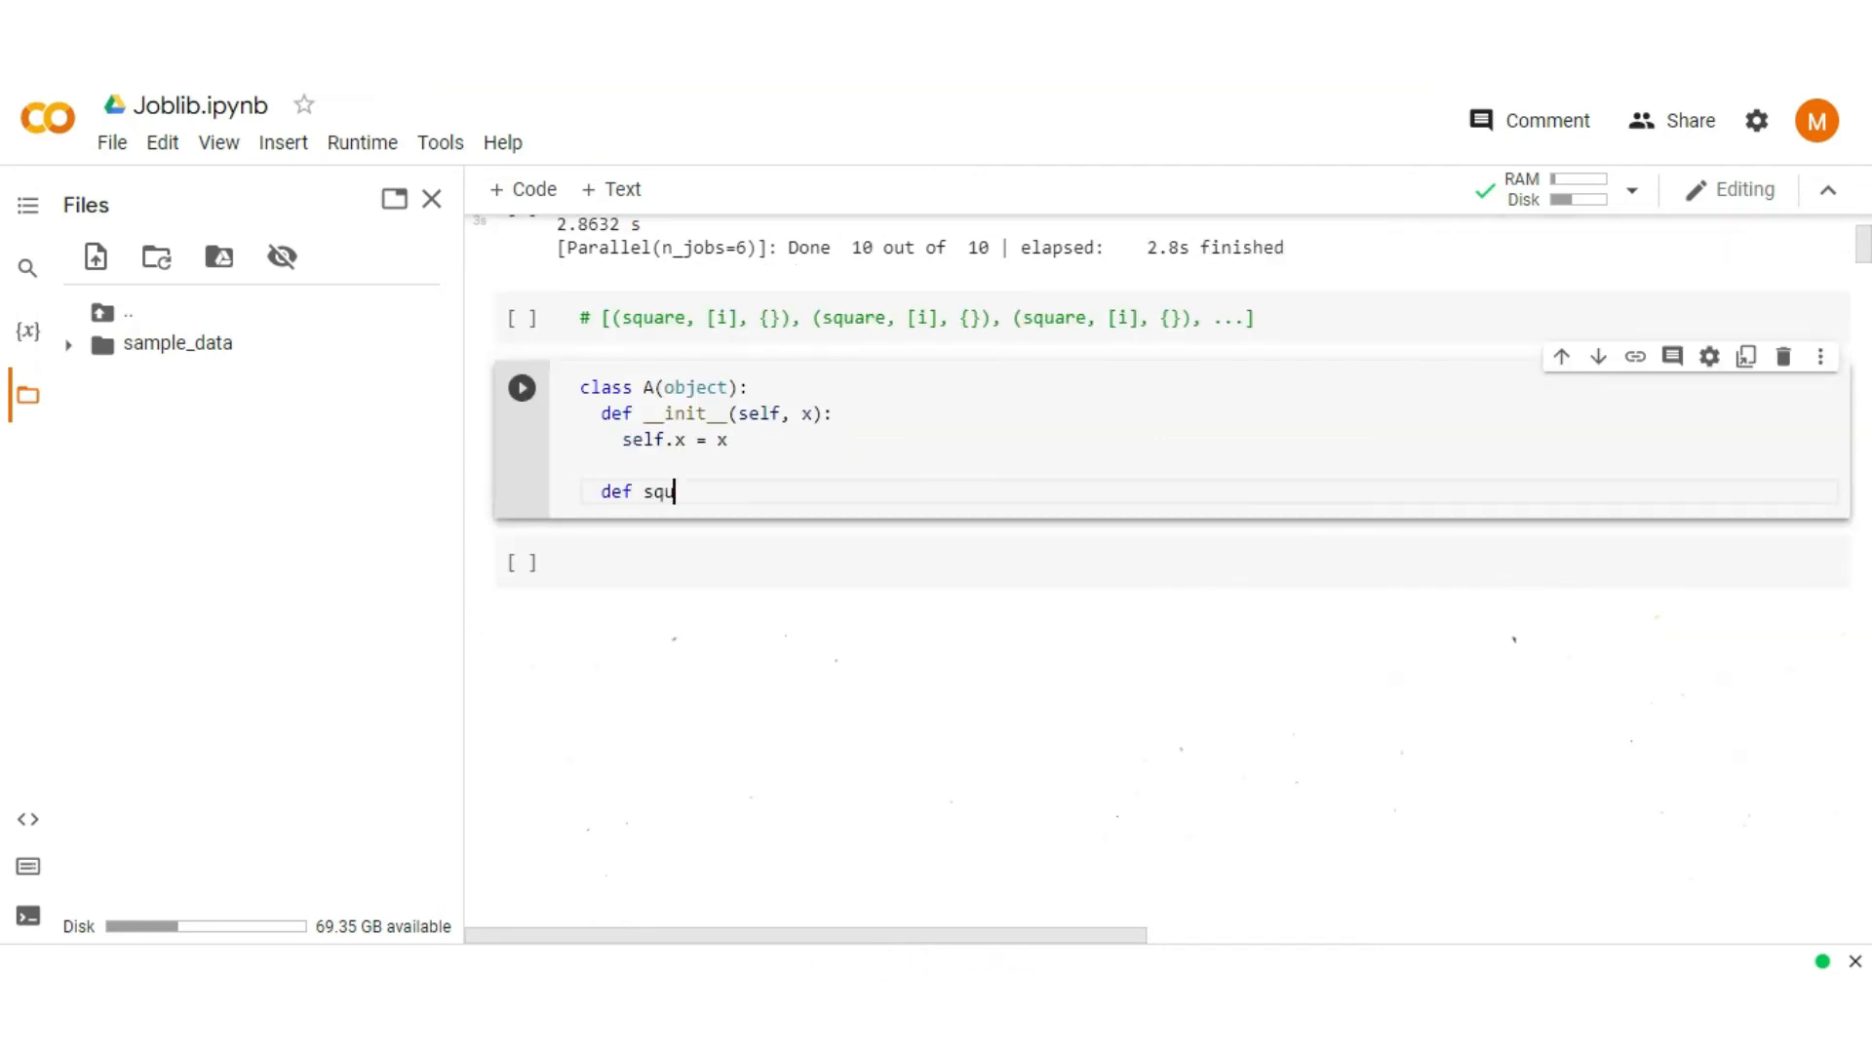
Step: Add a square(self) method setting self.y = self.x**2 and returning self.y
type("are()")
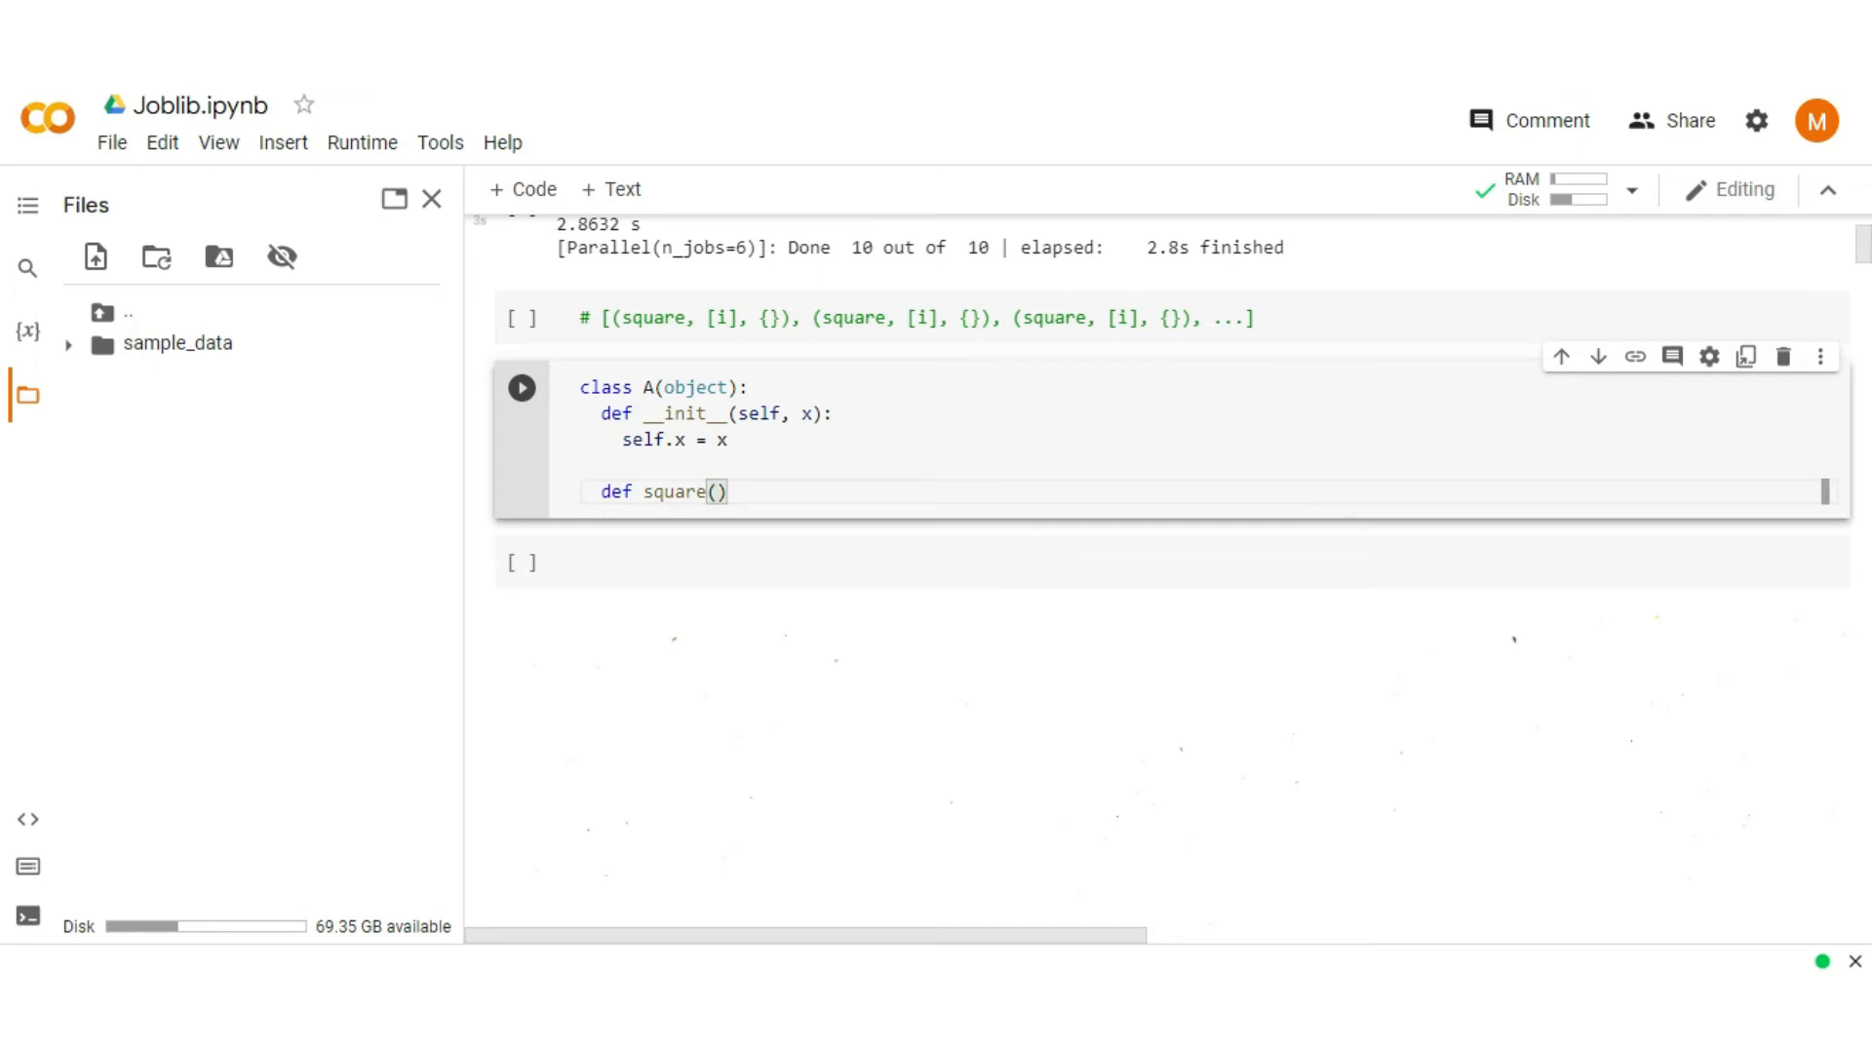
type("self:")
type("self.y")
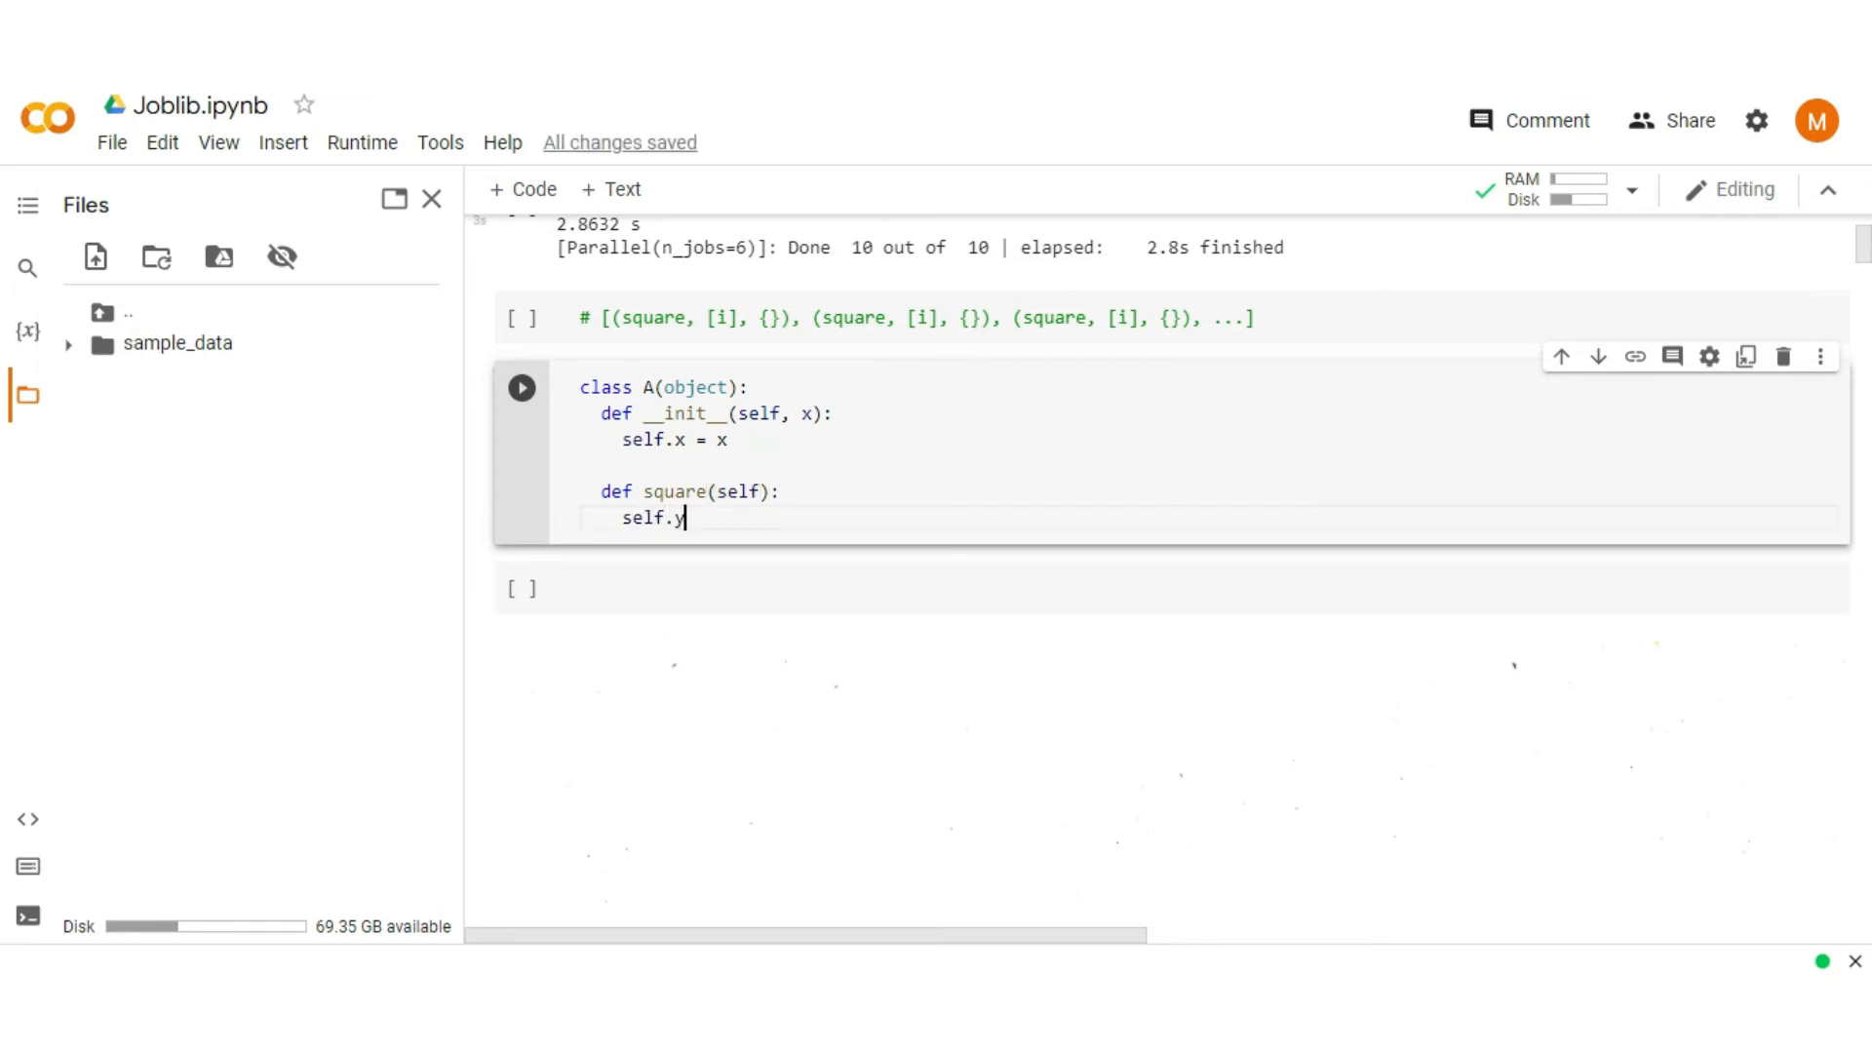
type("= self")
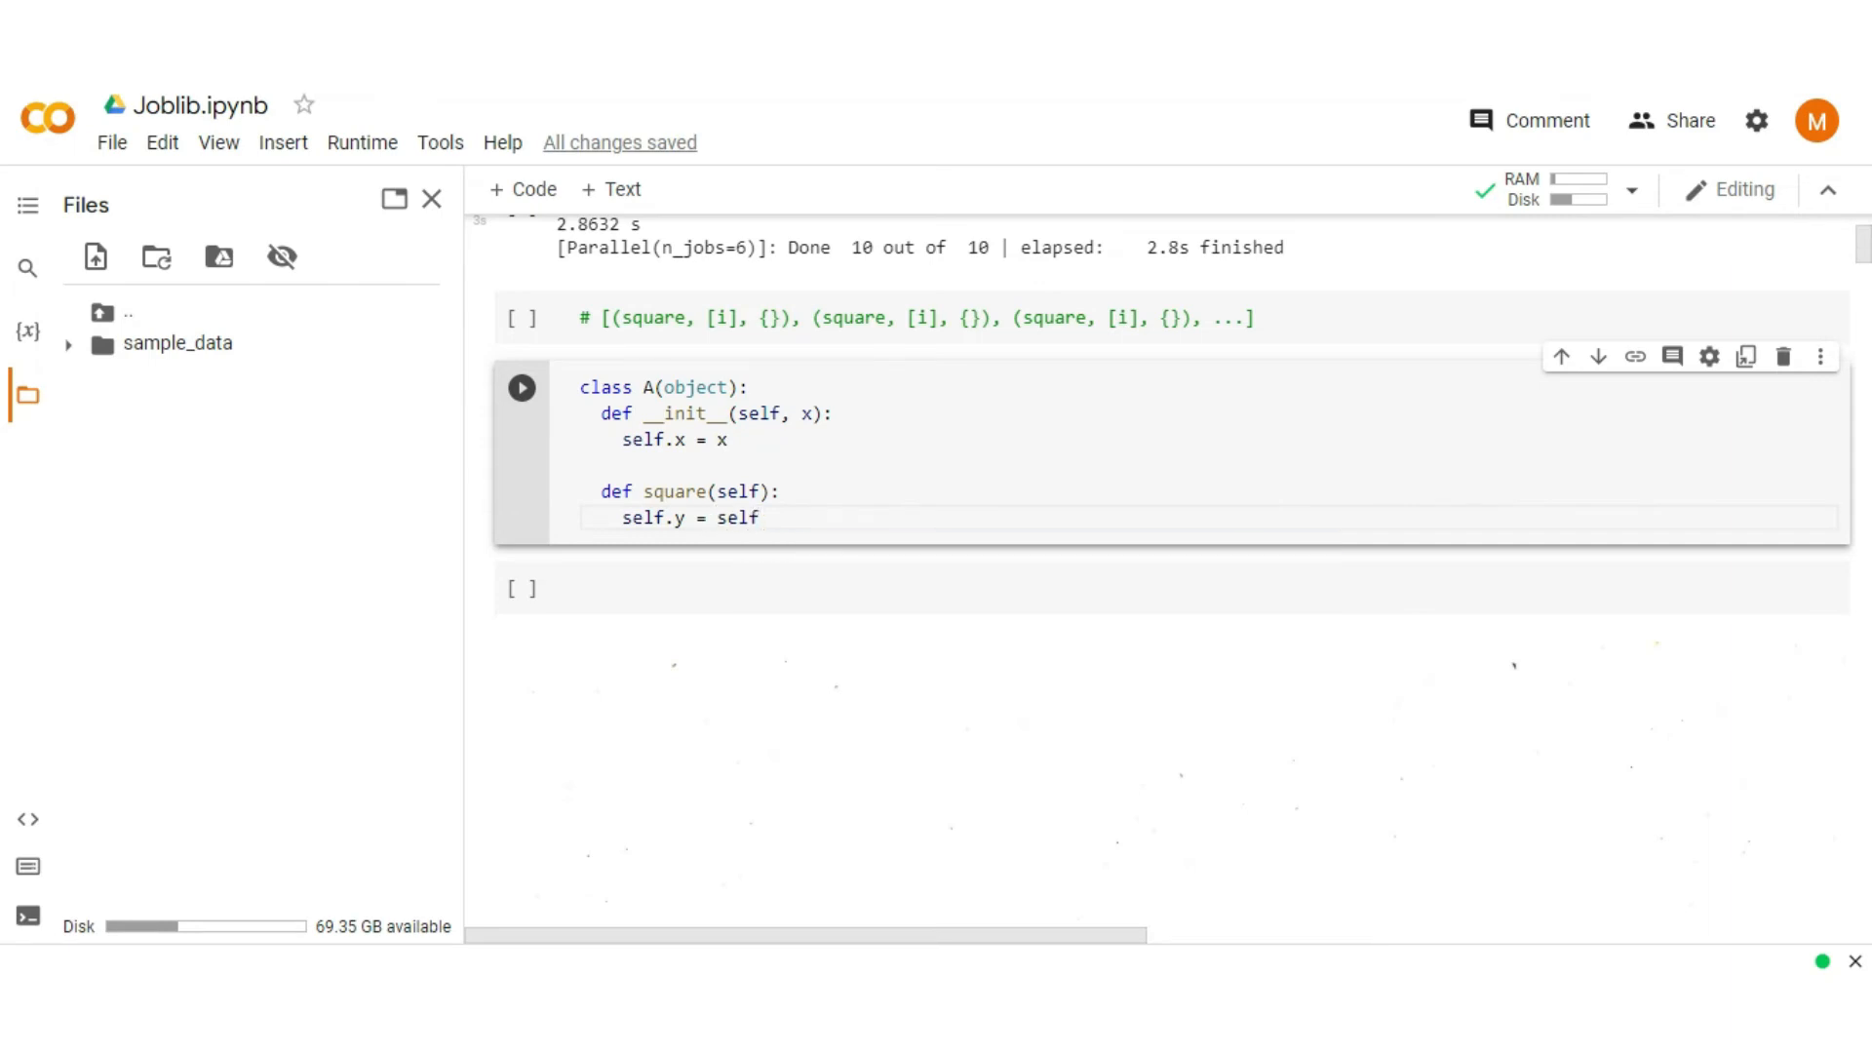
type(".x**2")
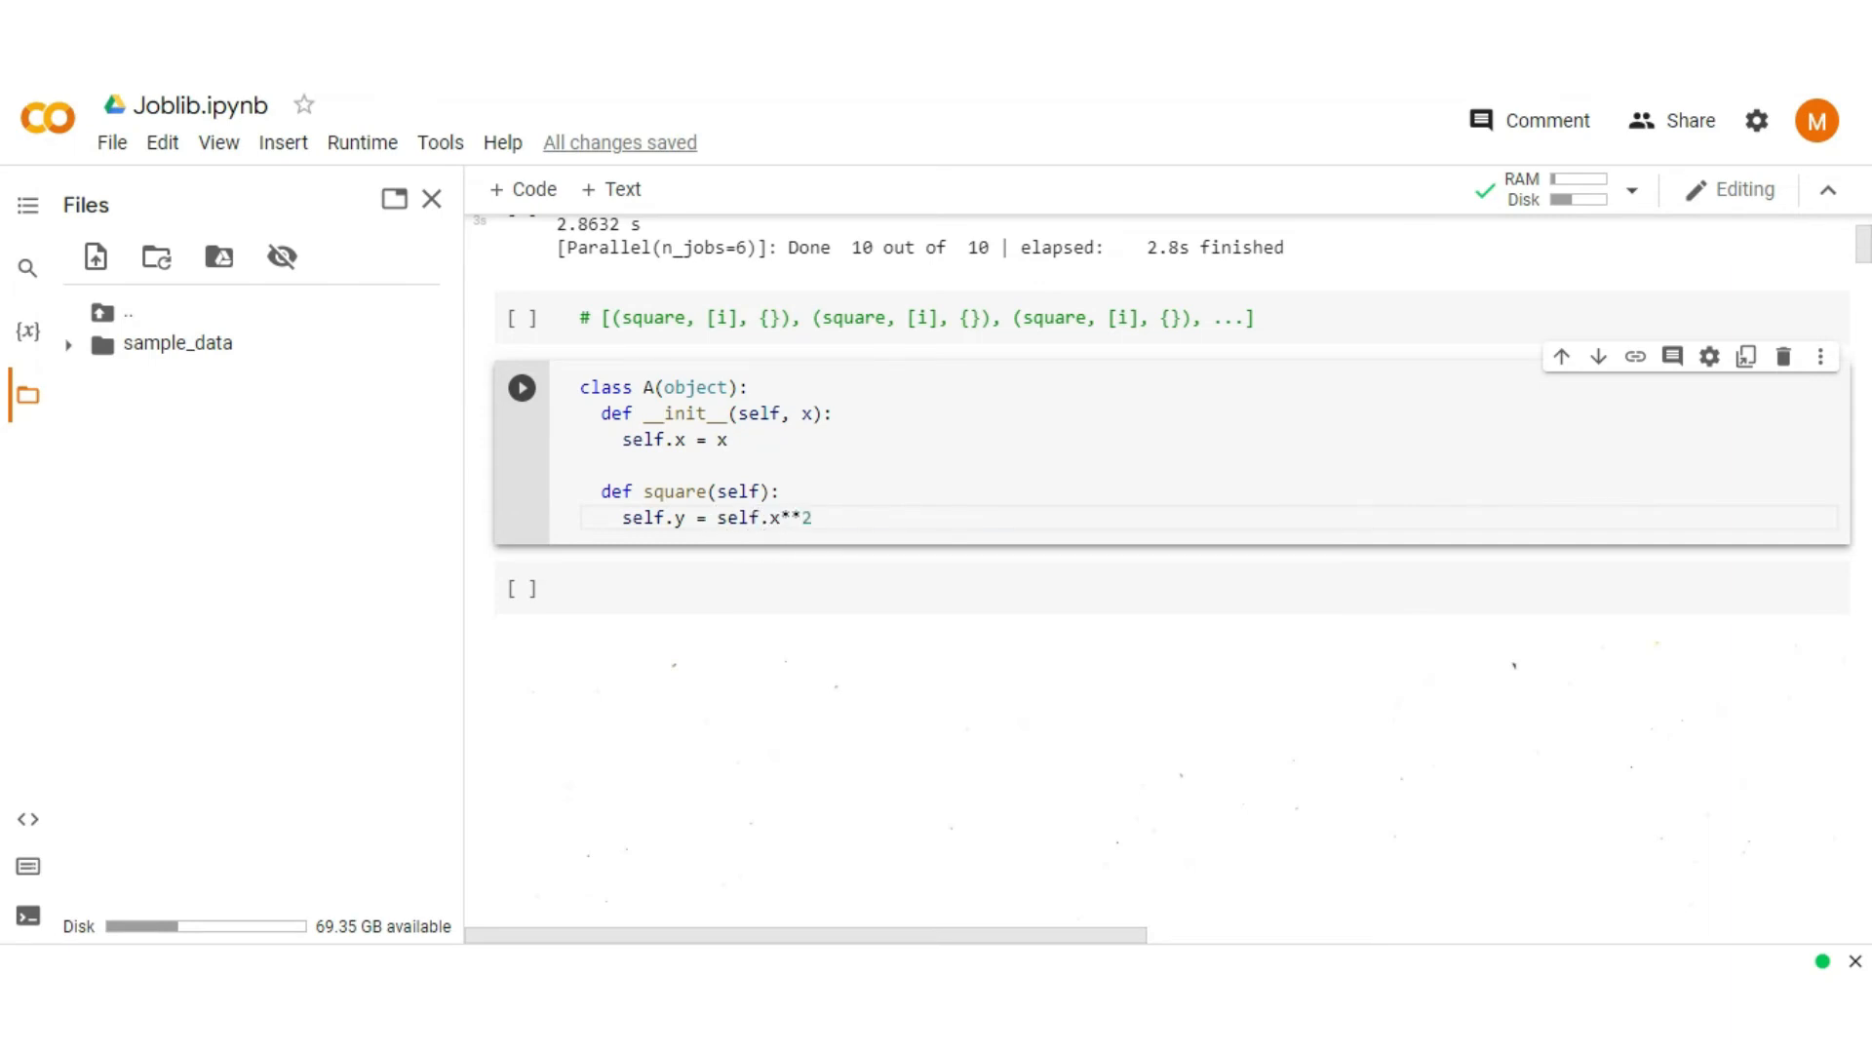
type("return")
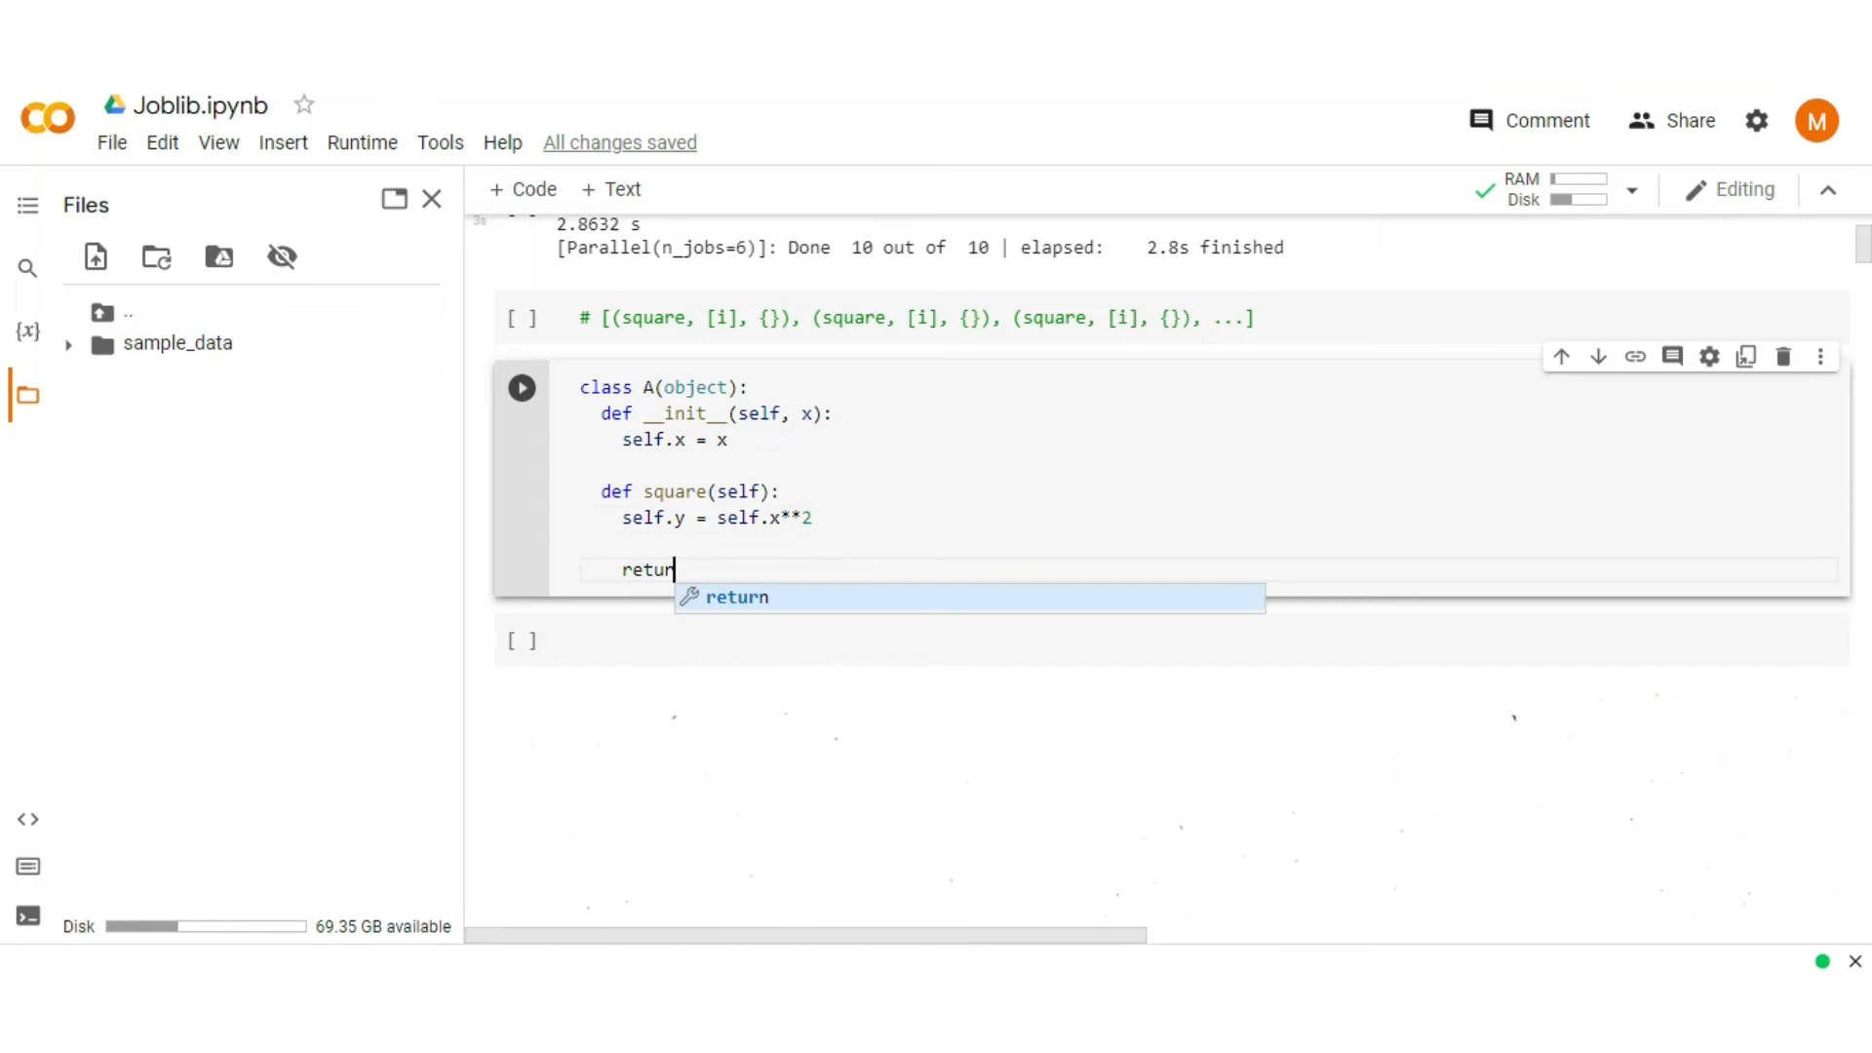
type("self.y")
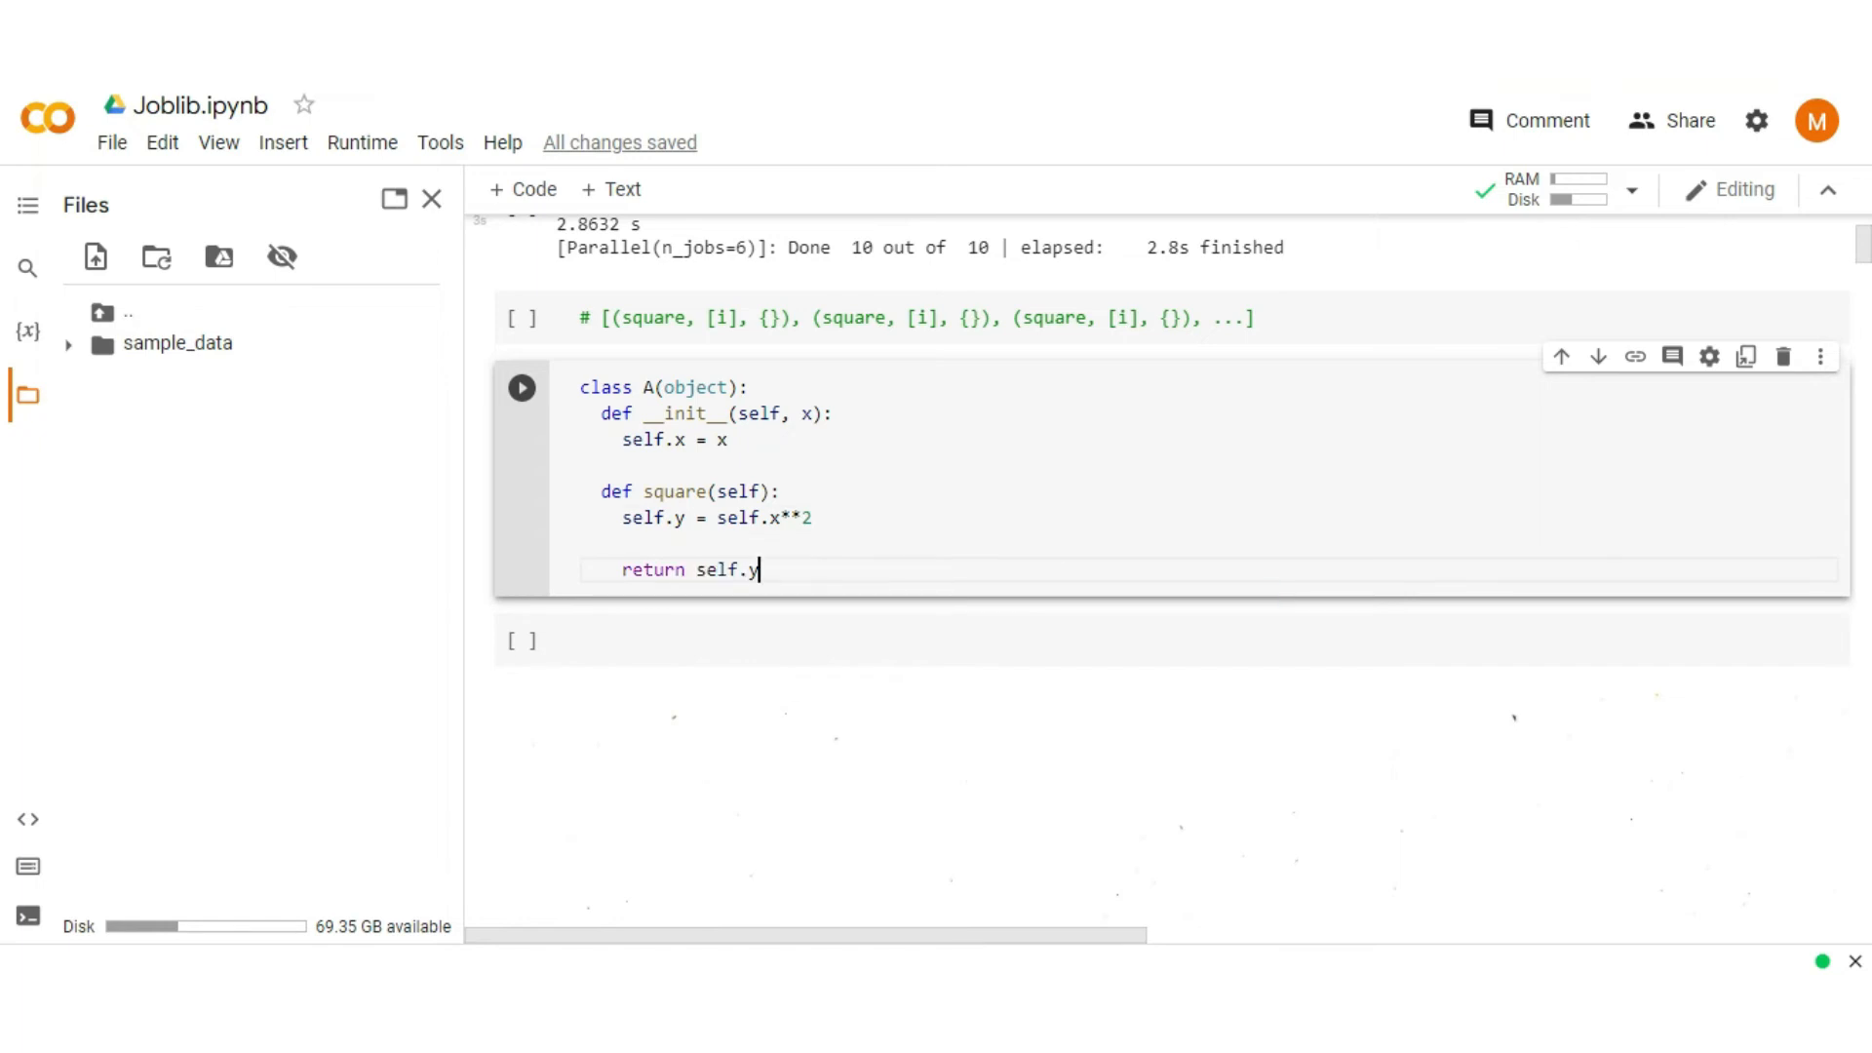
key("enter")
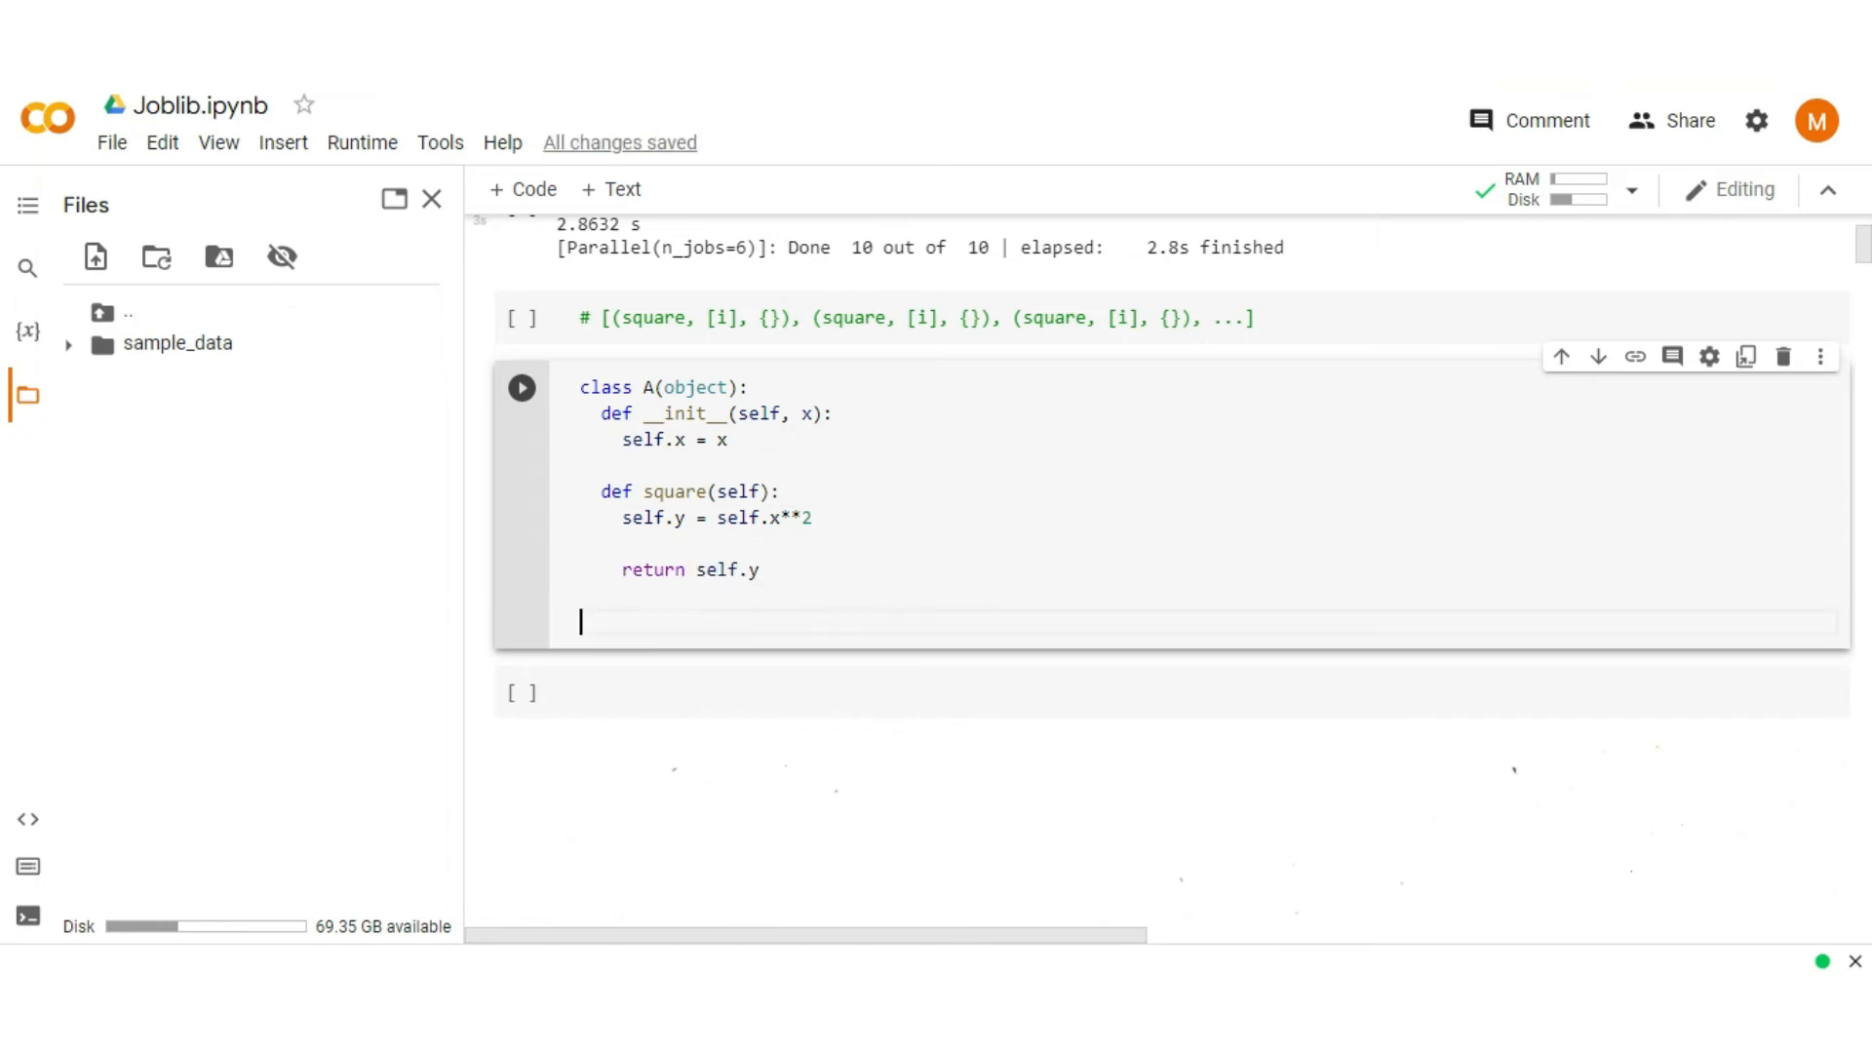
Step: Start an if __name__ == "__main__": block below class A
type("if _")
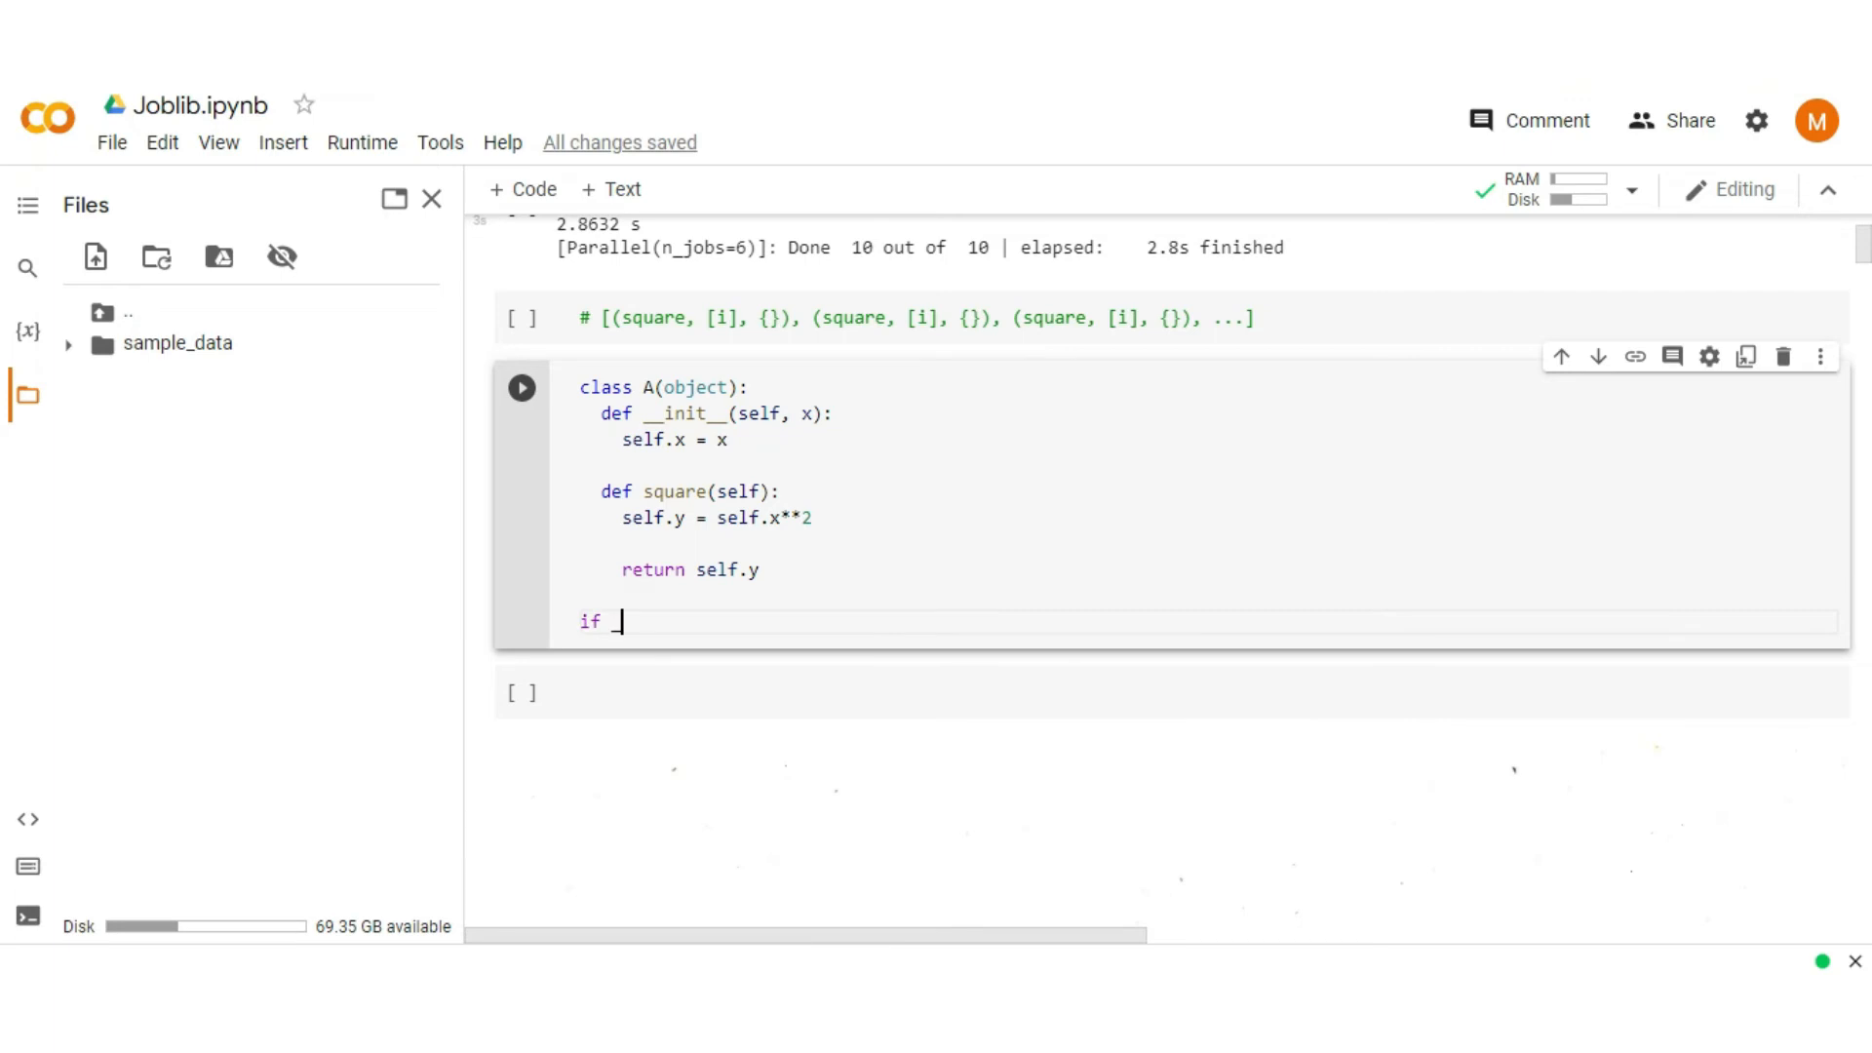
type("__name__ ==")
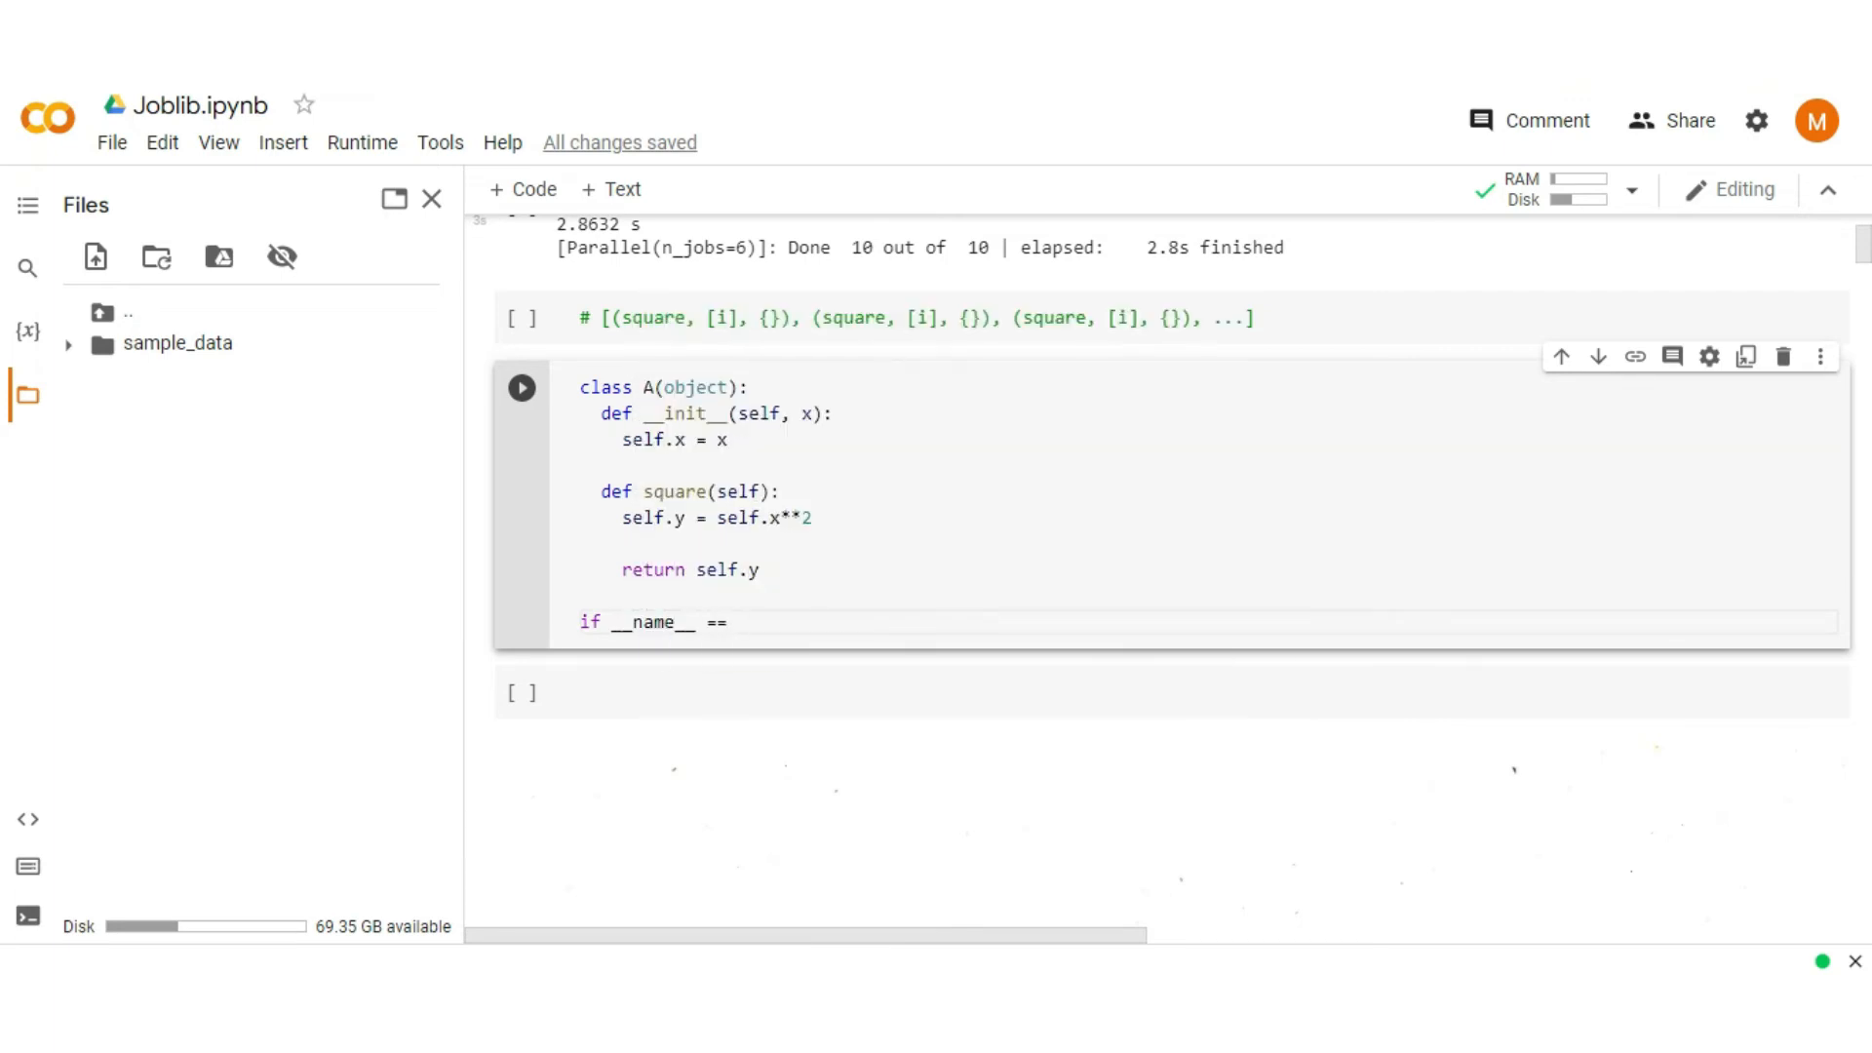
type("\"__main_")
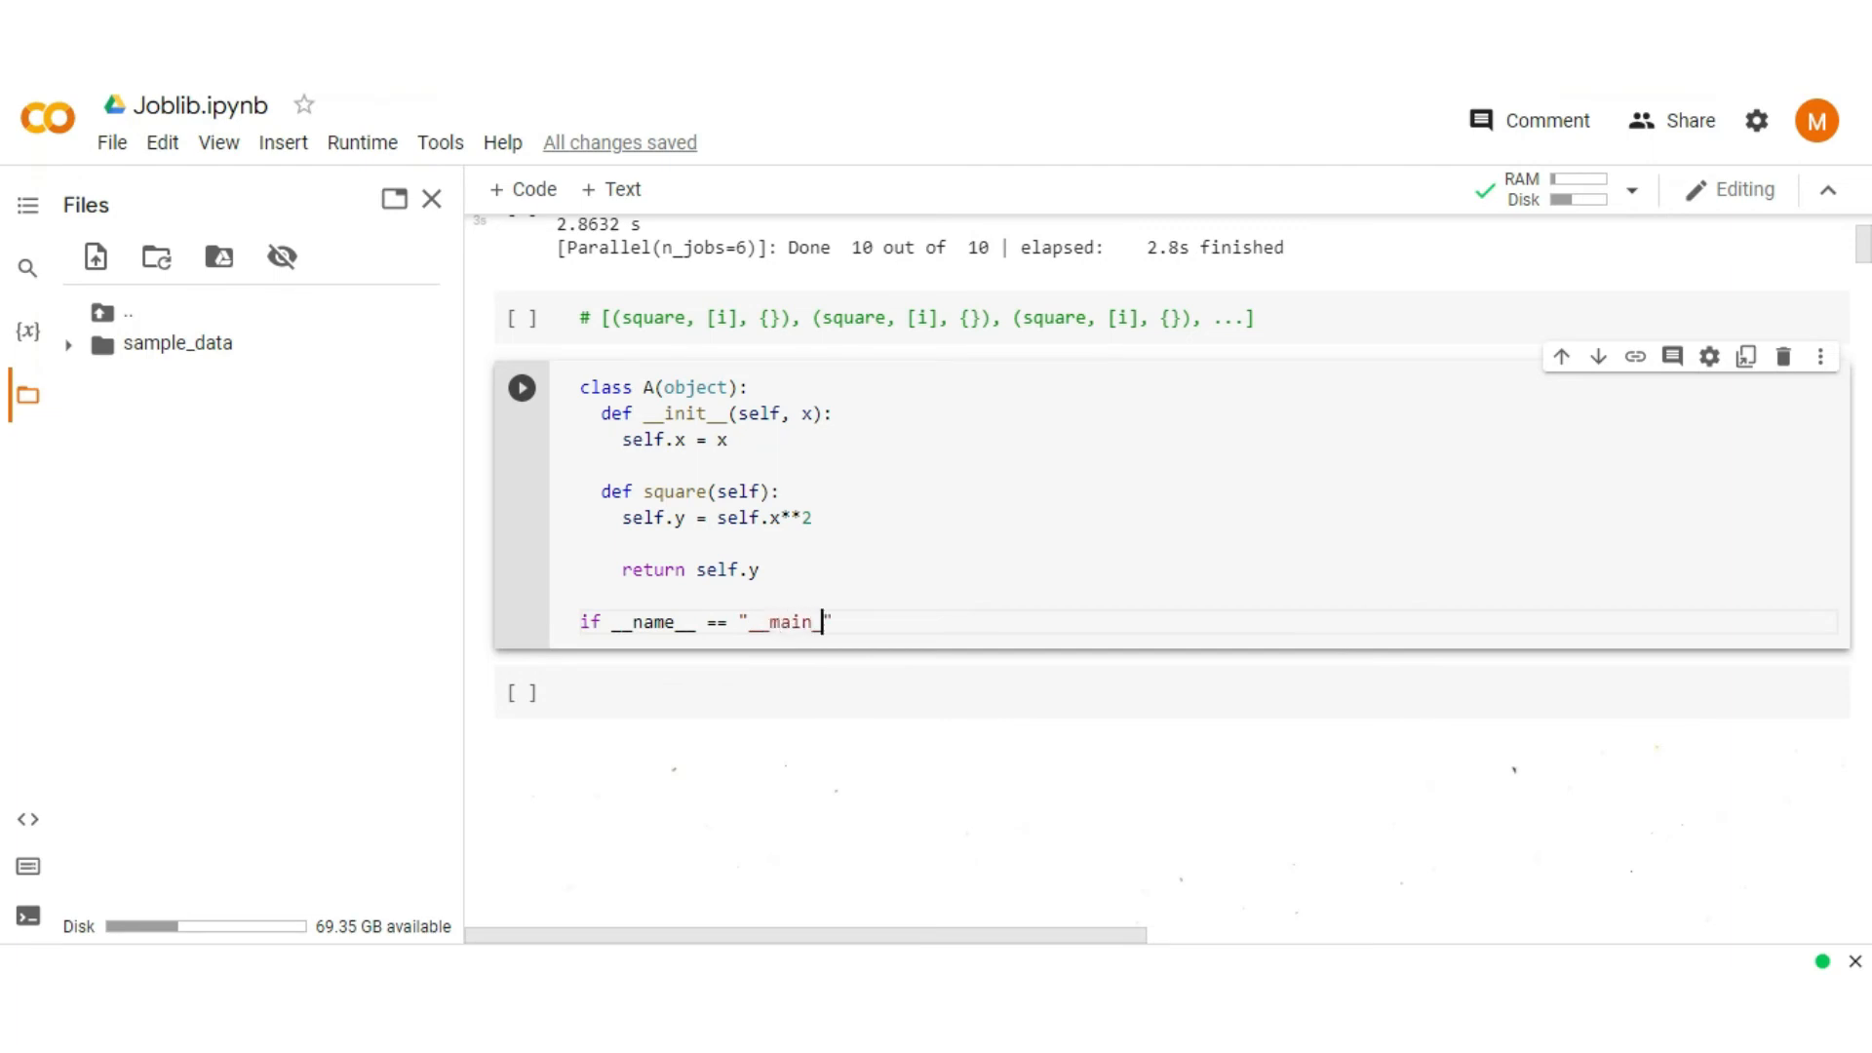
type("_\":")
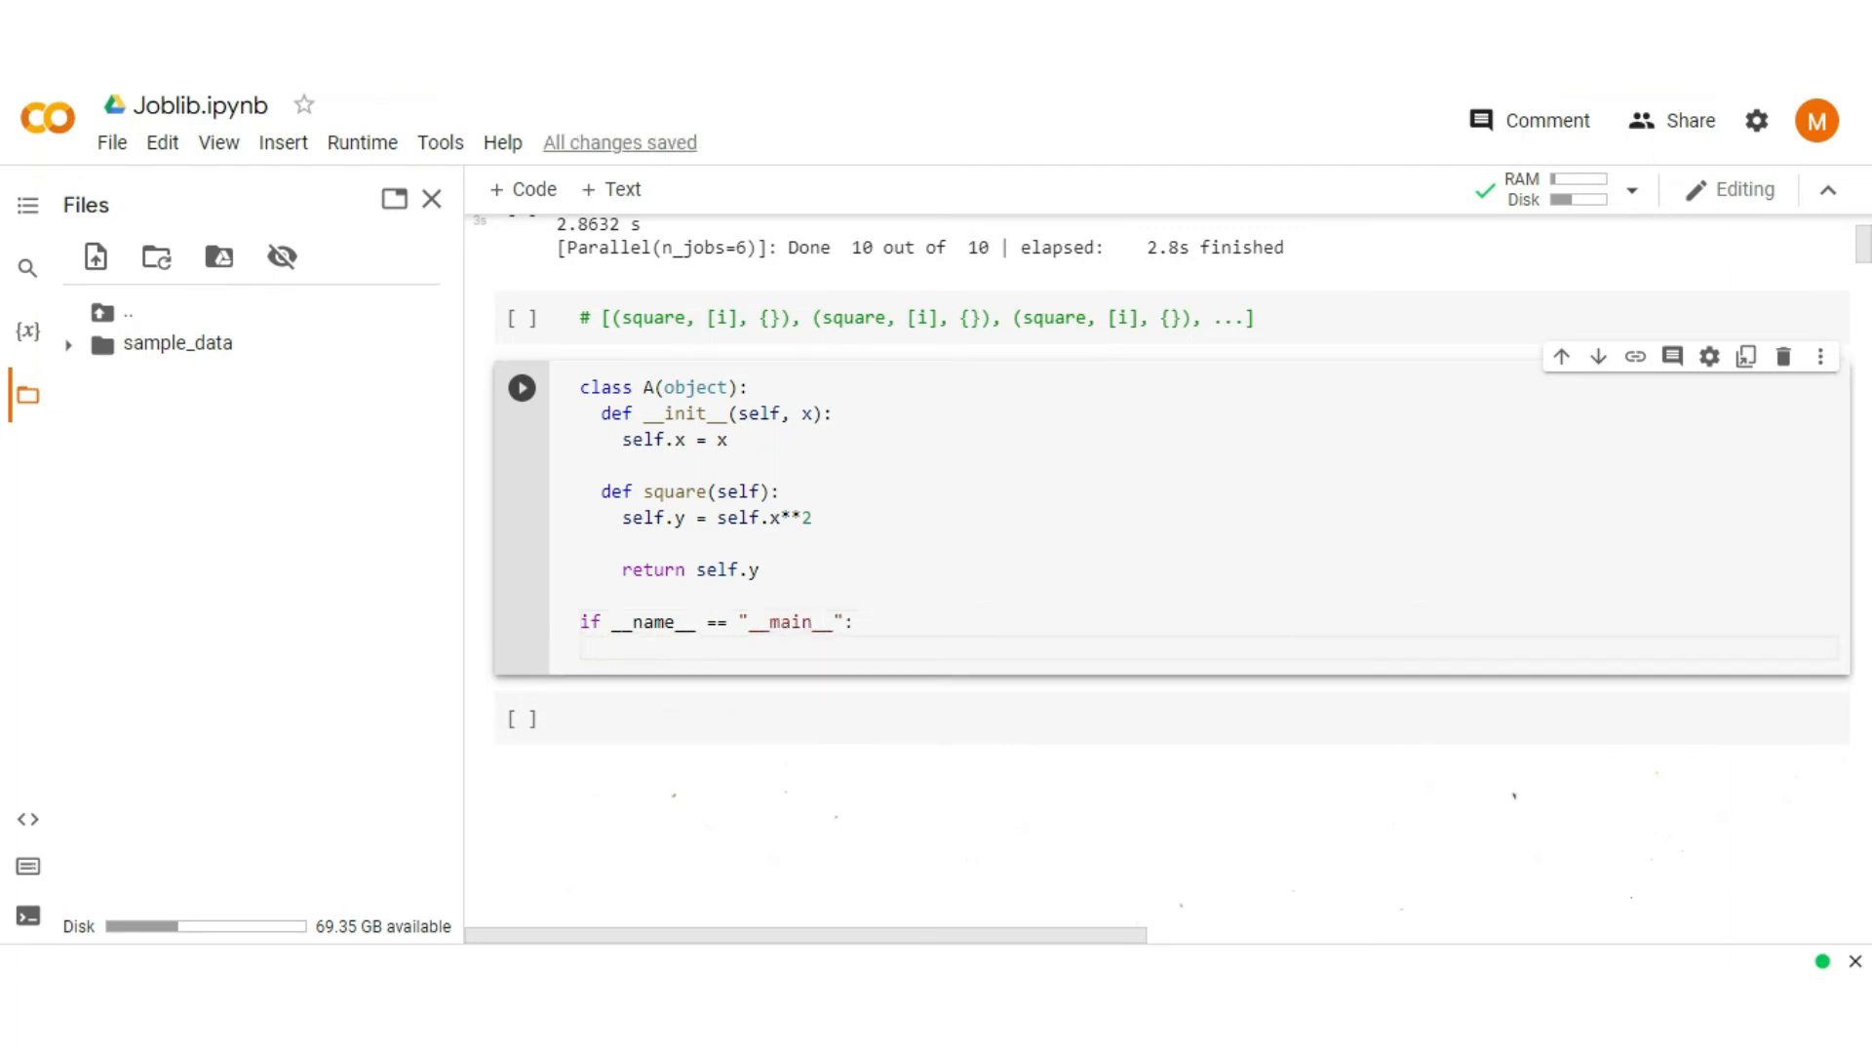
Step: Build runs = [A(x) for x in range(20)] inside the main block
type("run")
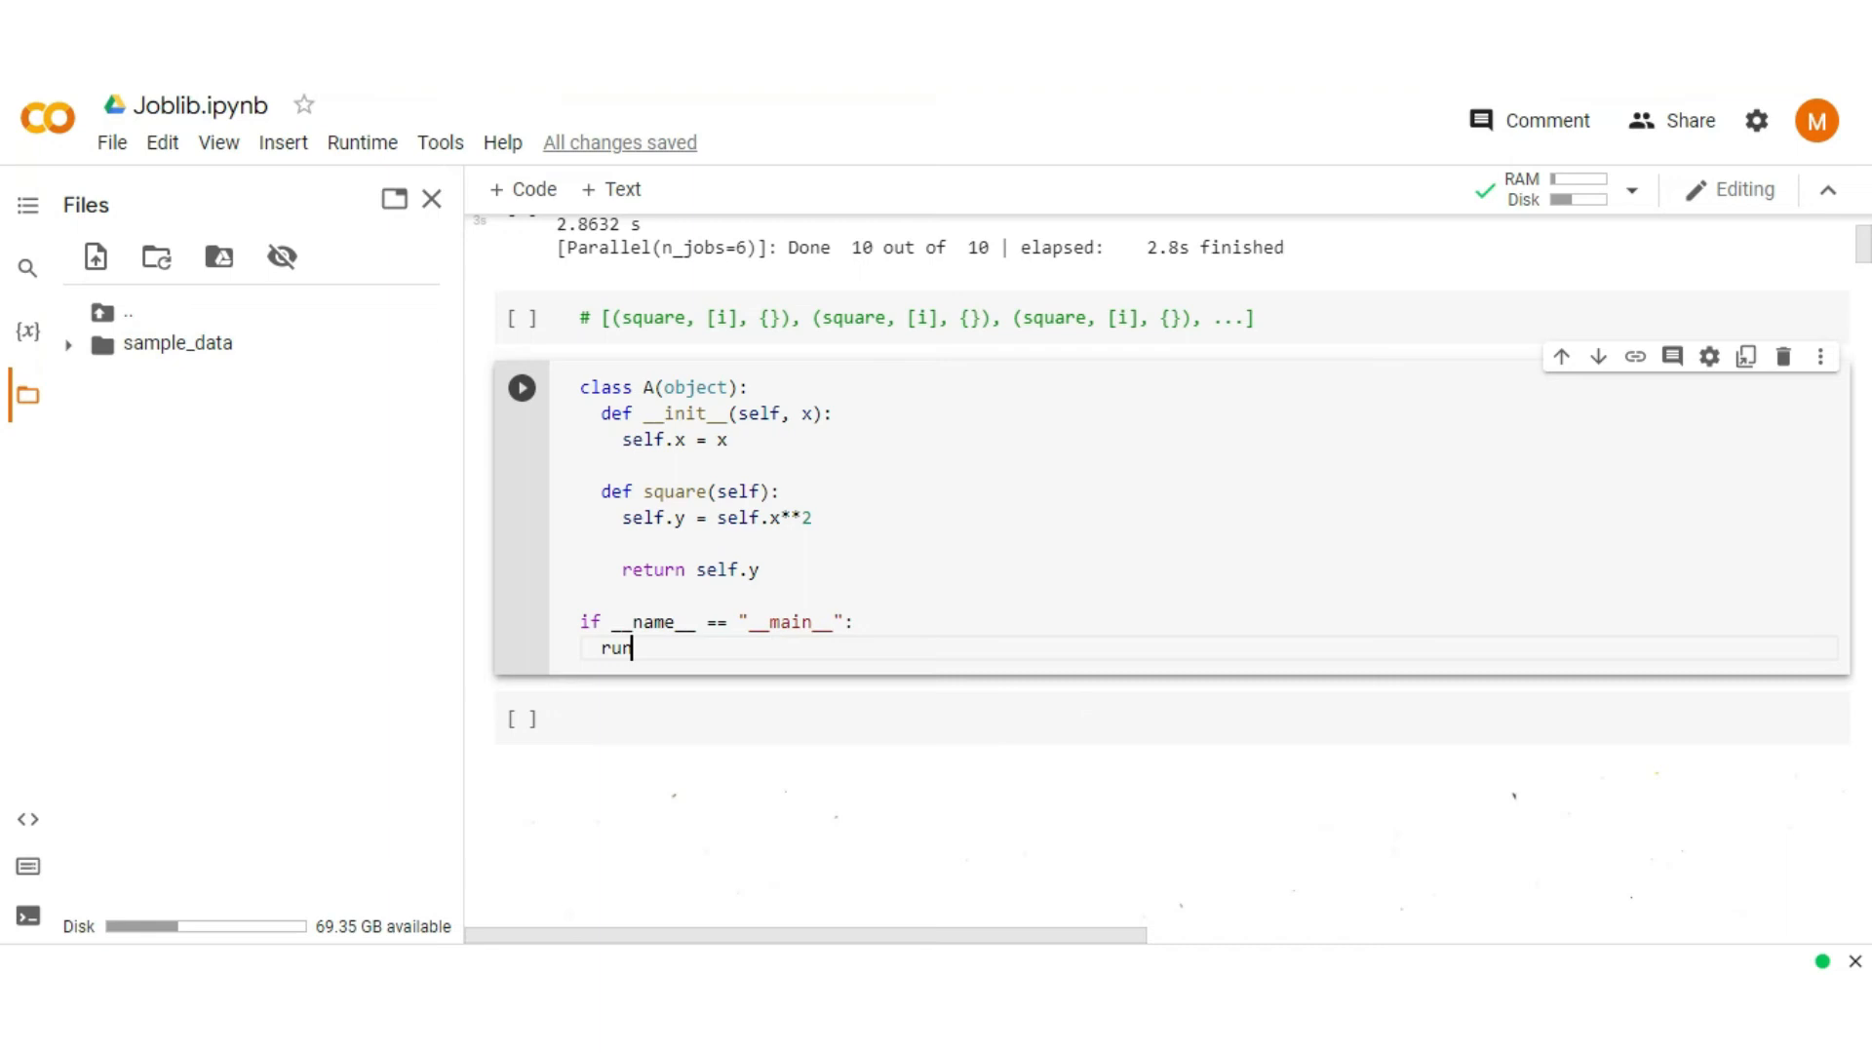
type("s = [A]")
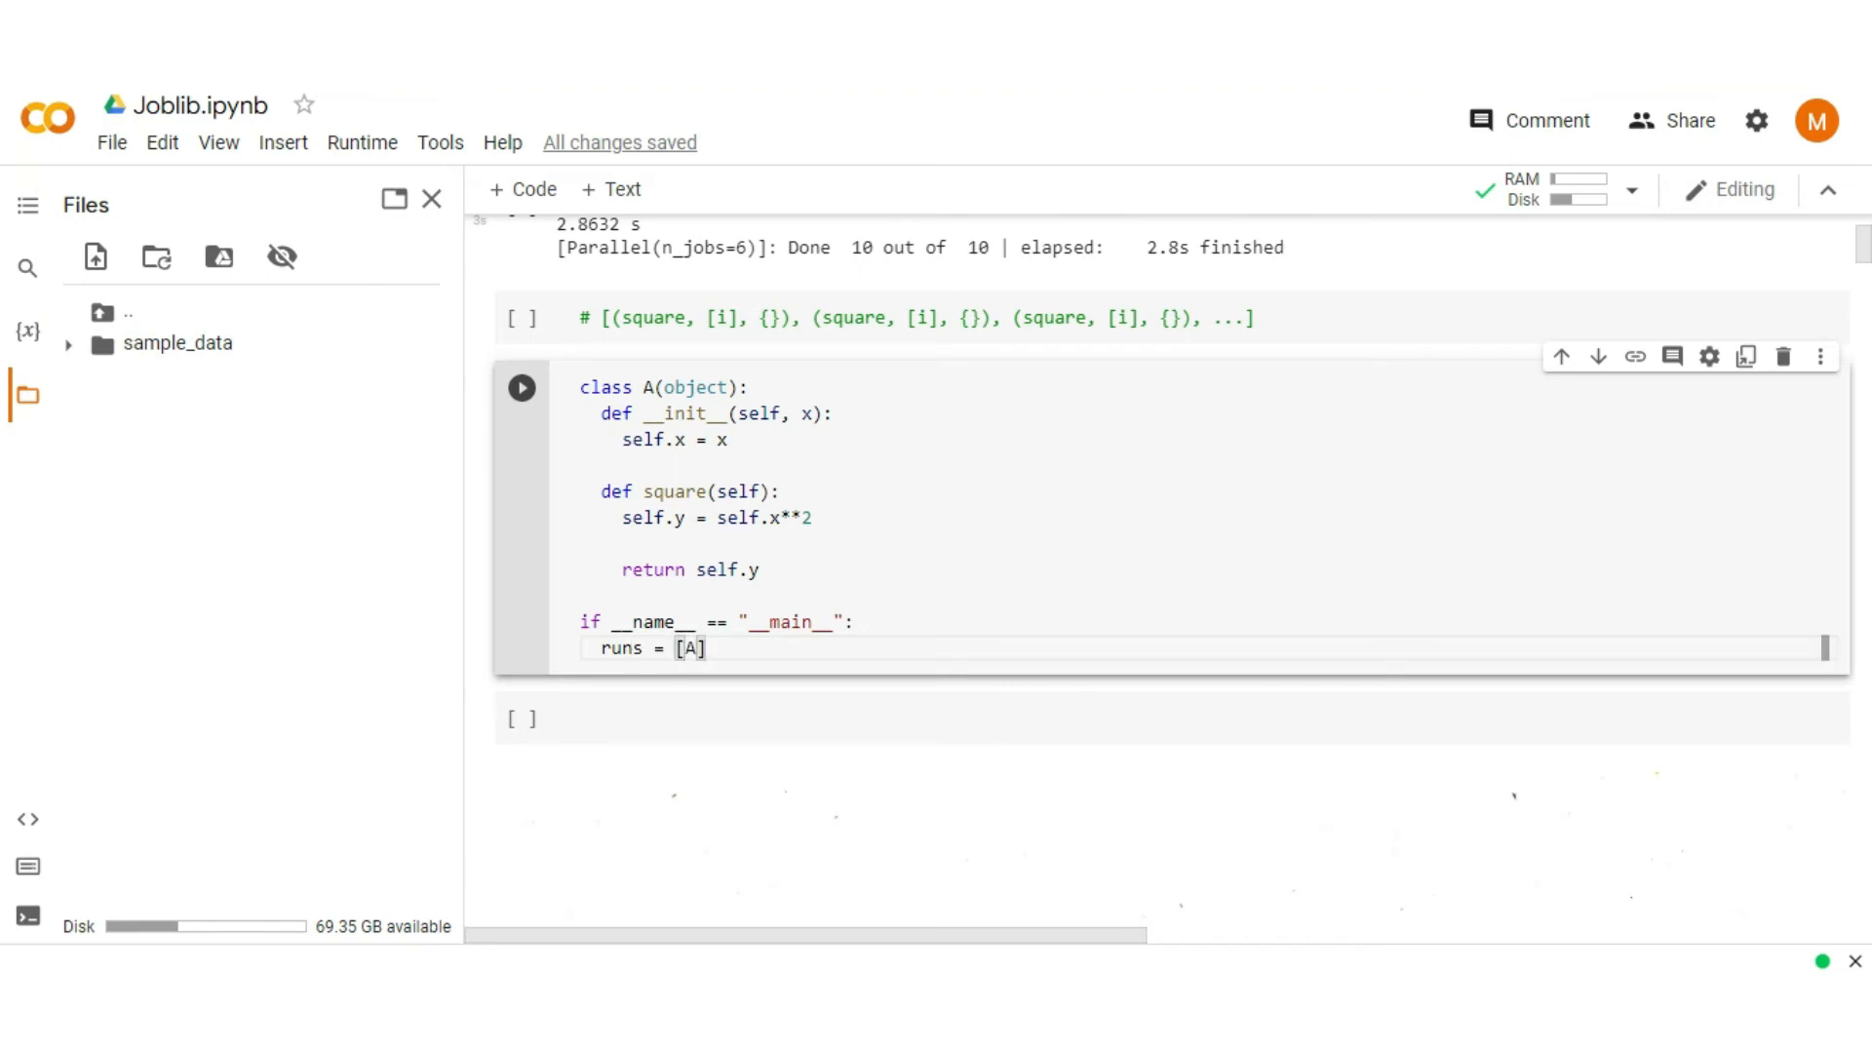
type("(x) f")
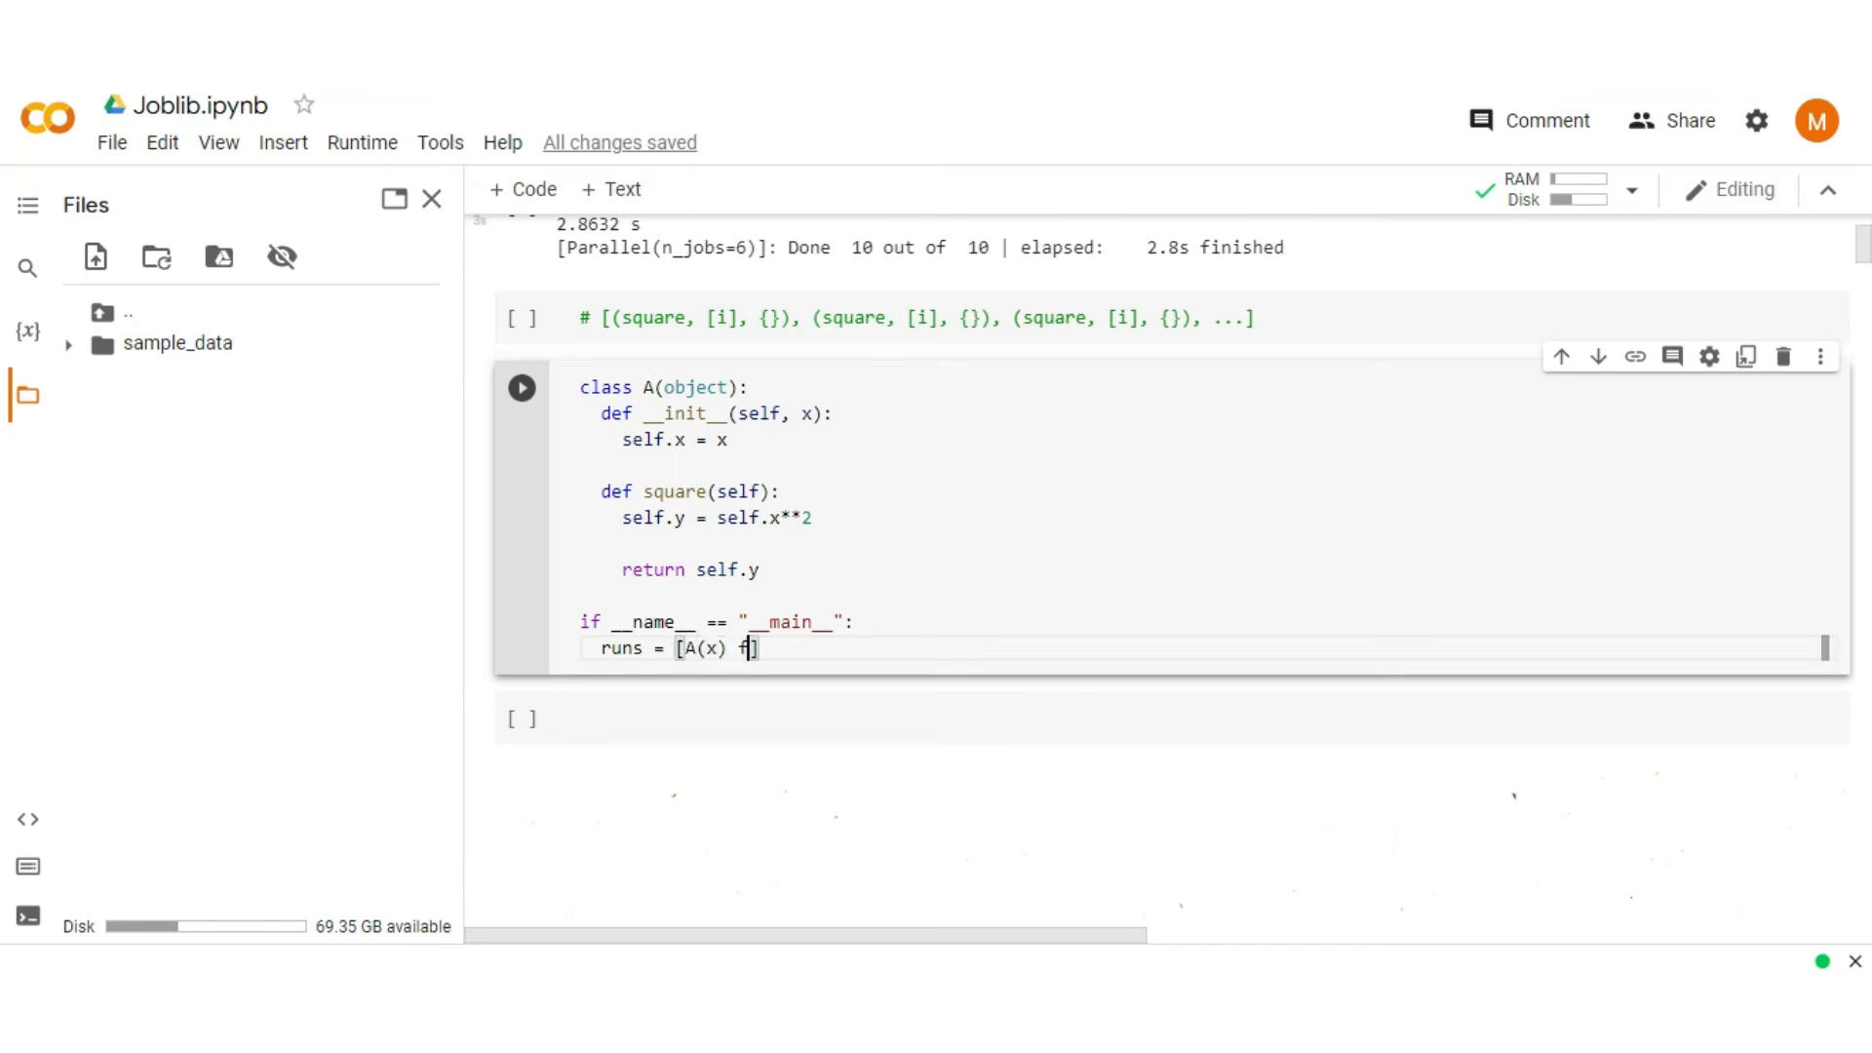
type("for x in")
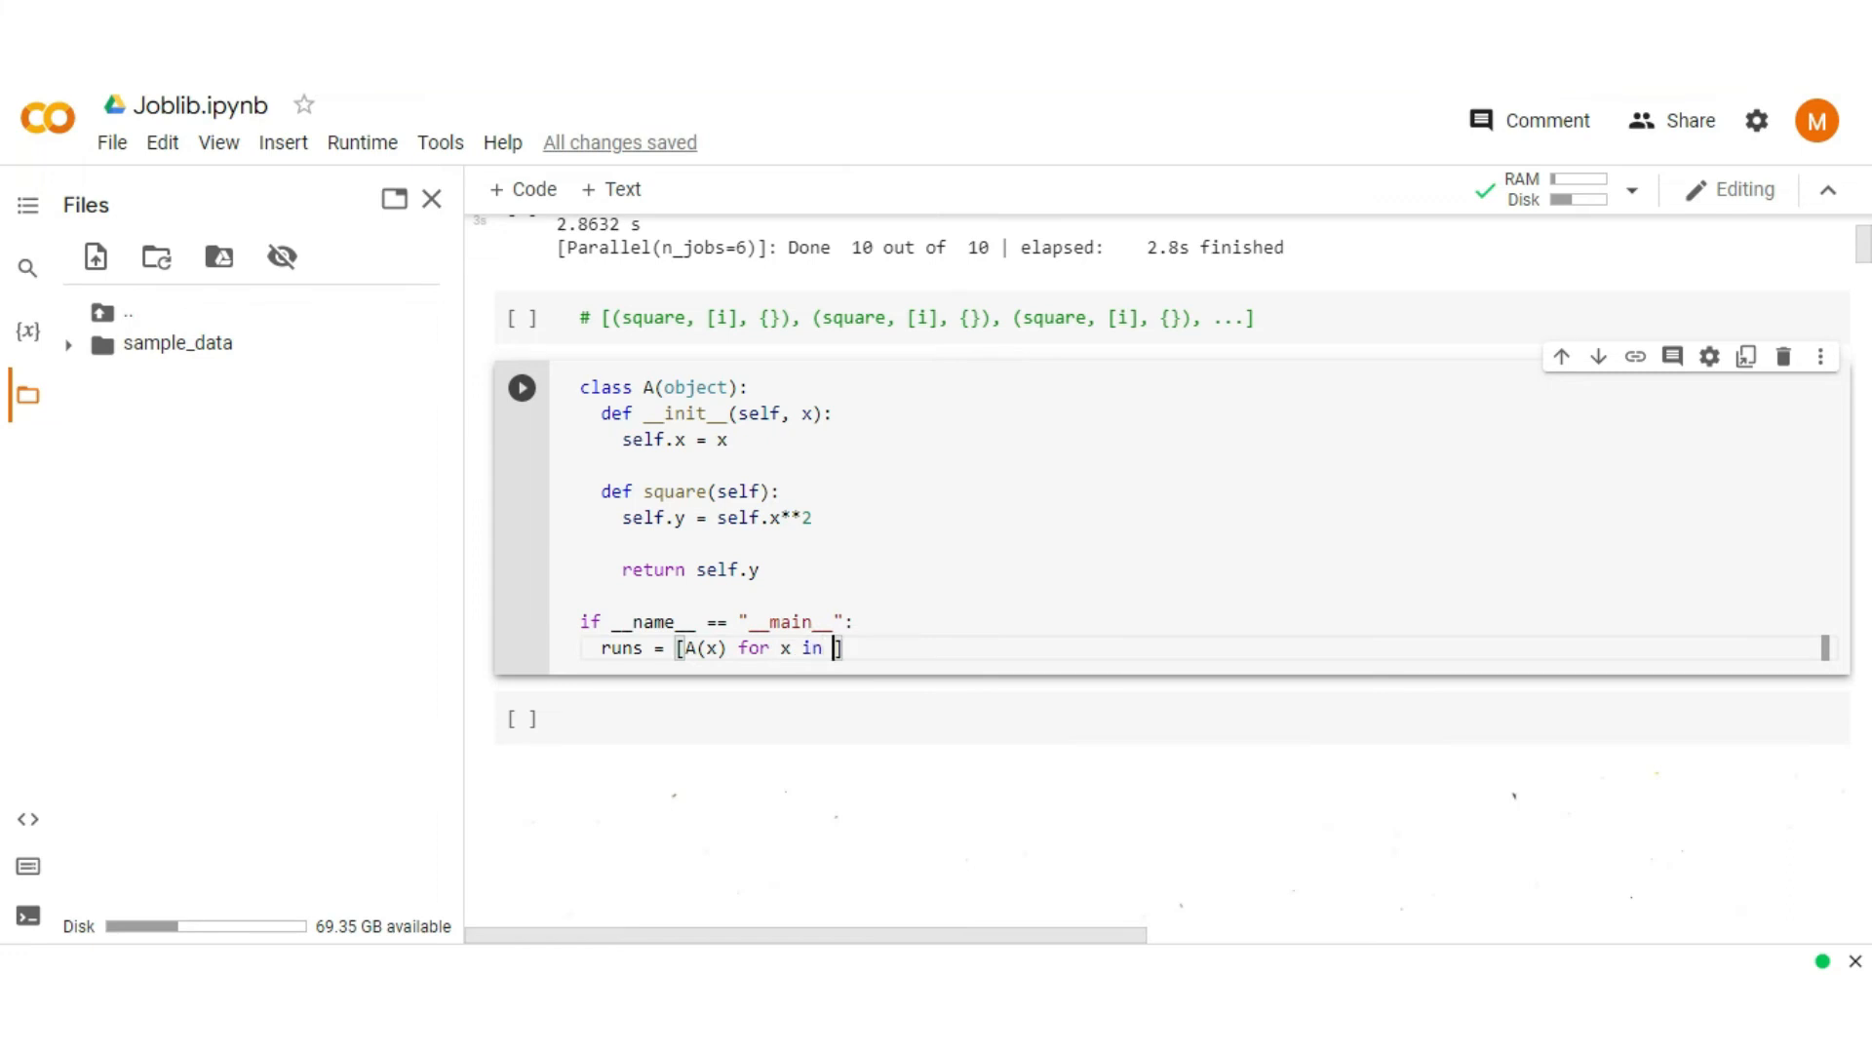
type("range(20)")
type("with")
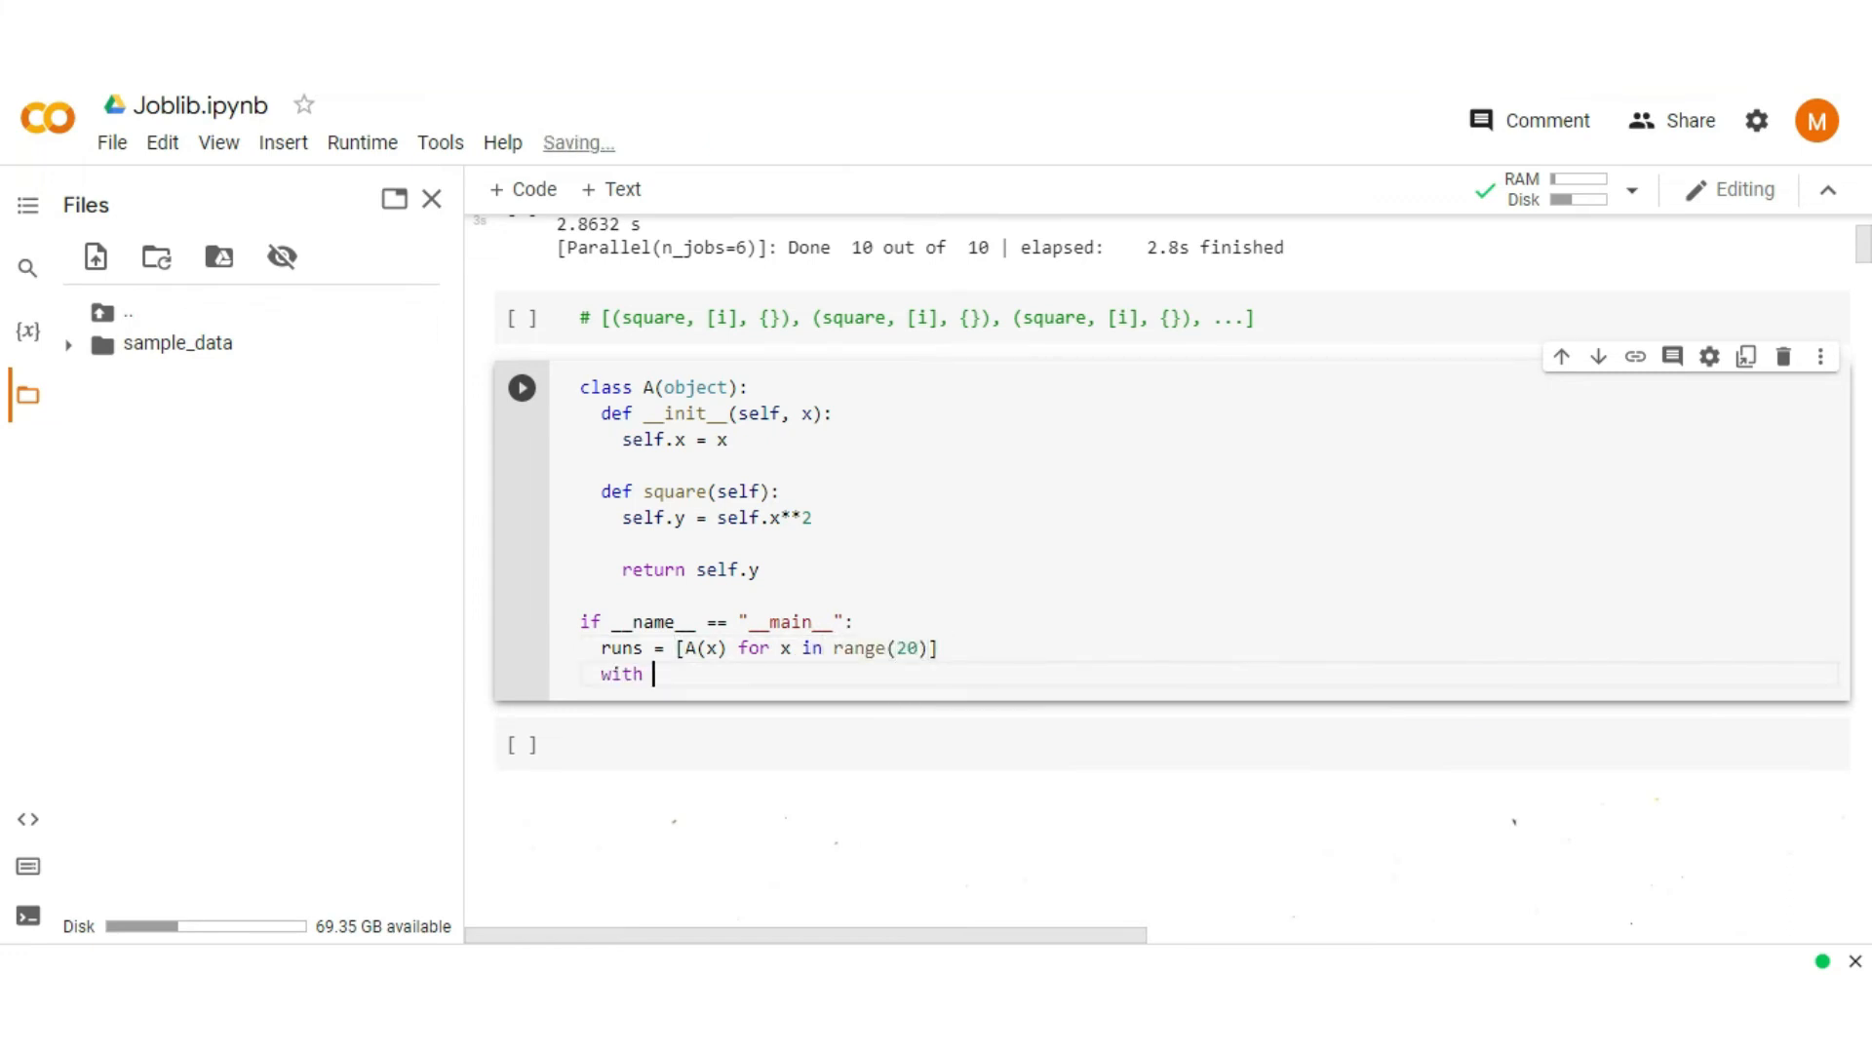
Step: Write with Parallel(n_jobs=6, verbose=5) as parallel: and start its body
type("Parallel(n")
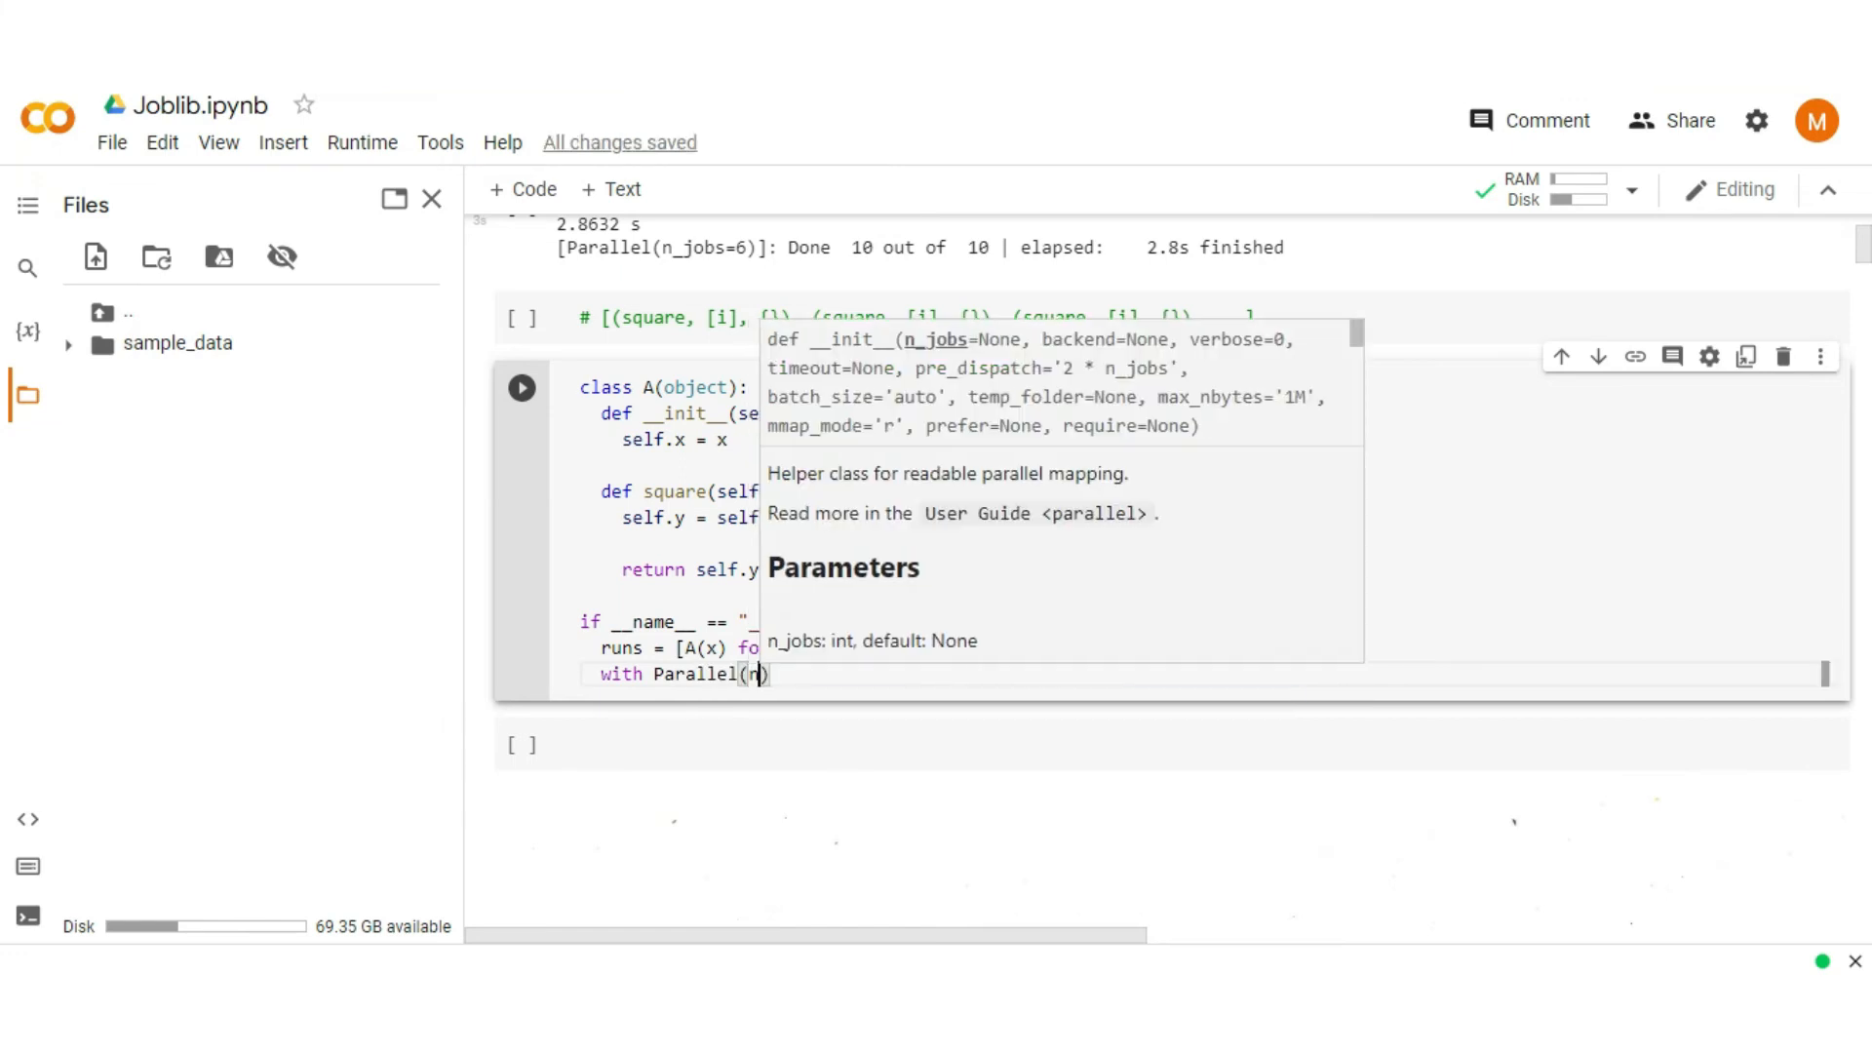
type("n_jobs=")
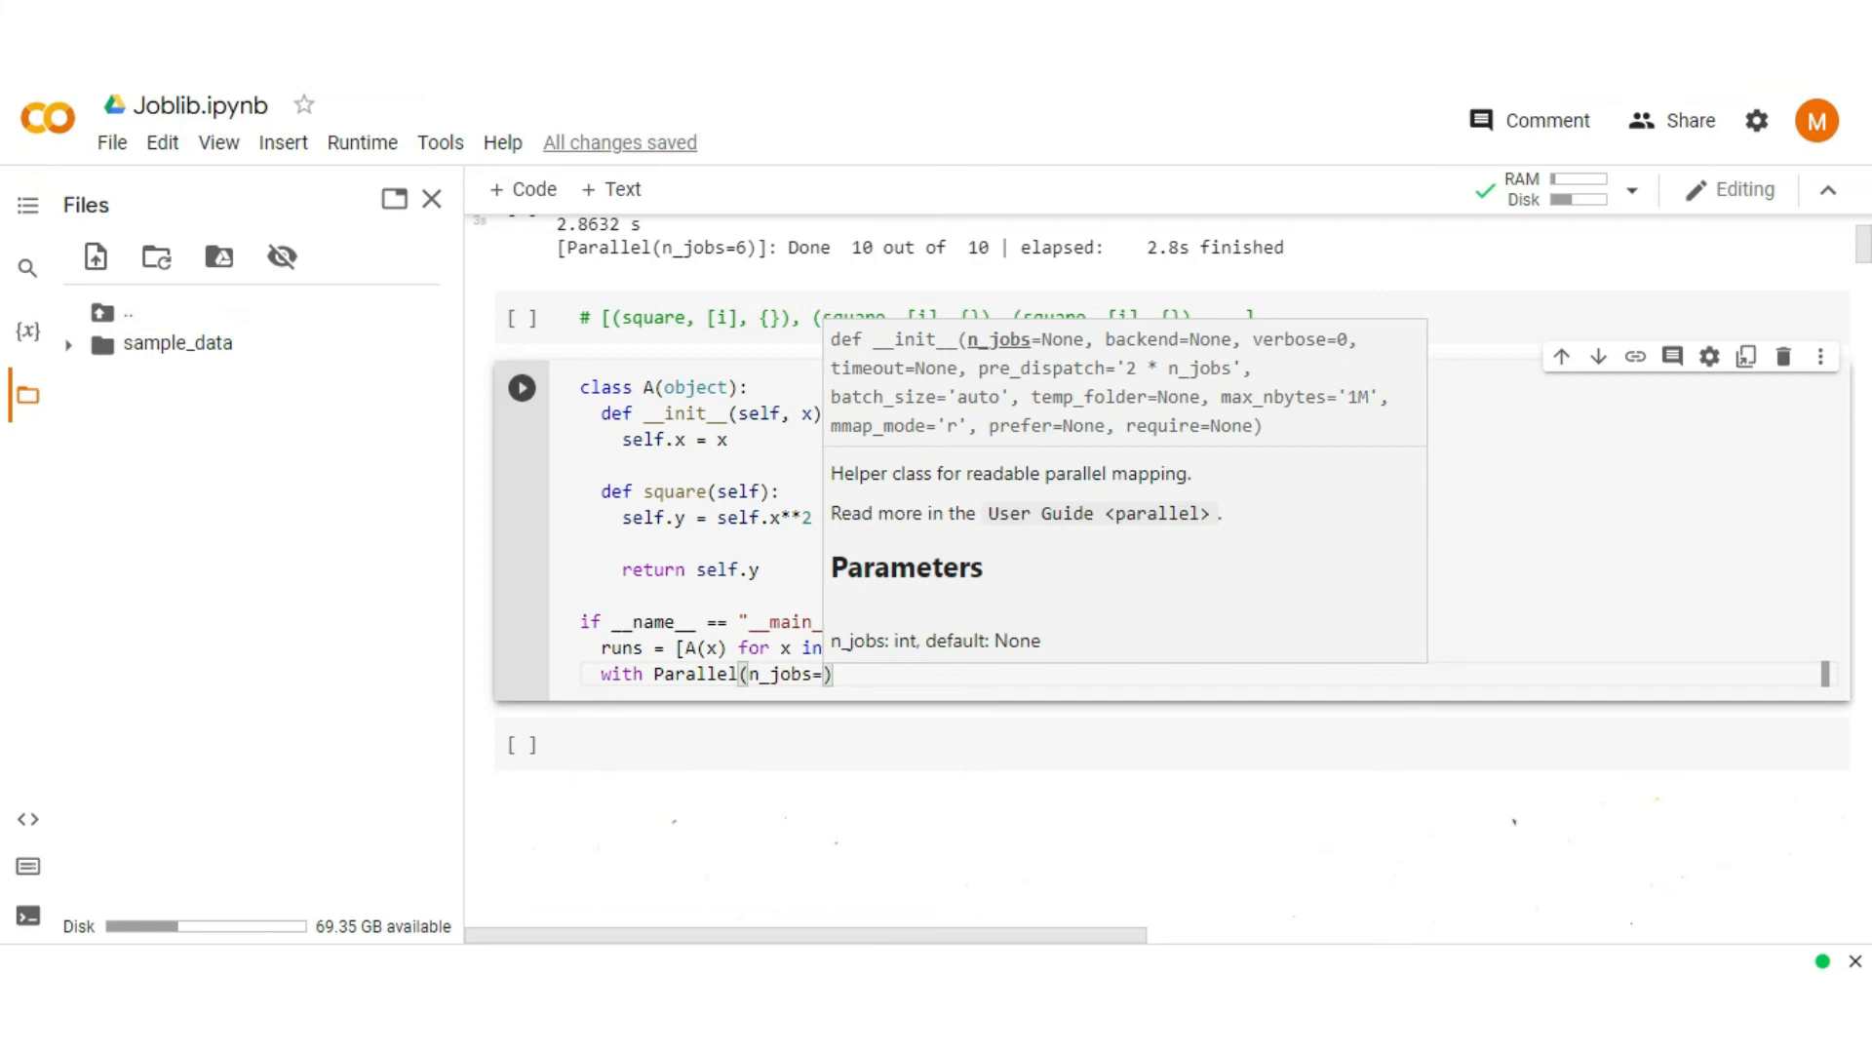
type("6, verbose=")
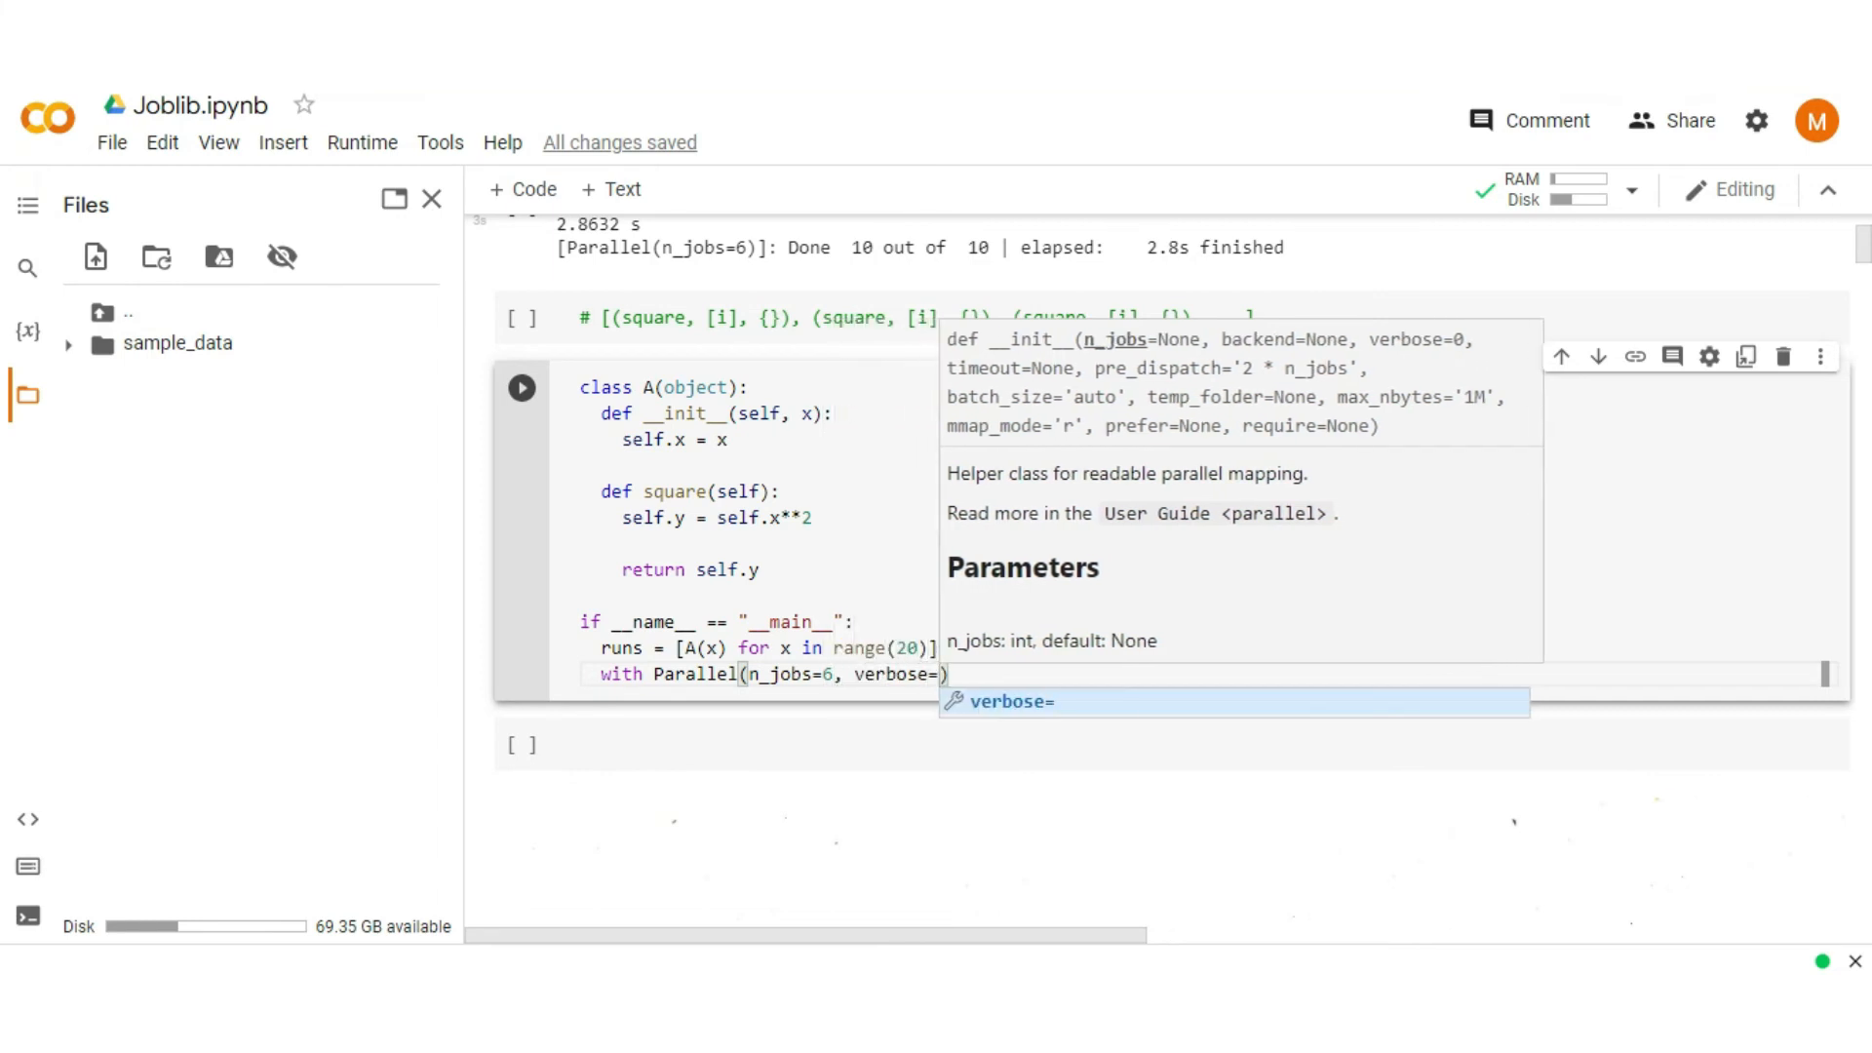
type("5")
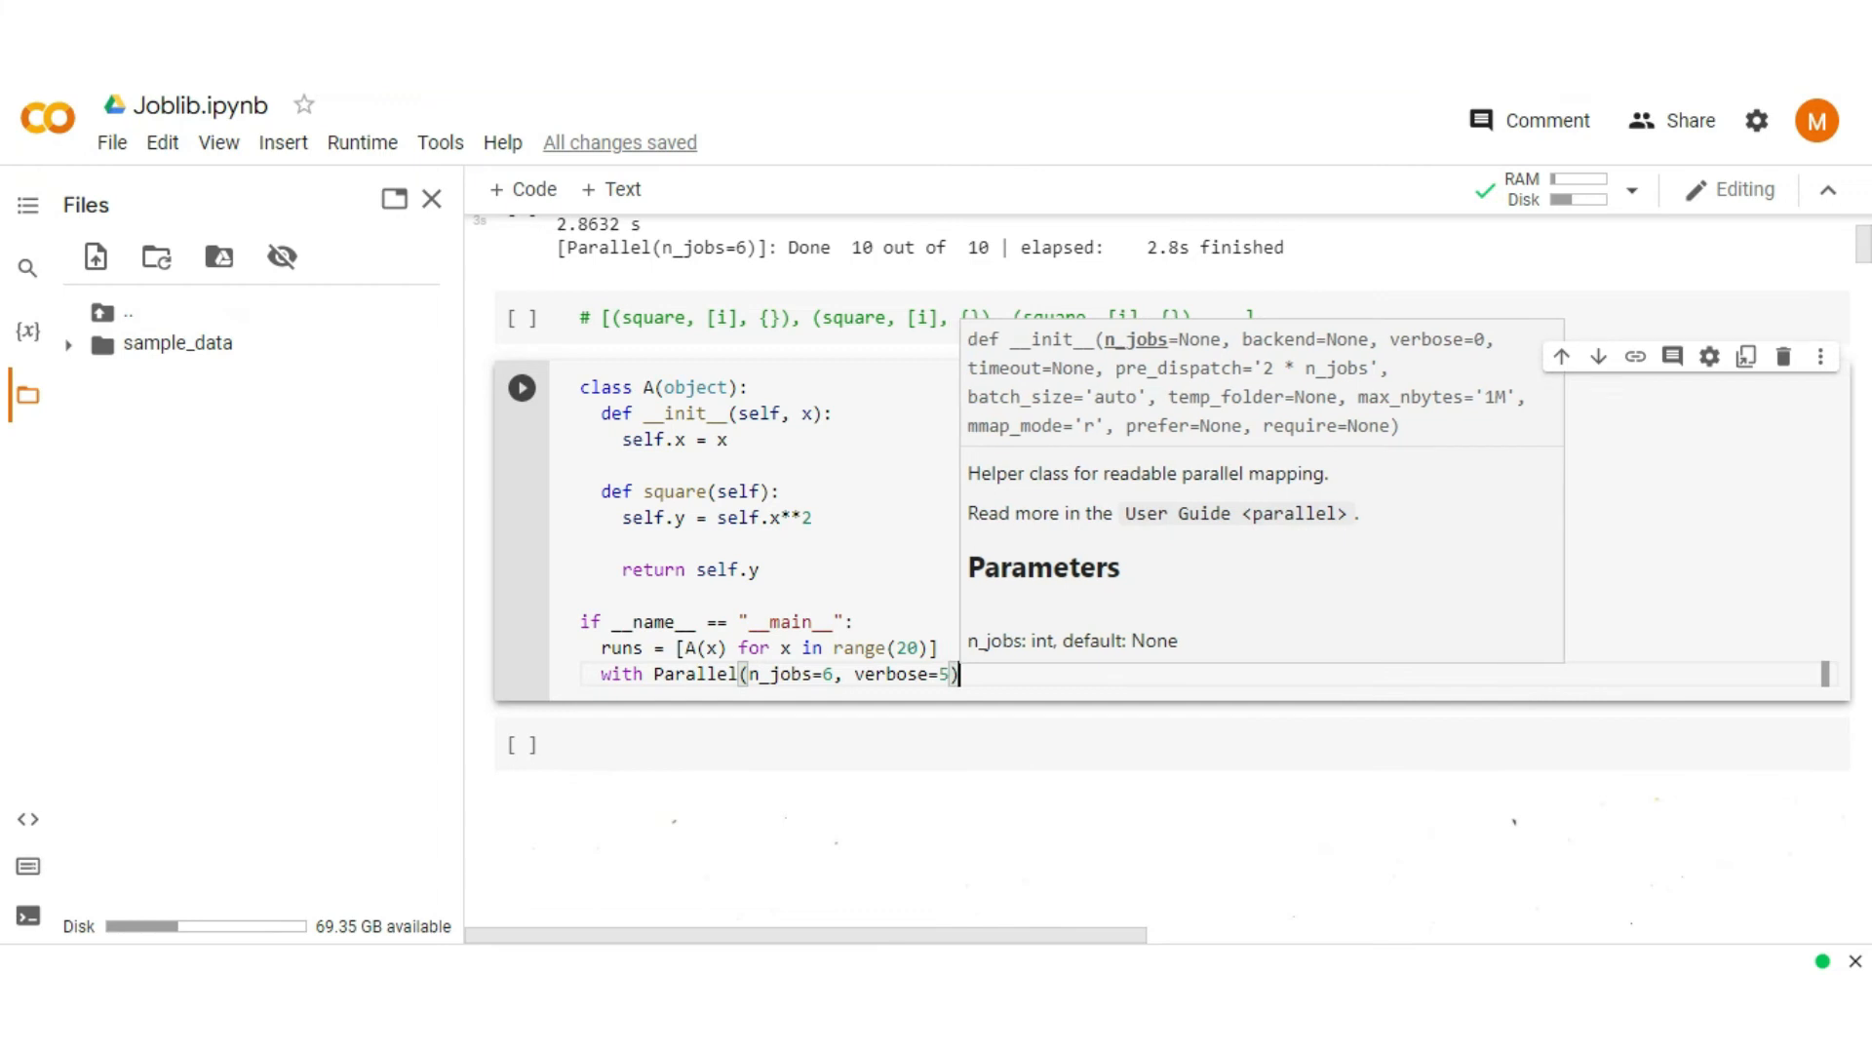
type("as")
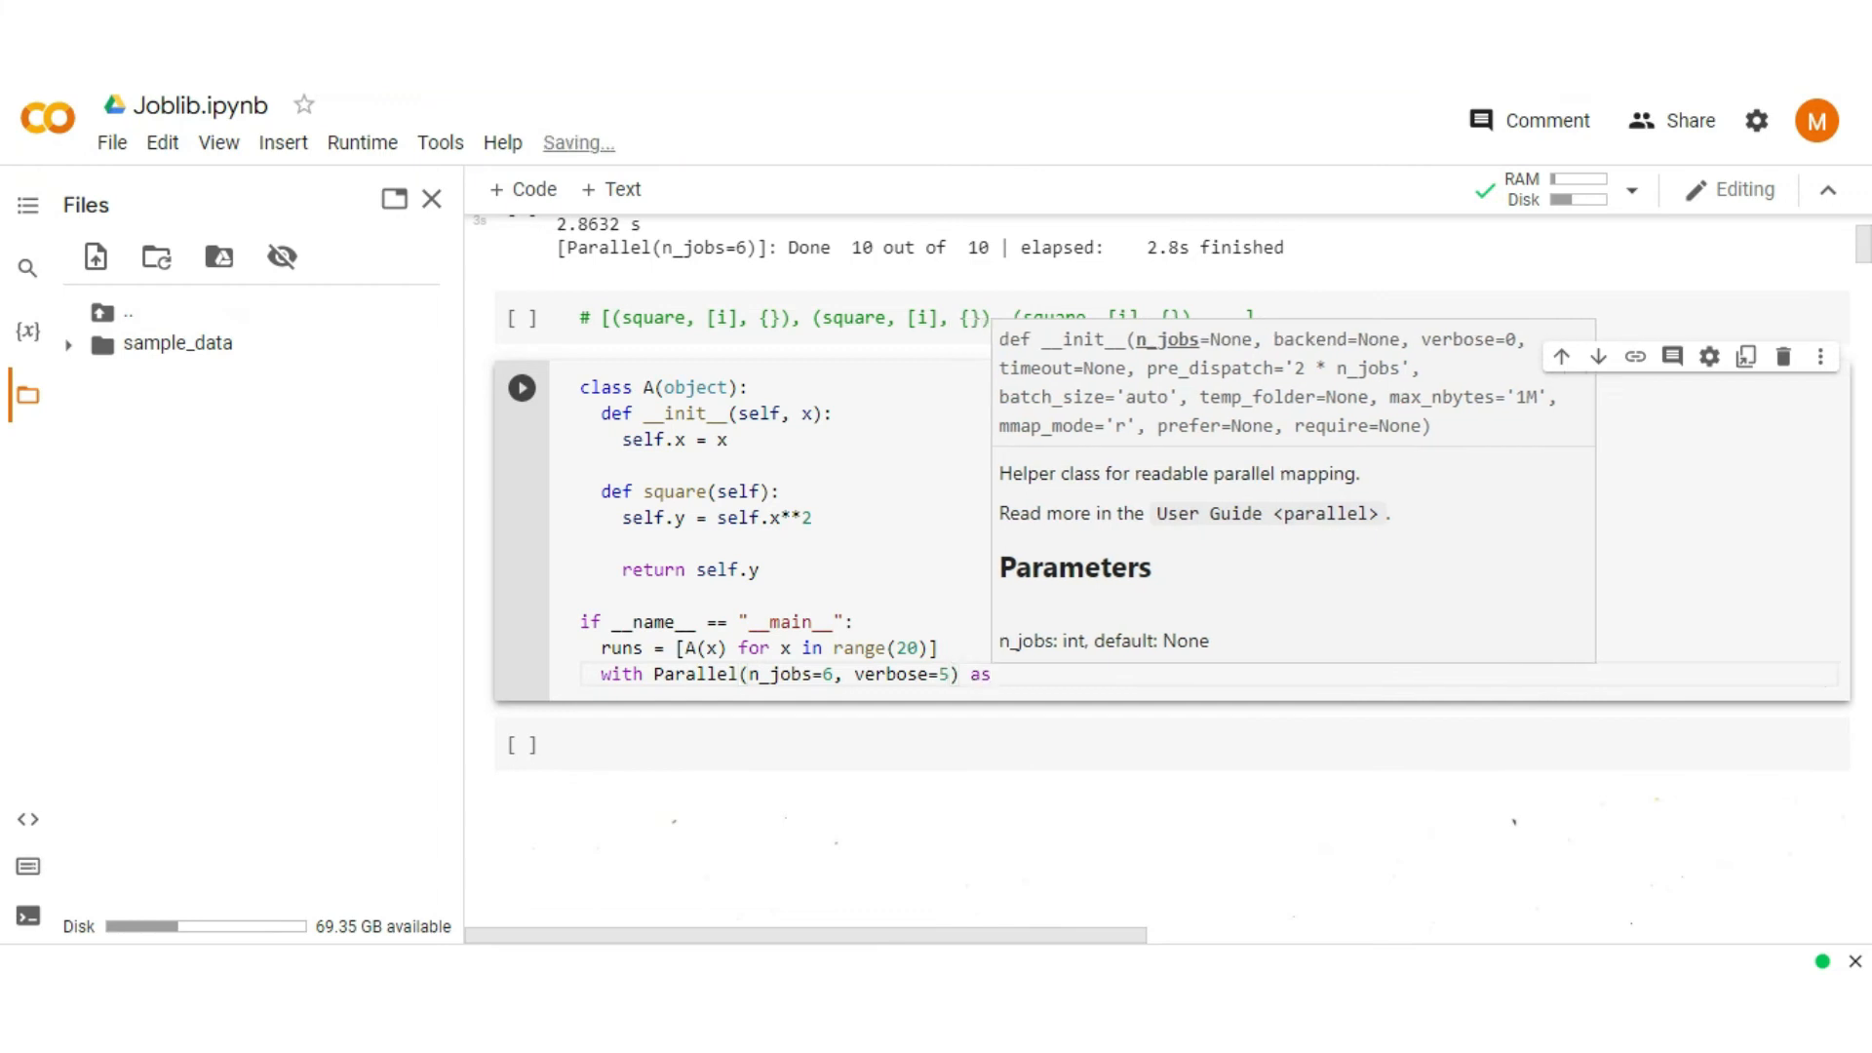
type("parallel:")
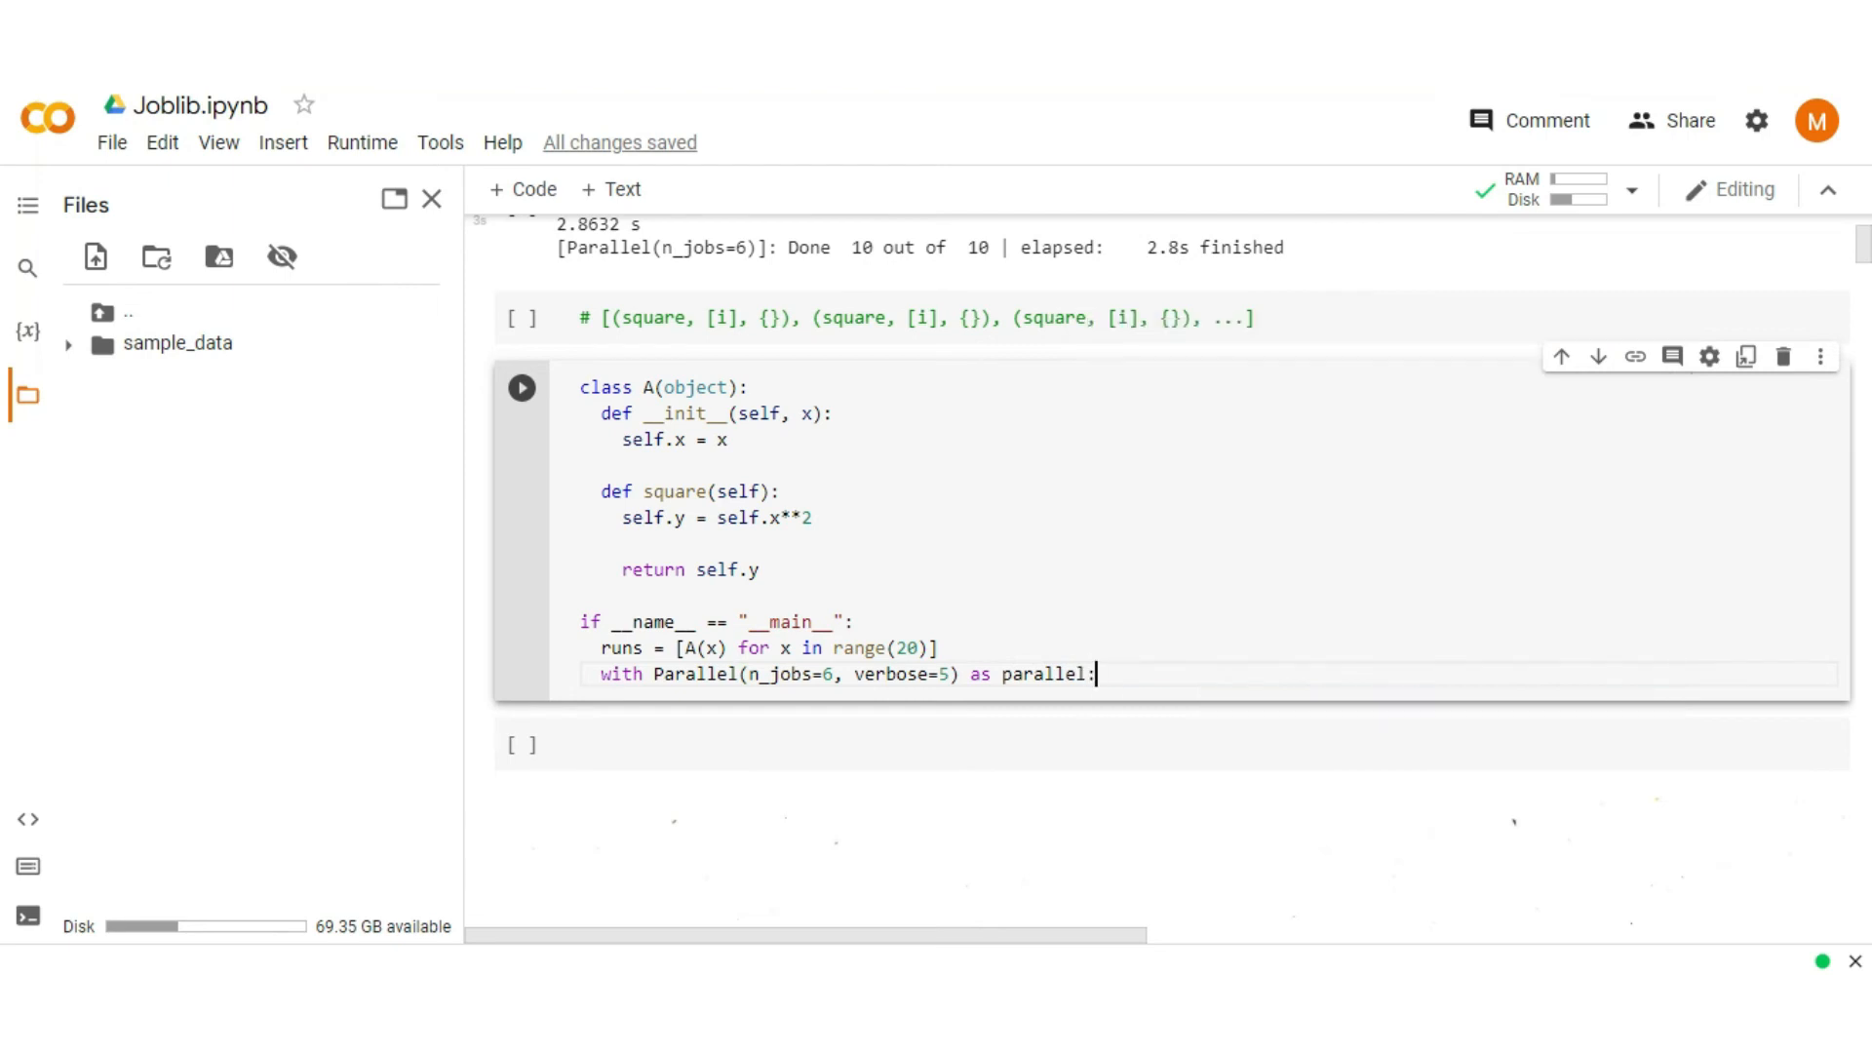
key("enter")
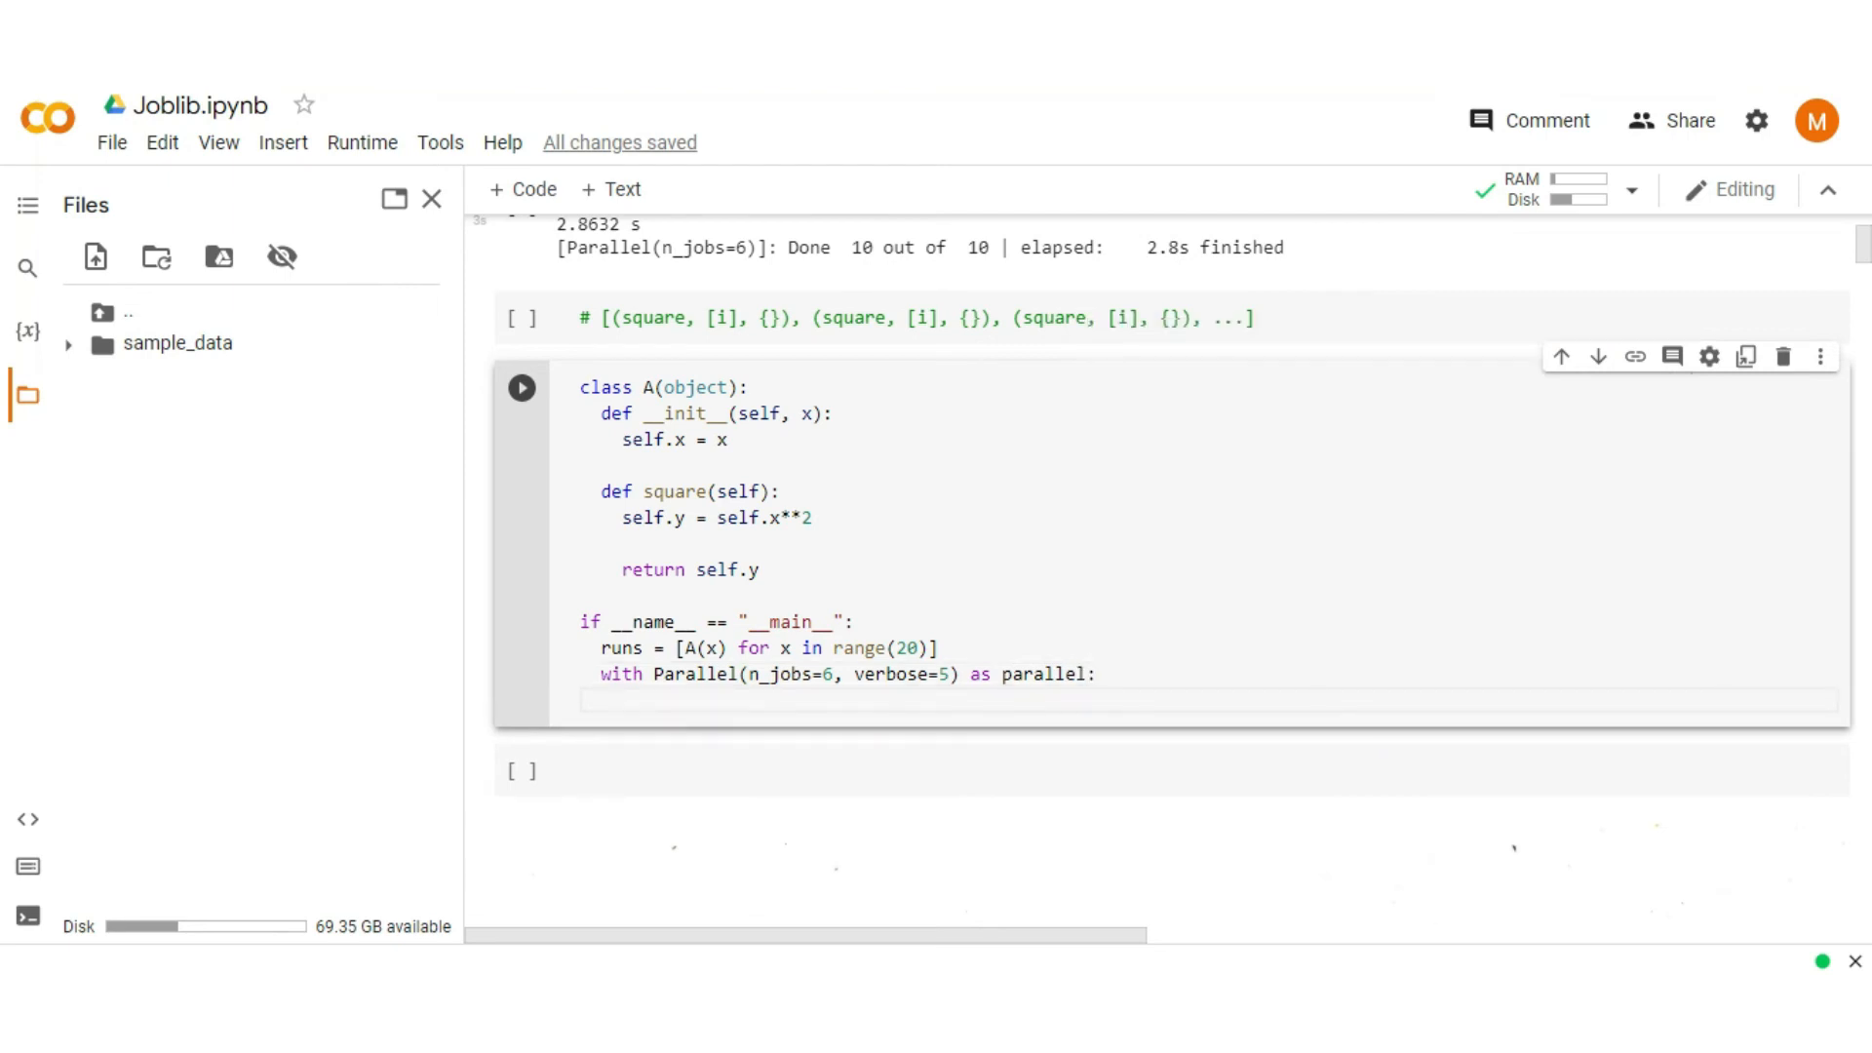
Step: Write delayed_funcs = [delayed(lambda x: x.square())(run) for run in runs]
type("delayed_fu")
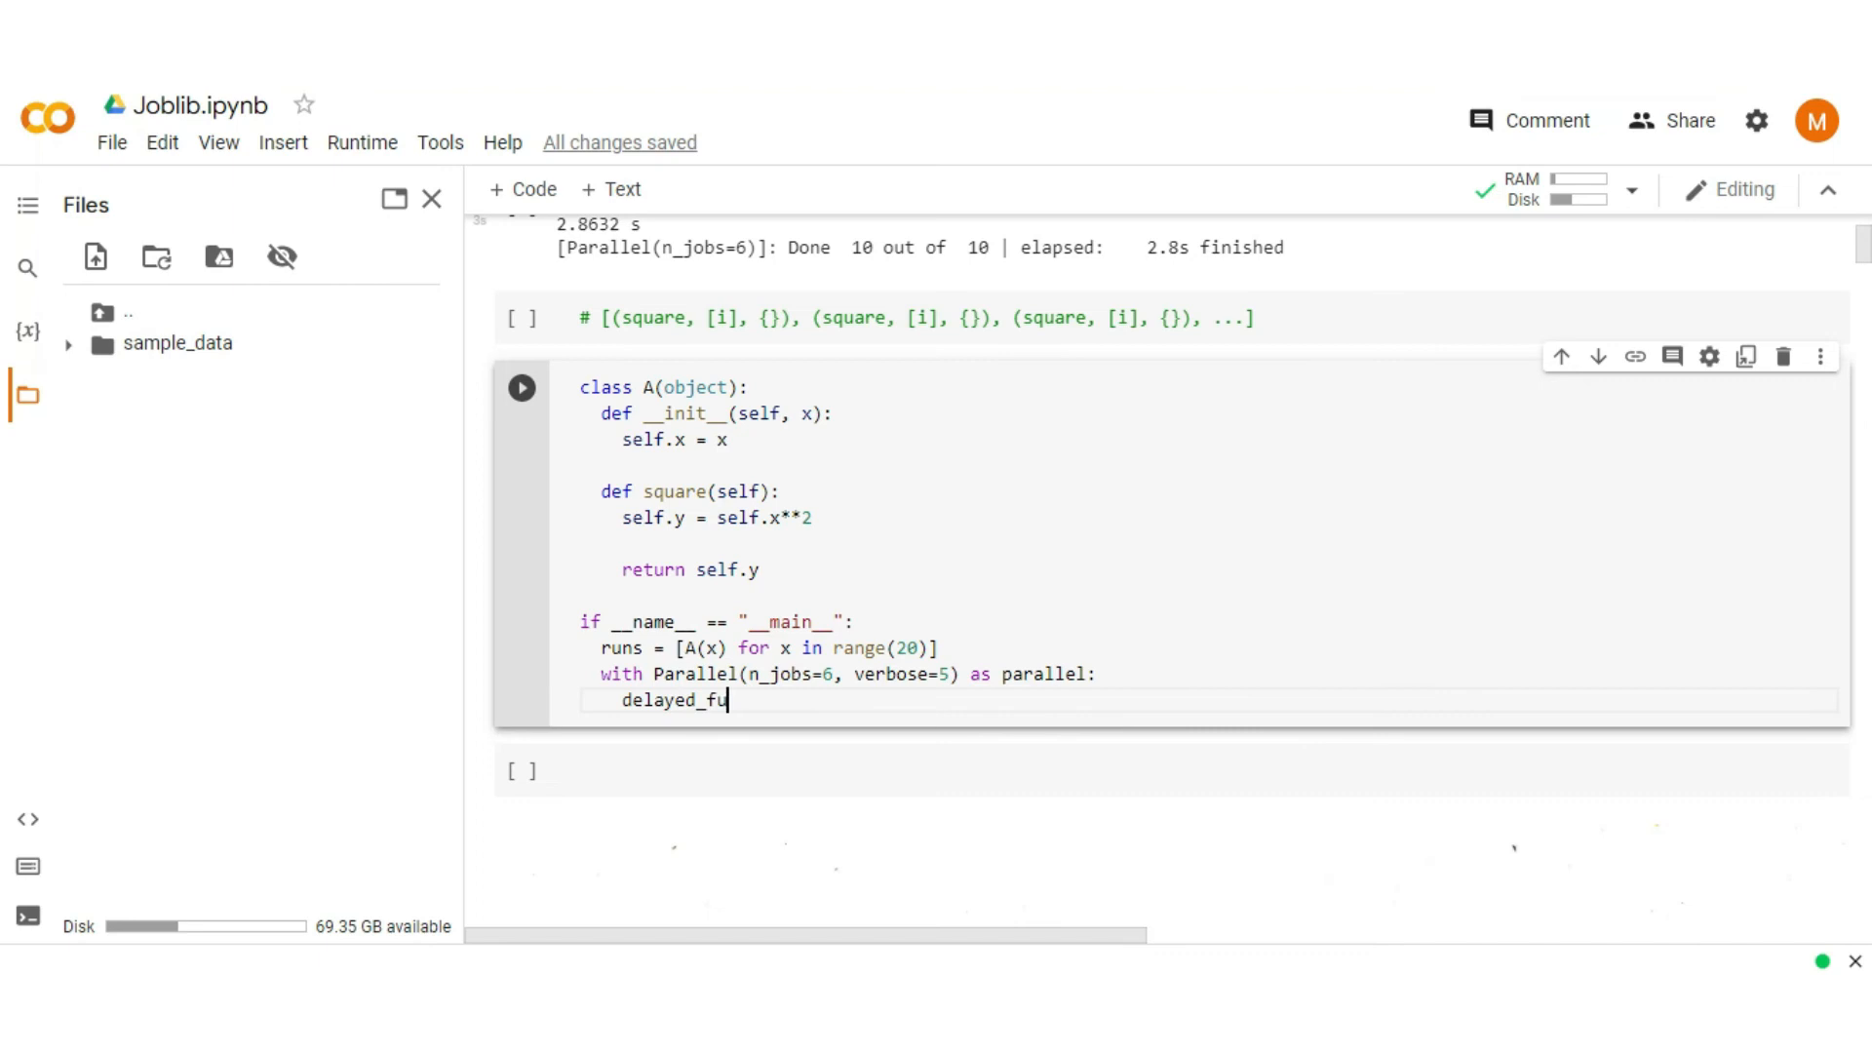
type("ncs =")
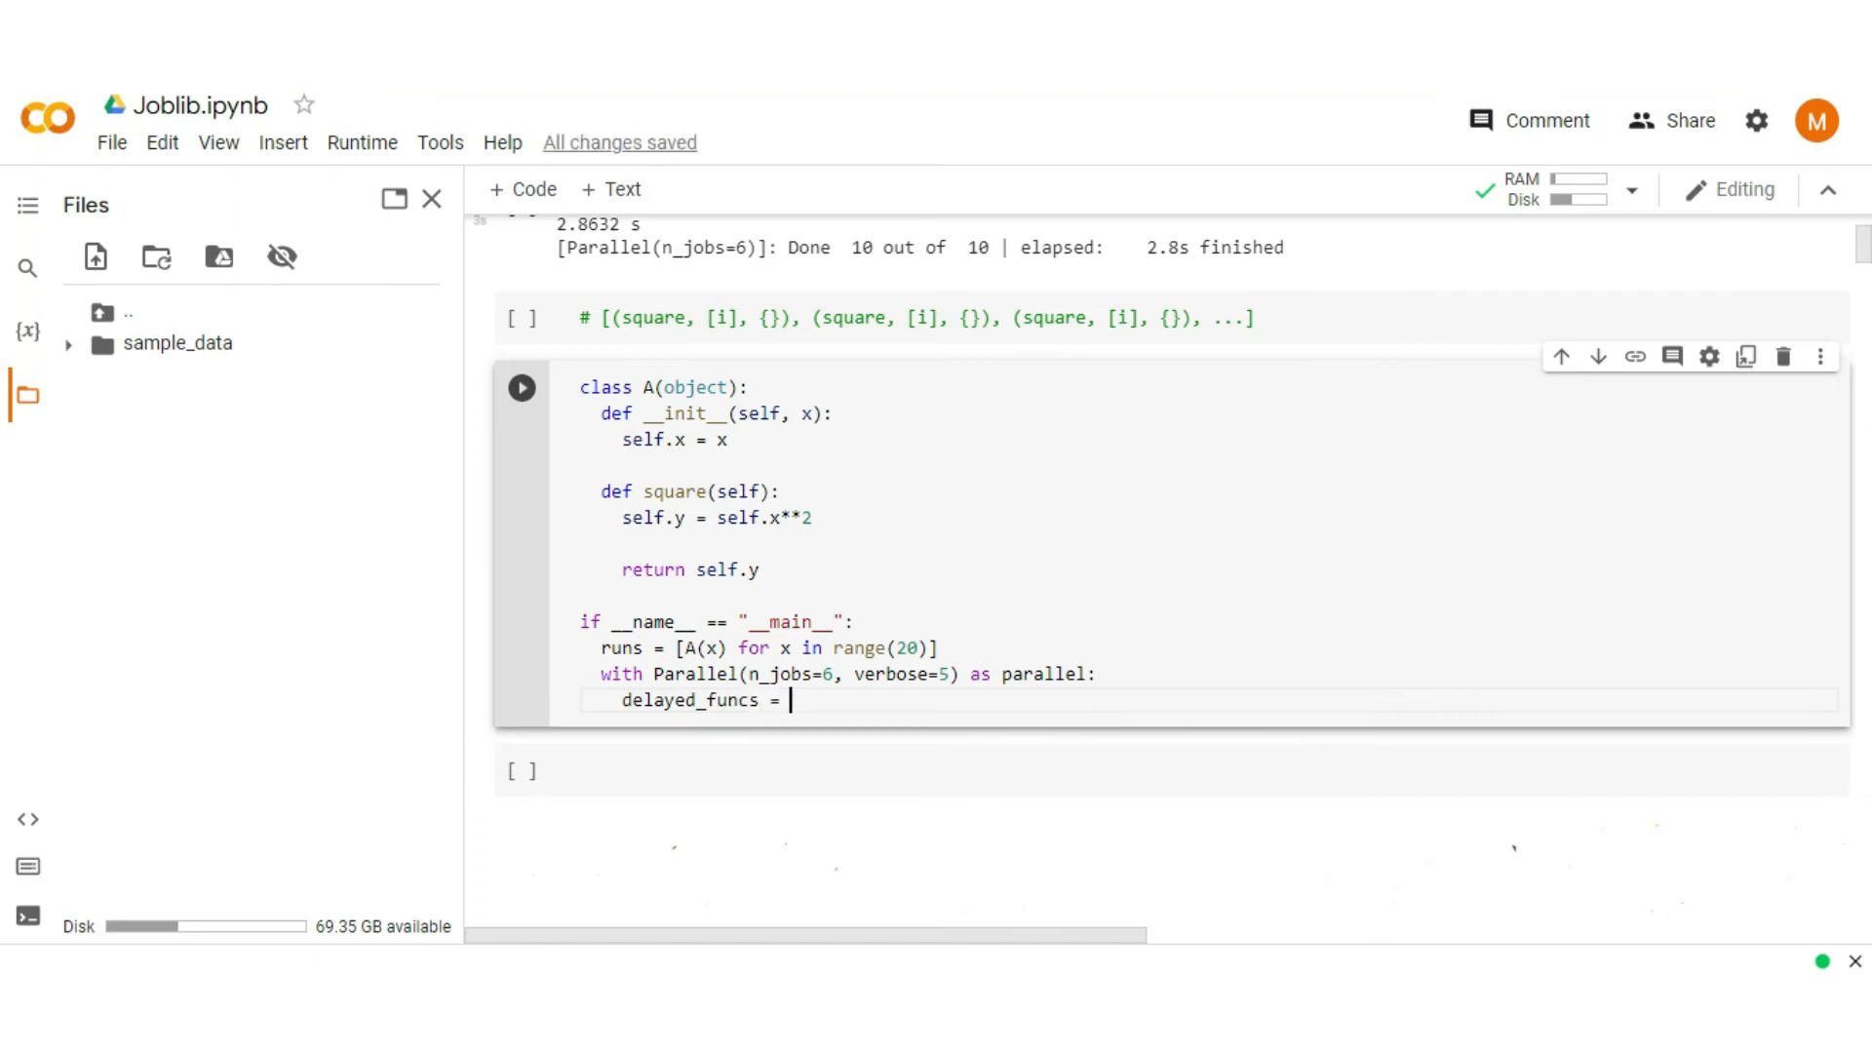
type("[delaye")
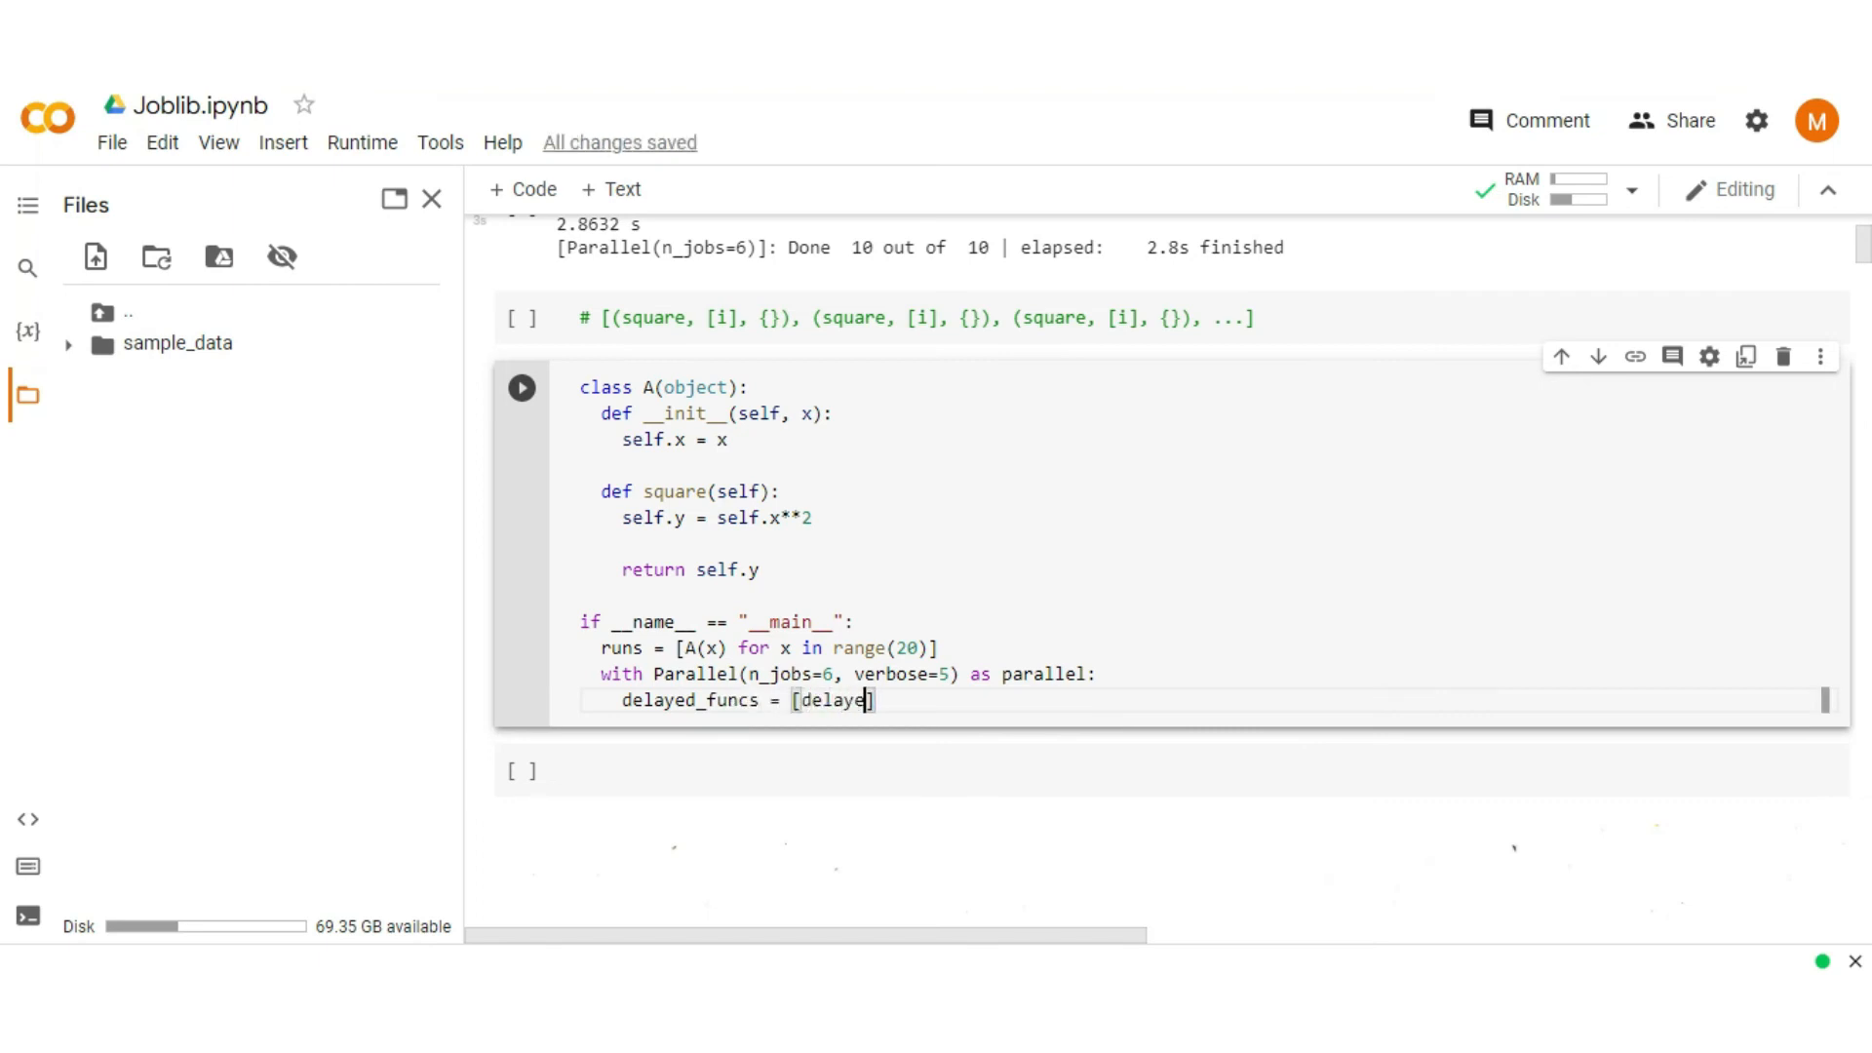
type("()")
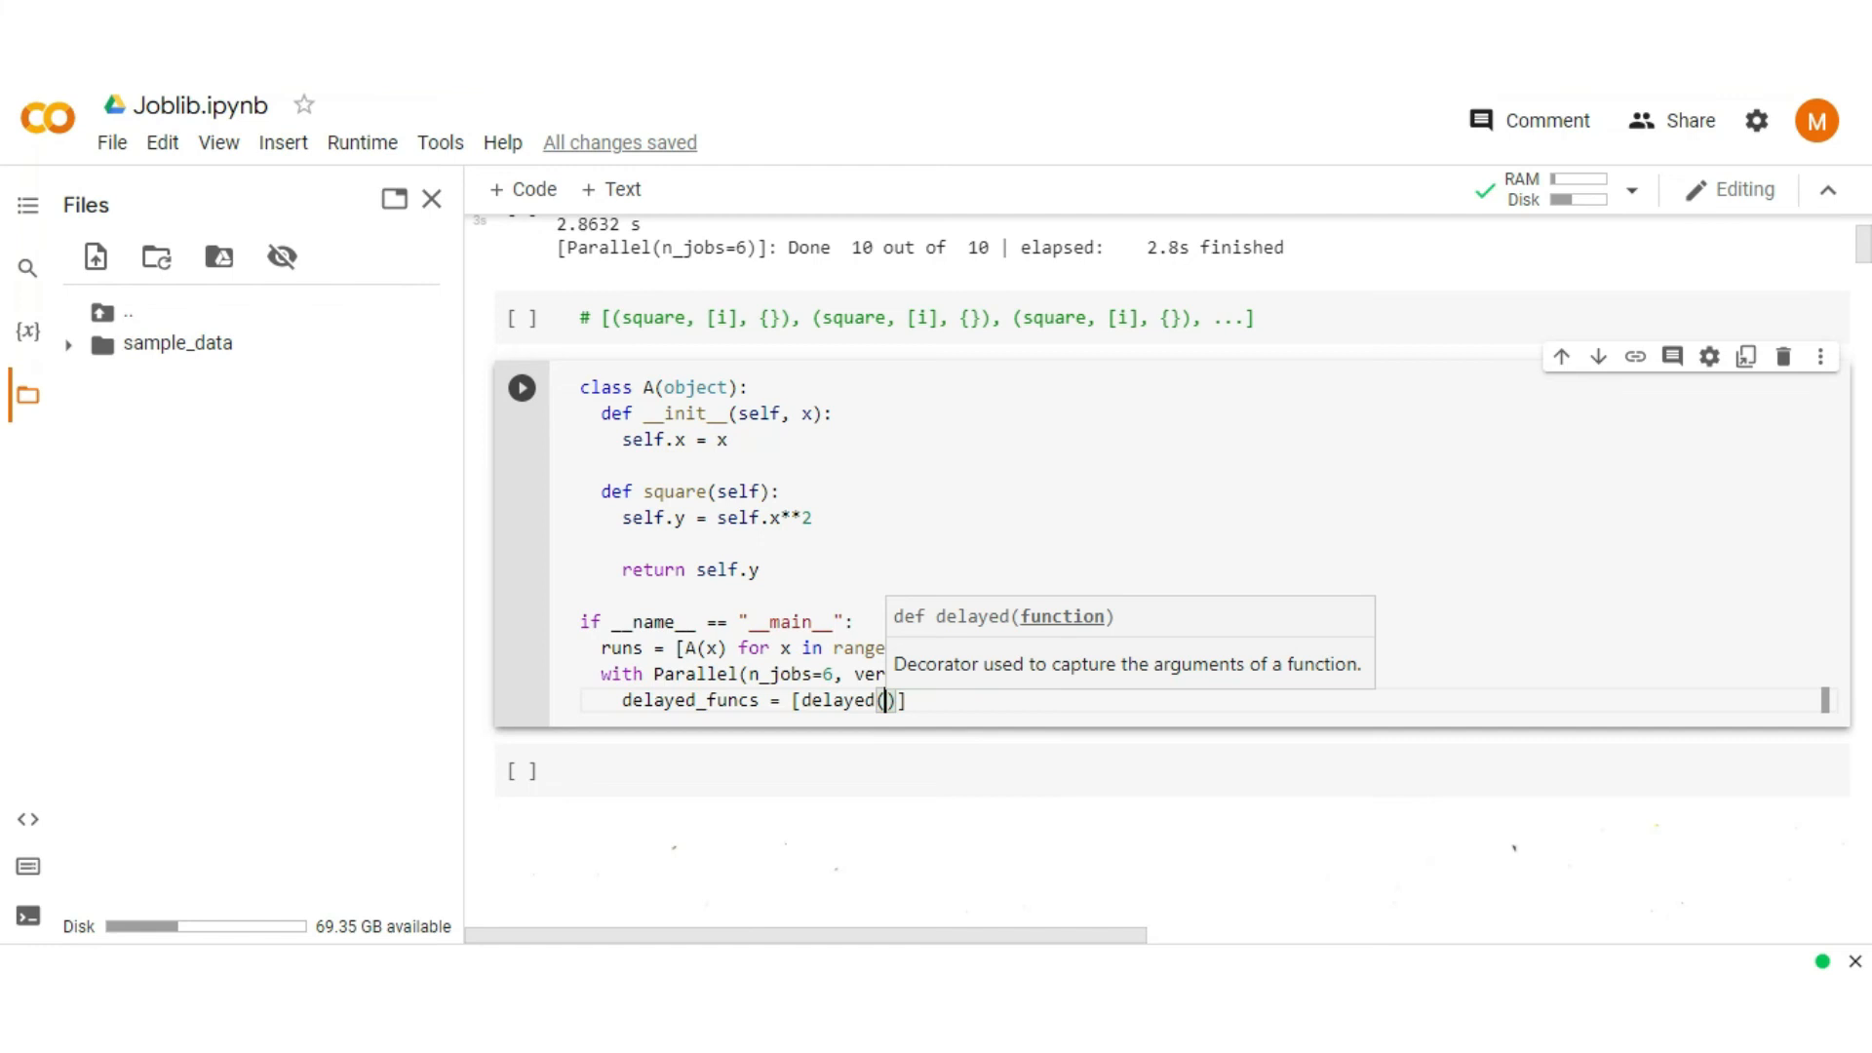
type("1")
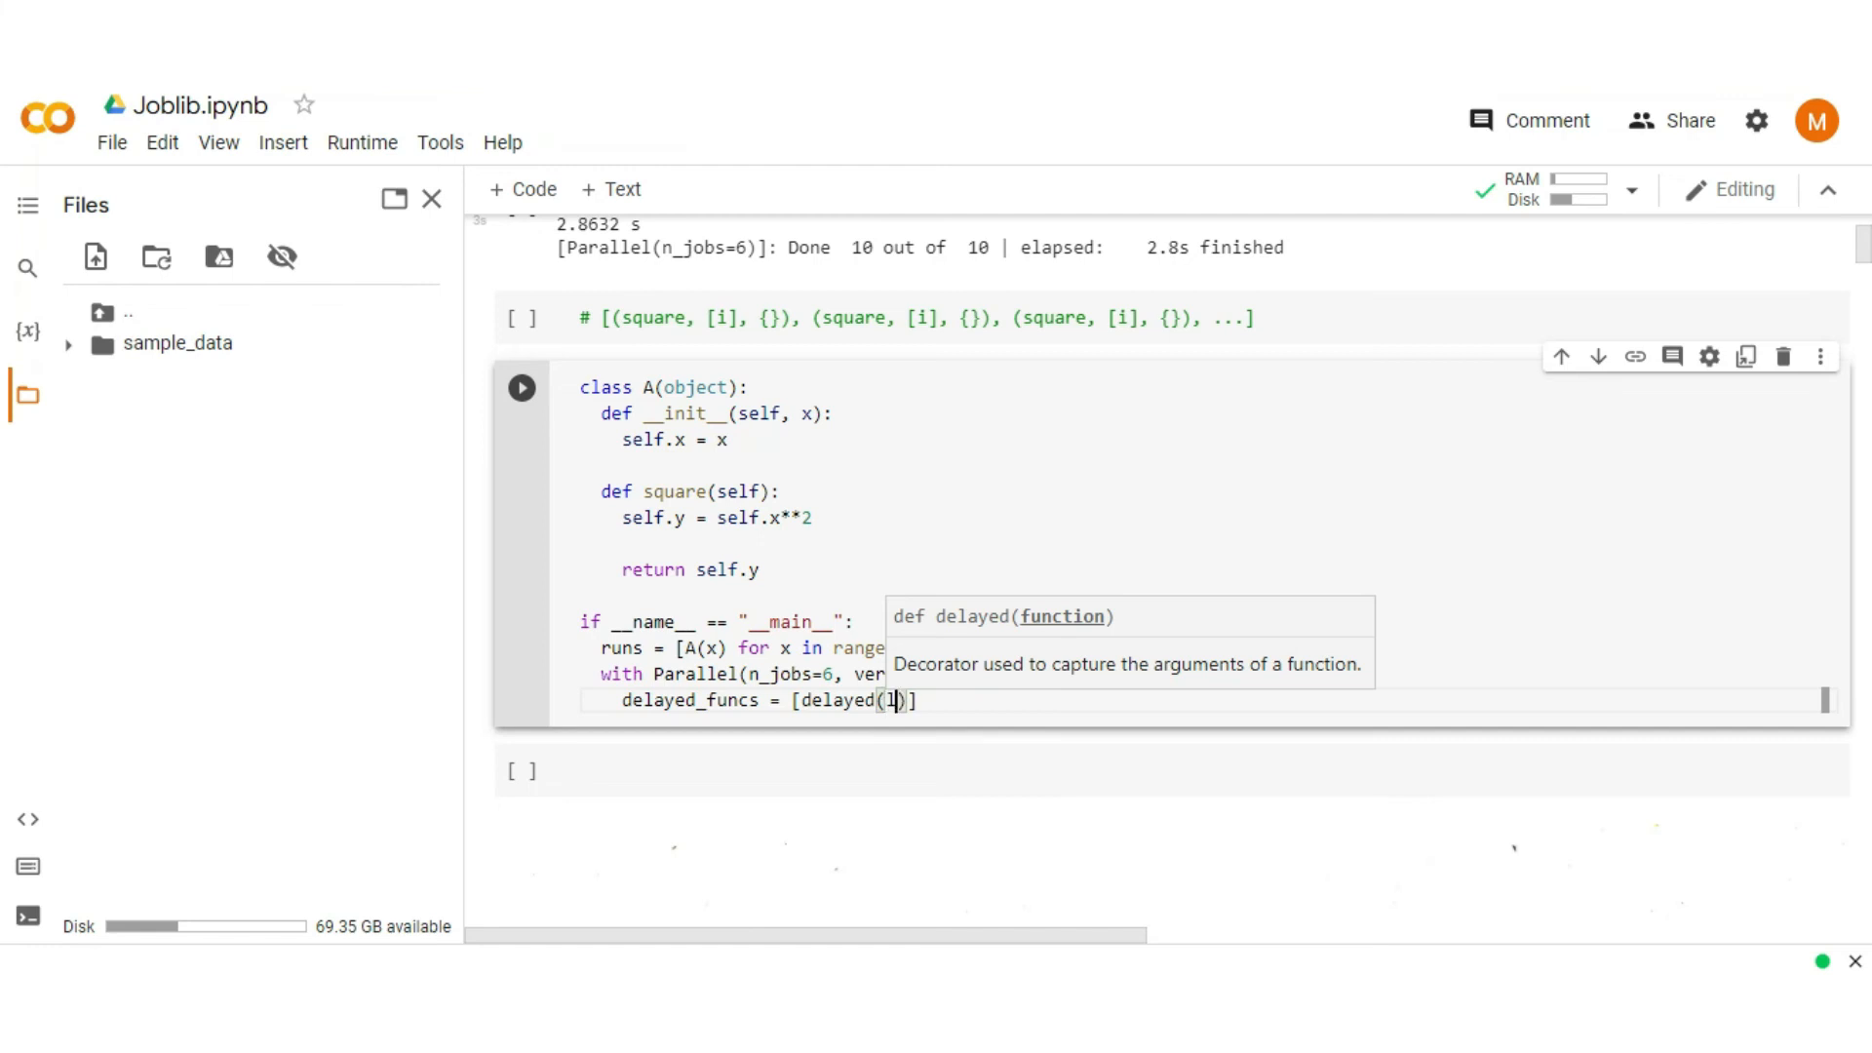
type("lambda x")
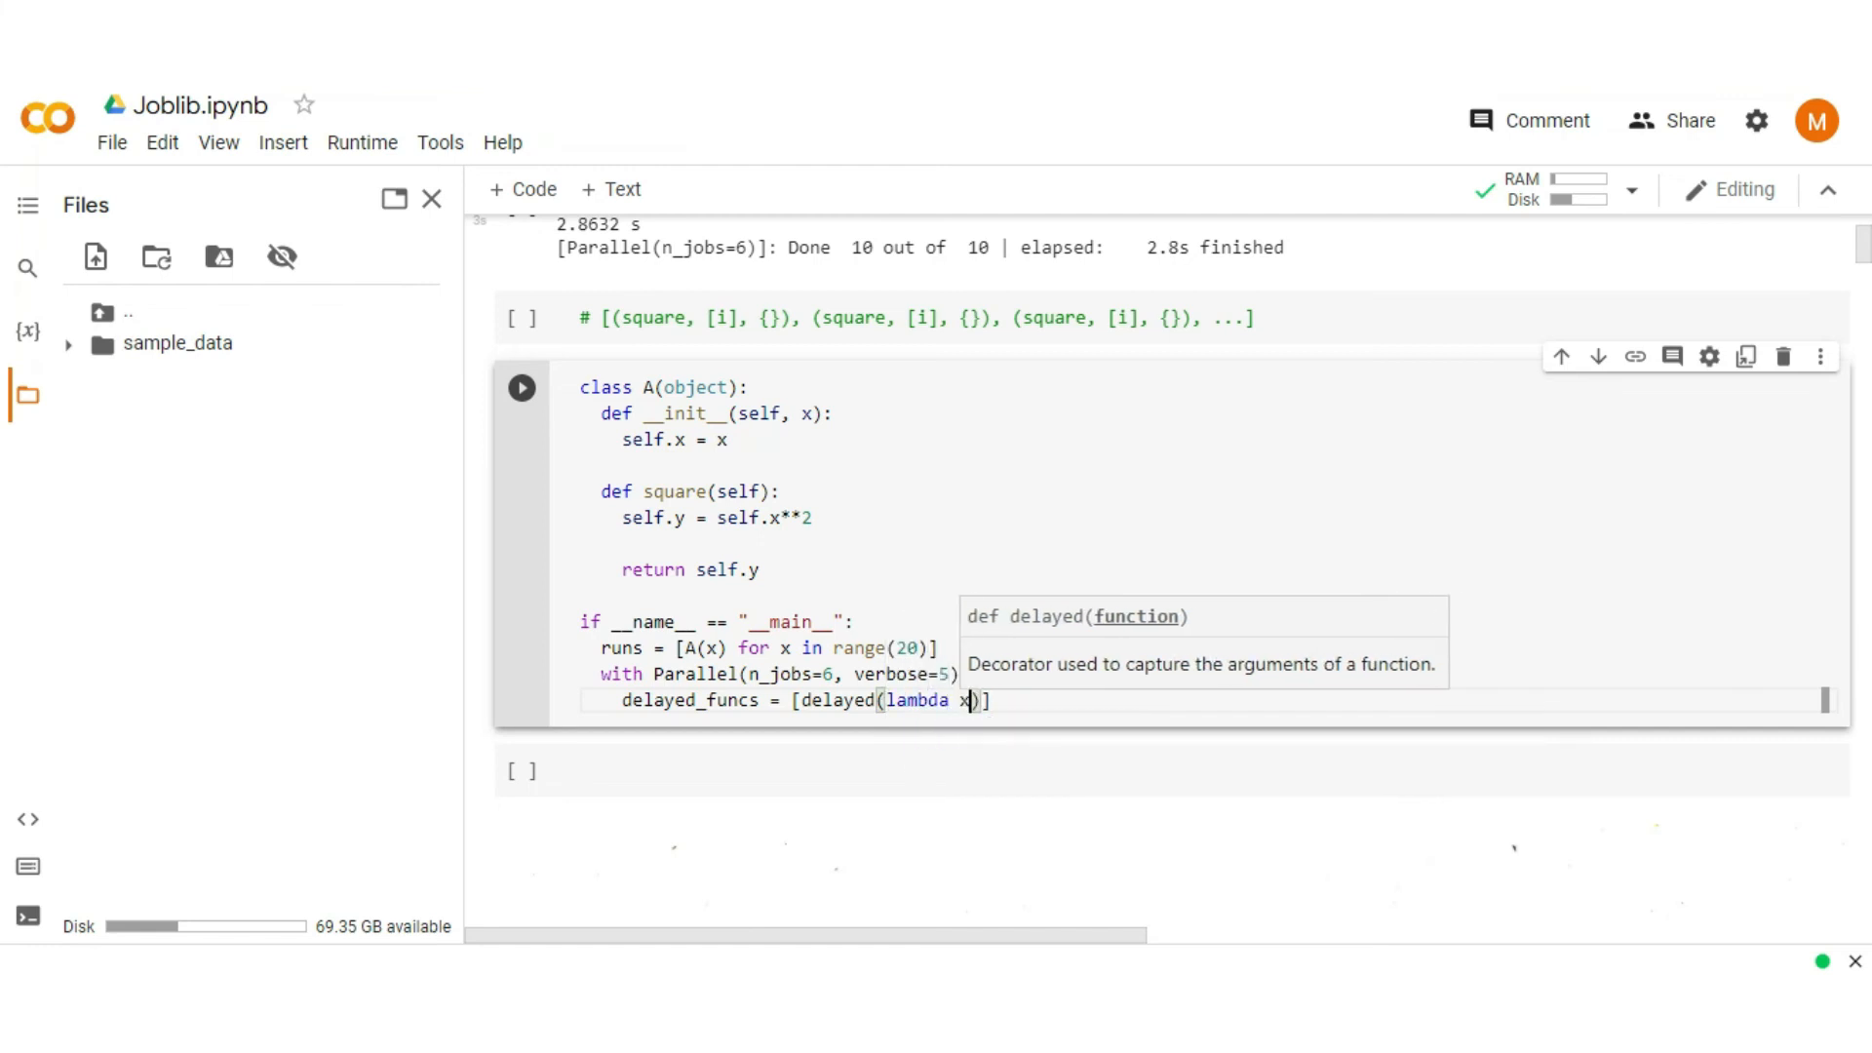
type(": x.square())(")
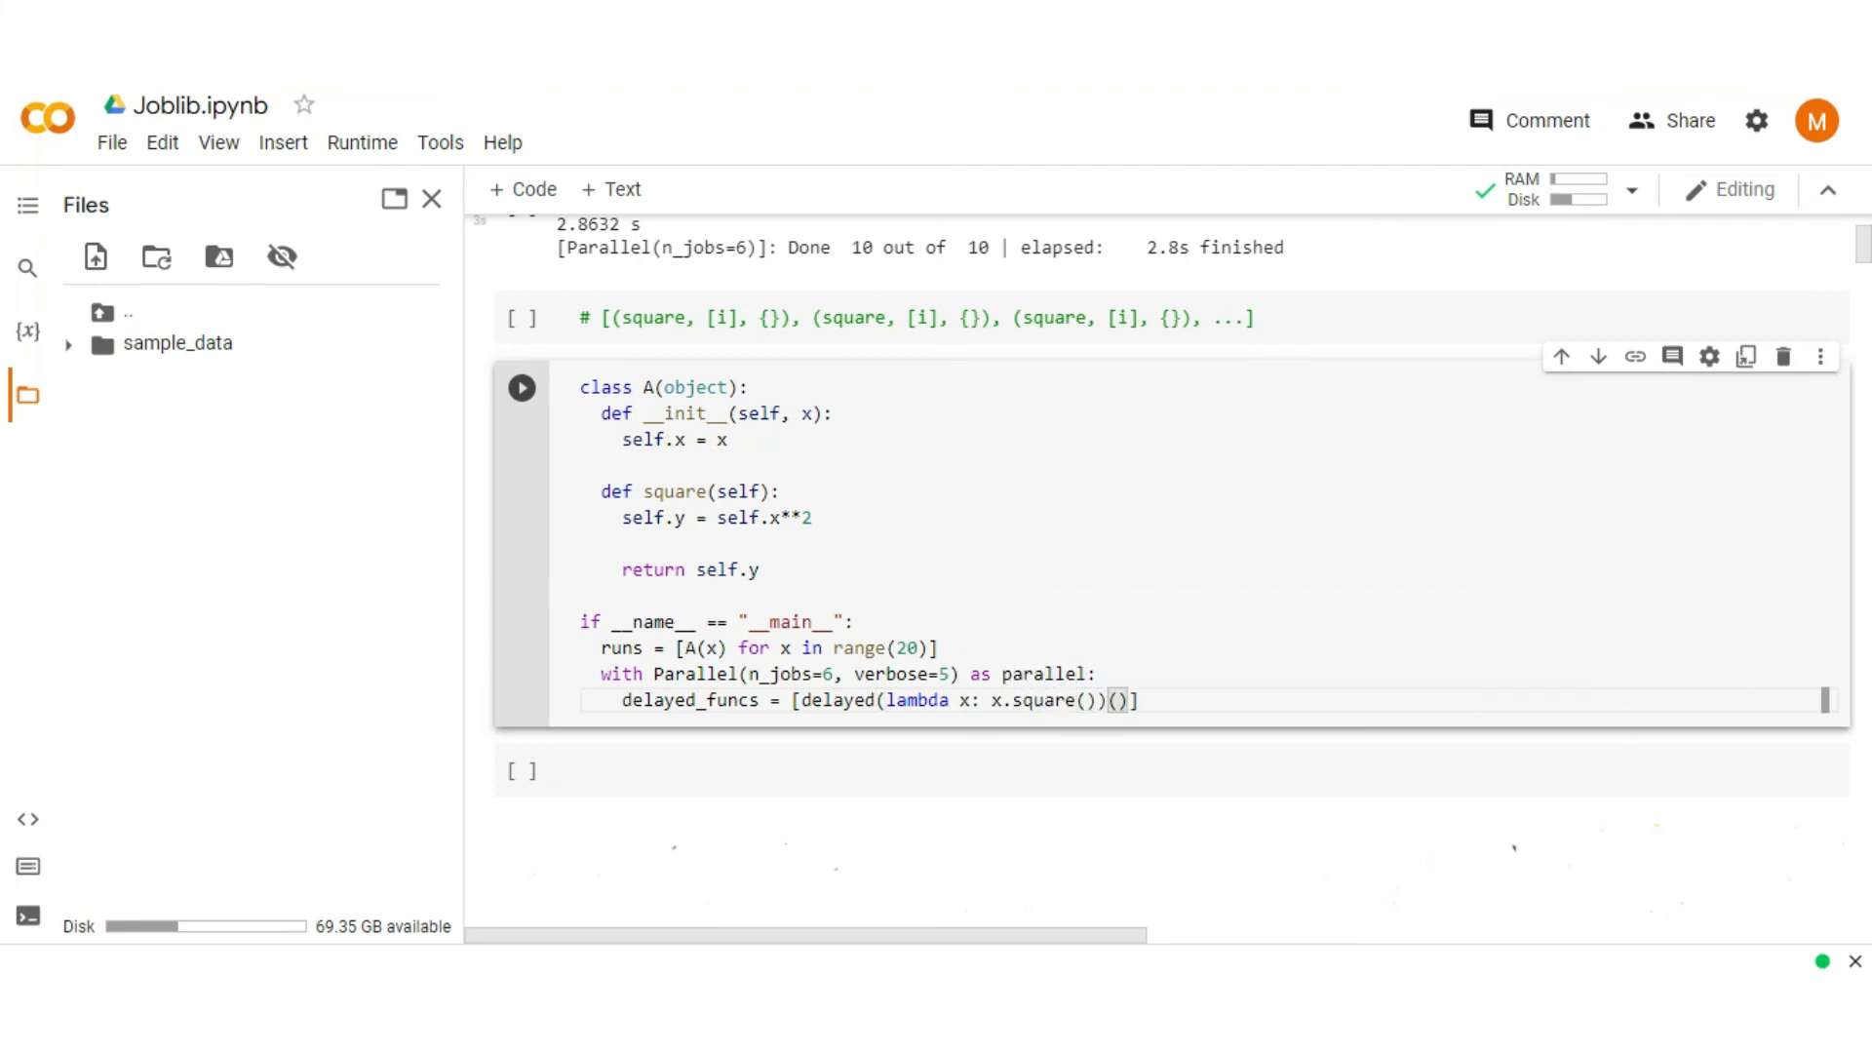
type("run")
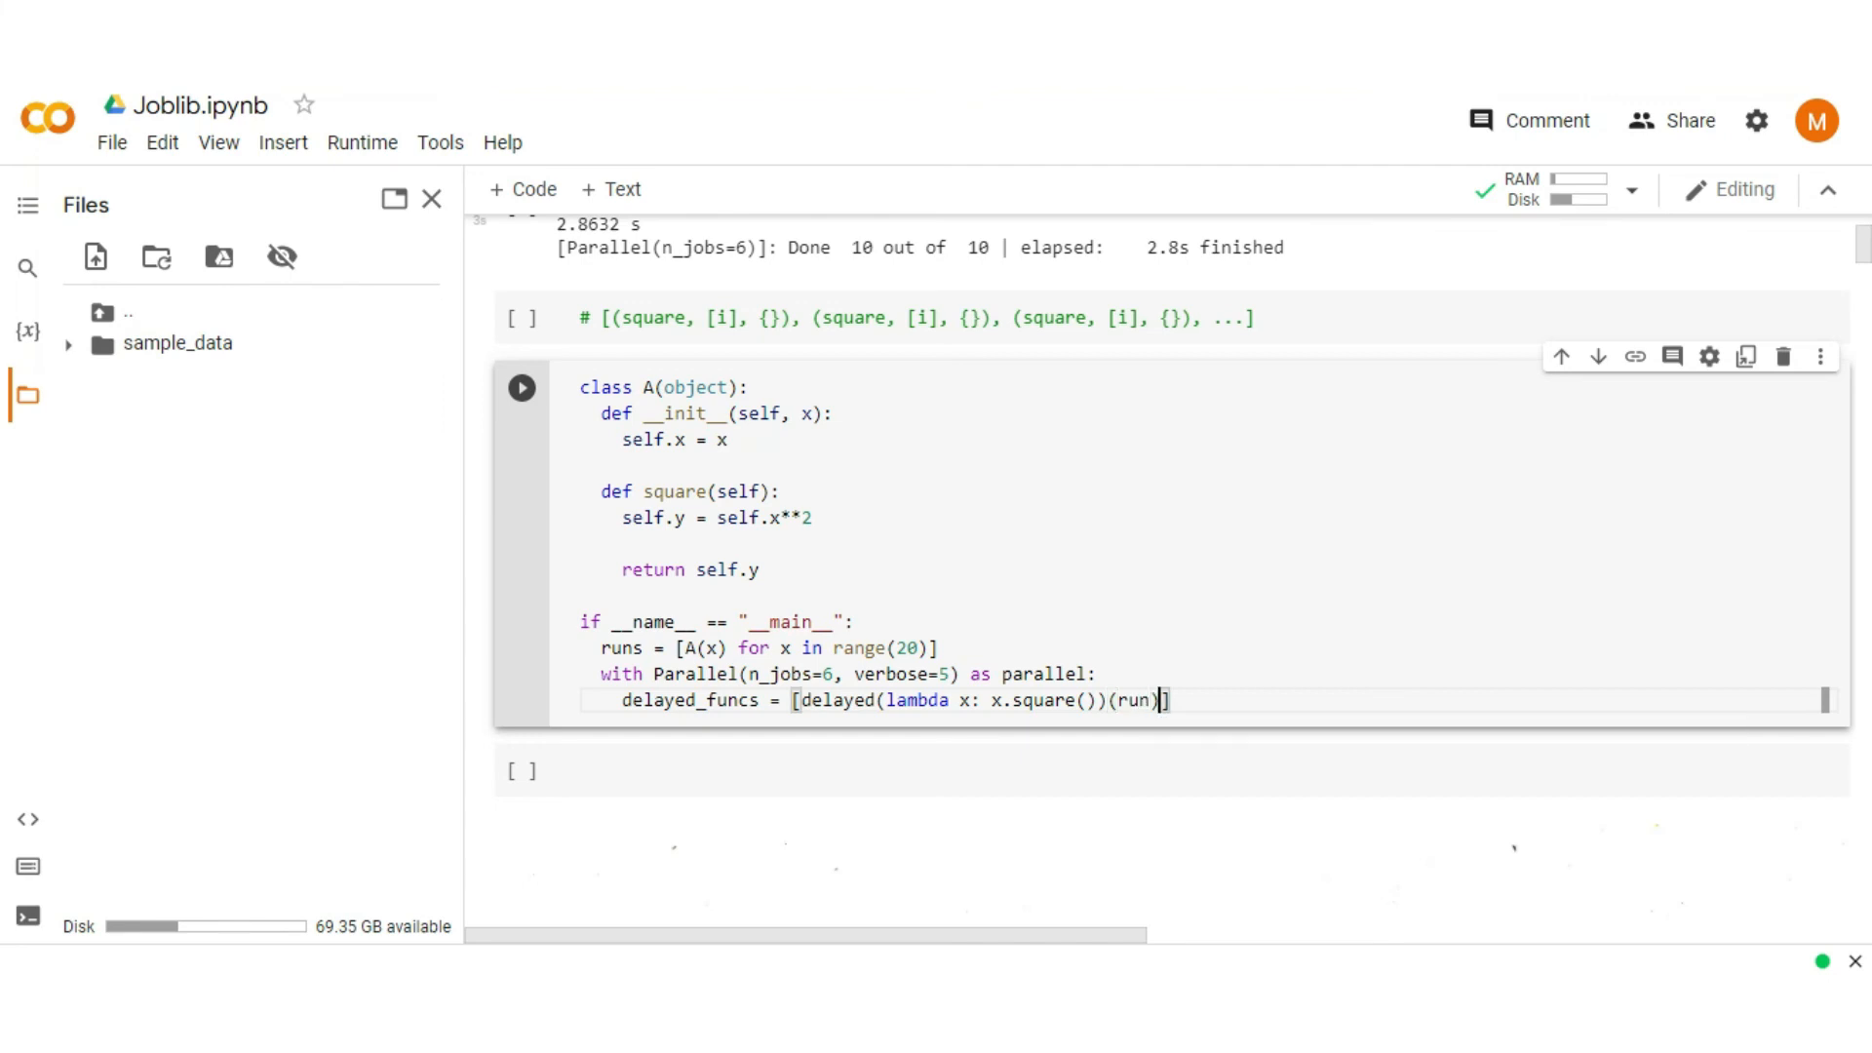
type("for run in runs")
type("output =")
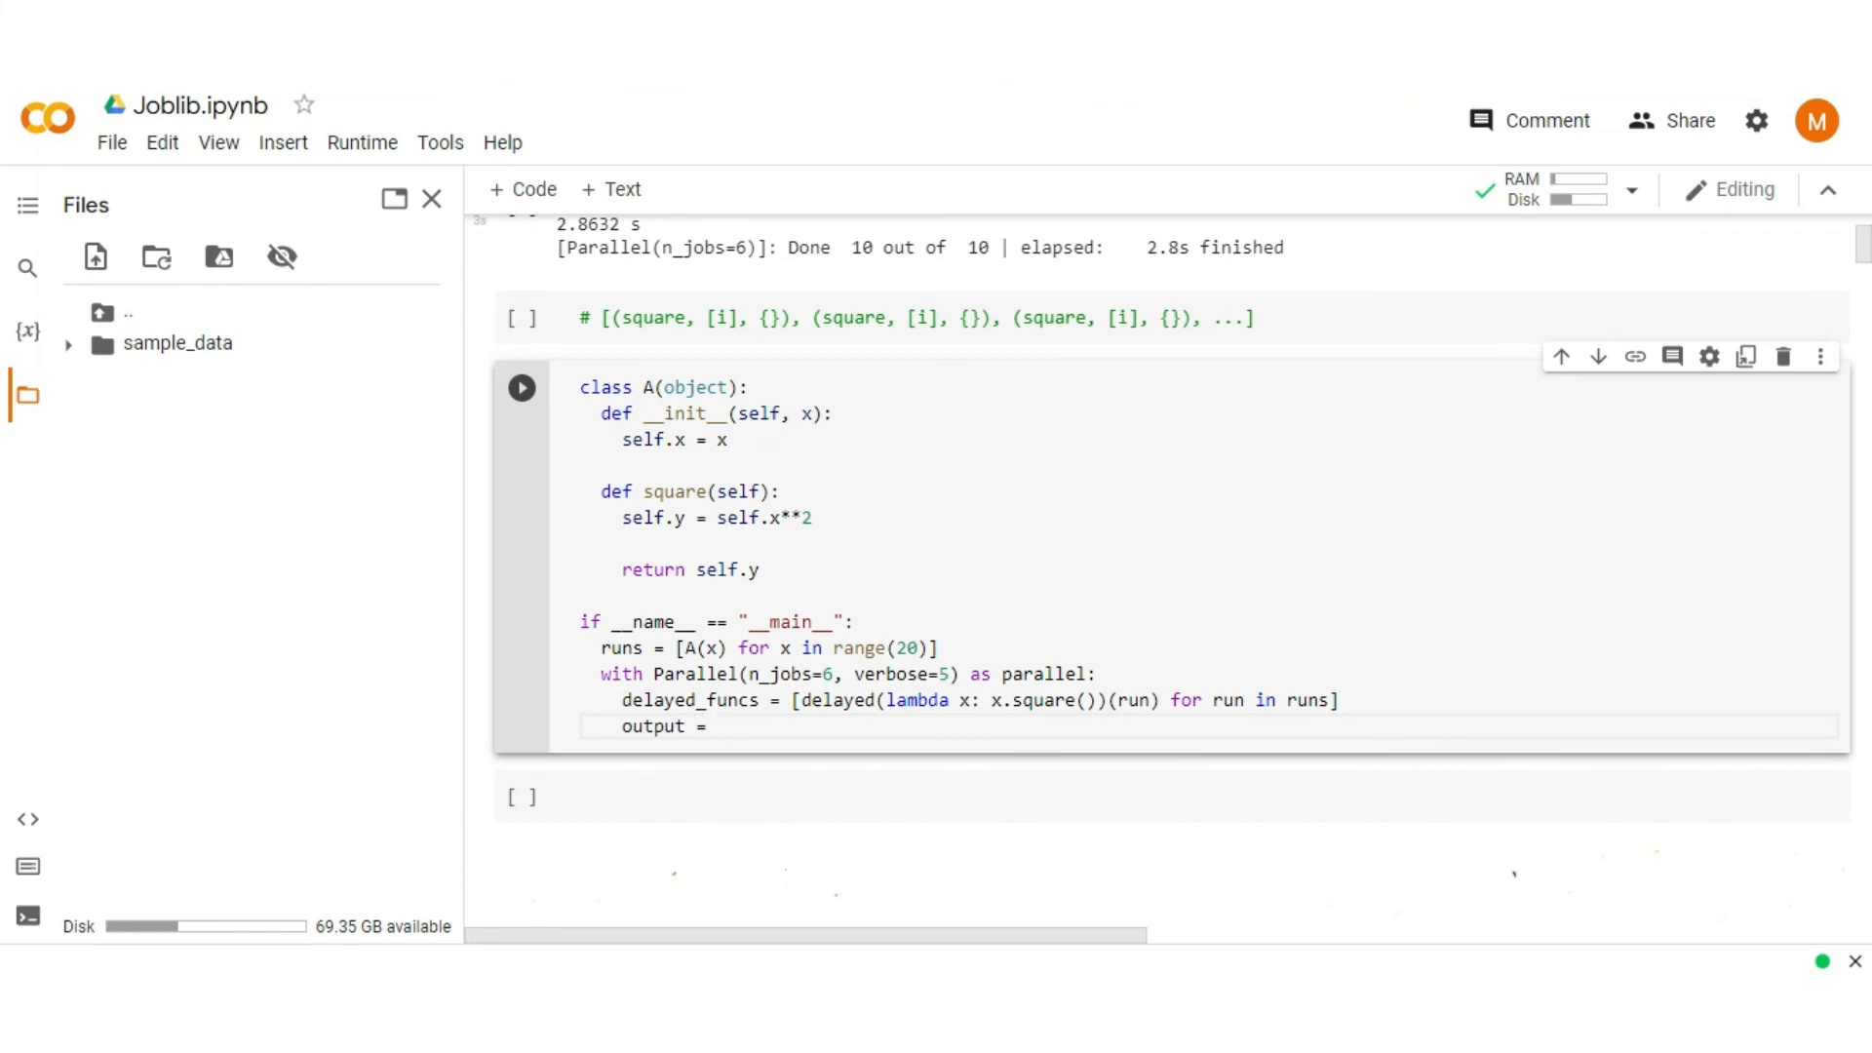
Step: Write output = parallel(delayed_funcs) and print(output)
type("parallel")
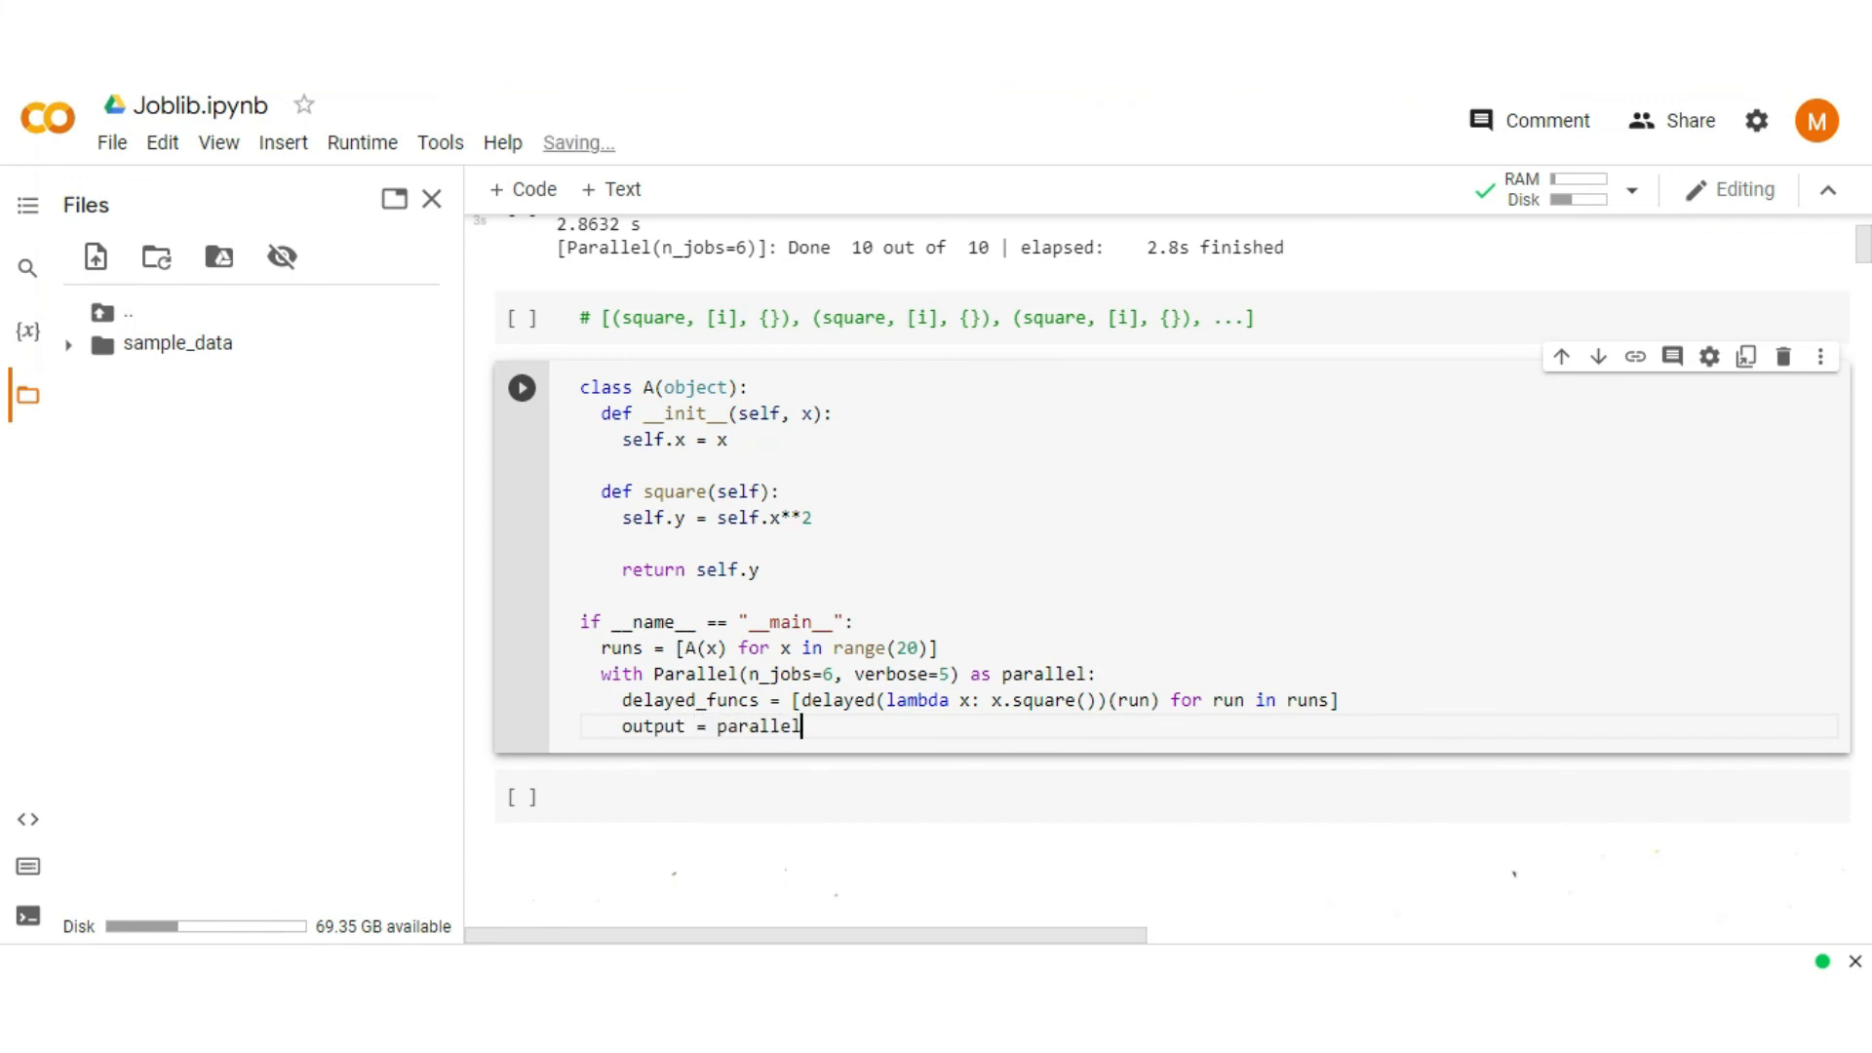
type("(de")
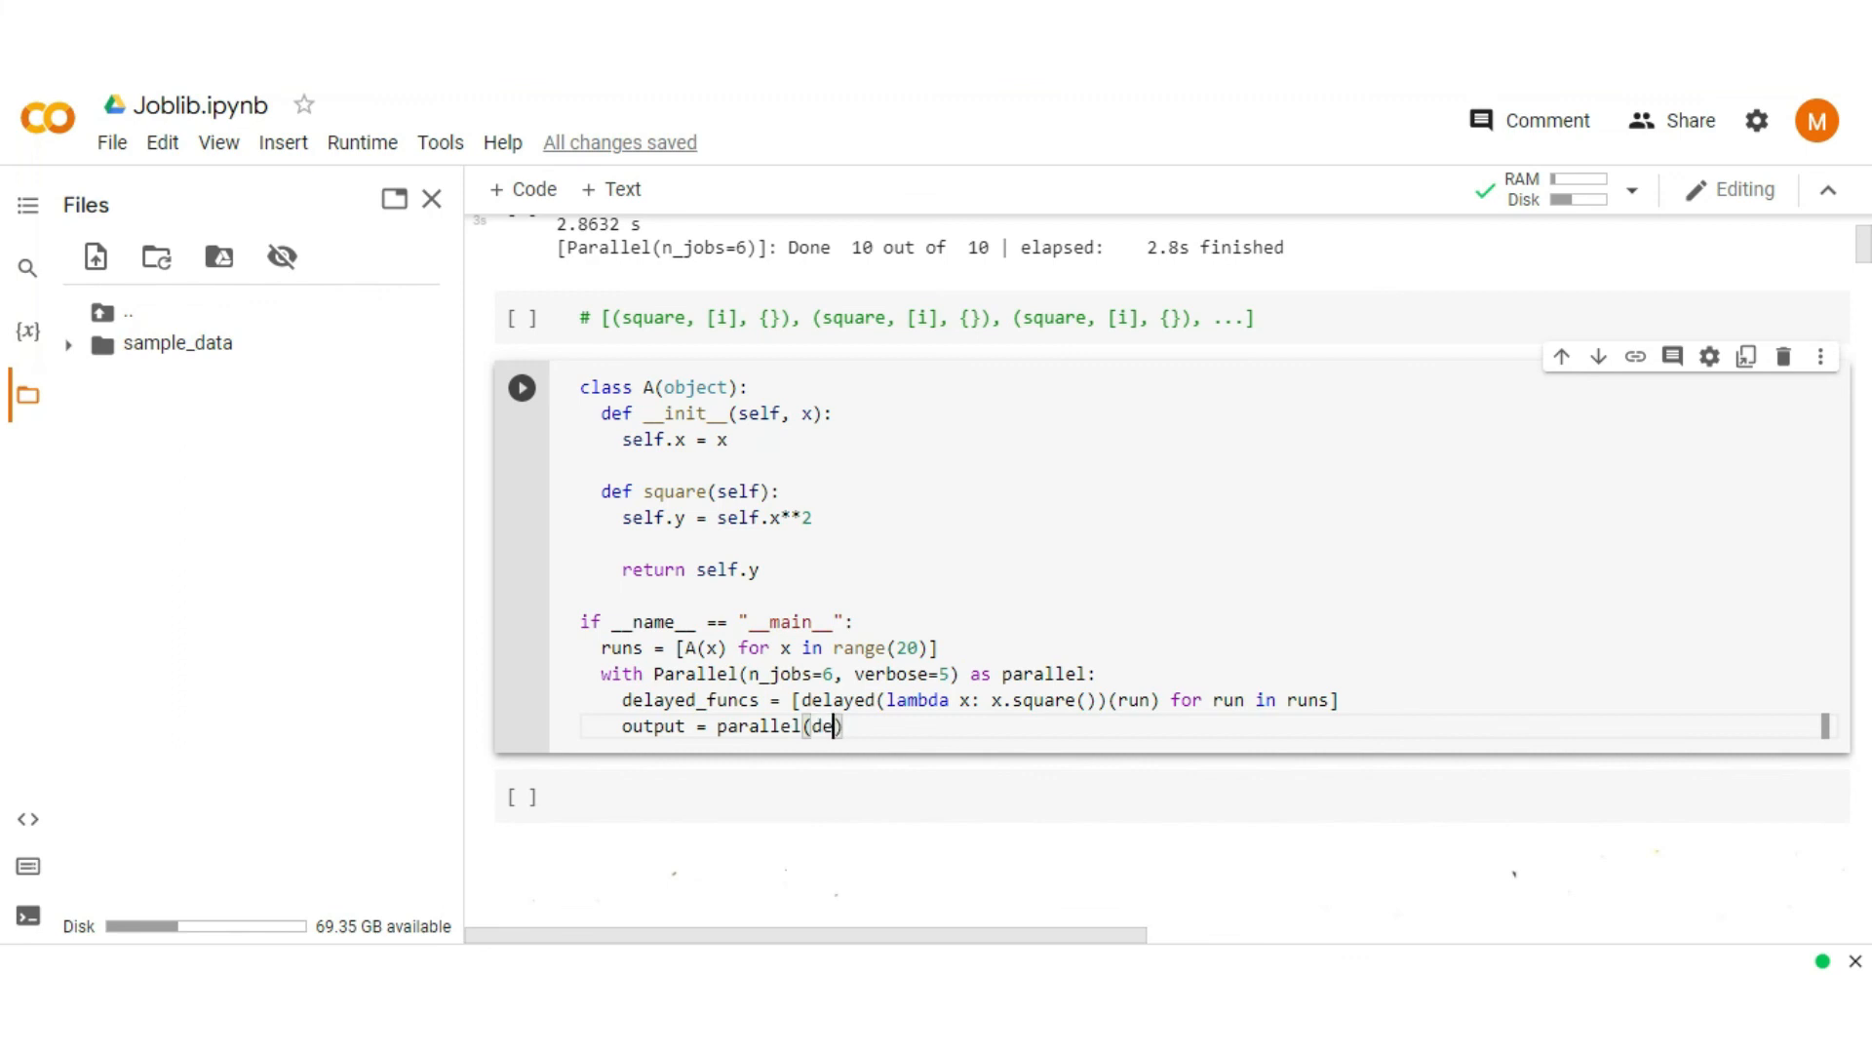
type("layed_")
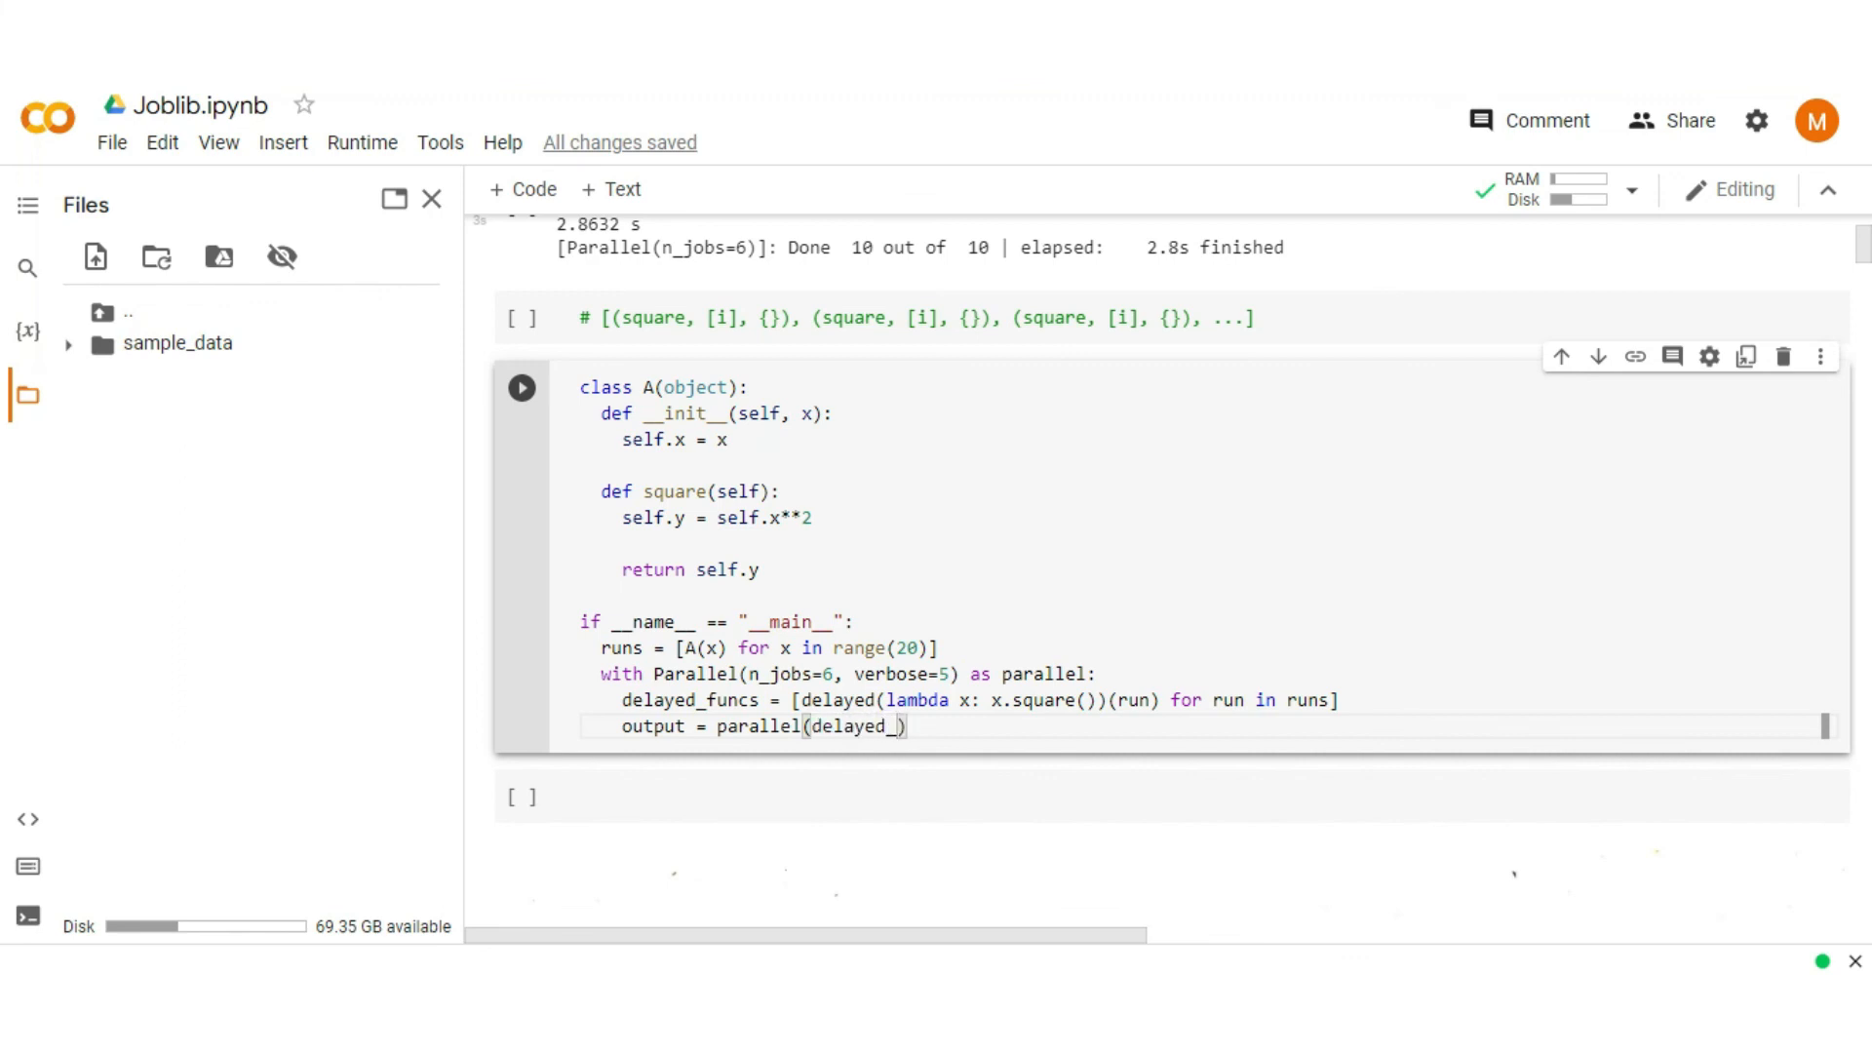
type("funcs)")
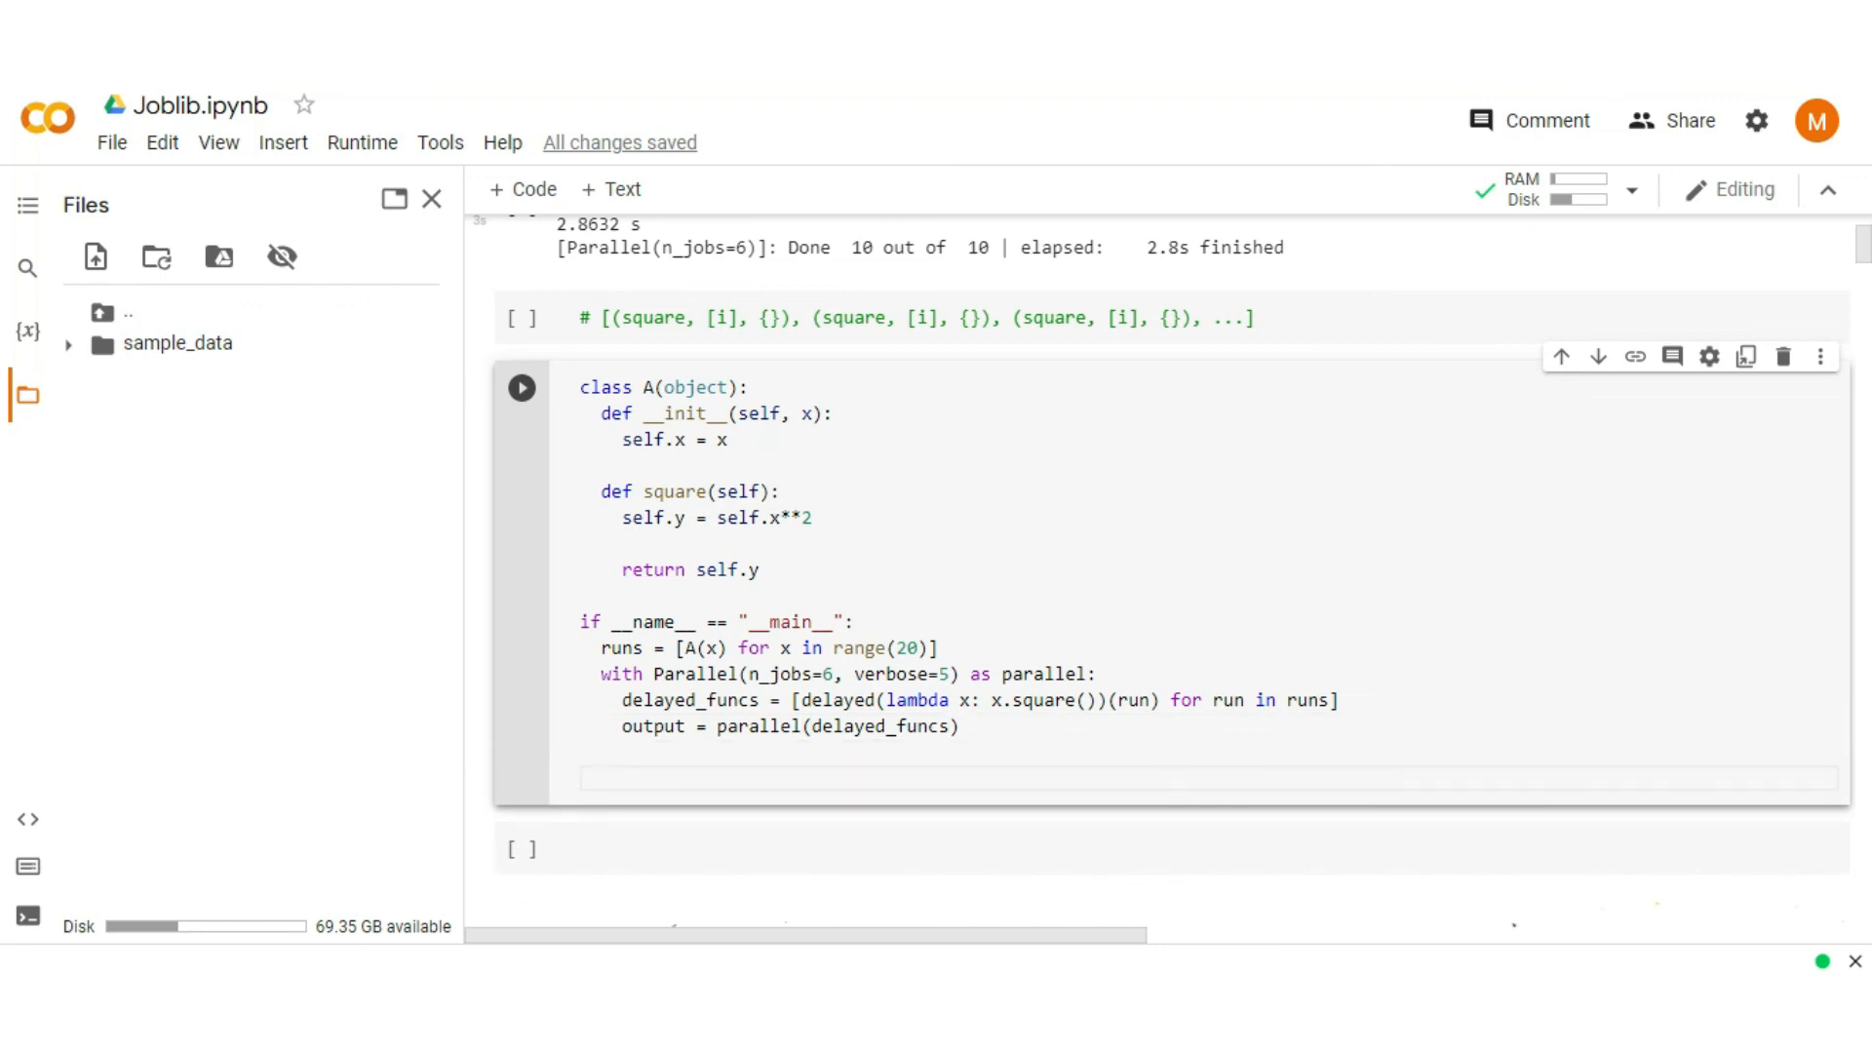
type("print(")
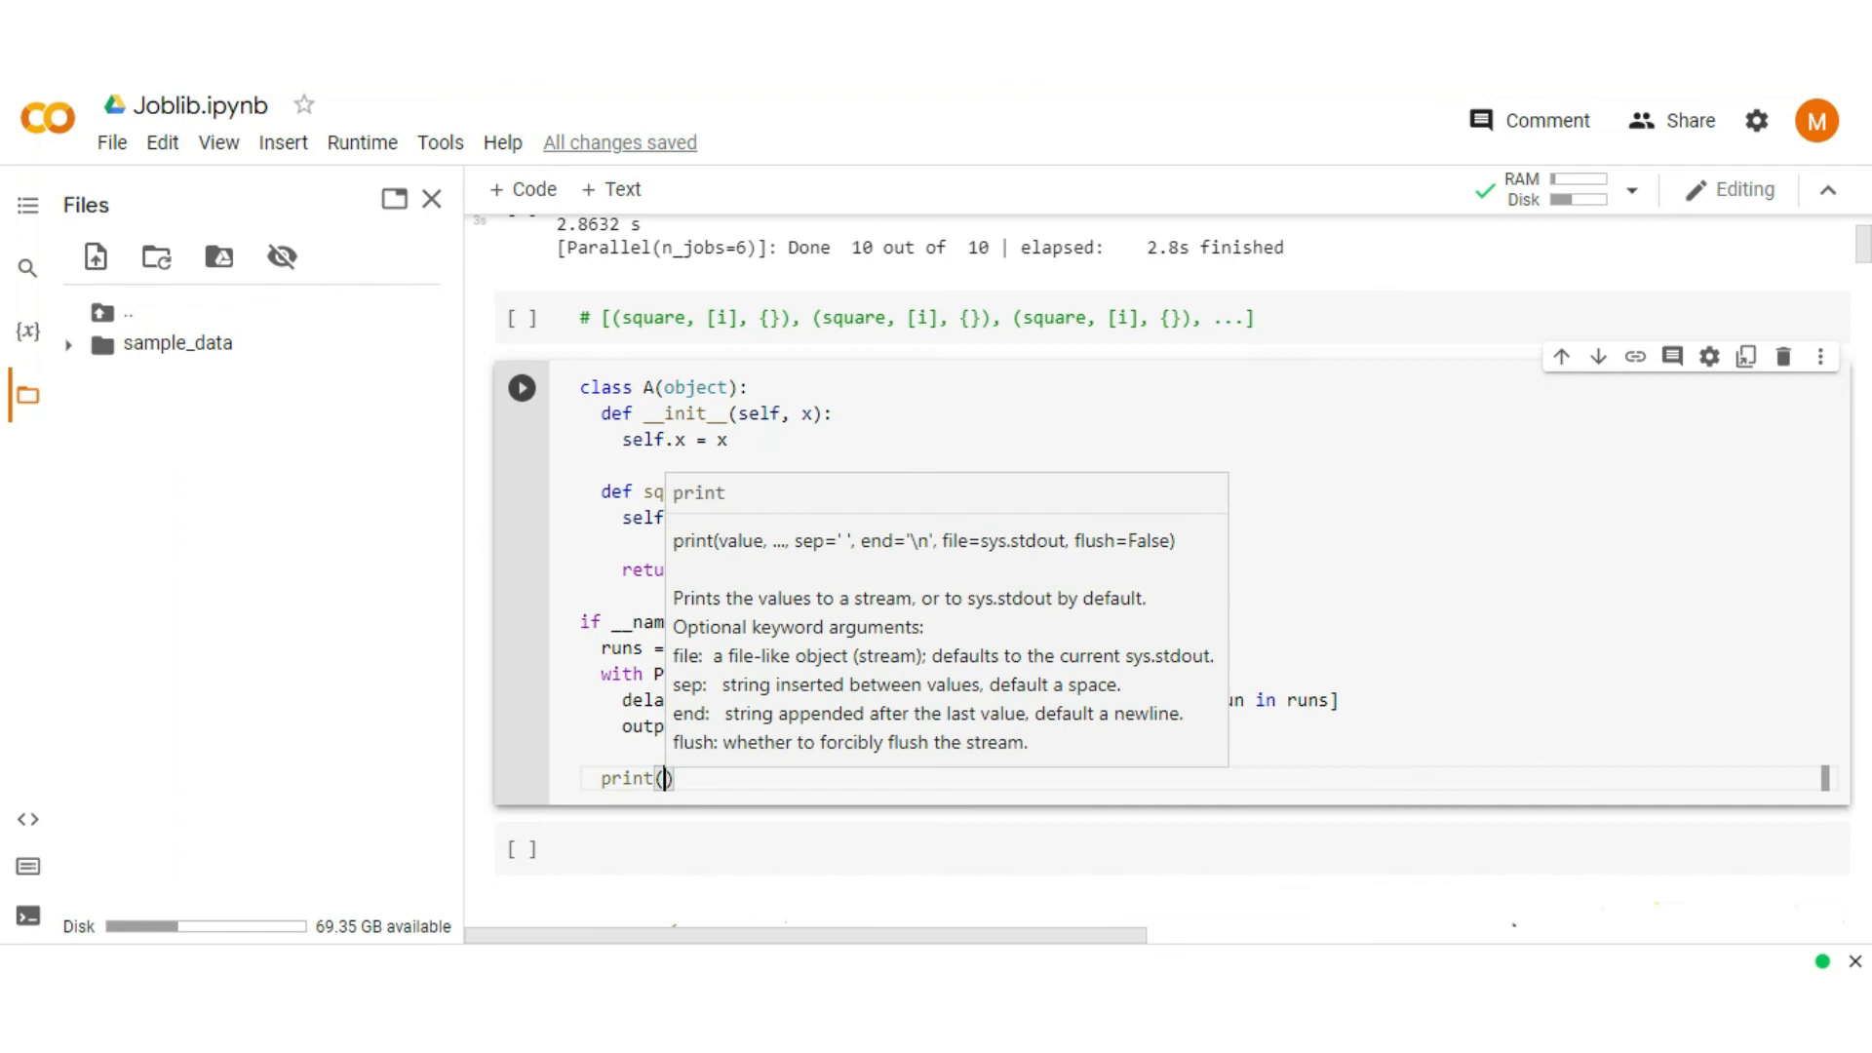
type("outp")
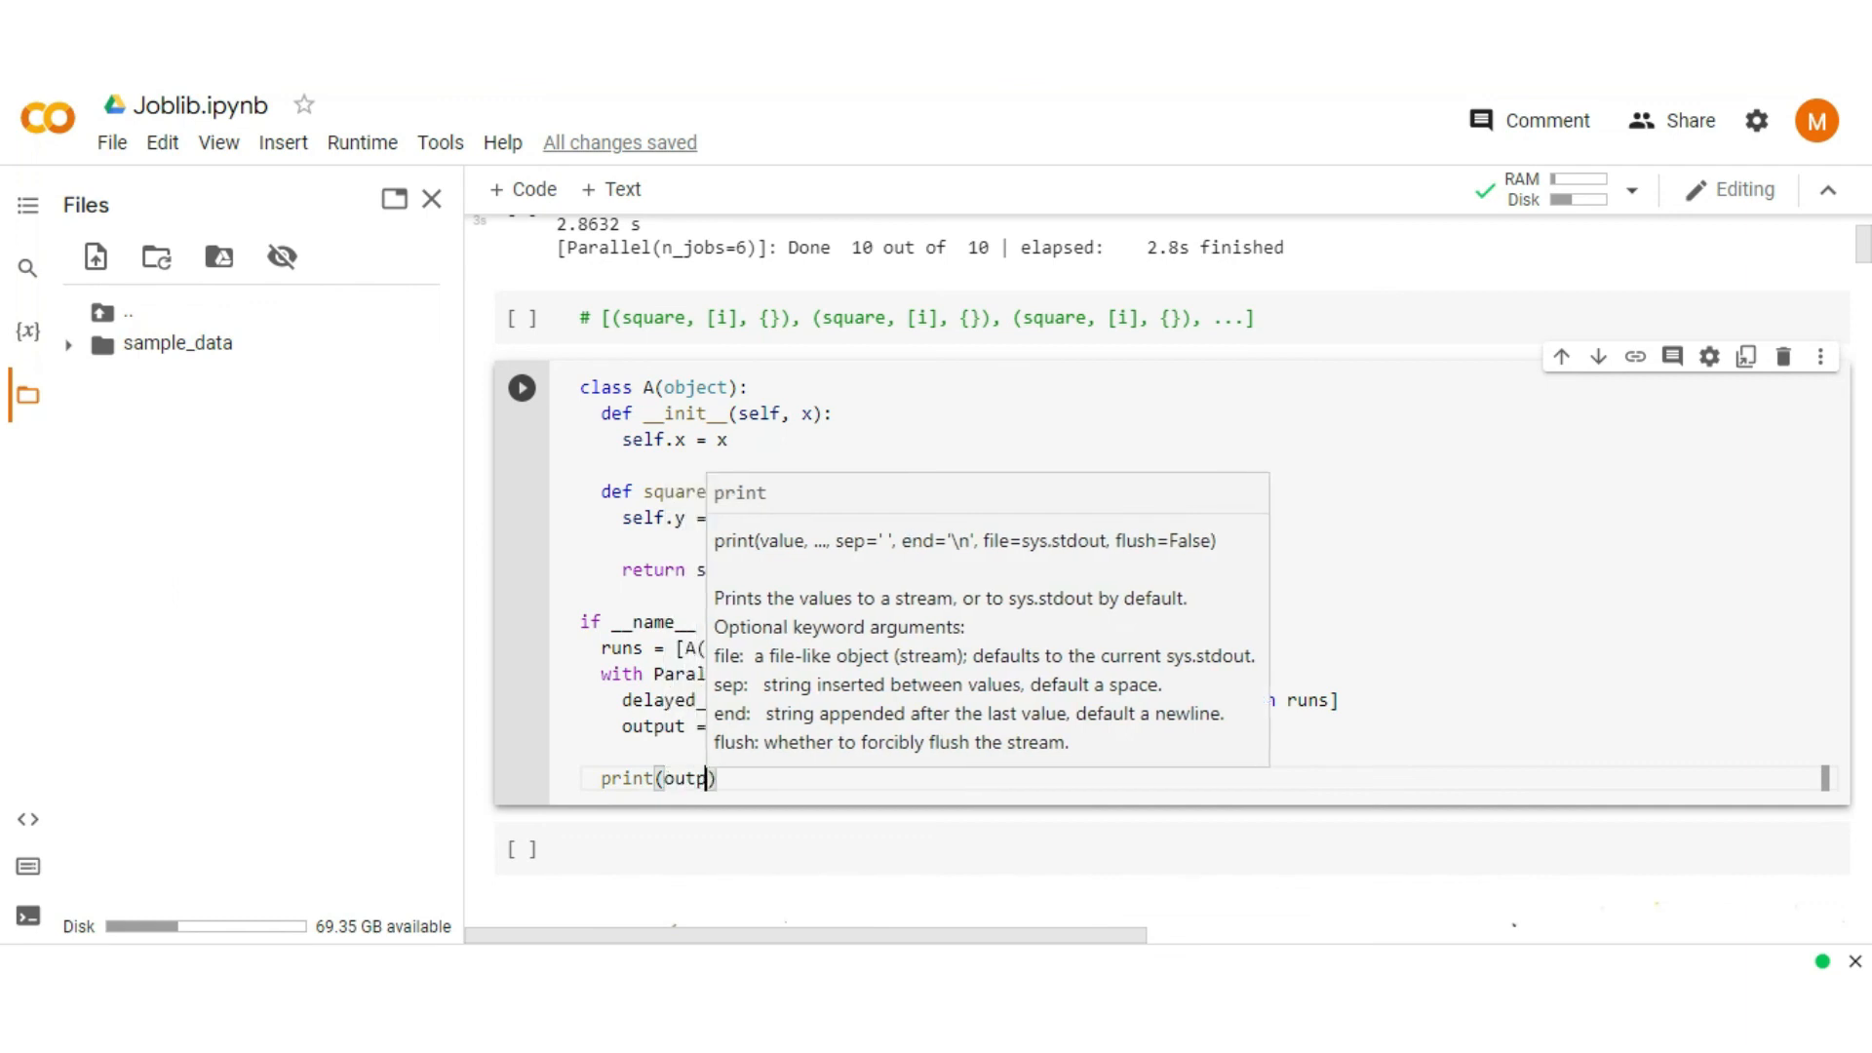
Step: Run the cell, printing squares 0 to 361 with 20 parallel tasks finished
left_click(523, 386)
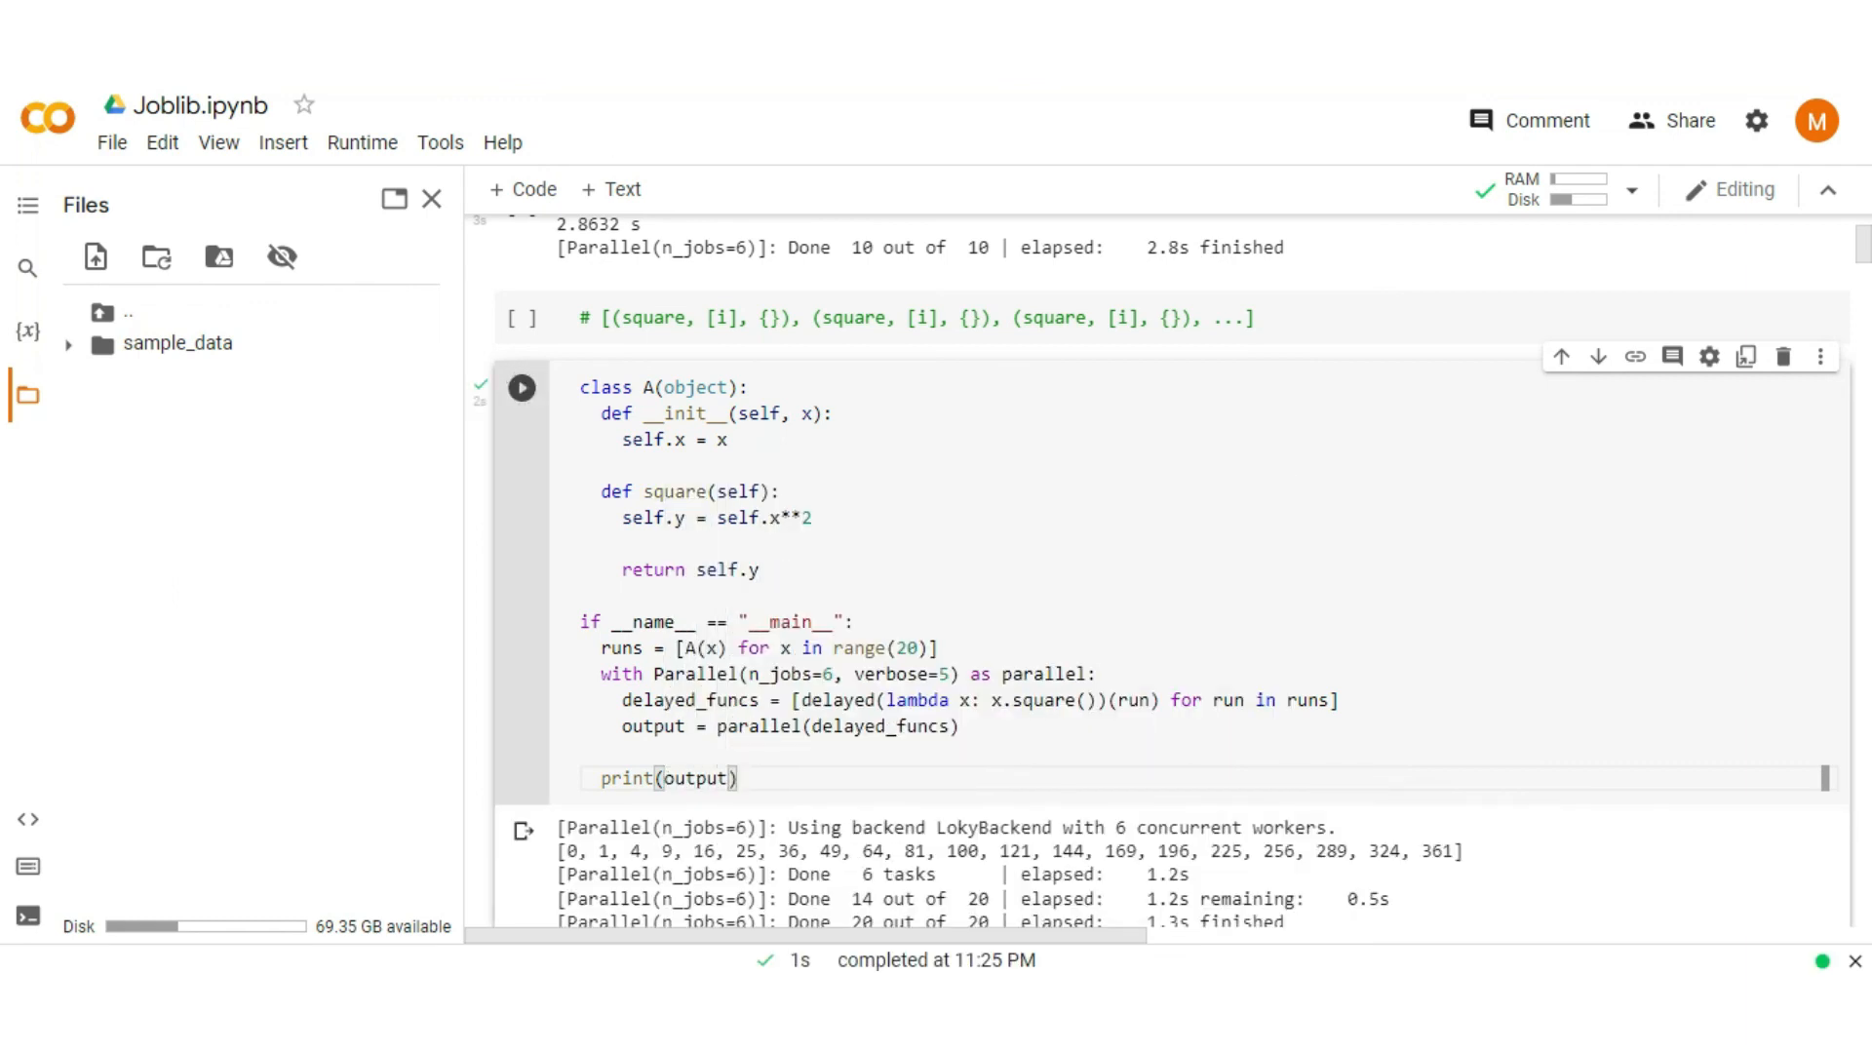
scroll("down", 3)
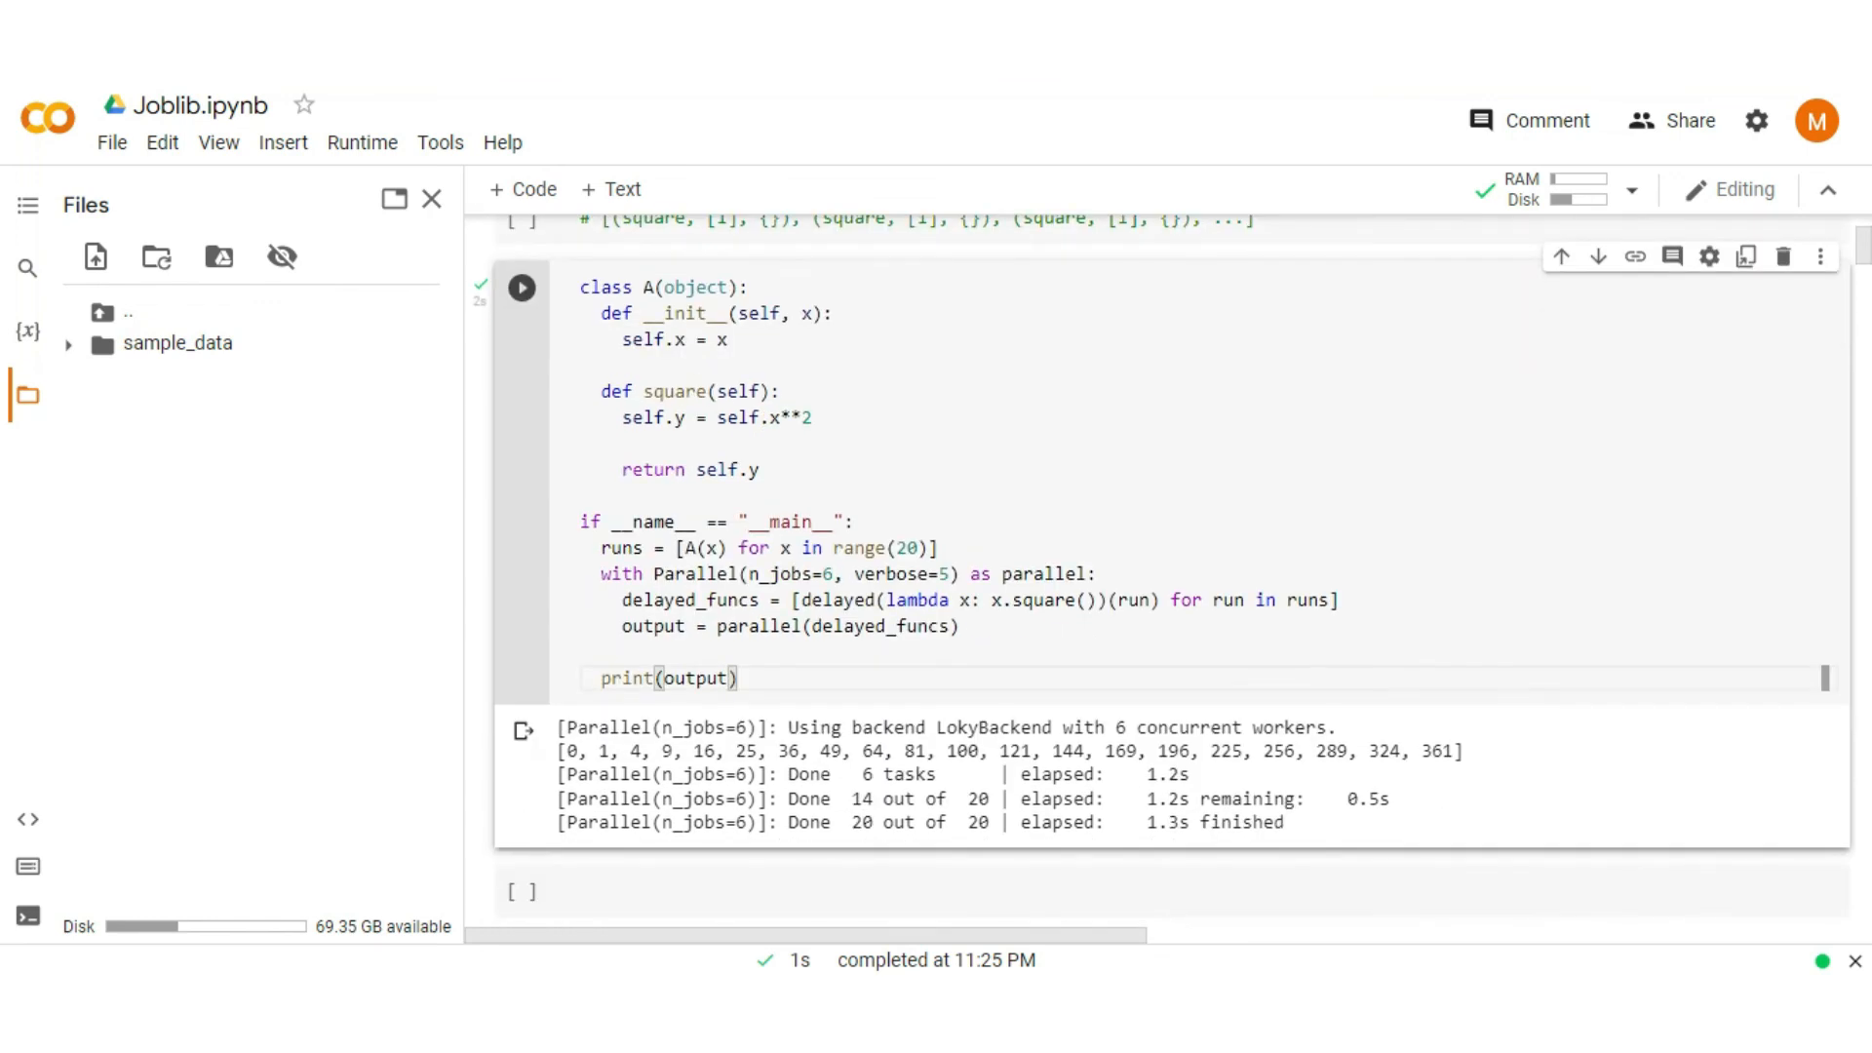